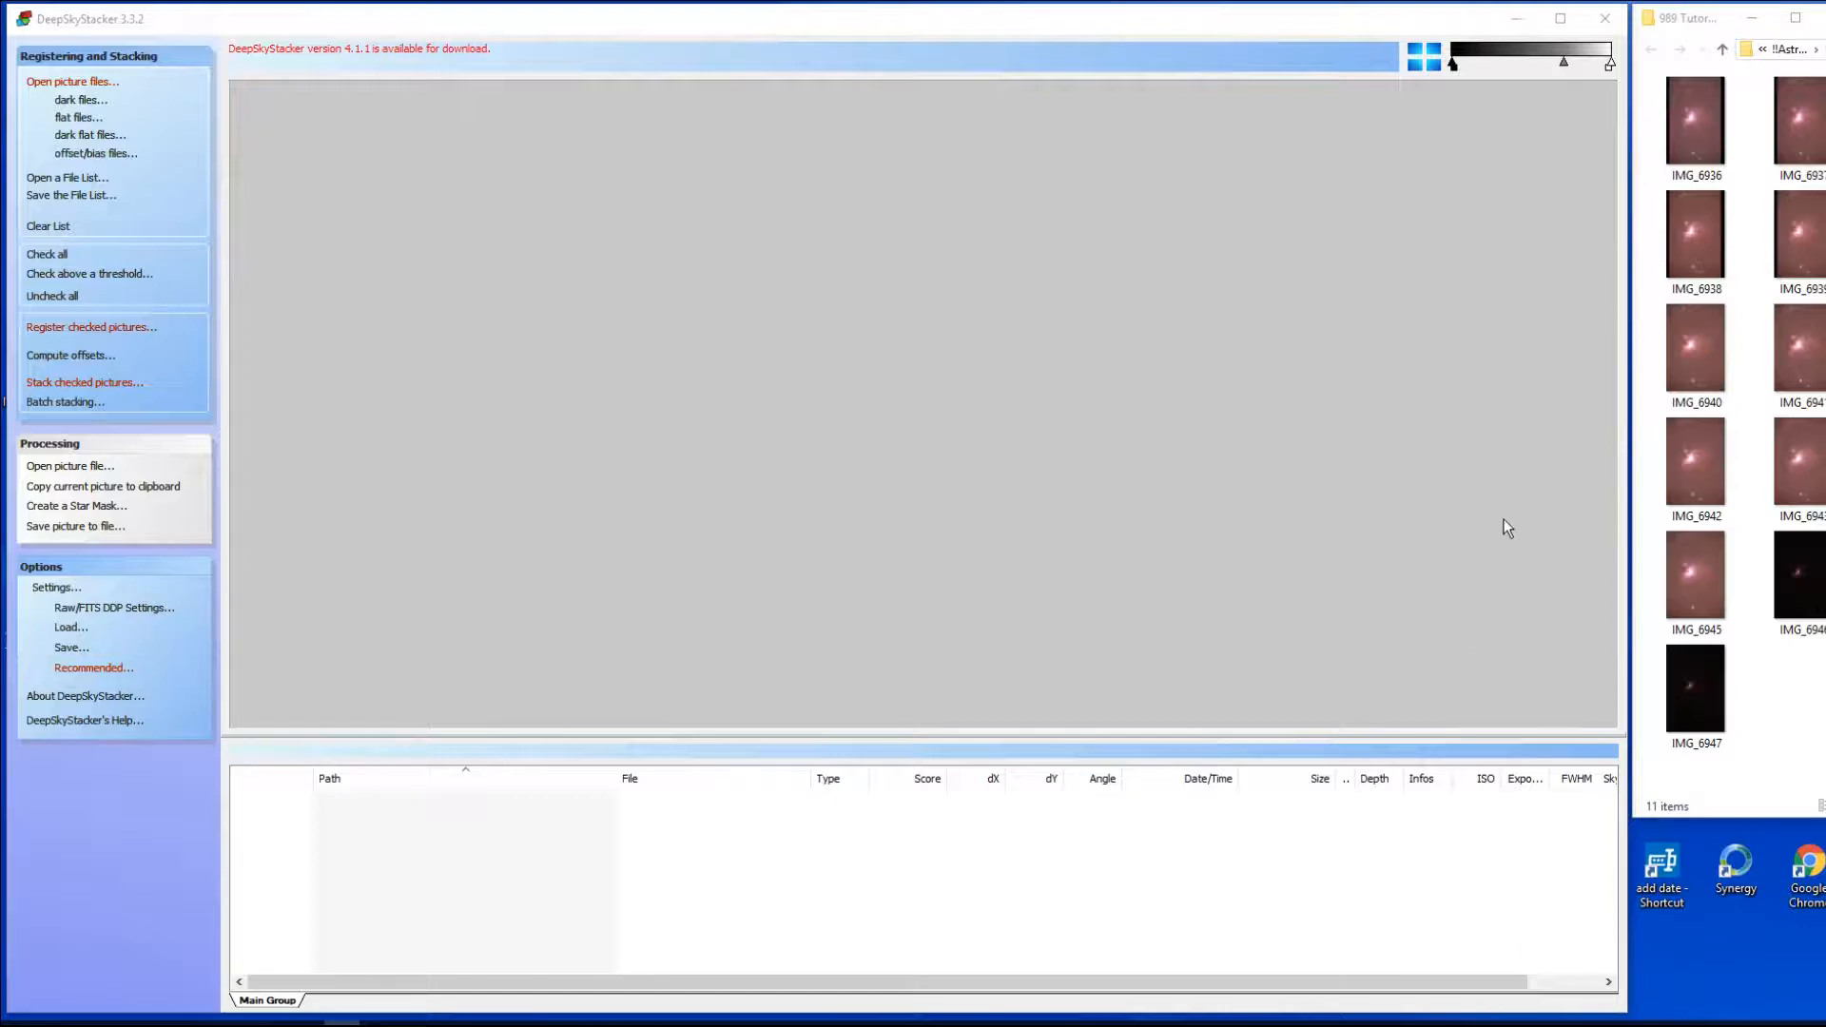
{"action": "mouse_move", "coordinate": [1548, 355]}
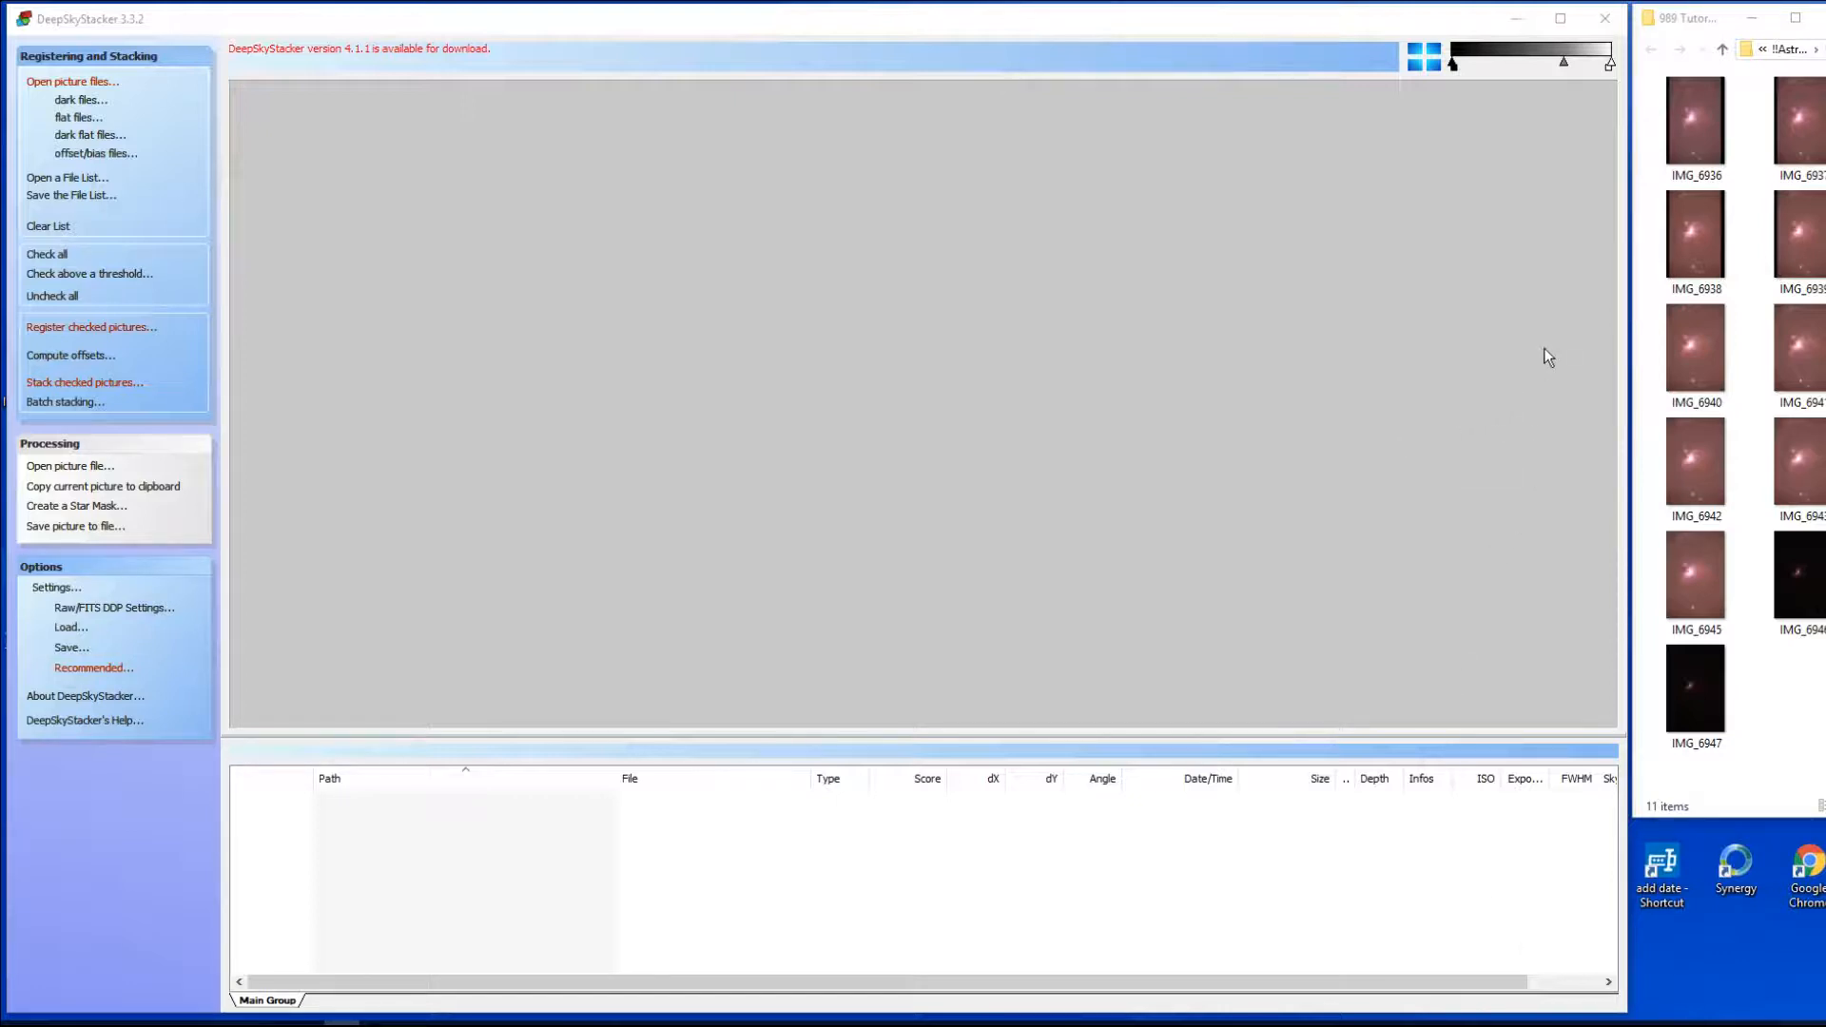
{"action": "mouse_move", "coordinate": [1568, 350]}
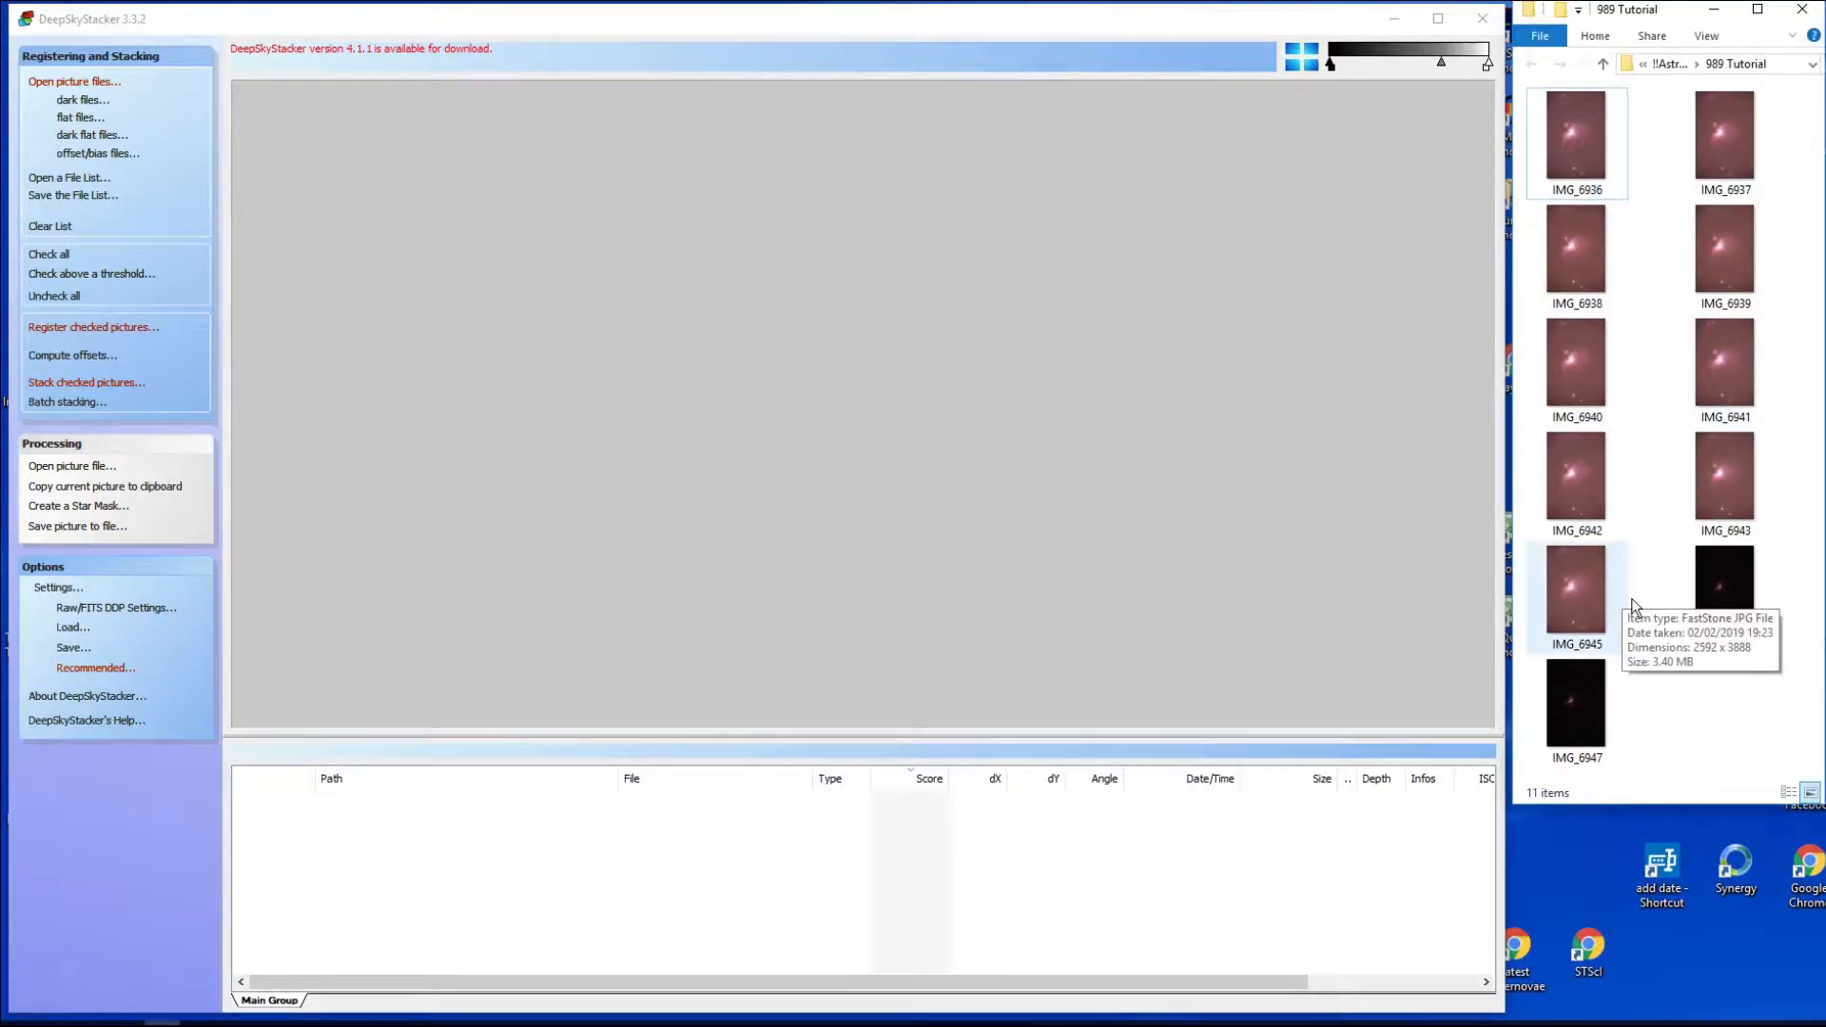
{"action": "mouse_move", "coordinate": [1647, 698]}
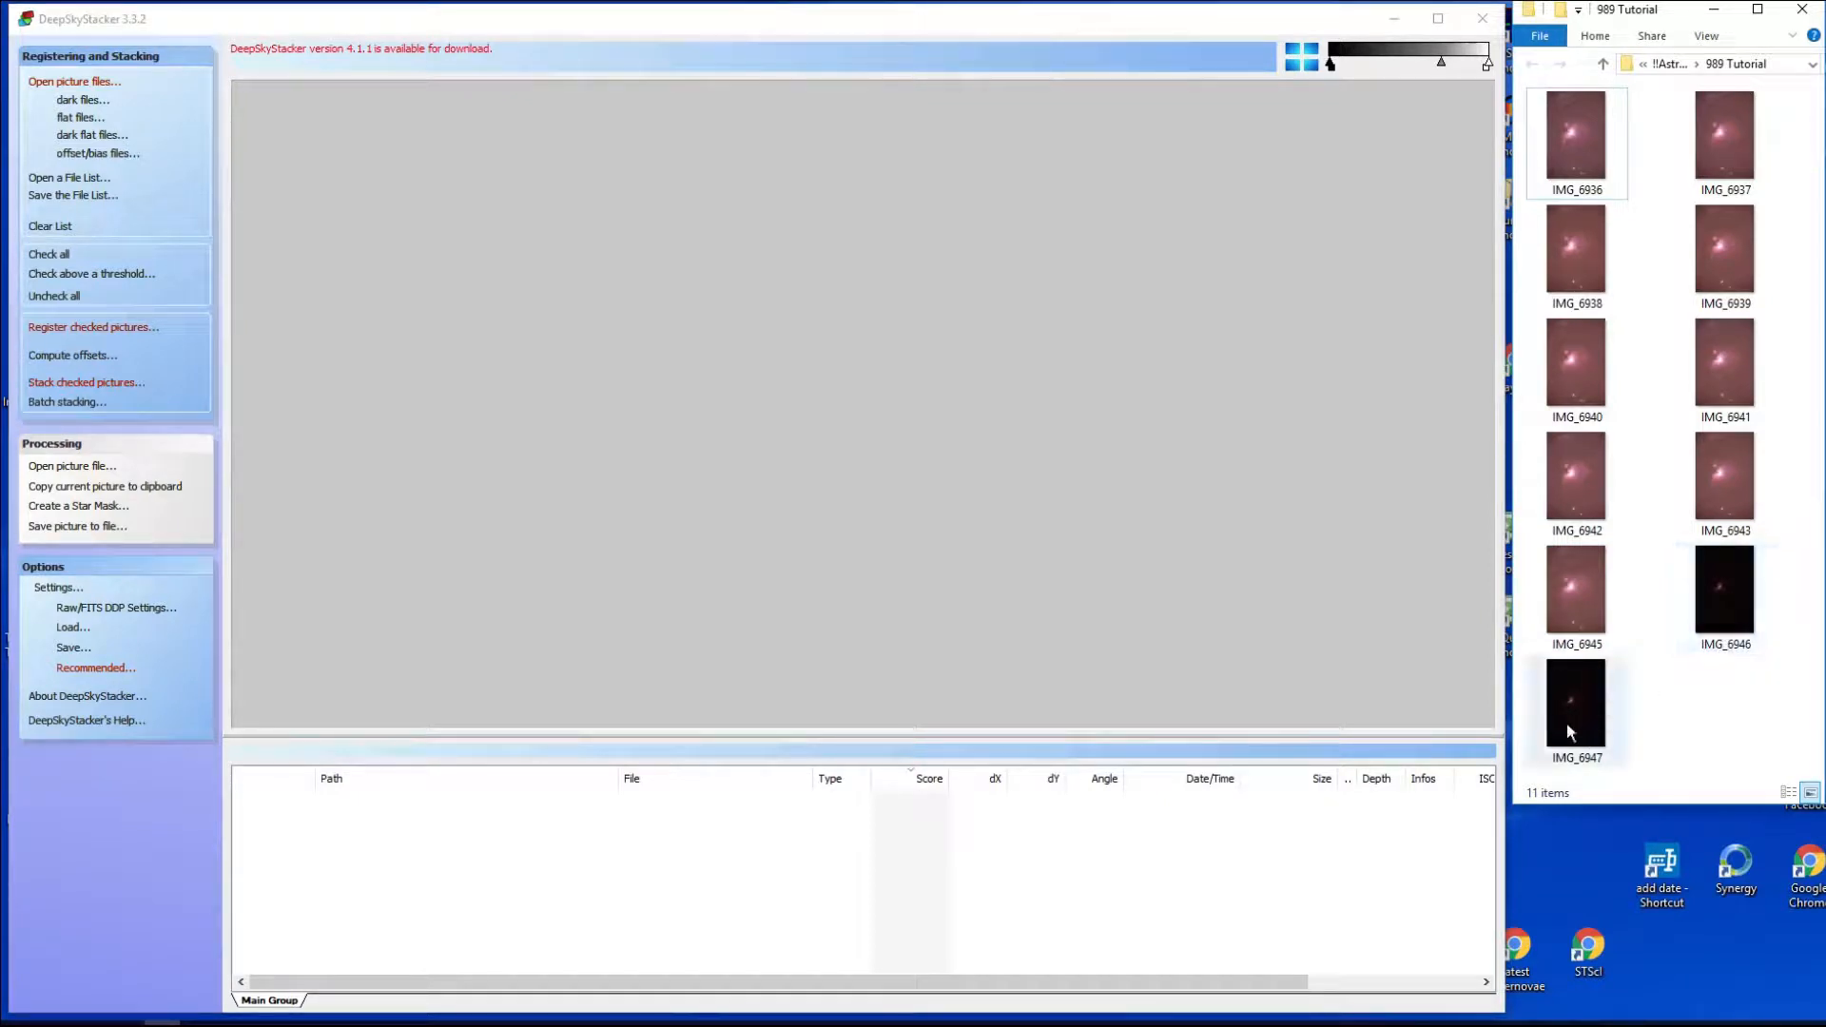
Select the nine bright Orion light frames in the 989 Tutorial folder, skipping the two darks.
{"action": "left_click", "coordinate": [1723, 588]}
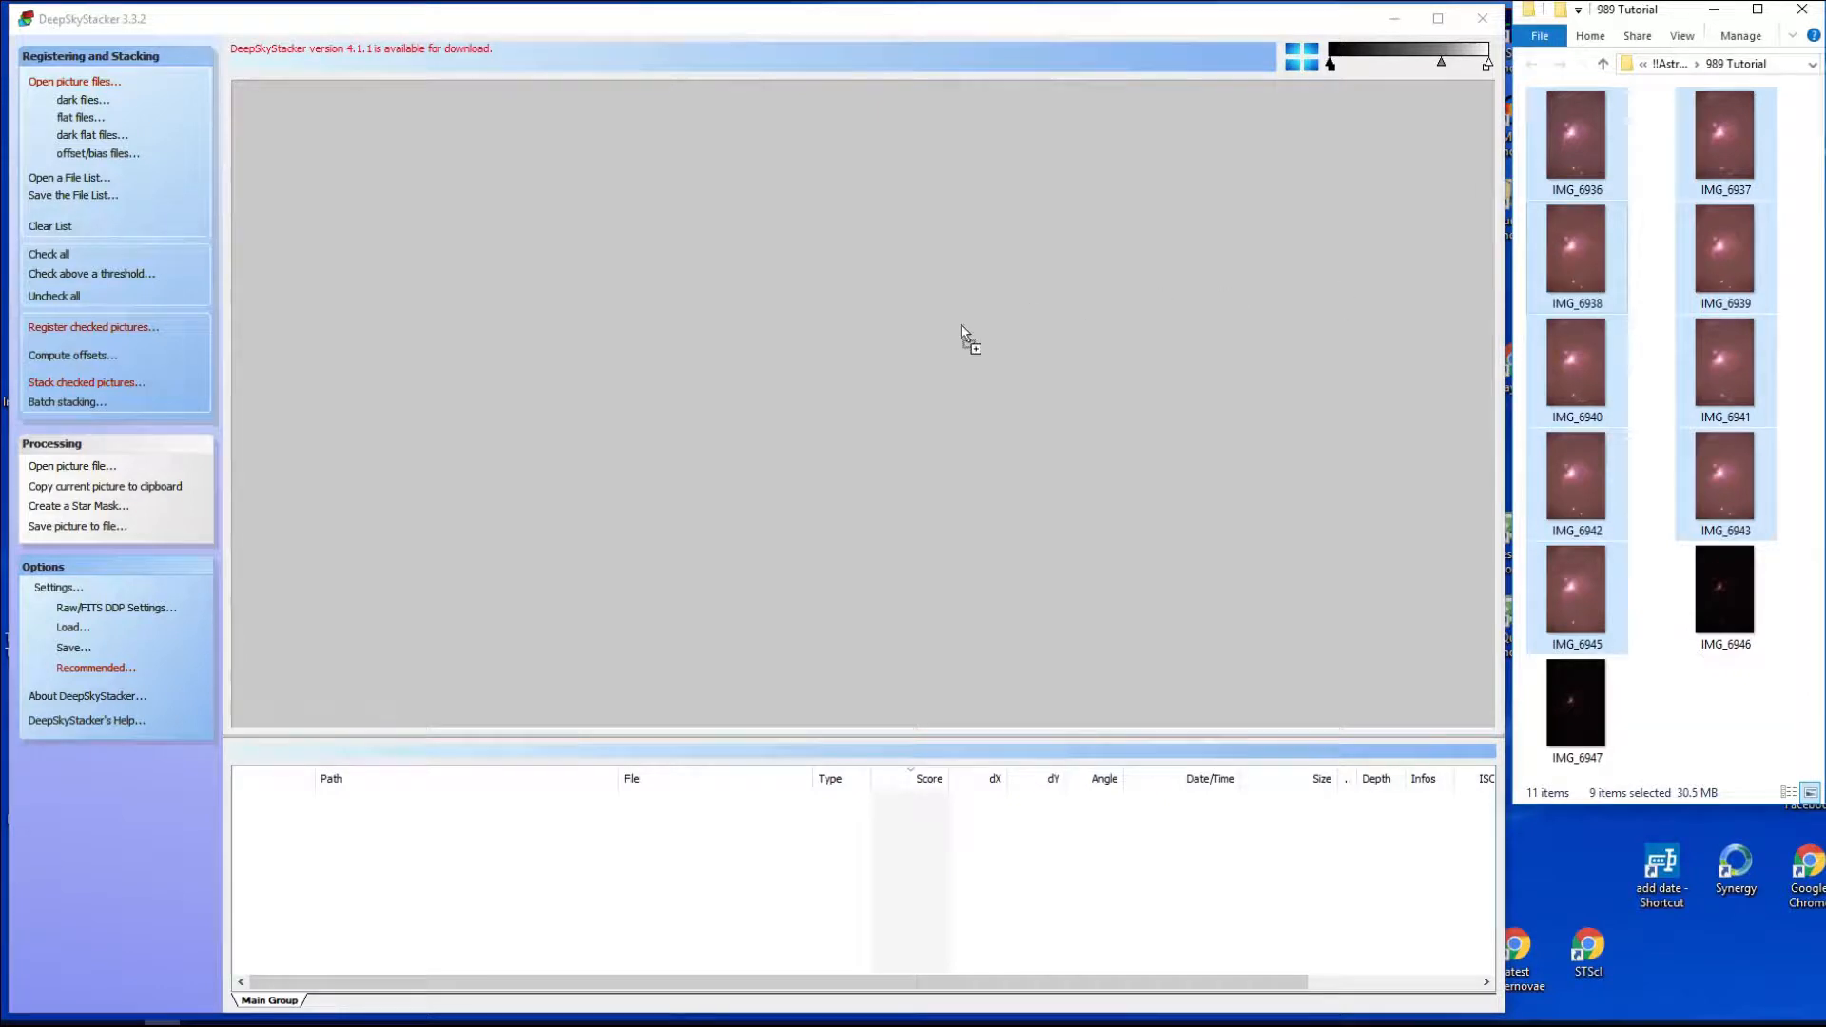
Drop the nine photos onto DeepSkyStacker, raising the Add files prompt with Light Frames chosen.
{"action": "left_click", "coordinate": [75, 82]}
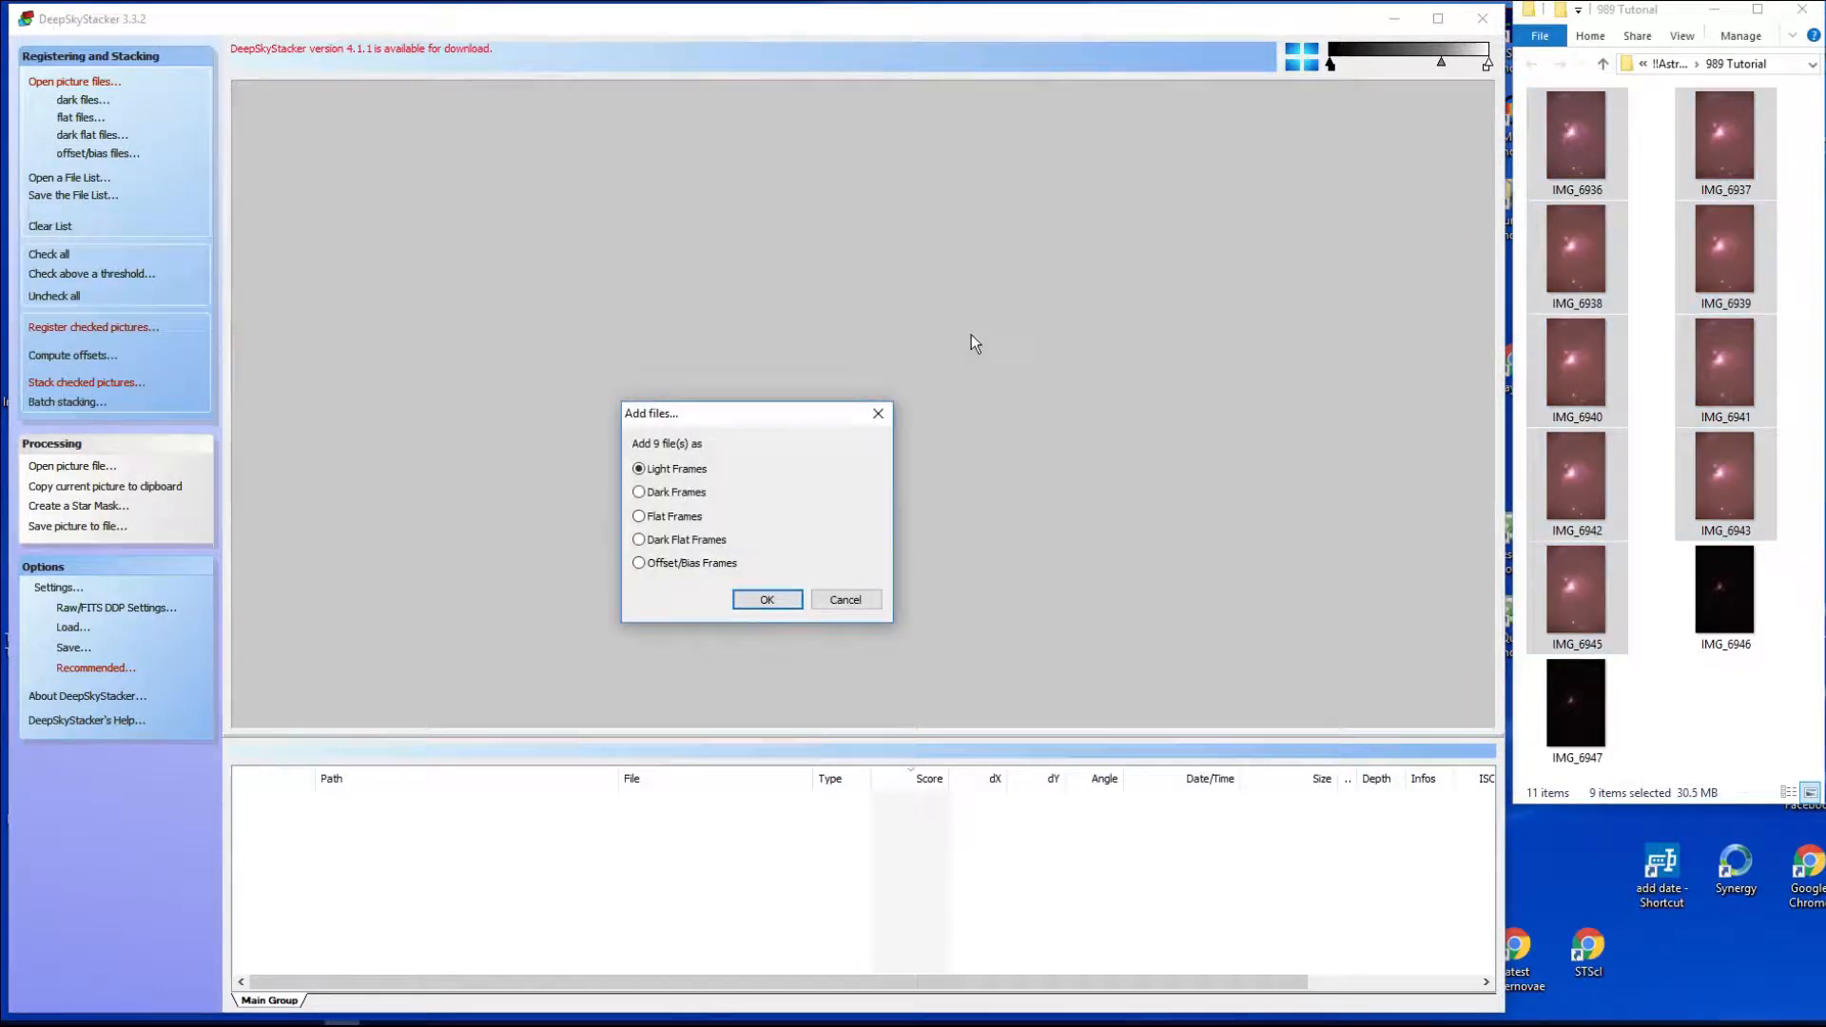
{"action": "mouse_move", "coordinate": [715, 550]}
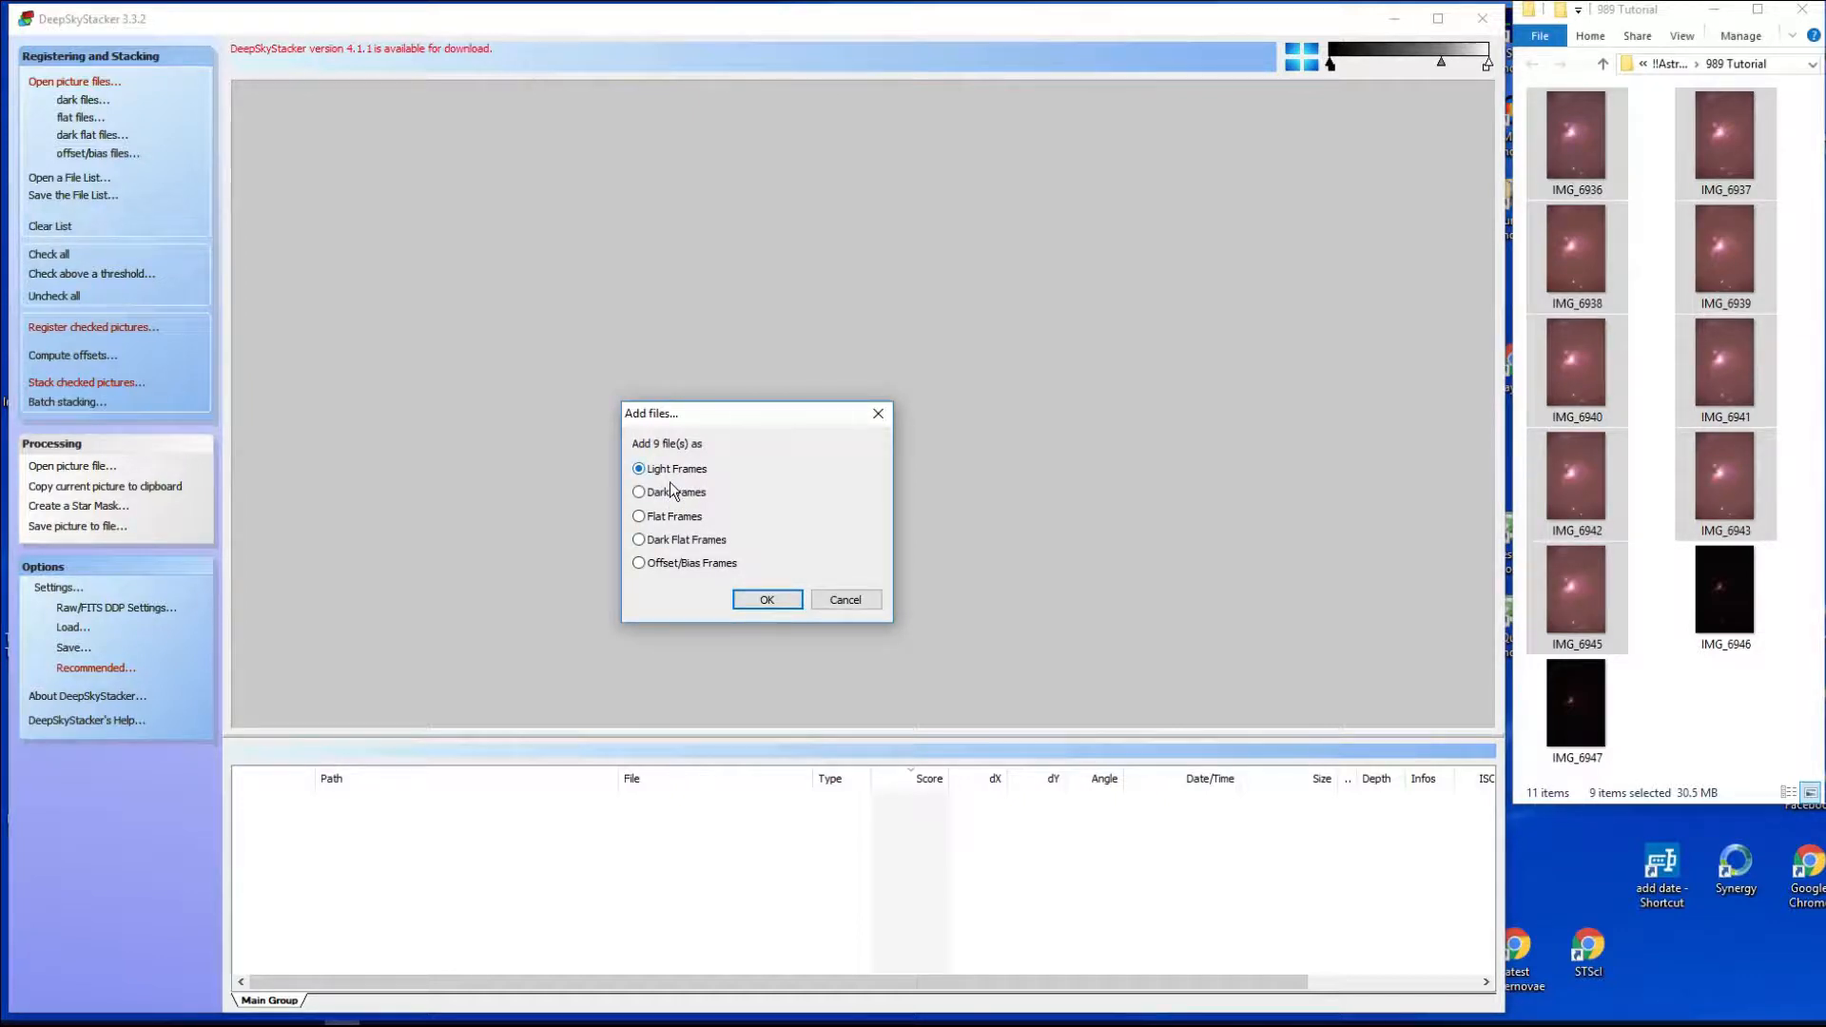
{"action": "mouse_move", "coordinate": [774, 485]}
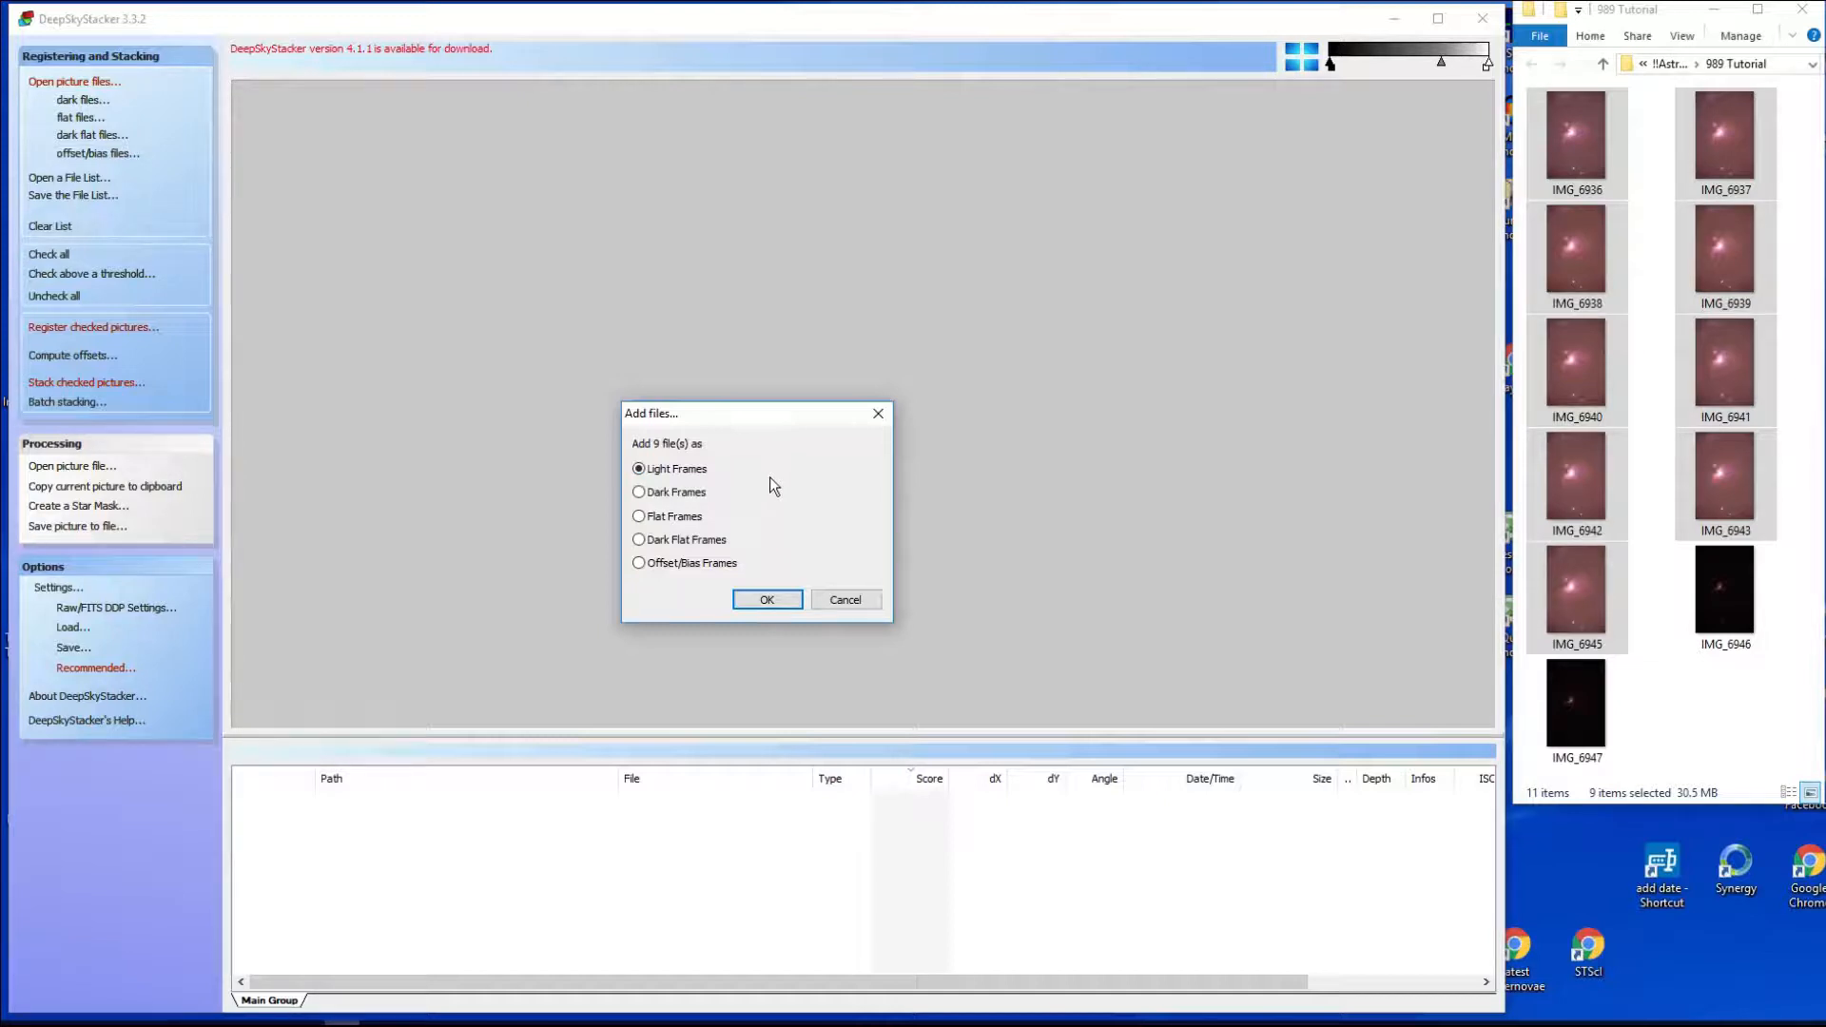
{"action": "mouse_move", "coordinate": [683, 553]}
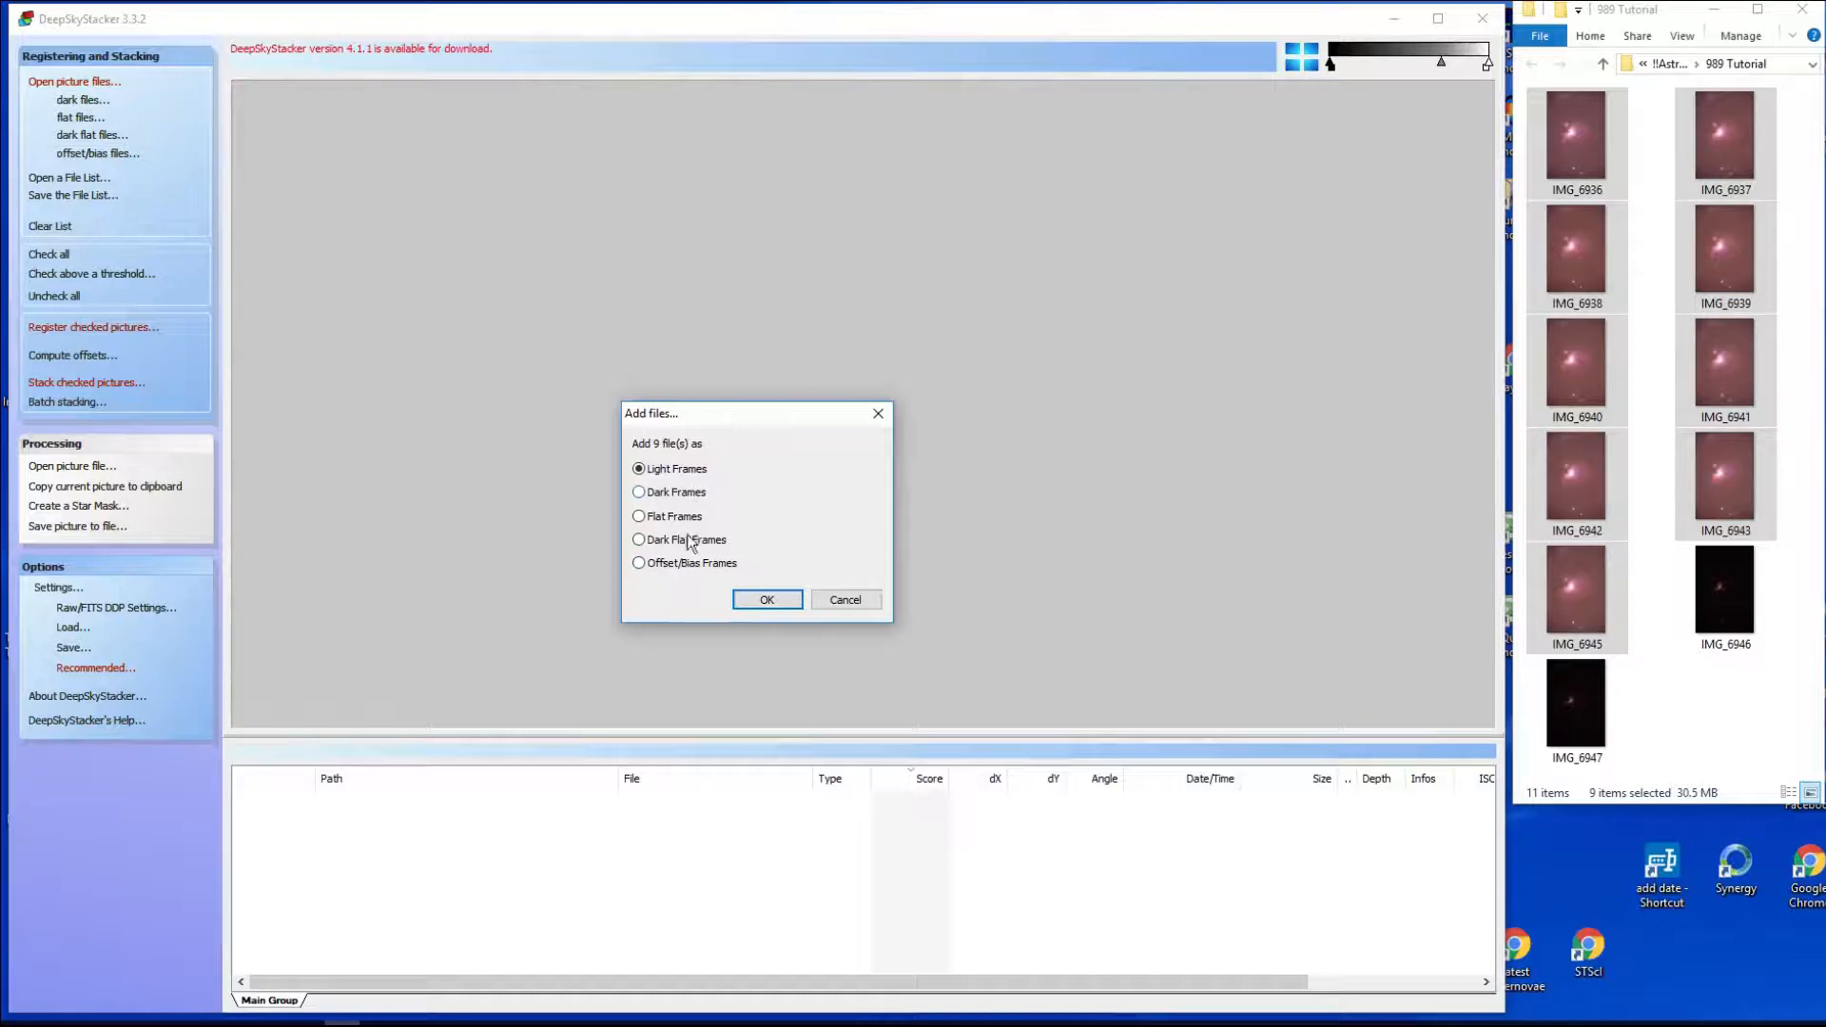
{"action": "mouse_move", "coordinate": [689, 538]}
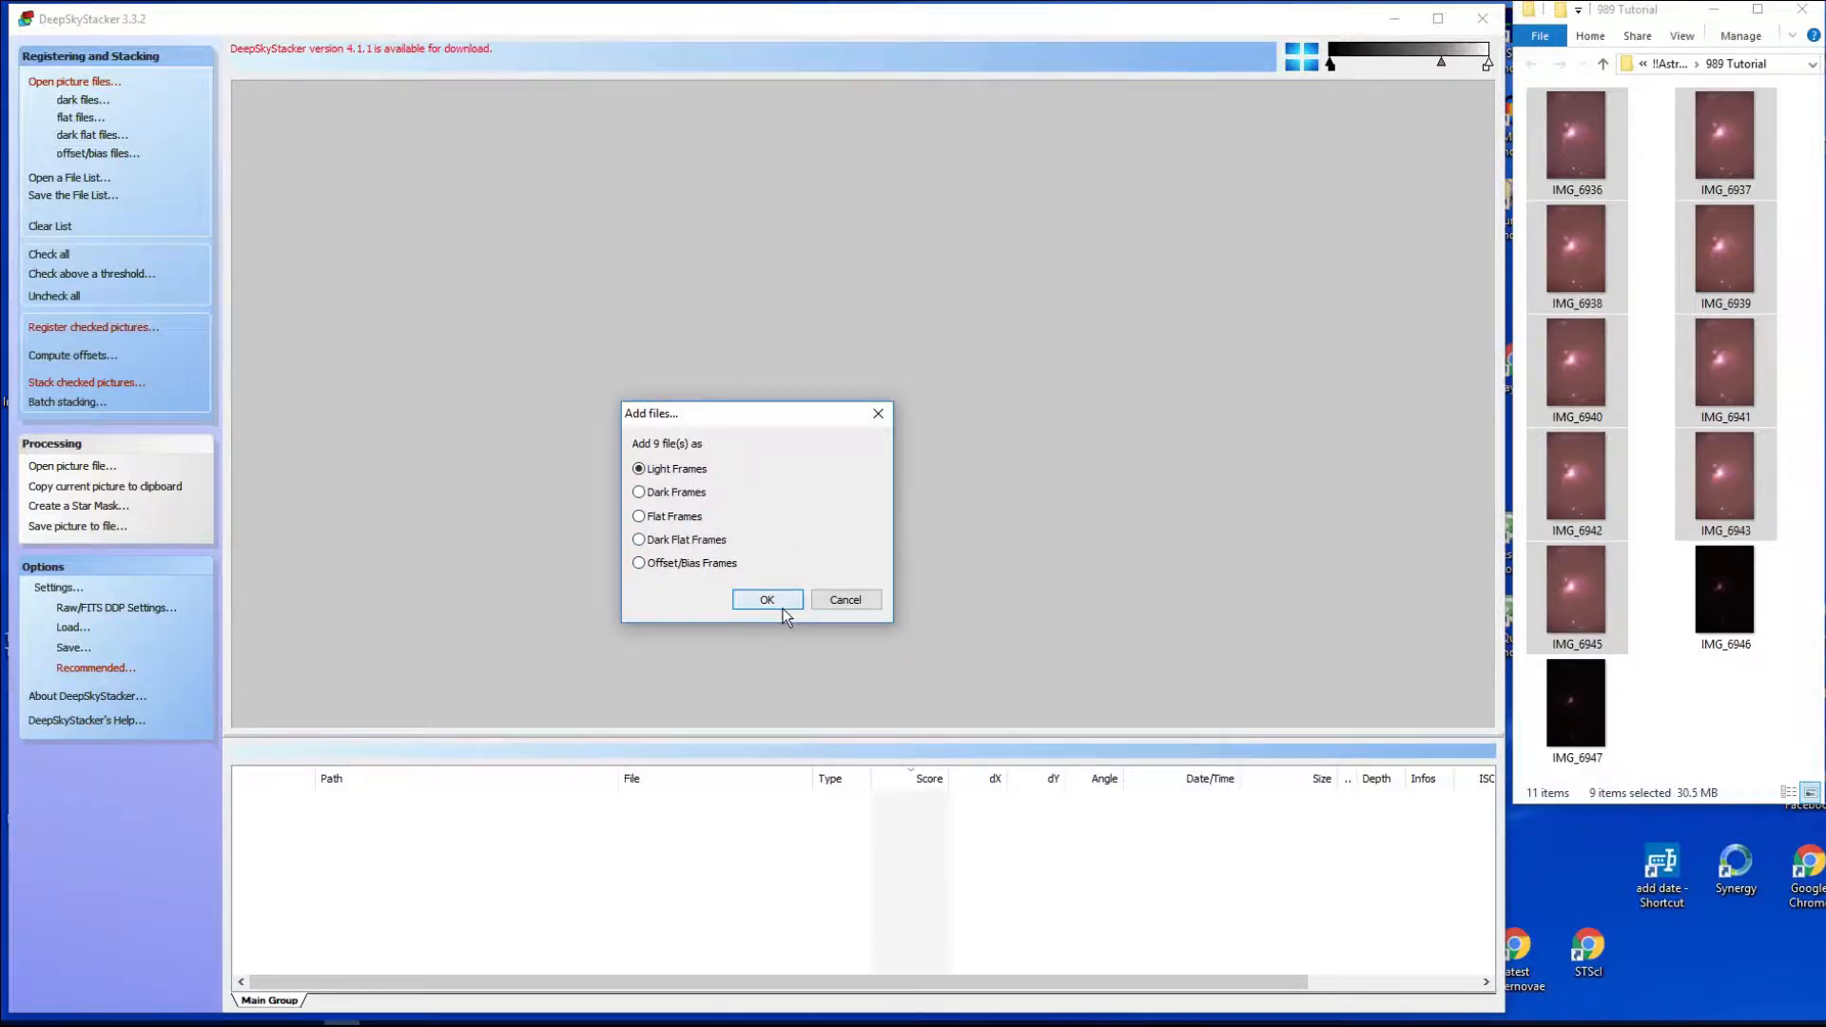
Add the nine photos as light frames and preview IMG_6940, 6941, 6943, 6936 and 6937 in turn.
{"action": "left_click", "coordinate": [766, 599]}
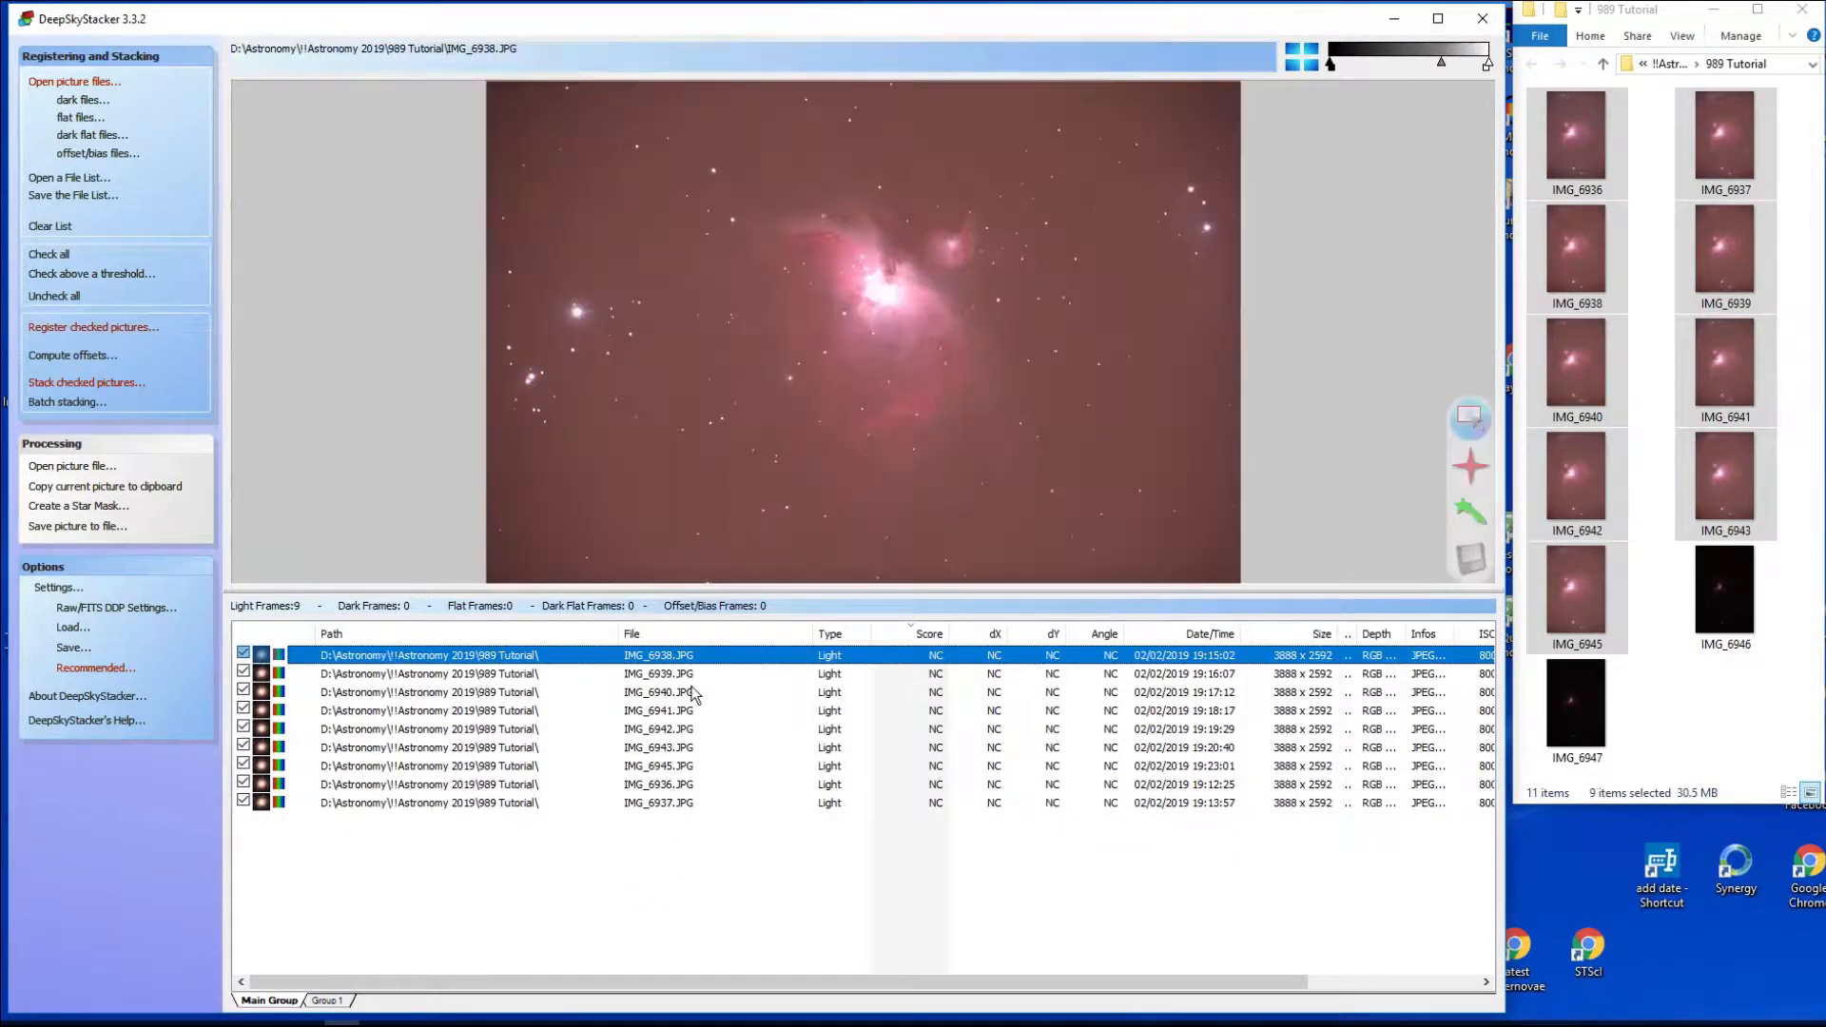
{"action": "left_click", "coordinate": [658, 692]}
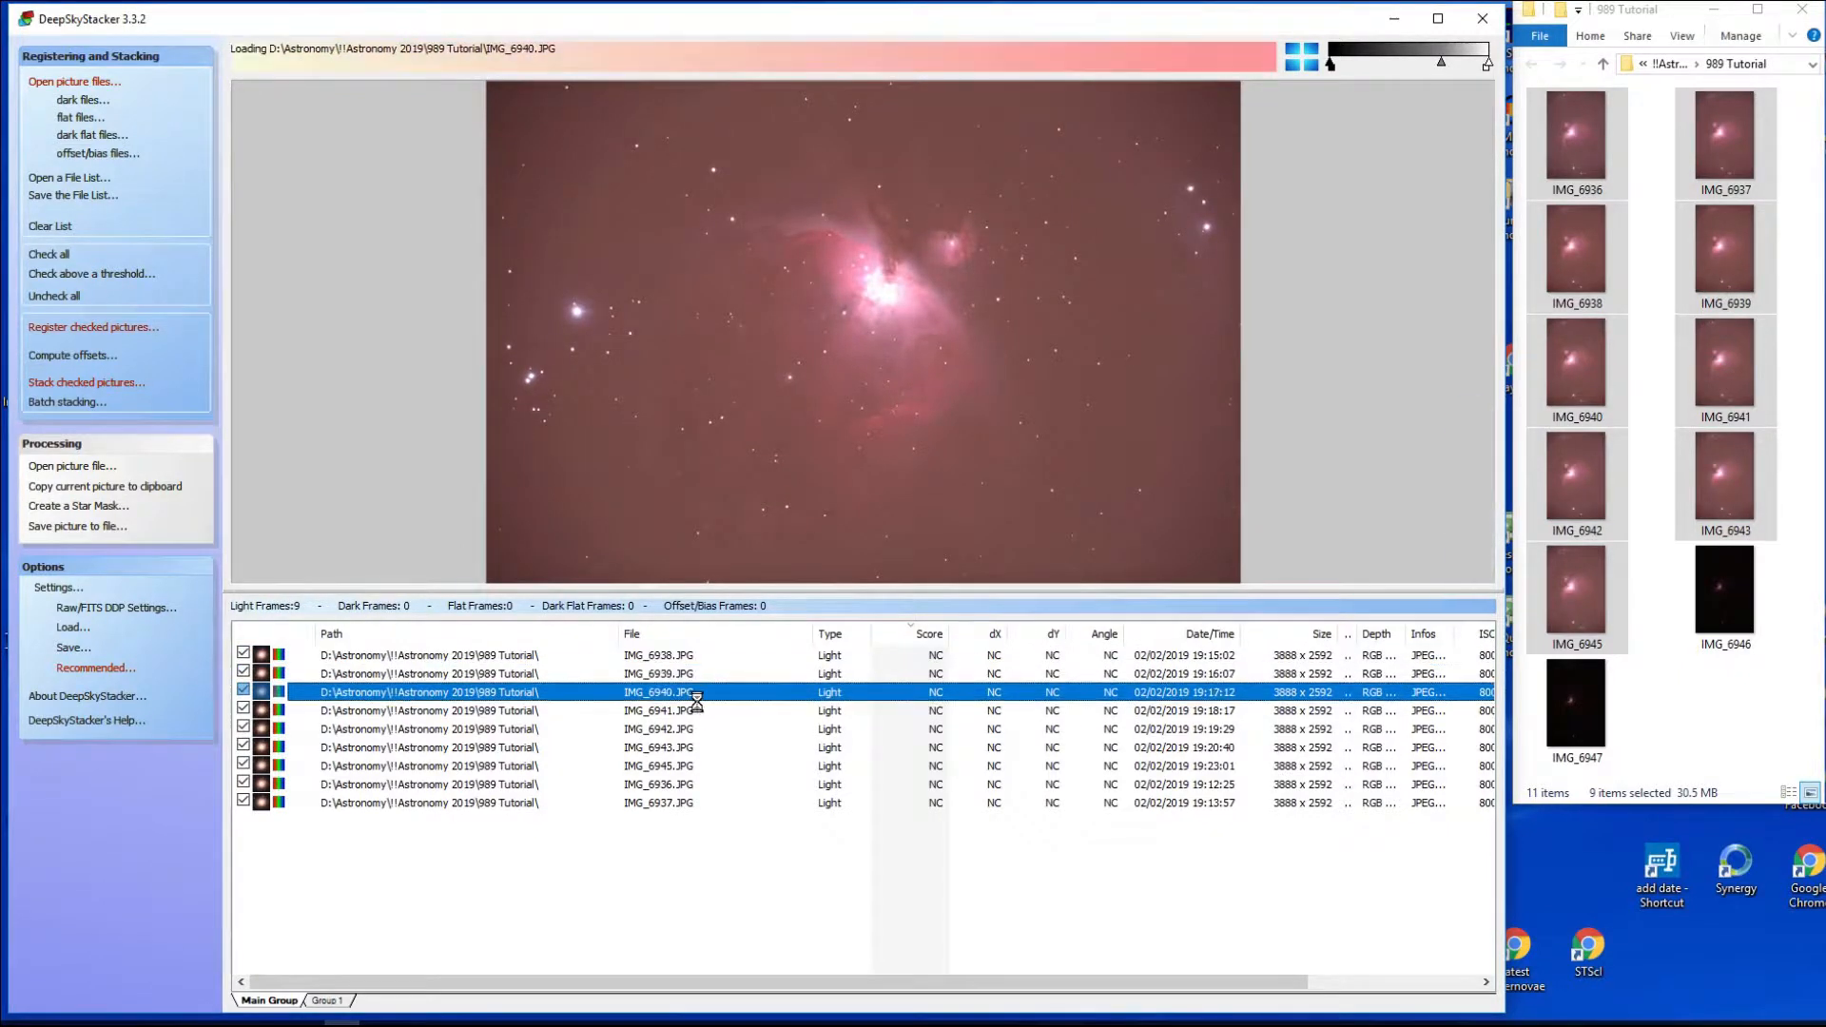
{"action": "left_click", "coordinate": [658, 709]}
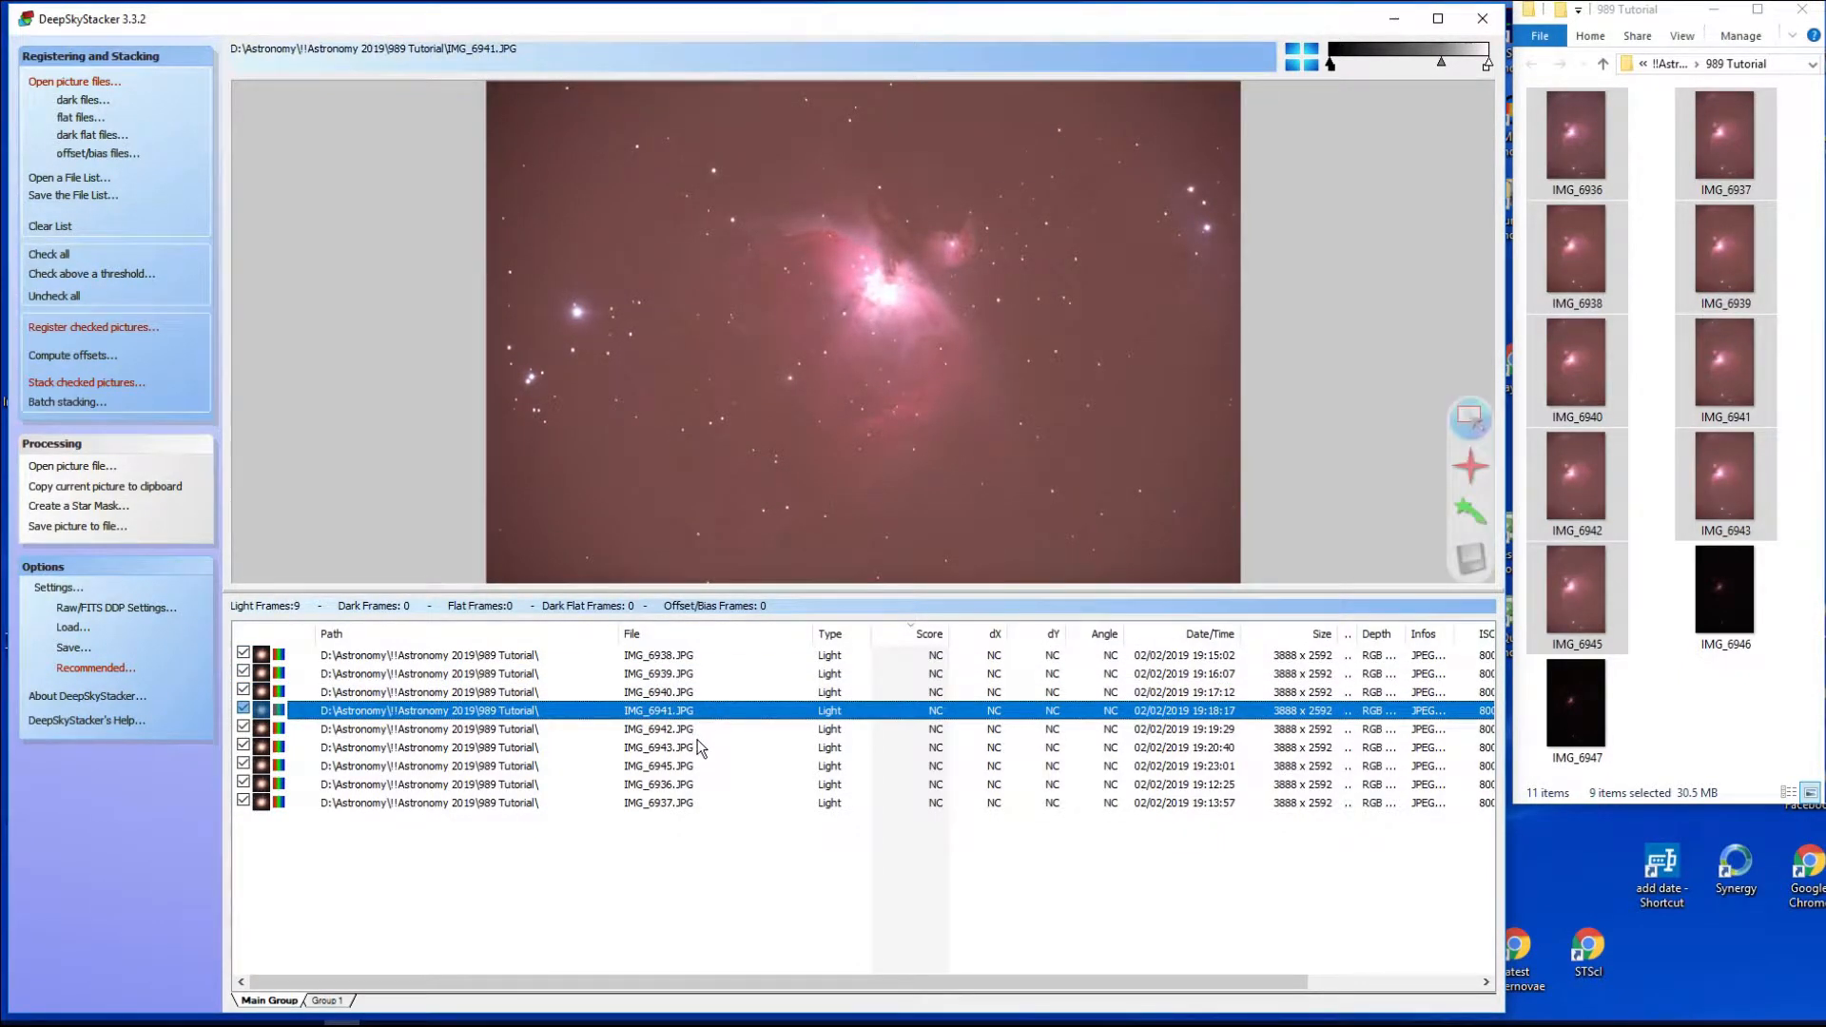
{"action": "left_click", "coordinate": [658, 746]}
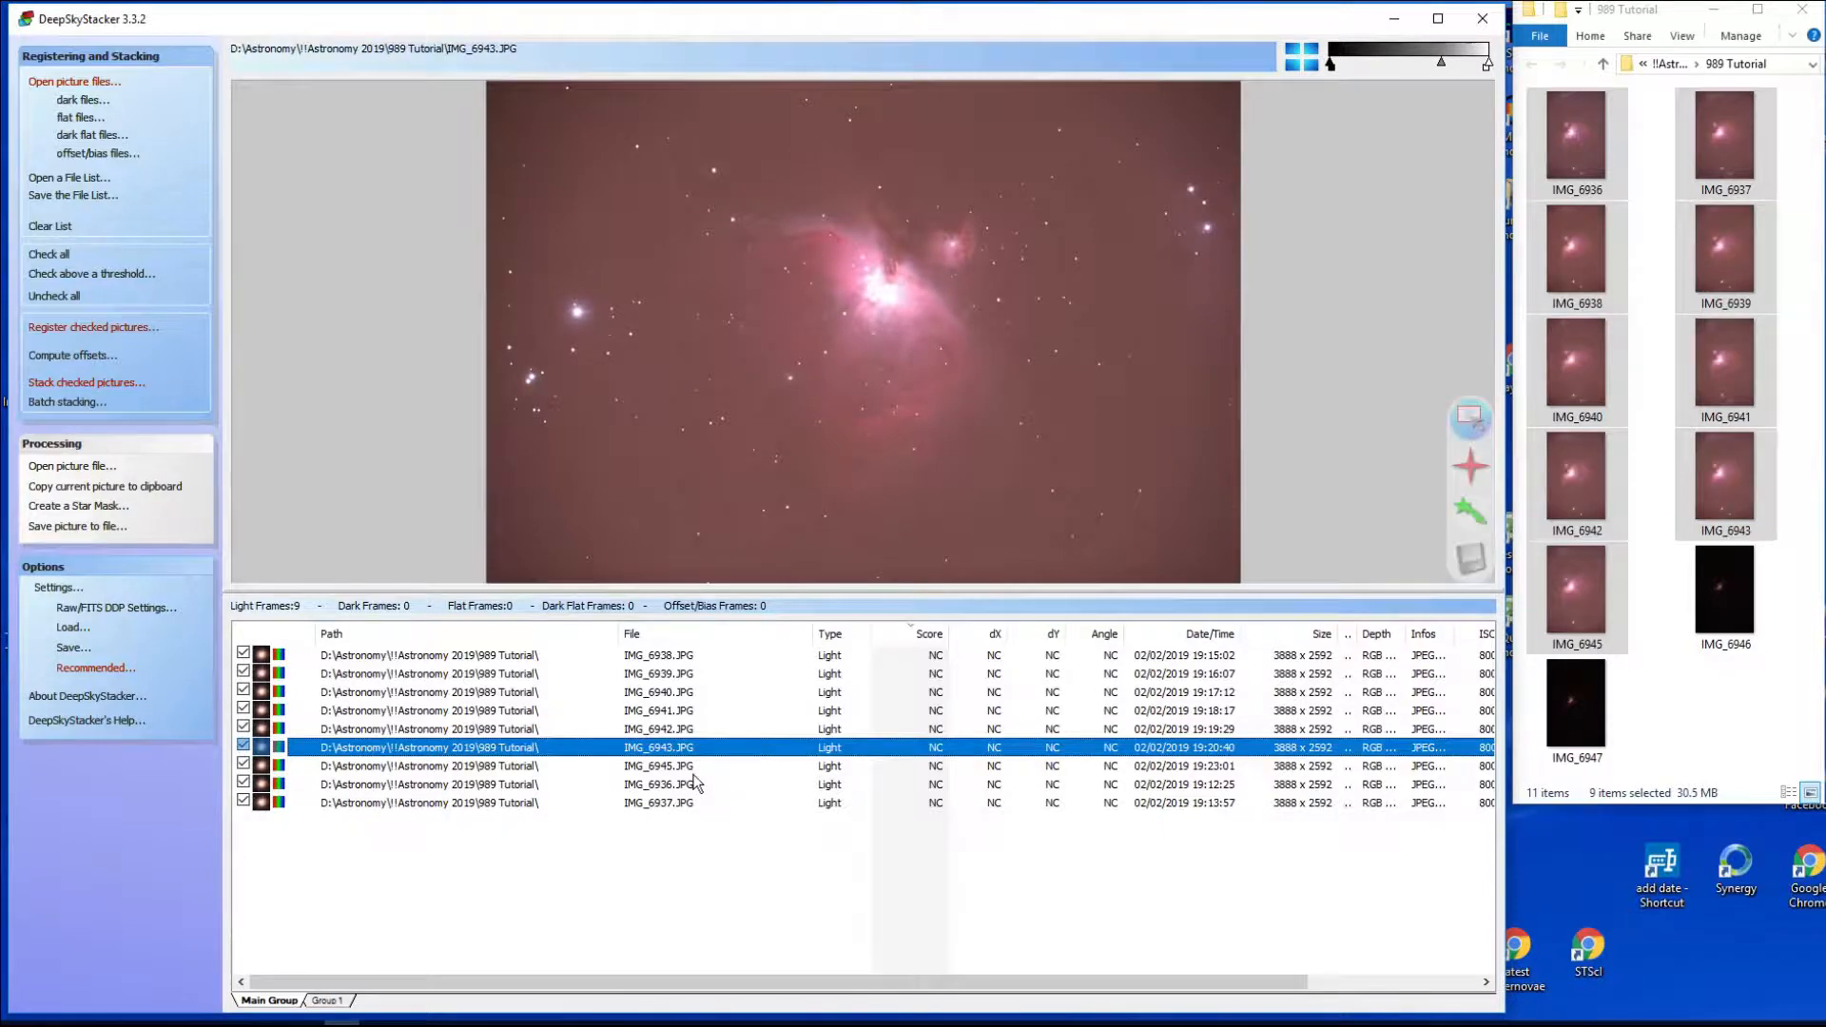
{"action": "left_click", "coordinate": [658, 784]}
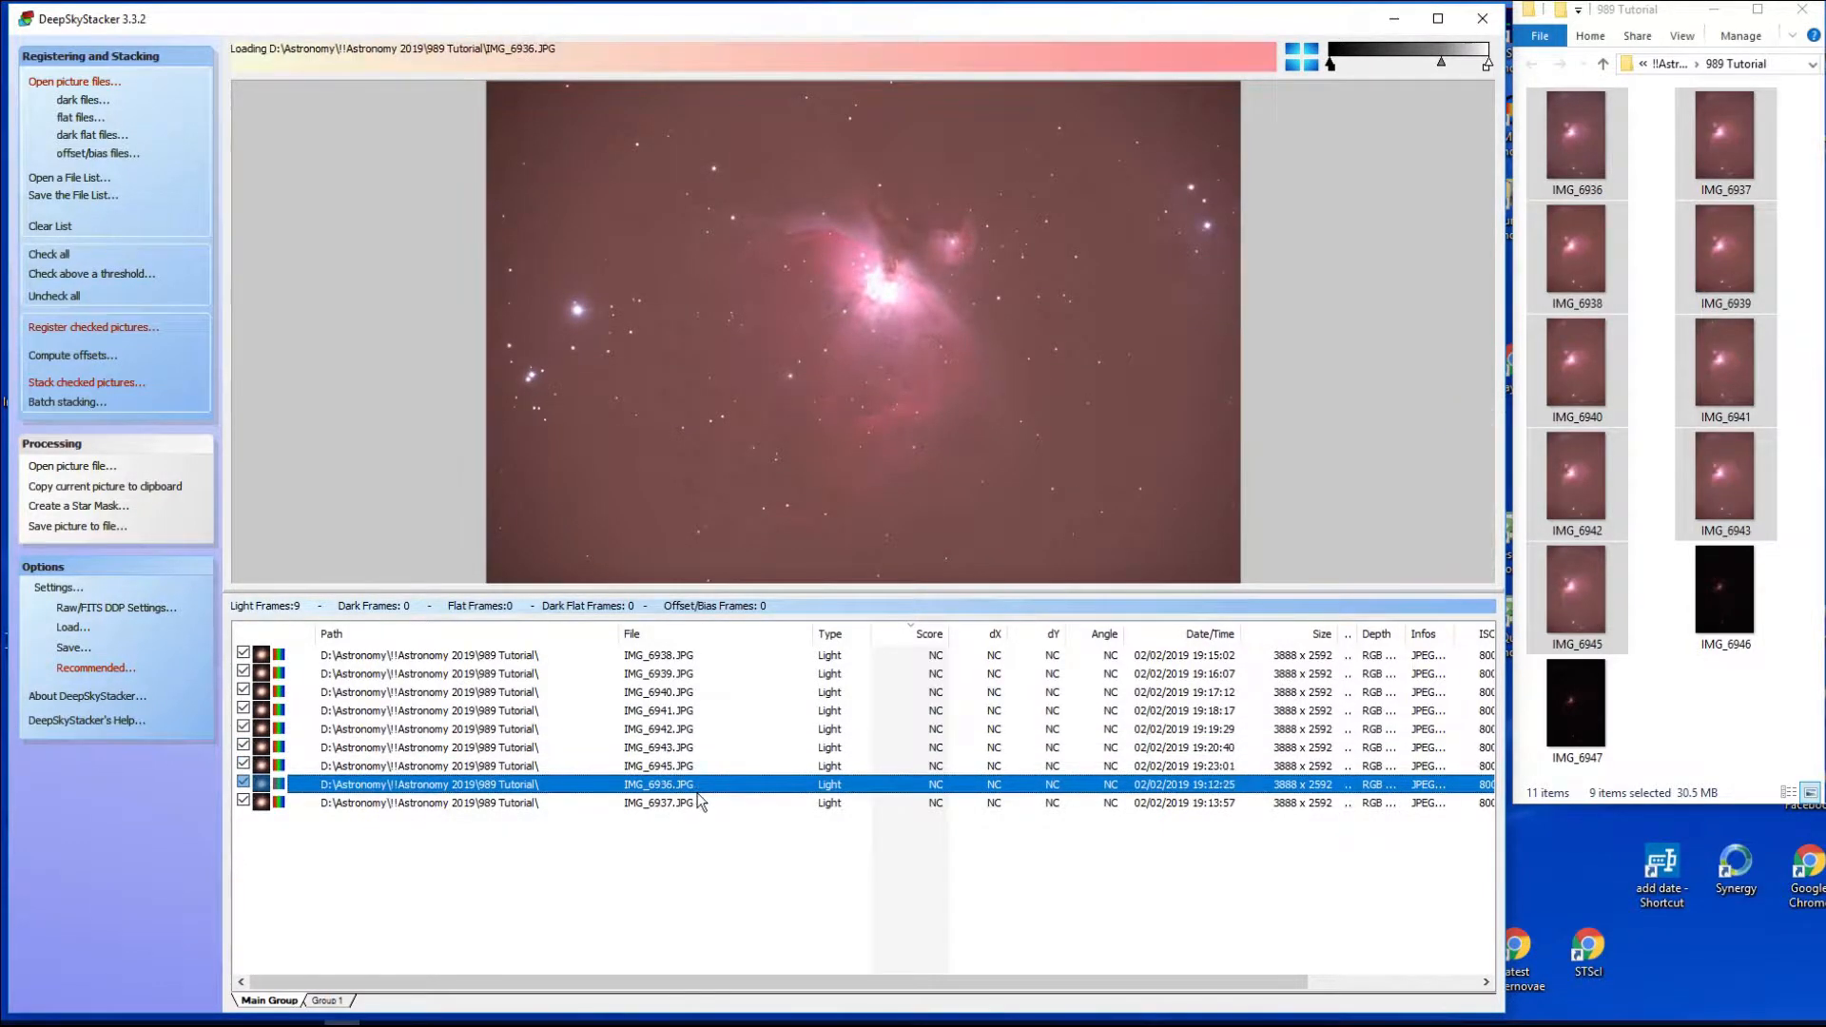
{"action": "left_click", "coordinate": [658, 802]}
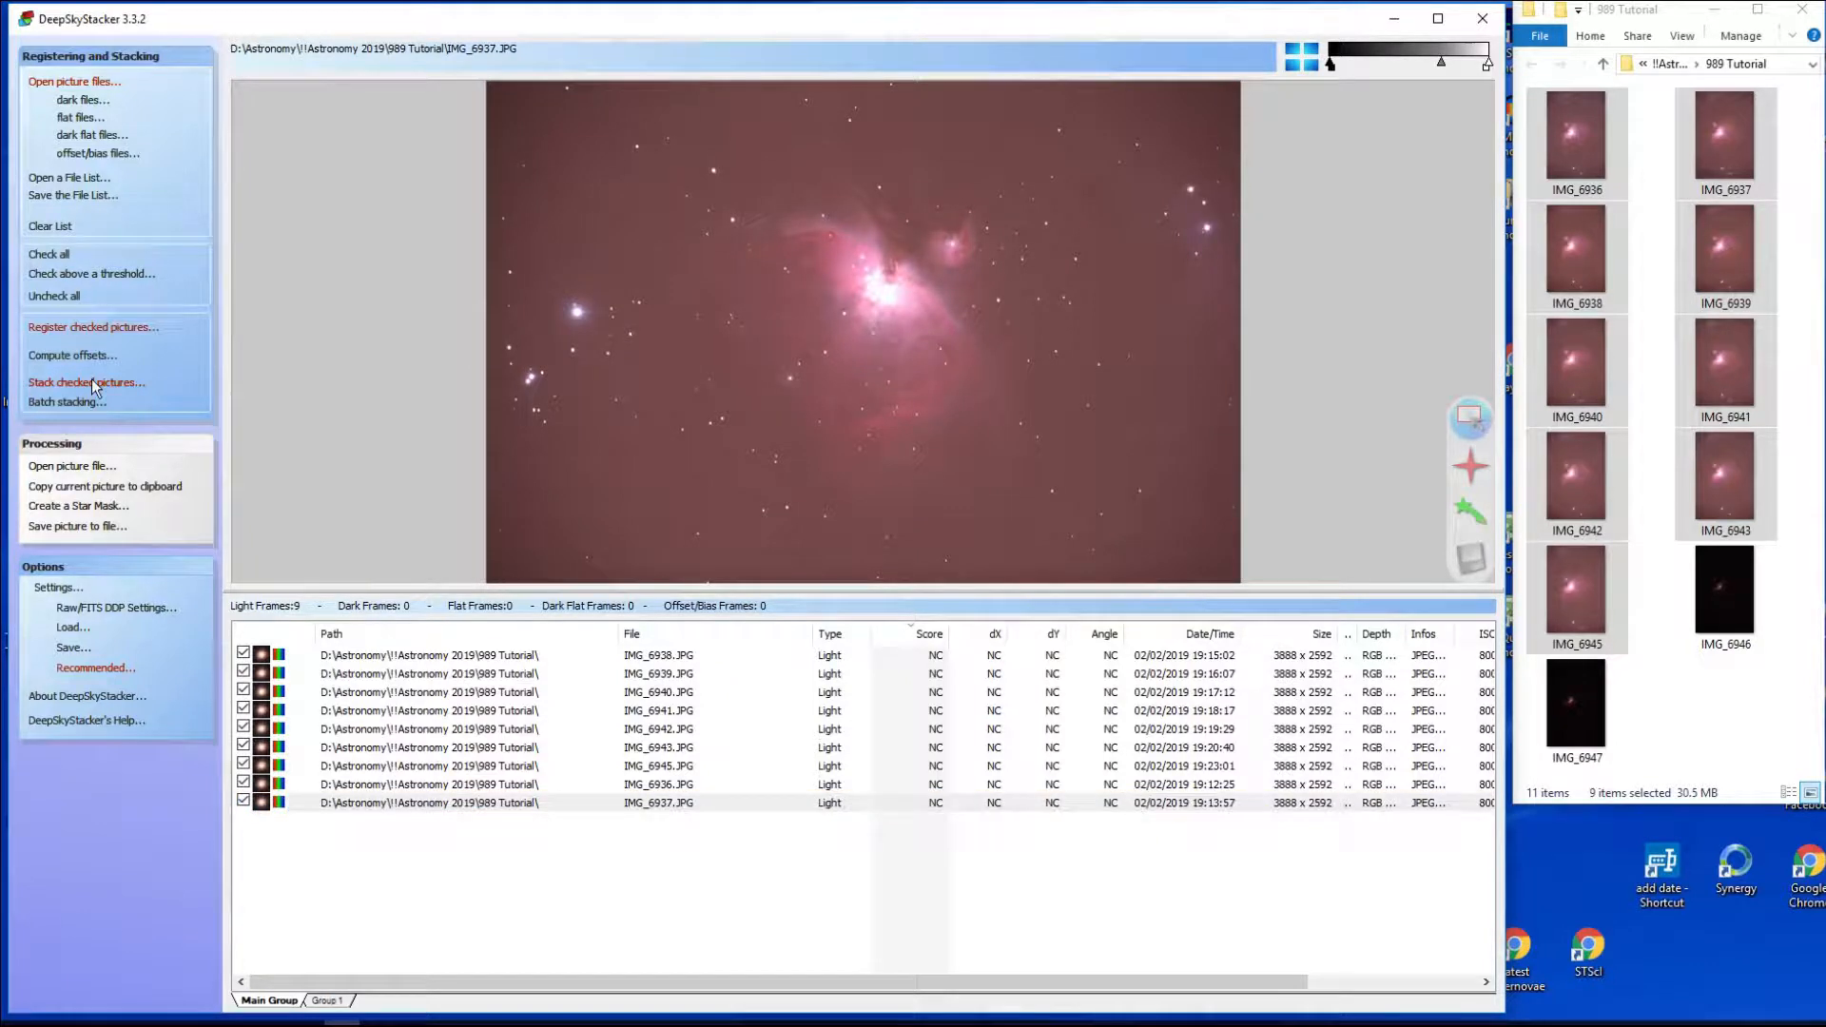
{"action": "mouse_move", "coordinate": [306, 610]}
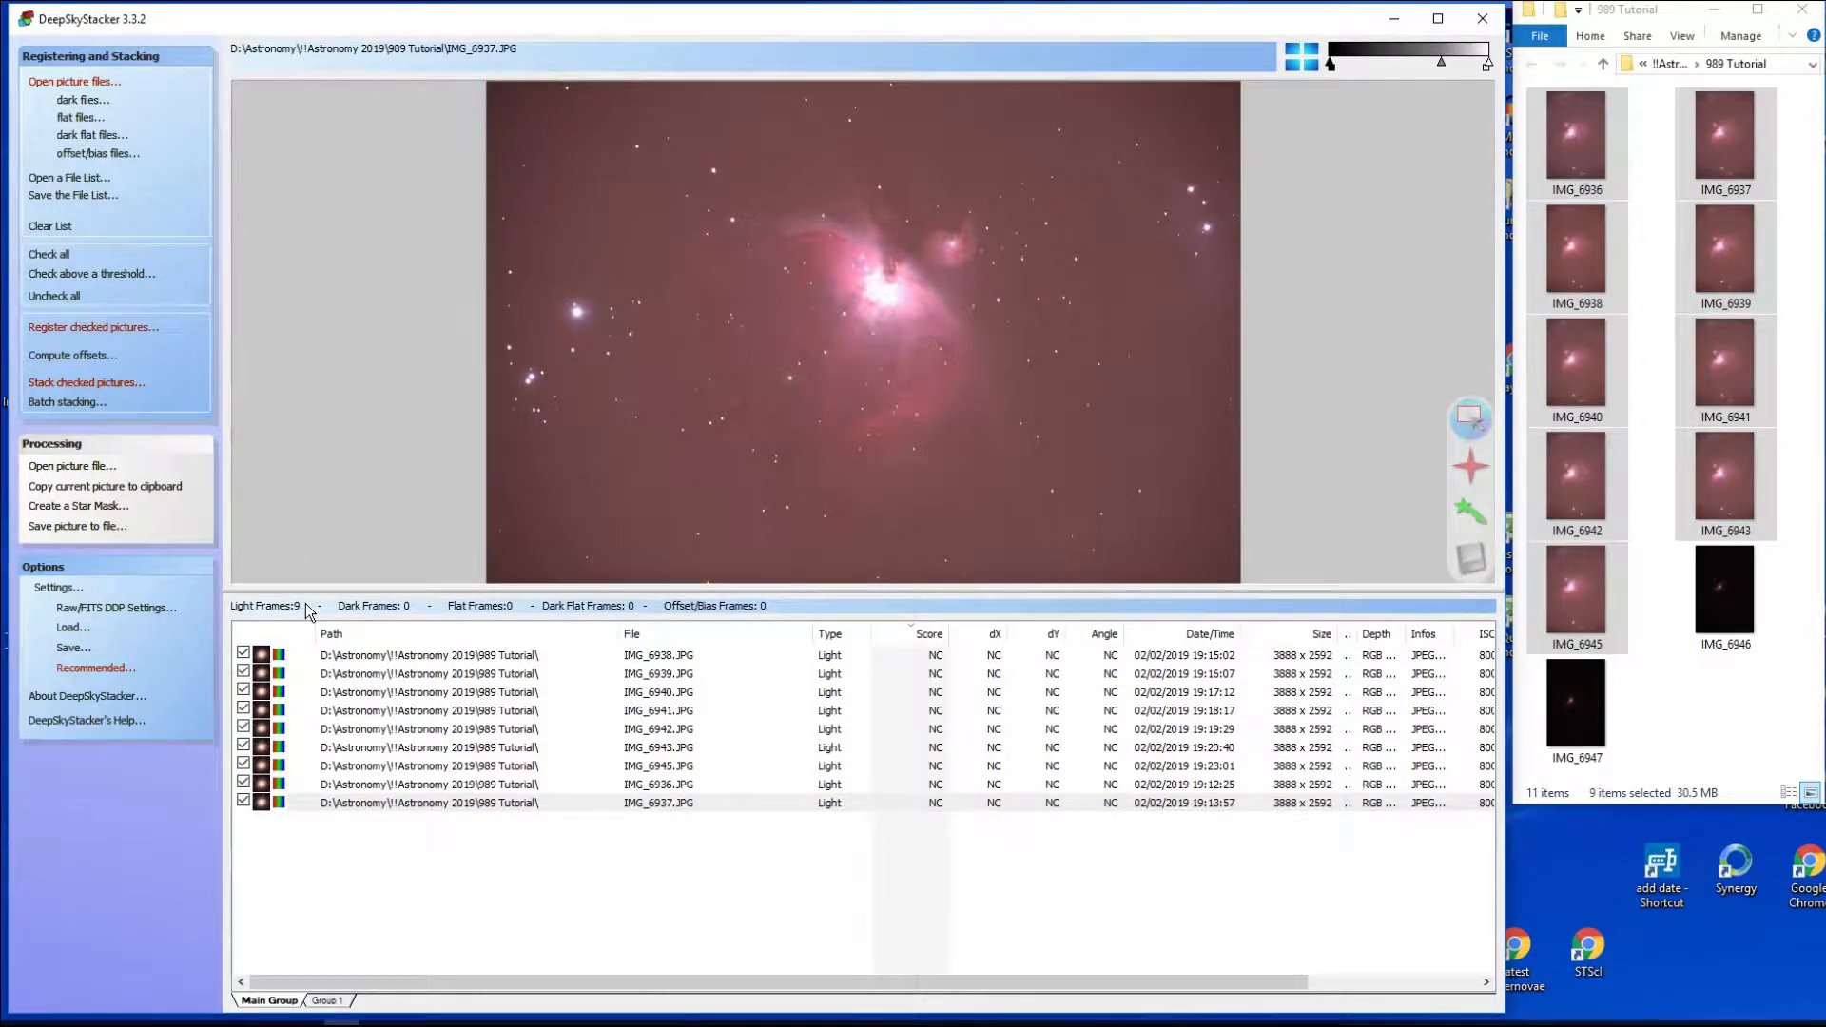
{"action": "mouse_move", "coordinate": [168, 510]}
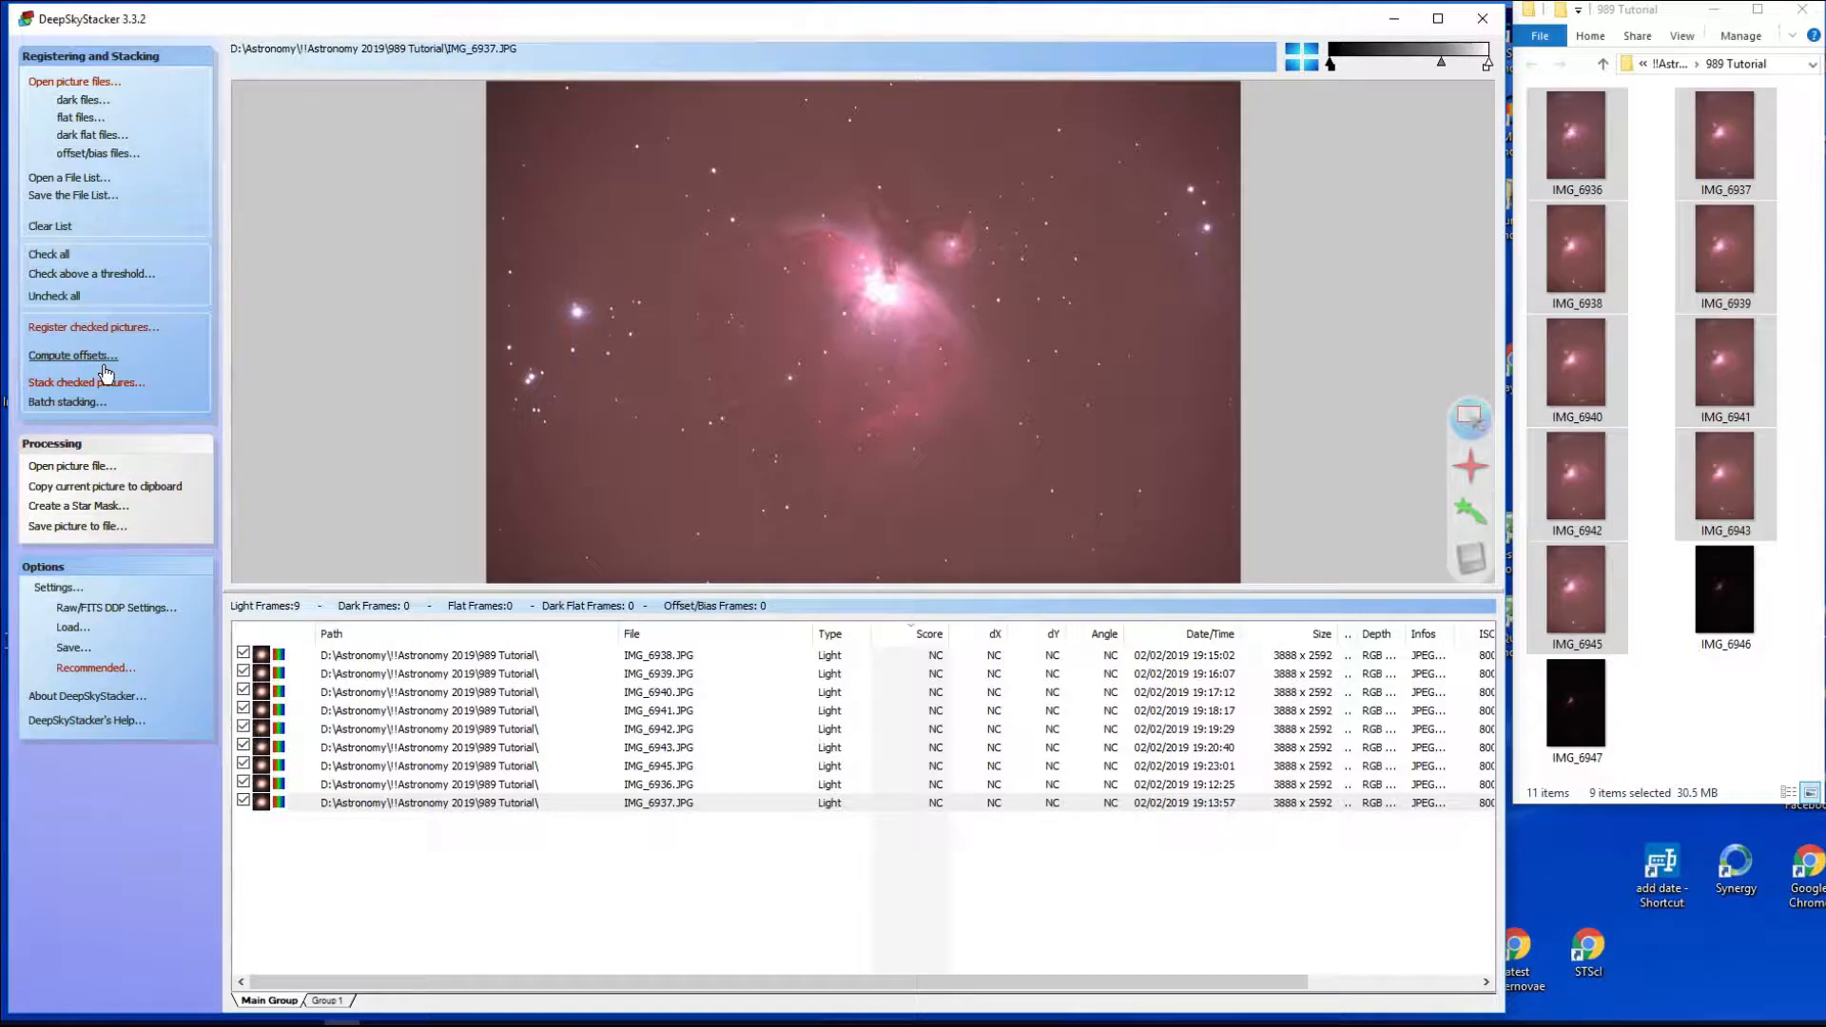
Register the nine checked light frames, giving each a score and dX/dY offsets.
{"action": "left_click", "coordinate": [93, 327]}
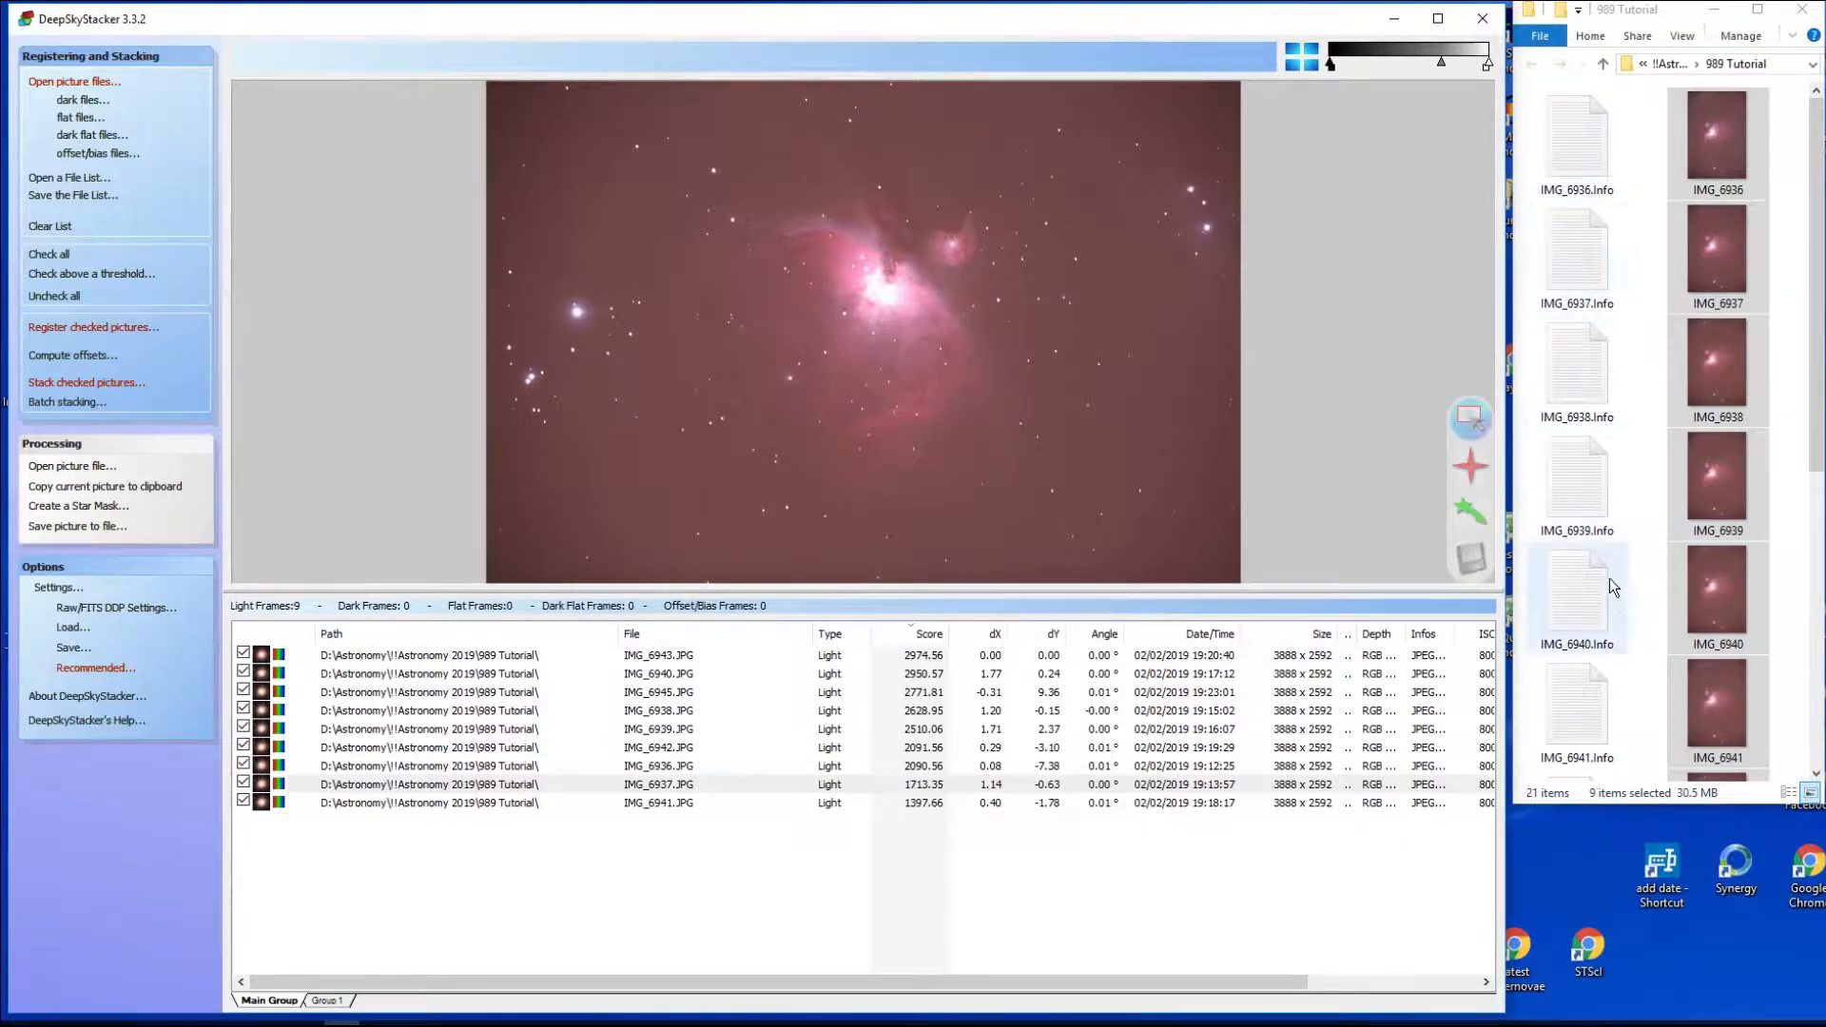
View IMG_6936.Info in Notepad and scroll through its 395 detected stars to the end.
{"action": "left_click", "coordinate": [1574, 139]}
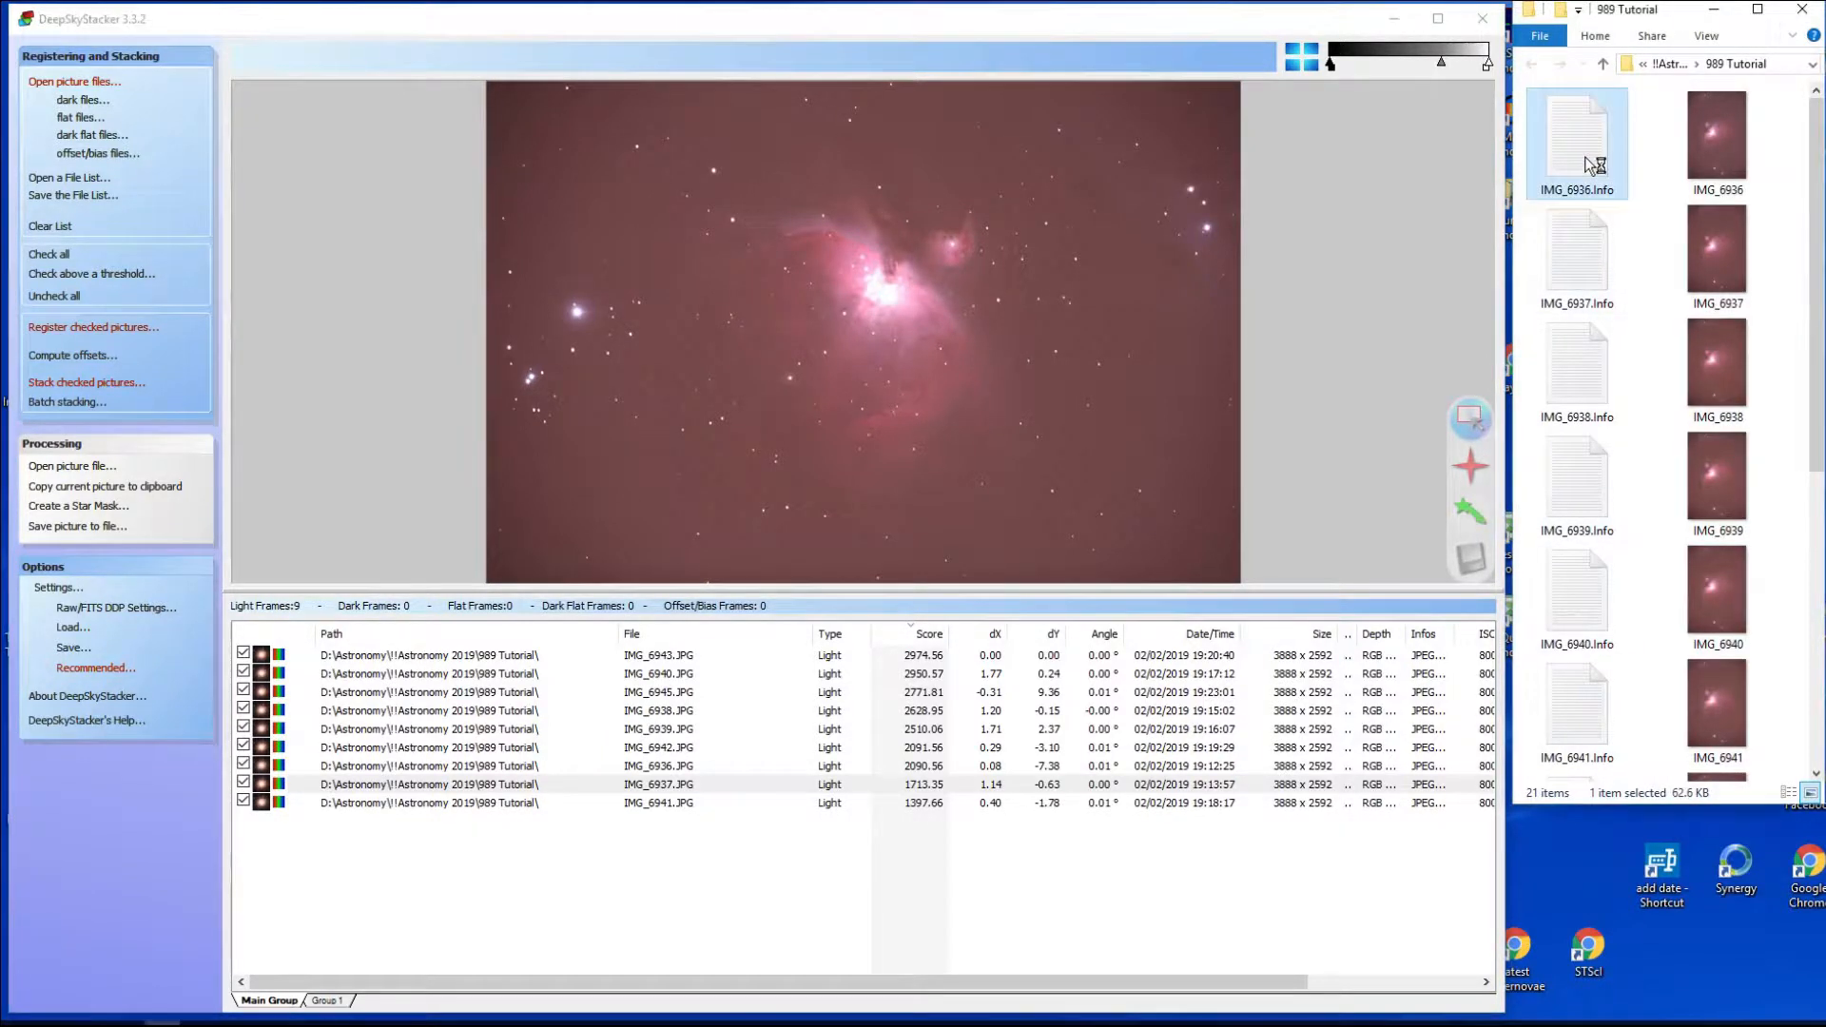
{"action": "double_click", "coordinate": [1575, 138]}
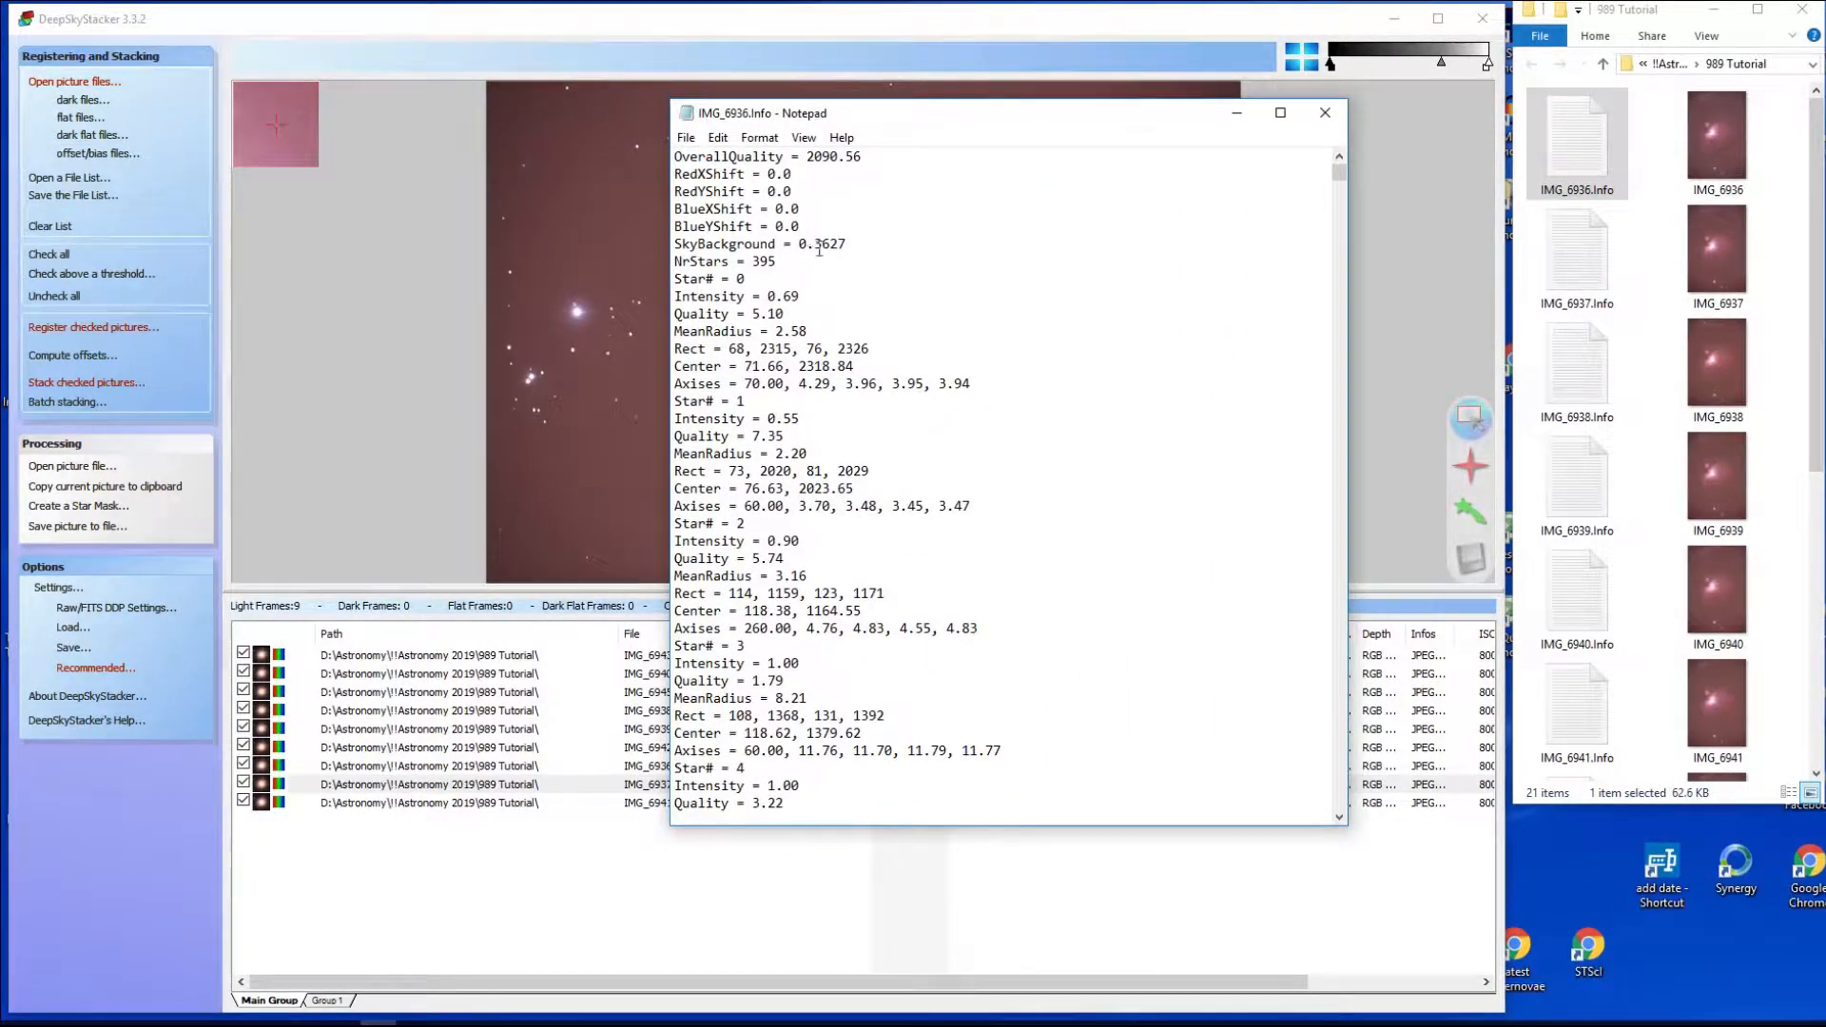
{"action": "scroll", "scroll_direction": "down", "scroll_amount": 3}
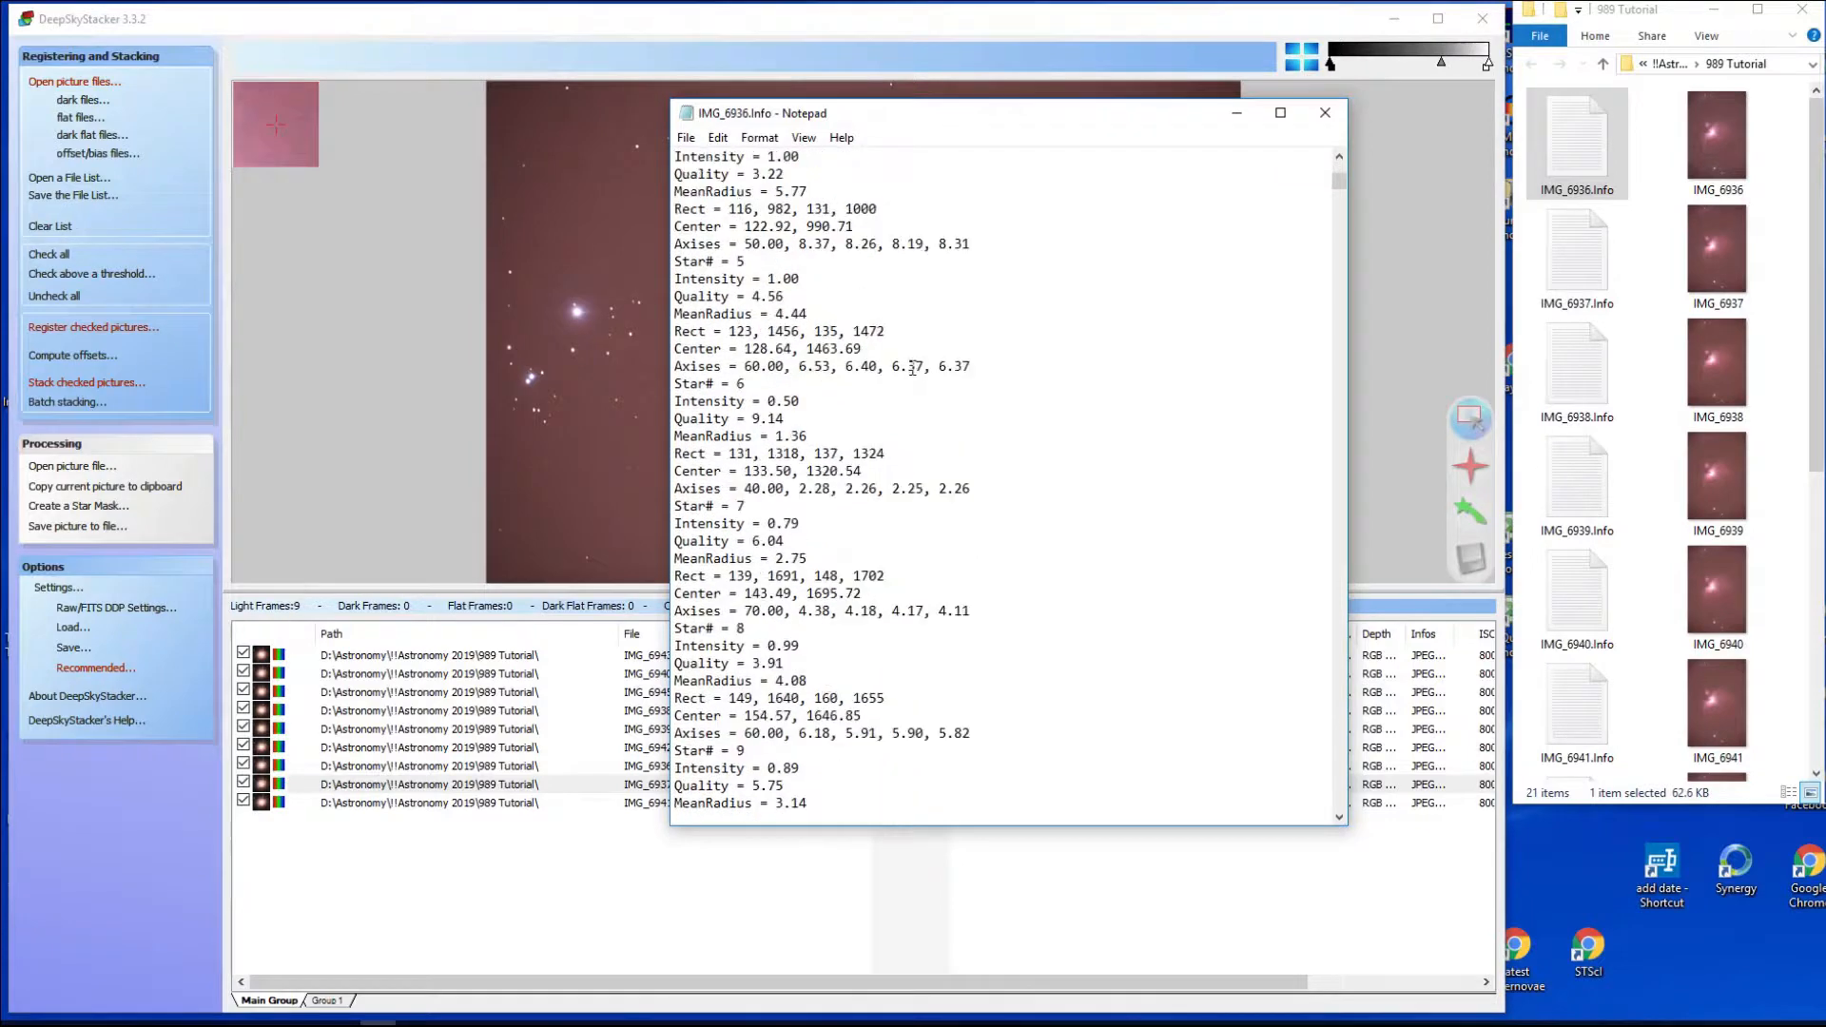
{"action": "scroll", "scroll_direction": "down", "scroll_amount": 3}
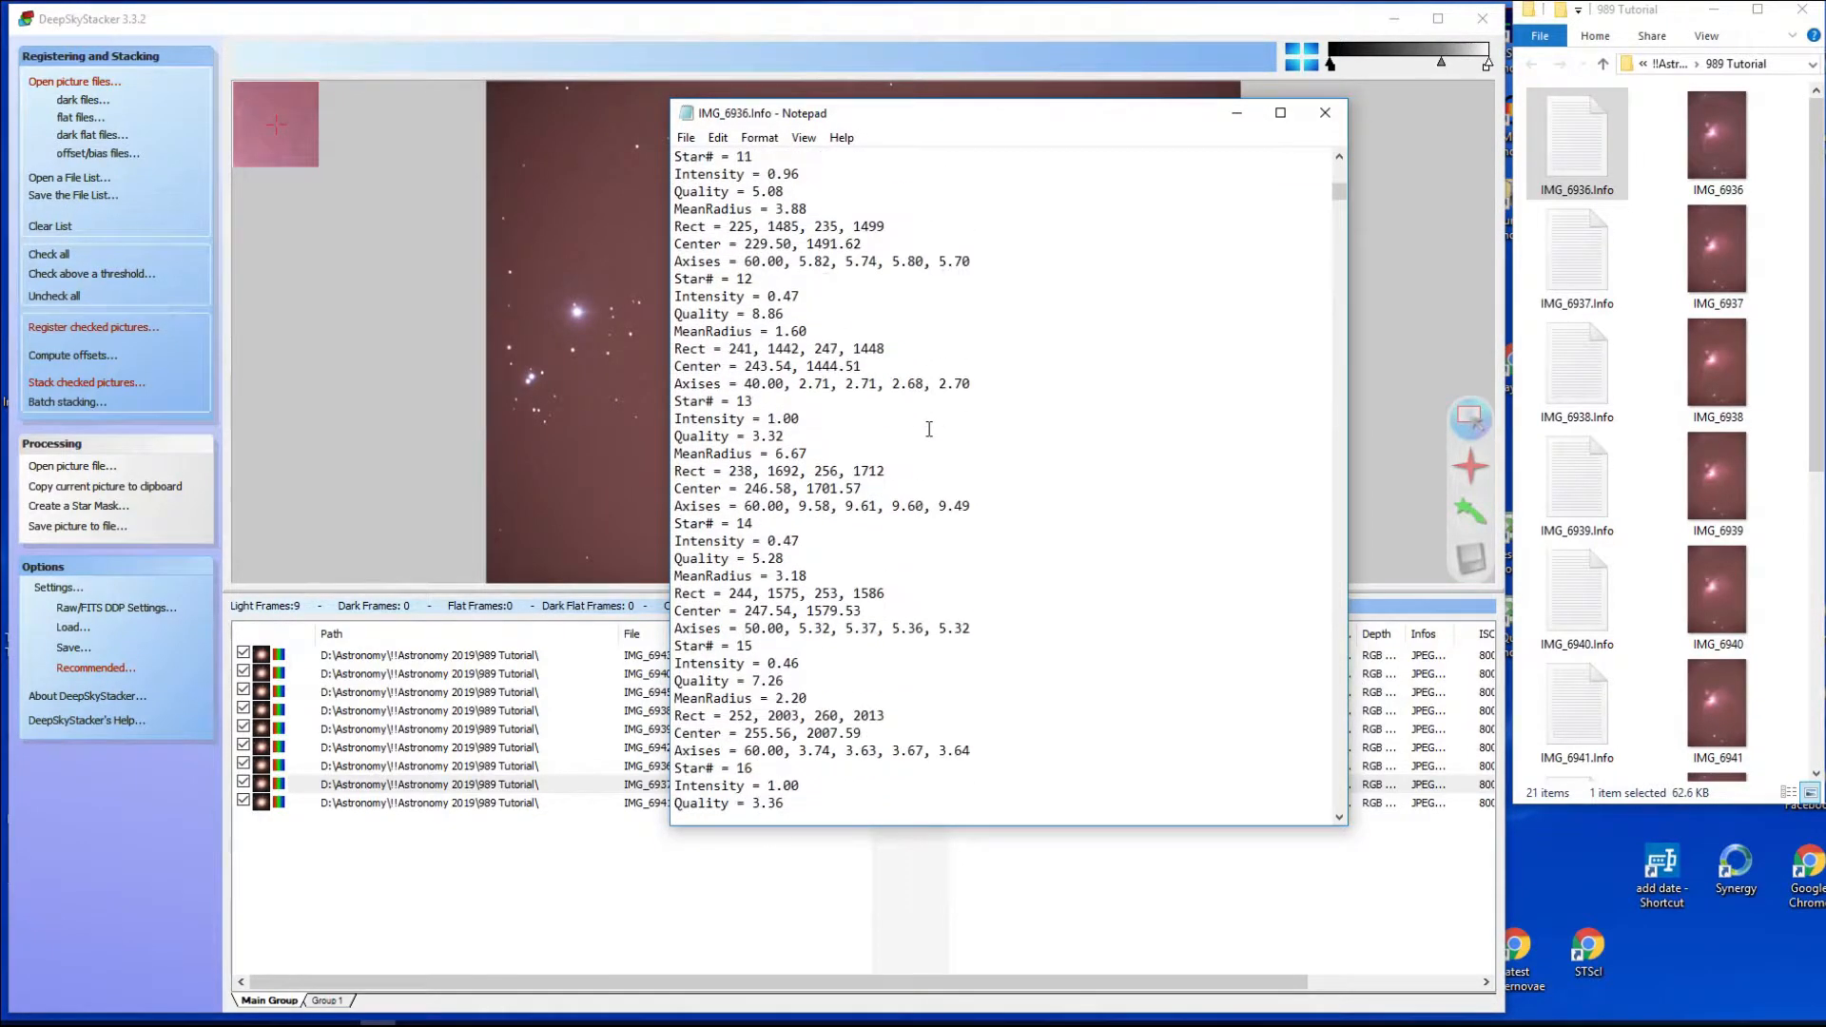
{"action": "scroll", "scroll_direction": "down", "scroll_amount": 3}
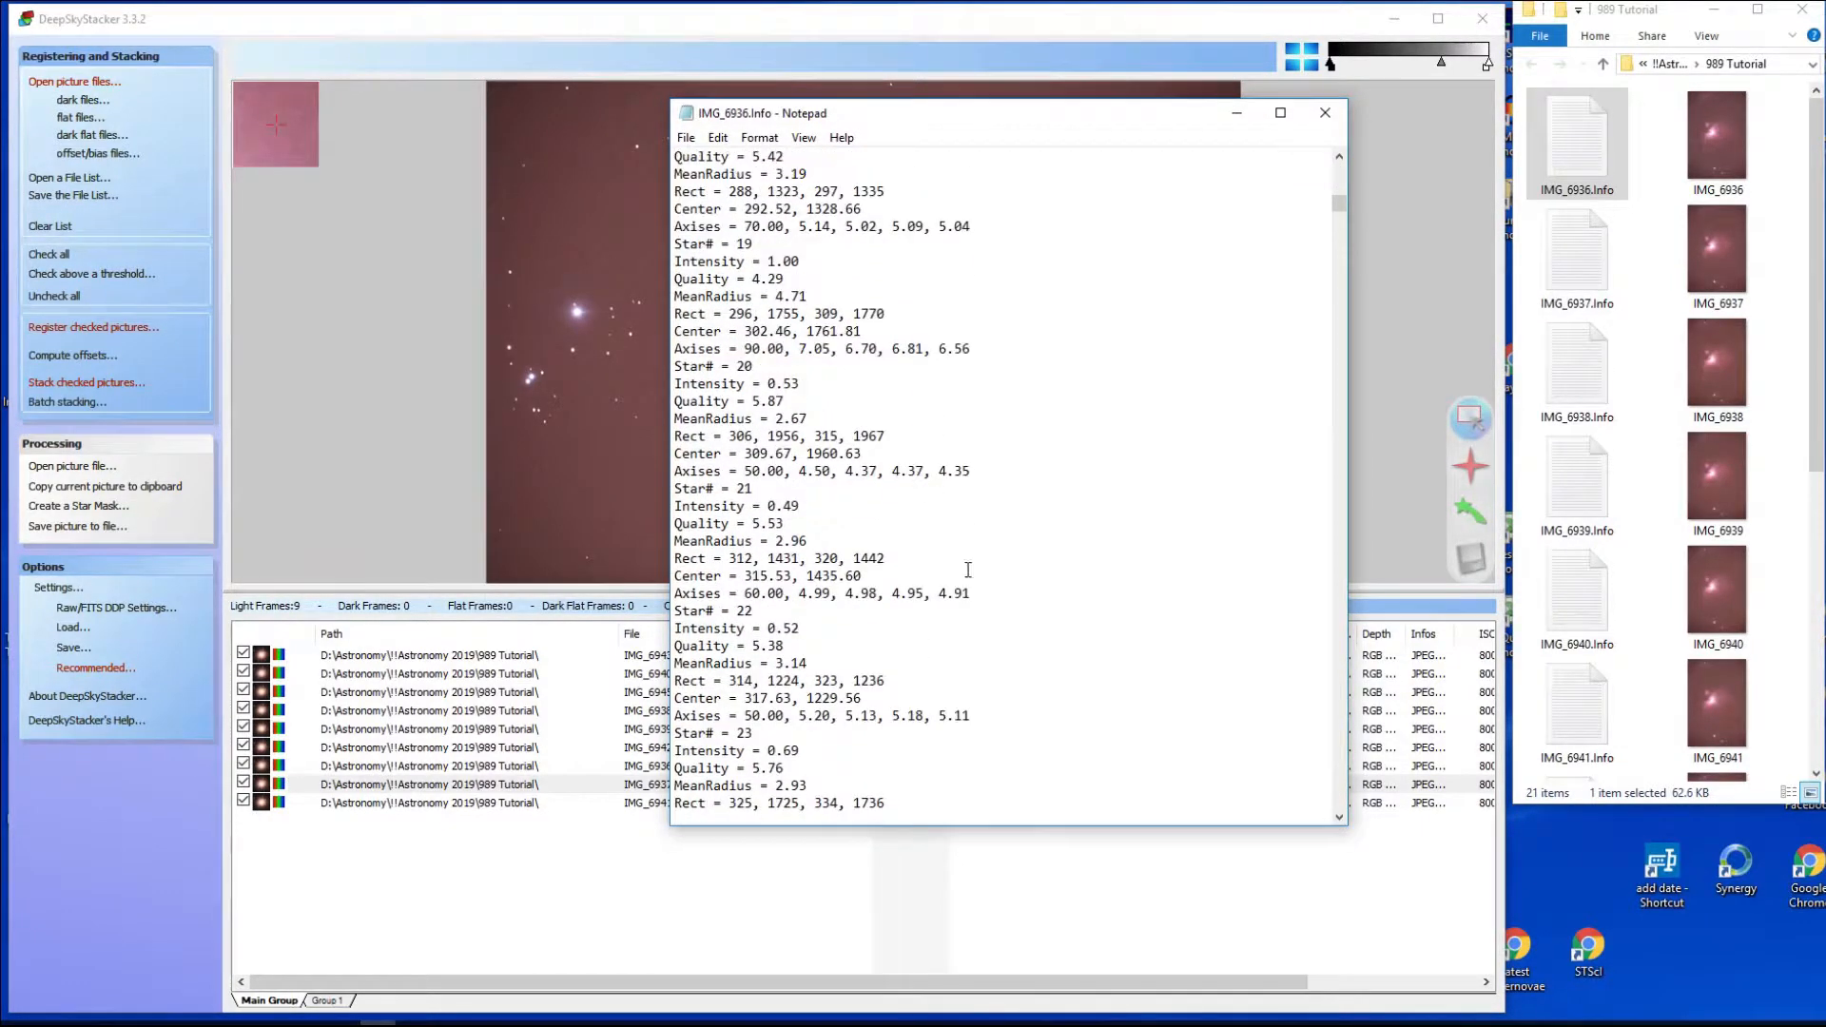
{"action": "scroll", "scroll_direction": "down", "scroll_amount": 3}
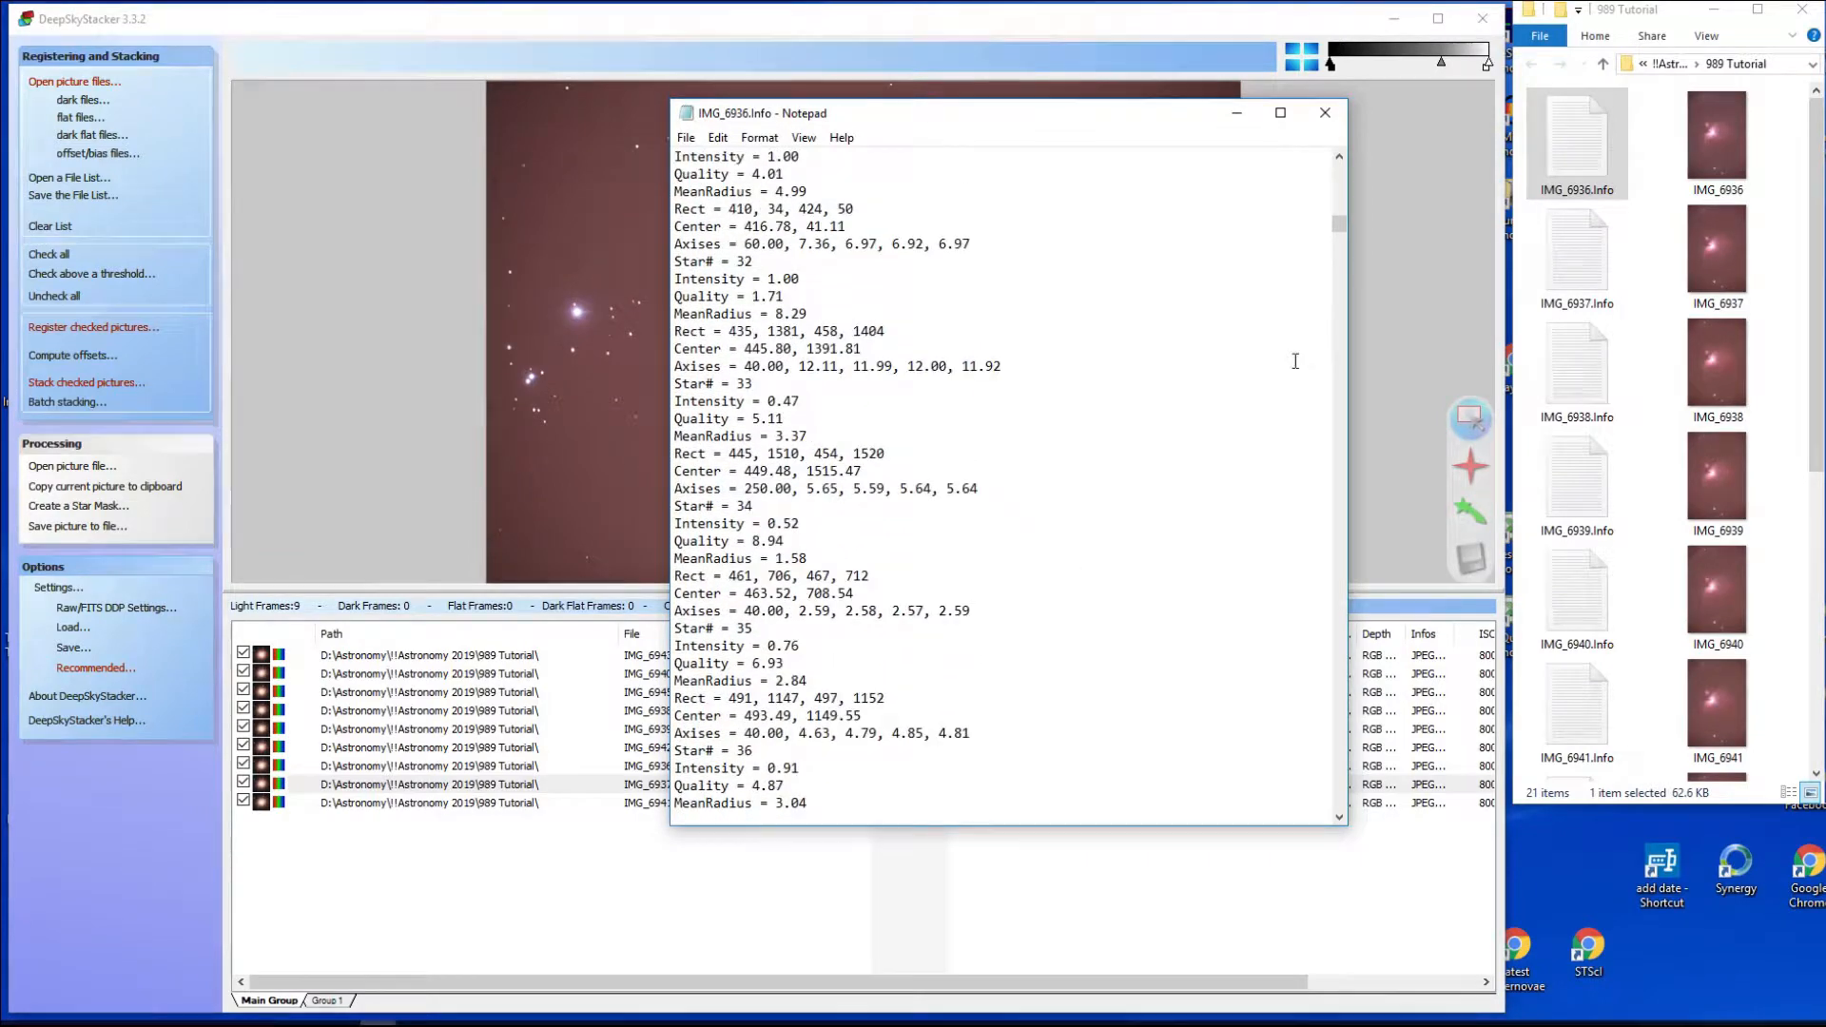
{"action": "scroll", "scroll_direction": "down", "scroll_amount": 3}
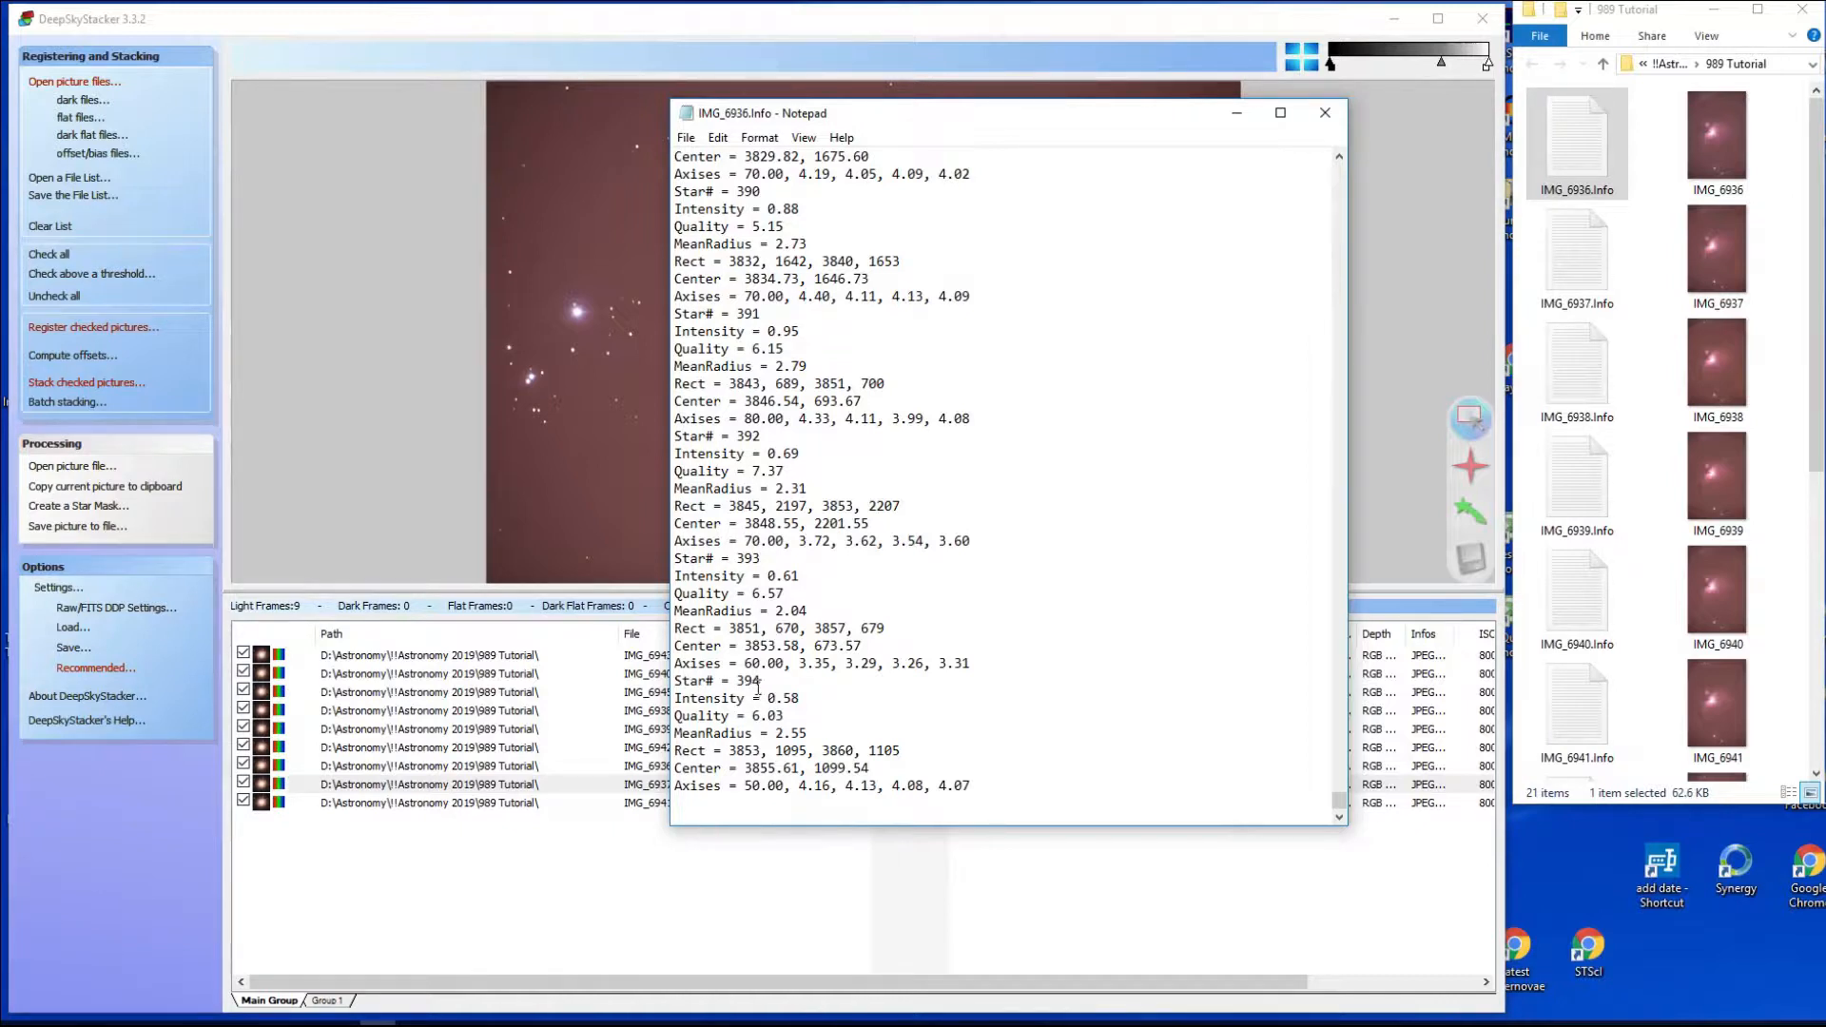
{"action": "mouse_move", "coordinate": [861, 443]}
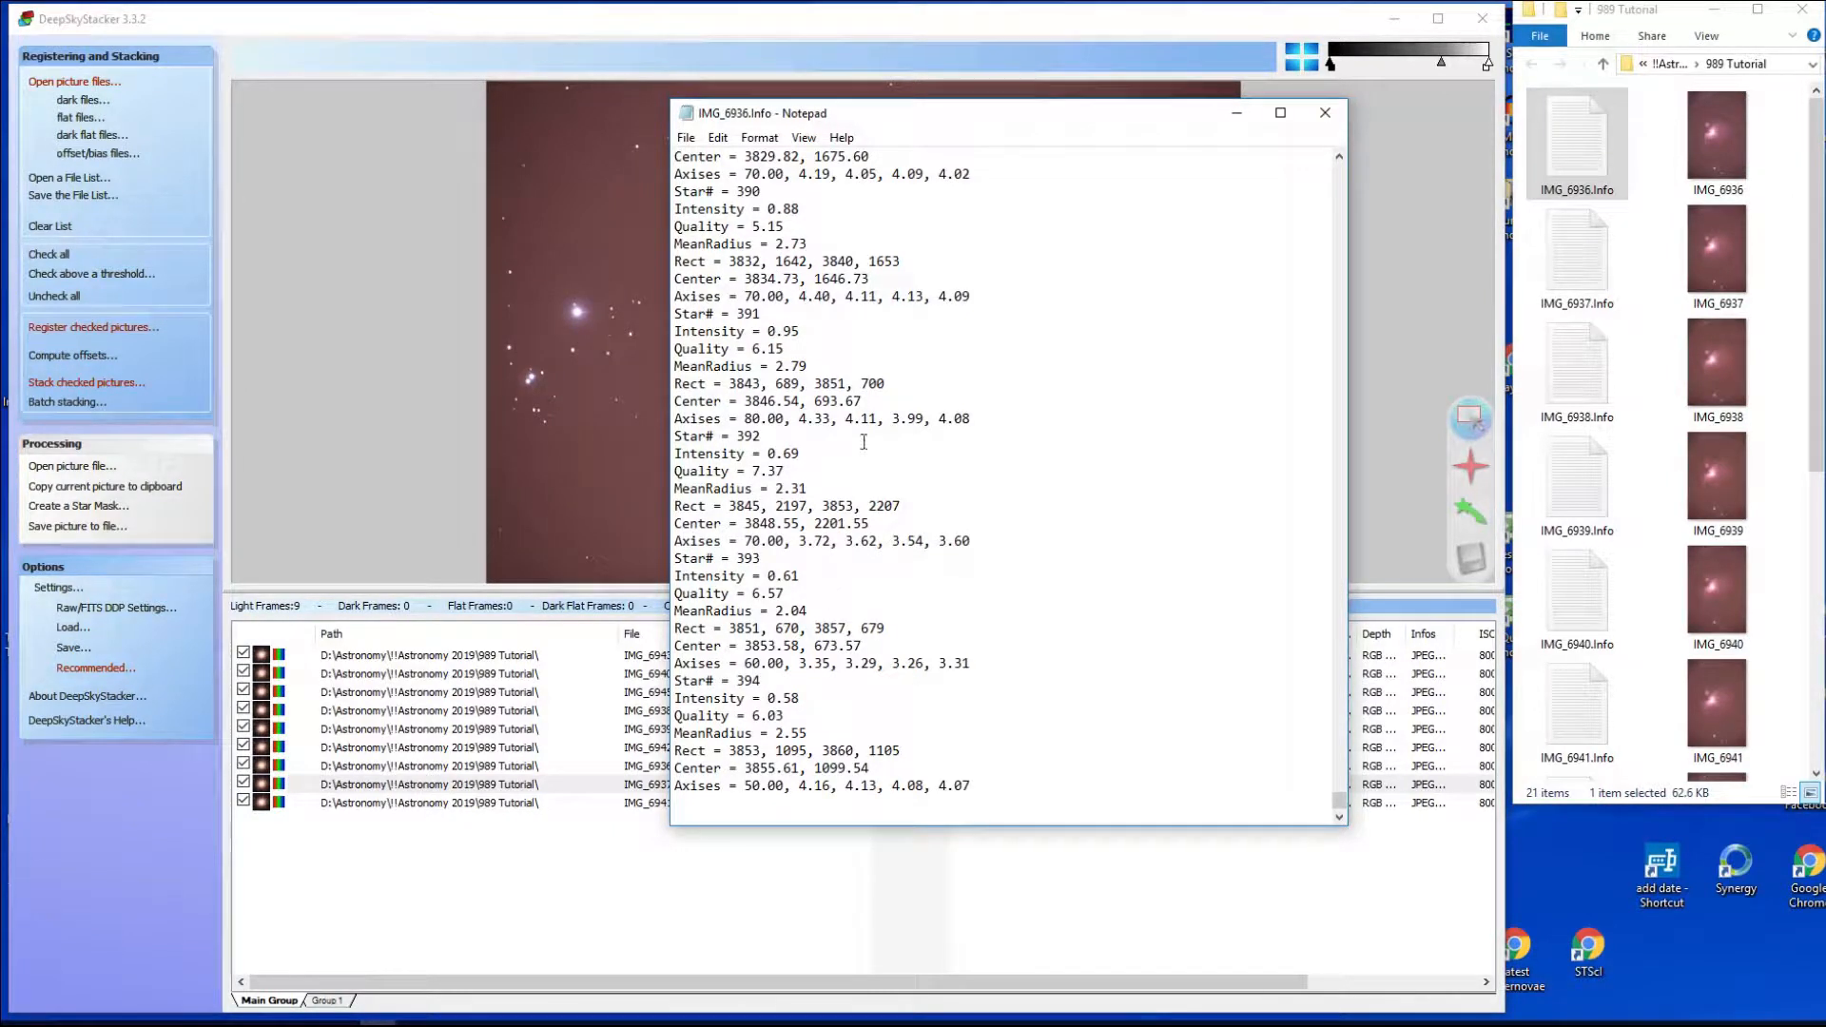
{"action": "mouse_move", "coordinate": [1052, 424]}
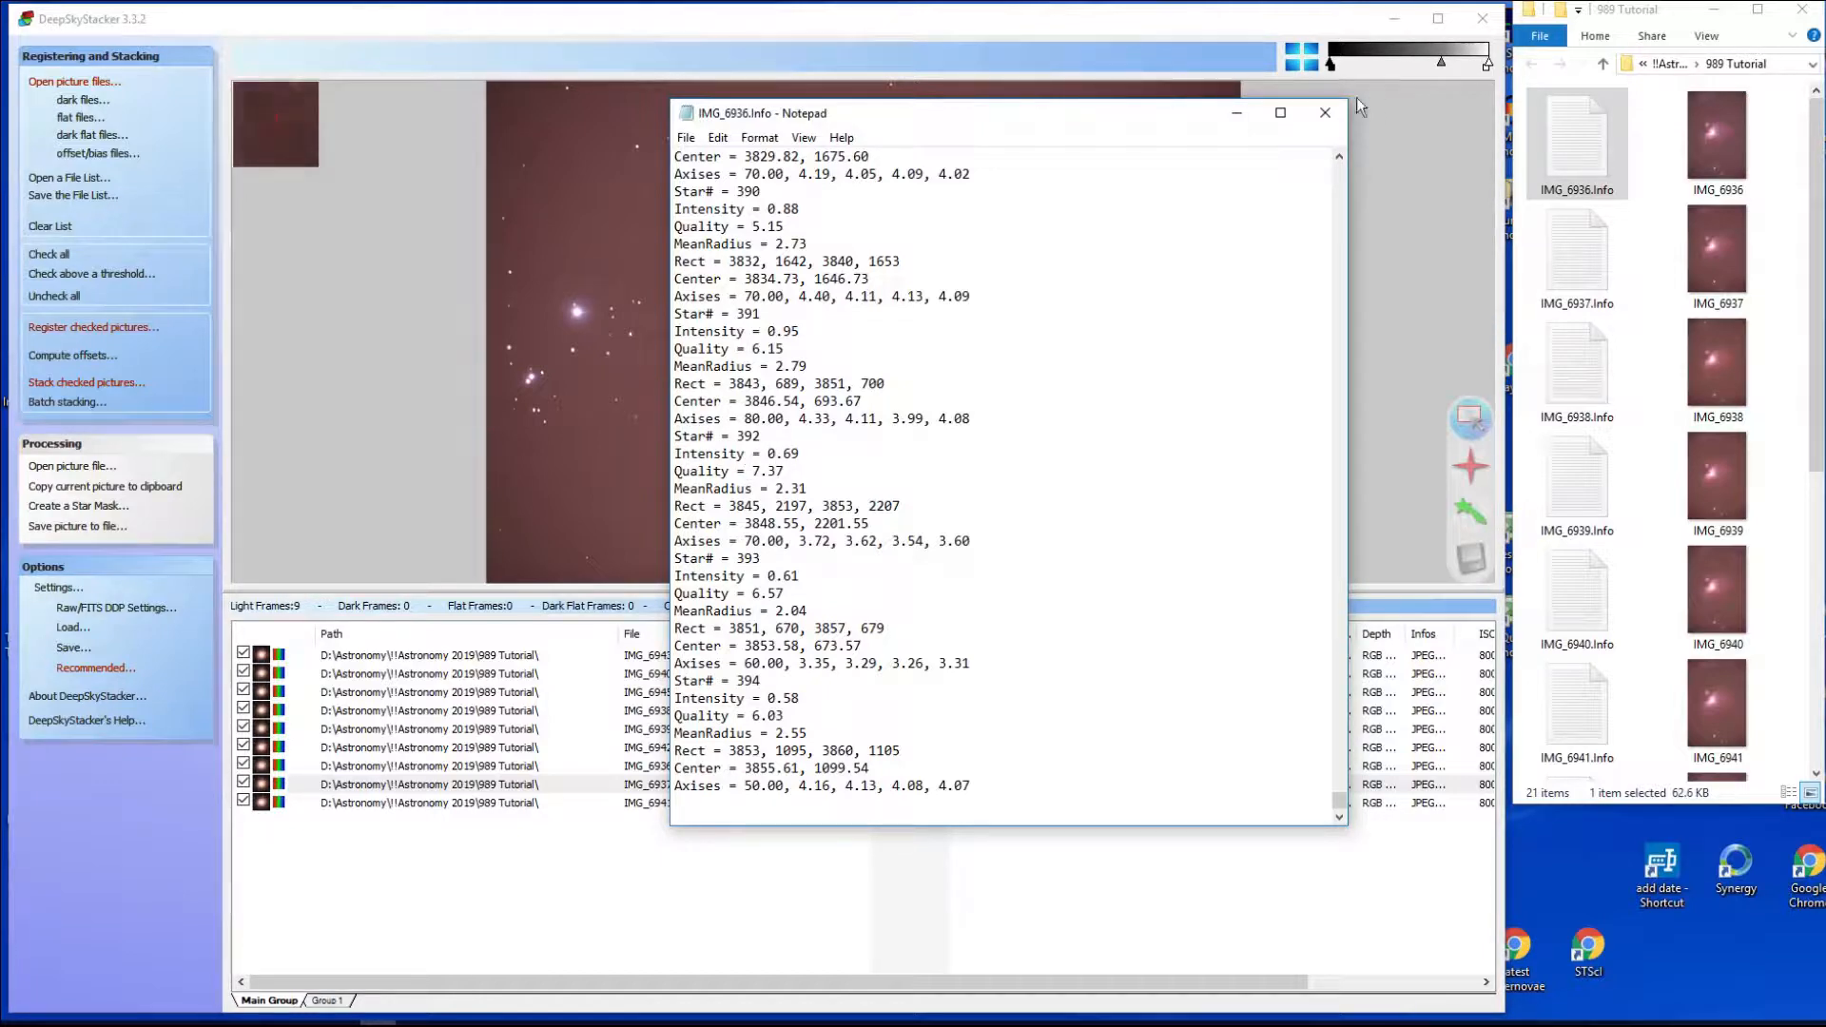
Close Notepad, sort the light frames by score descending and preview the top frame IMG_6943.
{"action": "left_click", "coordinate": [1324, 112]}
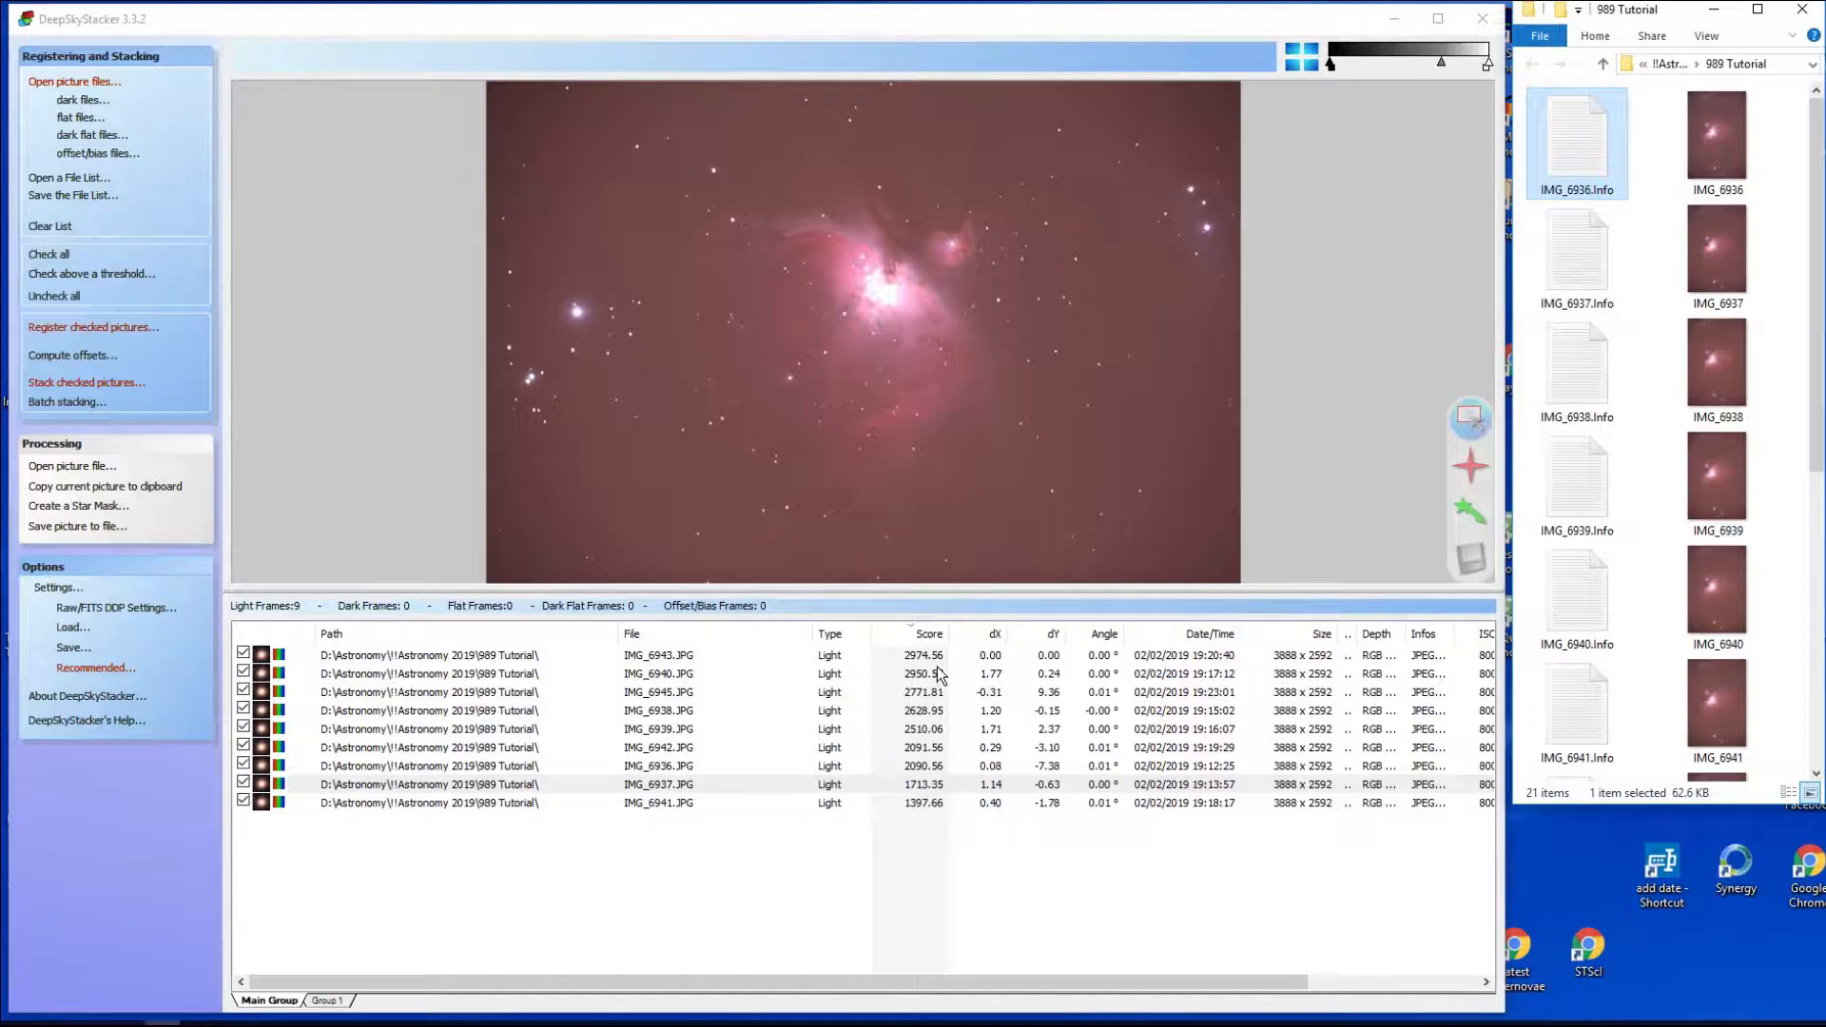
{"action": "left_click", "coordinate": [928, 633]}
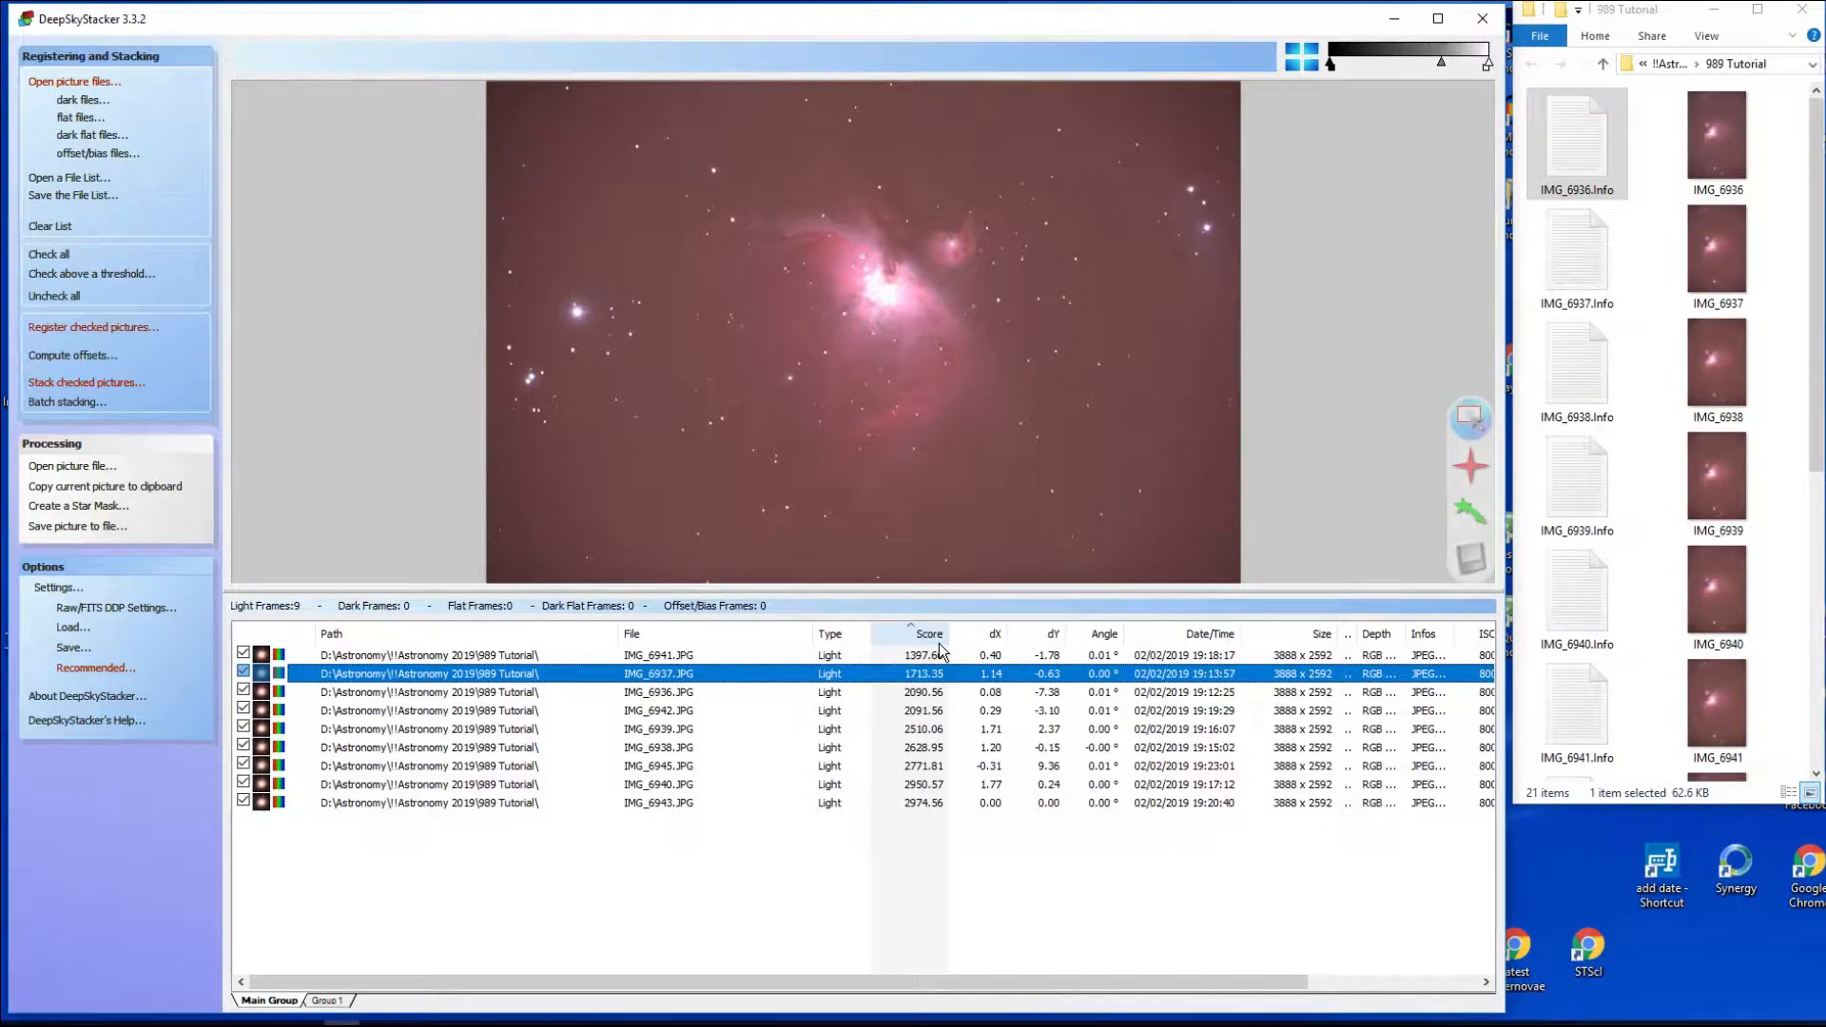
{"action": "left_click", "coordinate": [928, 633]}
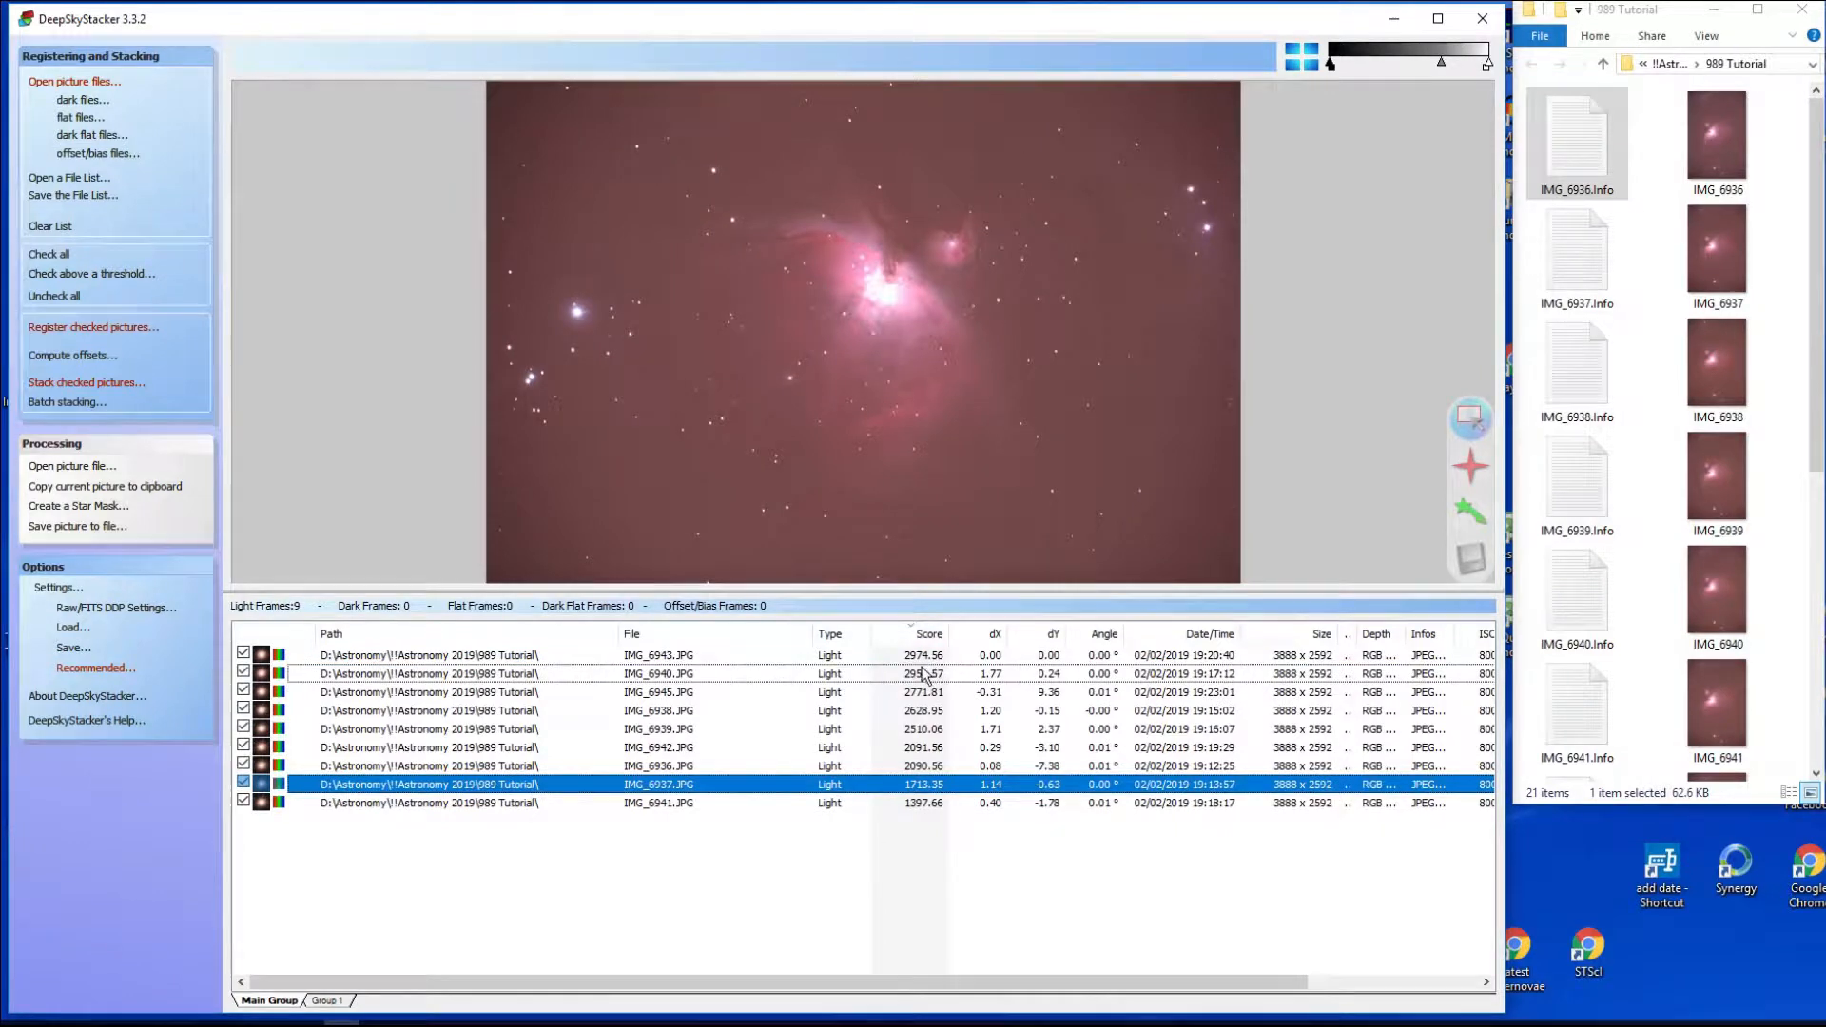
{"action": "mouse_move", "coordinate": [453, 664]}
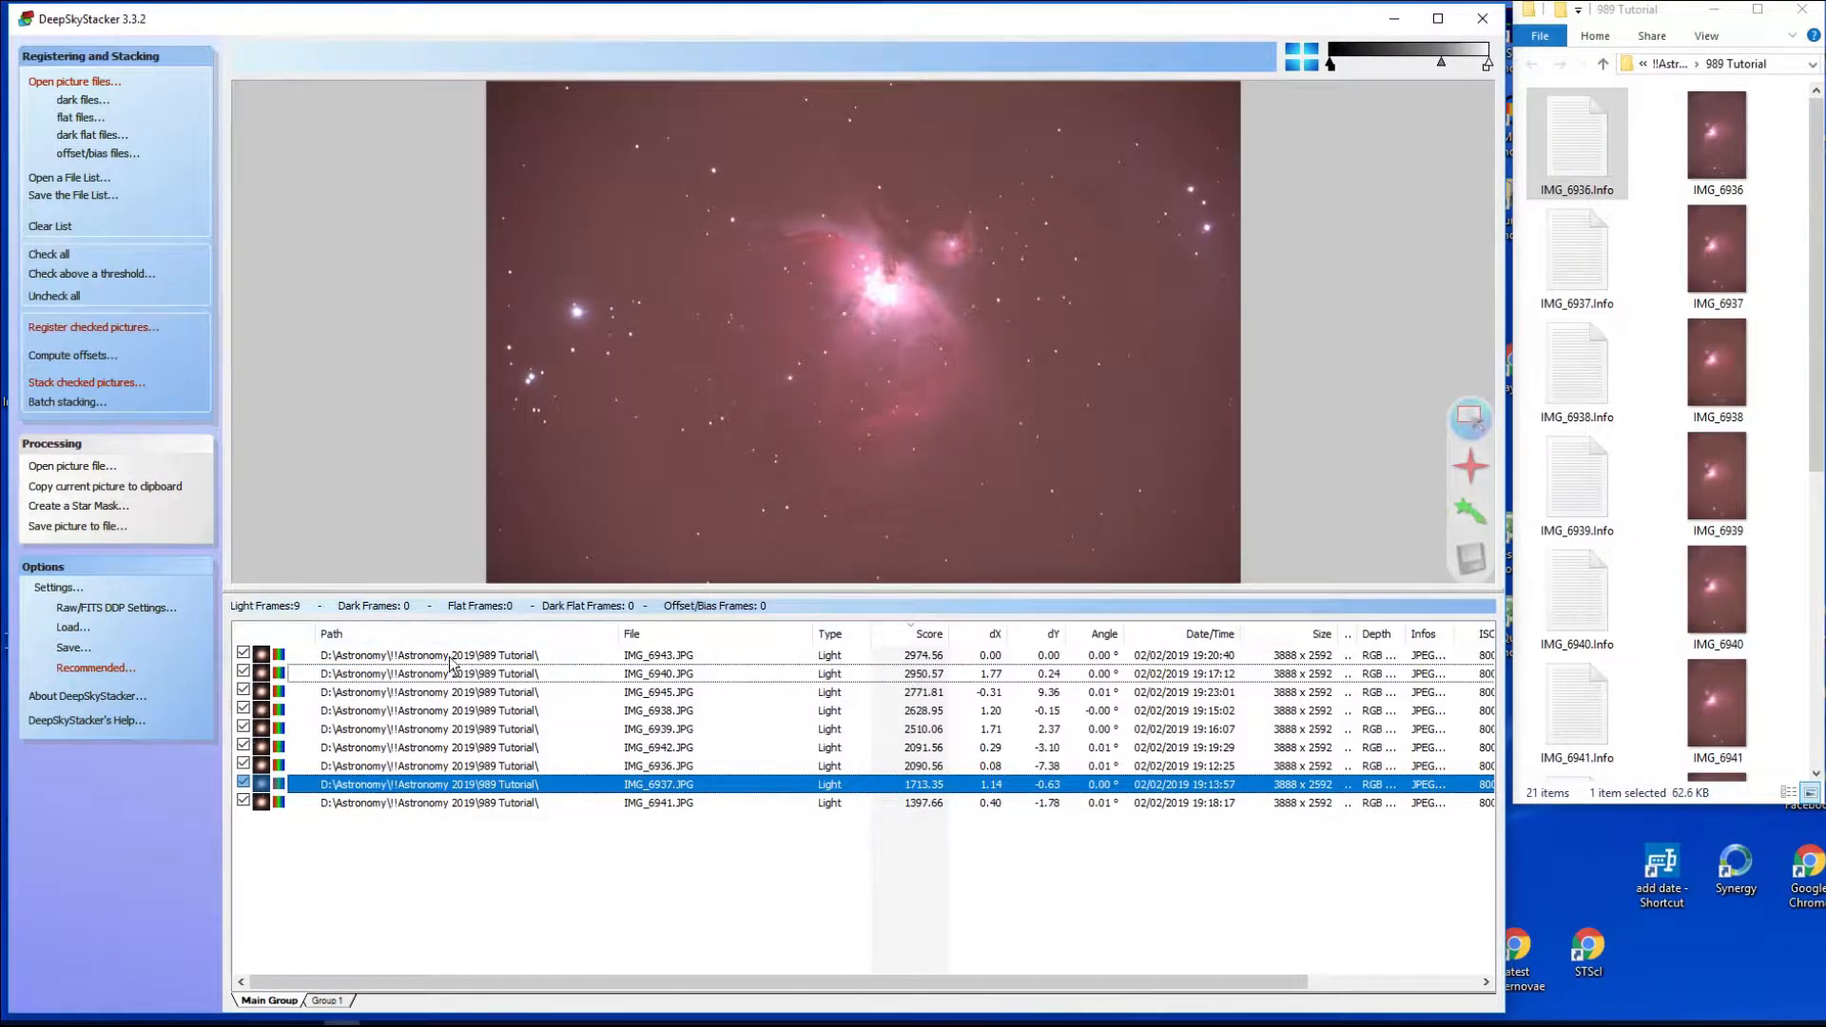
{"action": "mouse_move", "coordinate": [681, 679]}
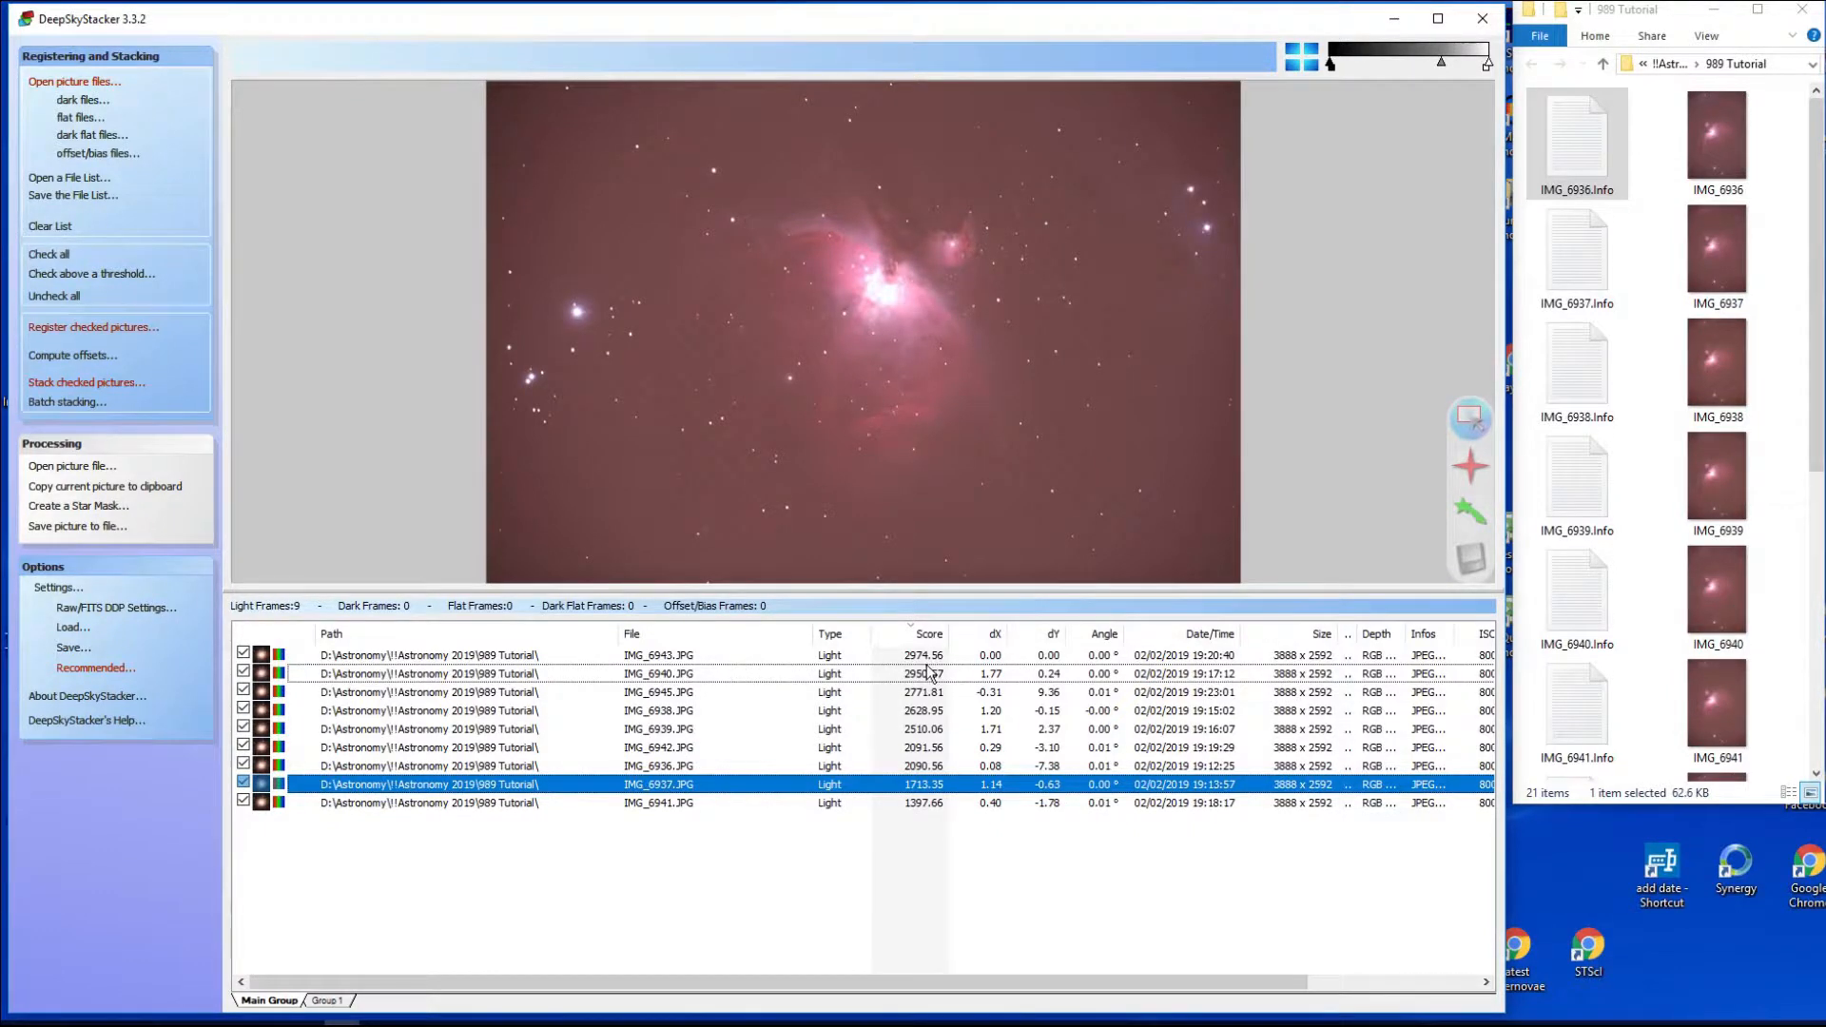
{"action": "left_click", "coordinate": [658, 654]}
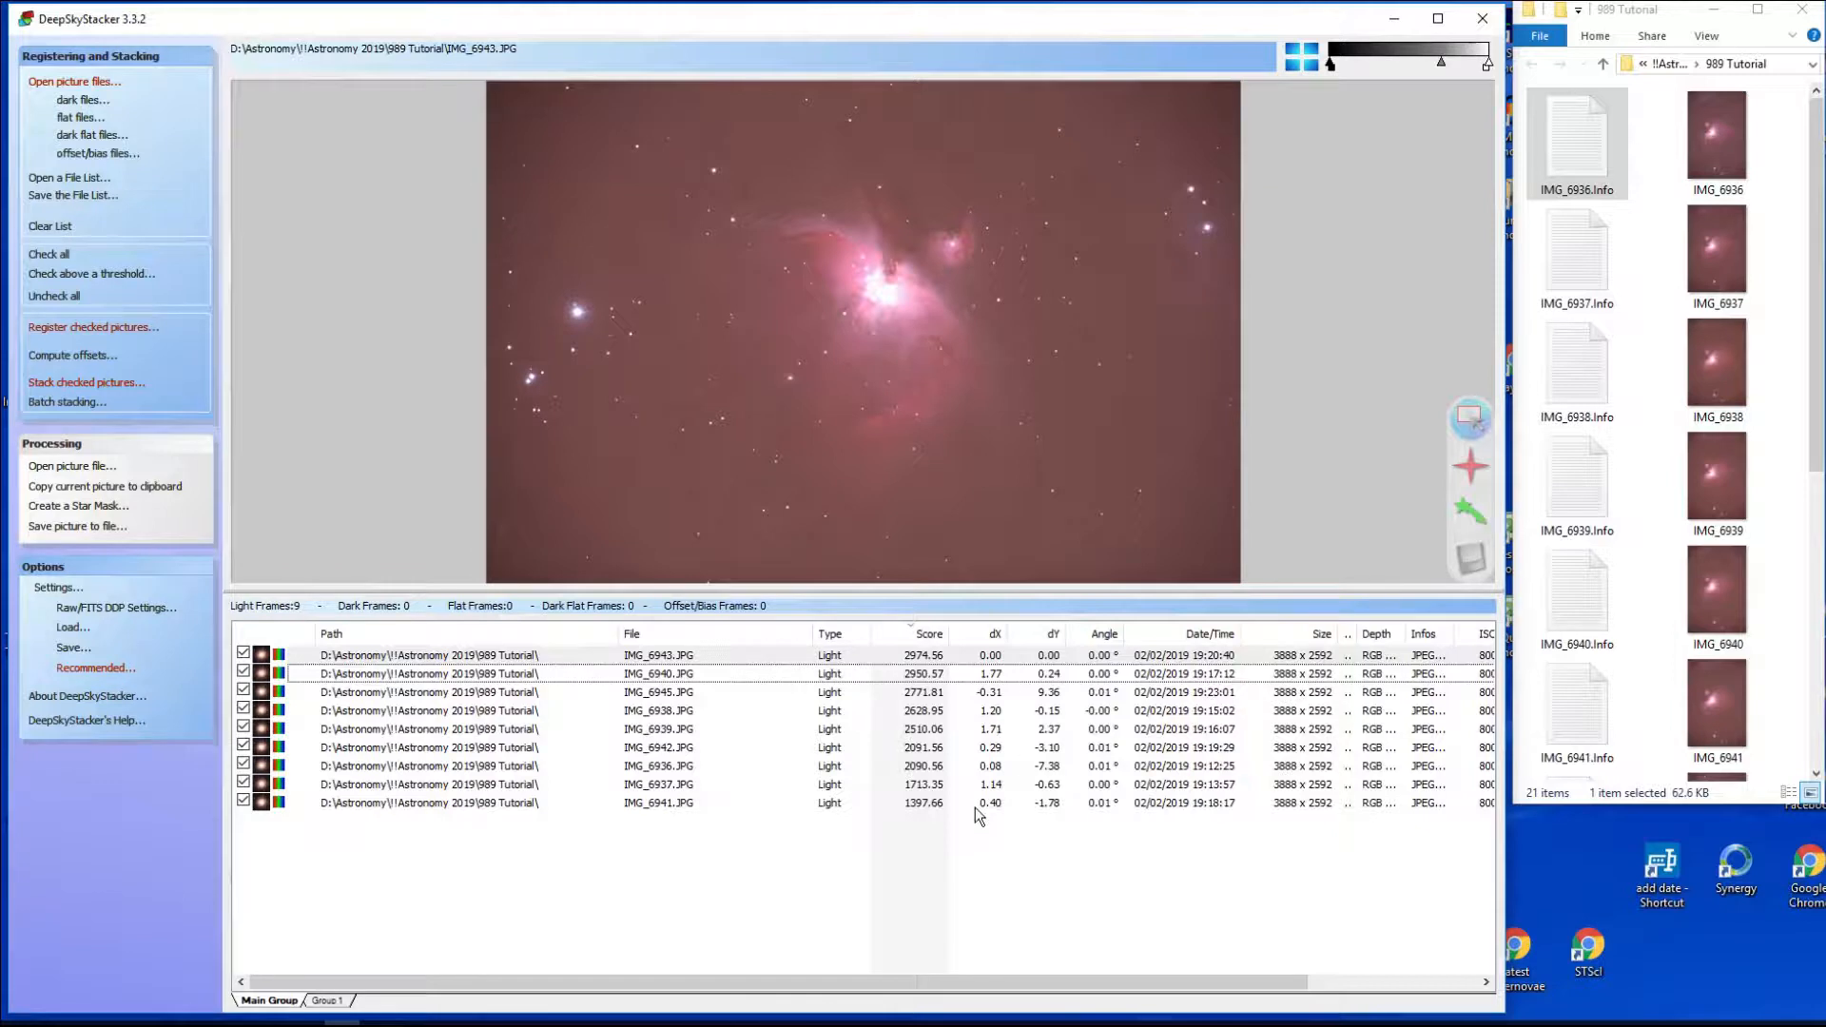
{"action": "mouse_move", "coordinate": [941, 822]}
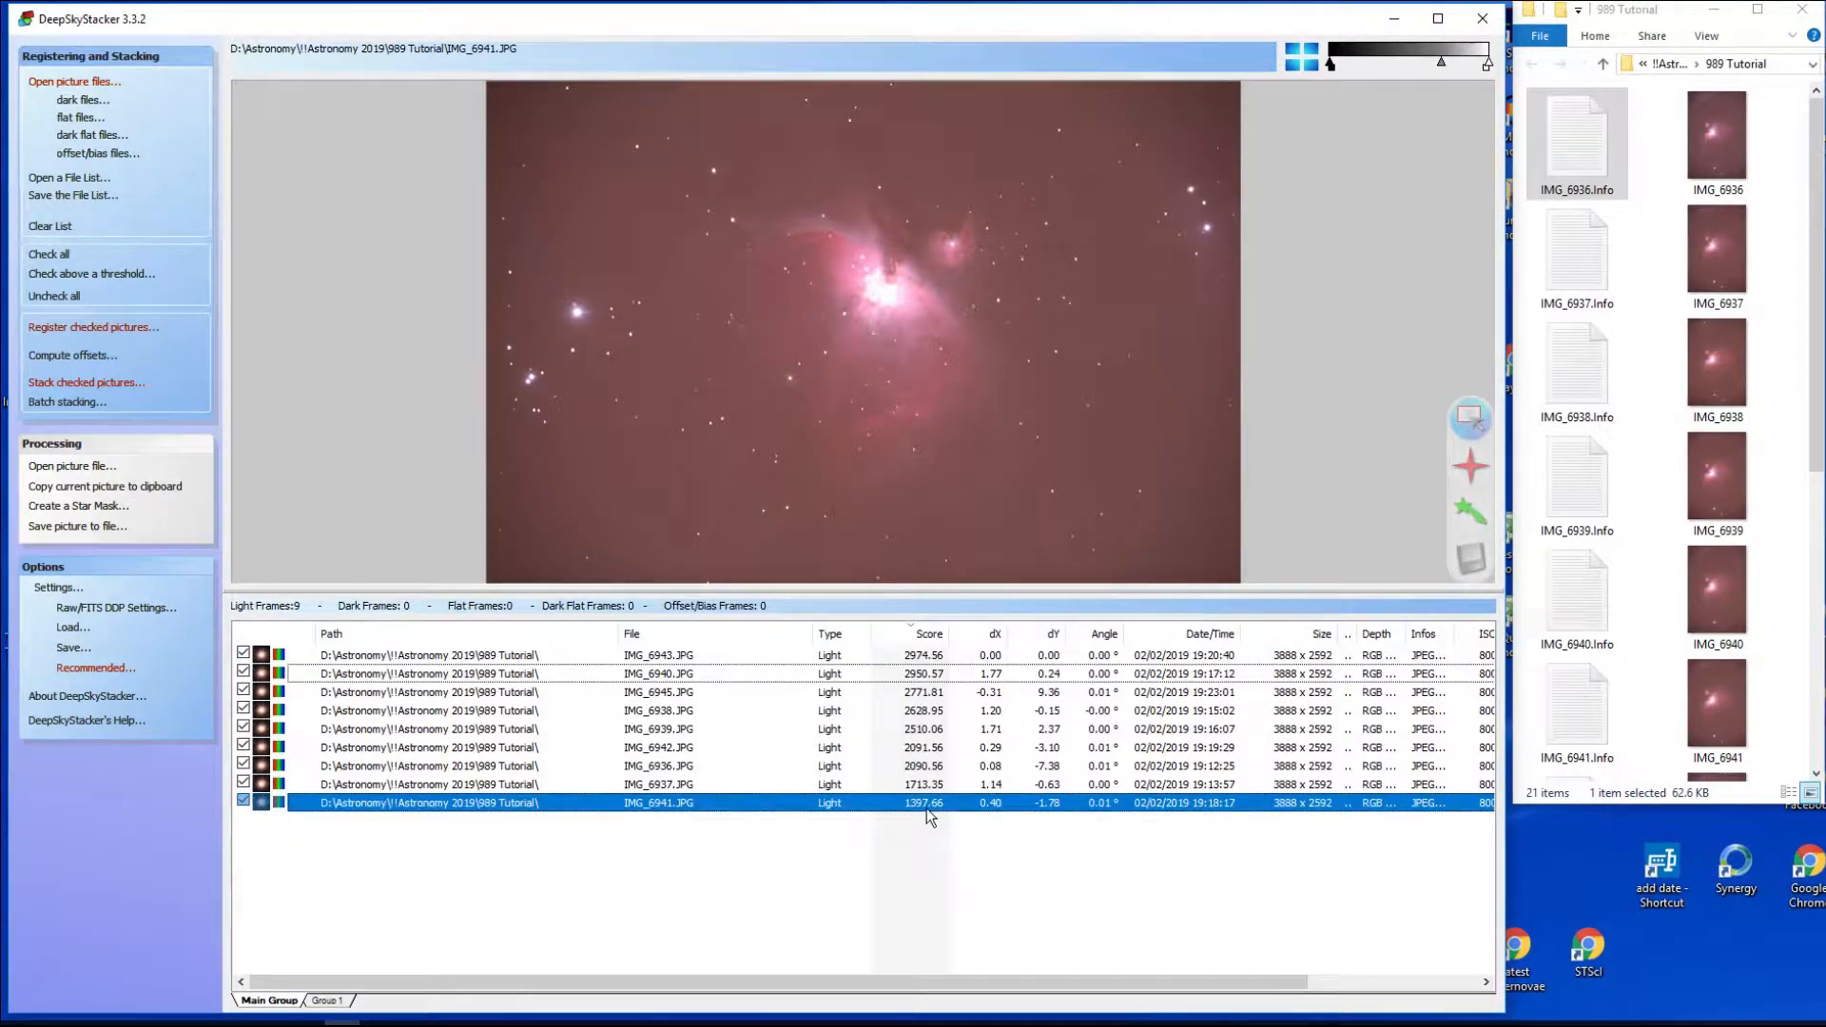
{"action": "mouse_move", "coordinate": [1010, 683]}
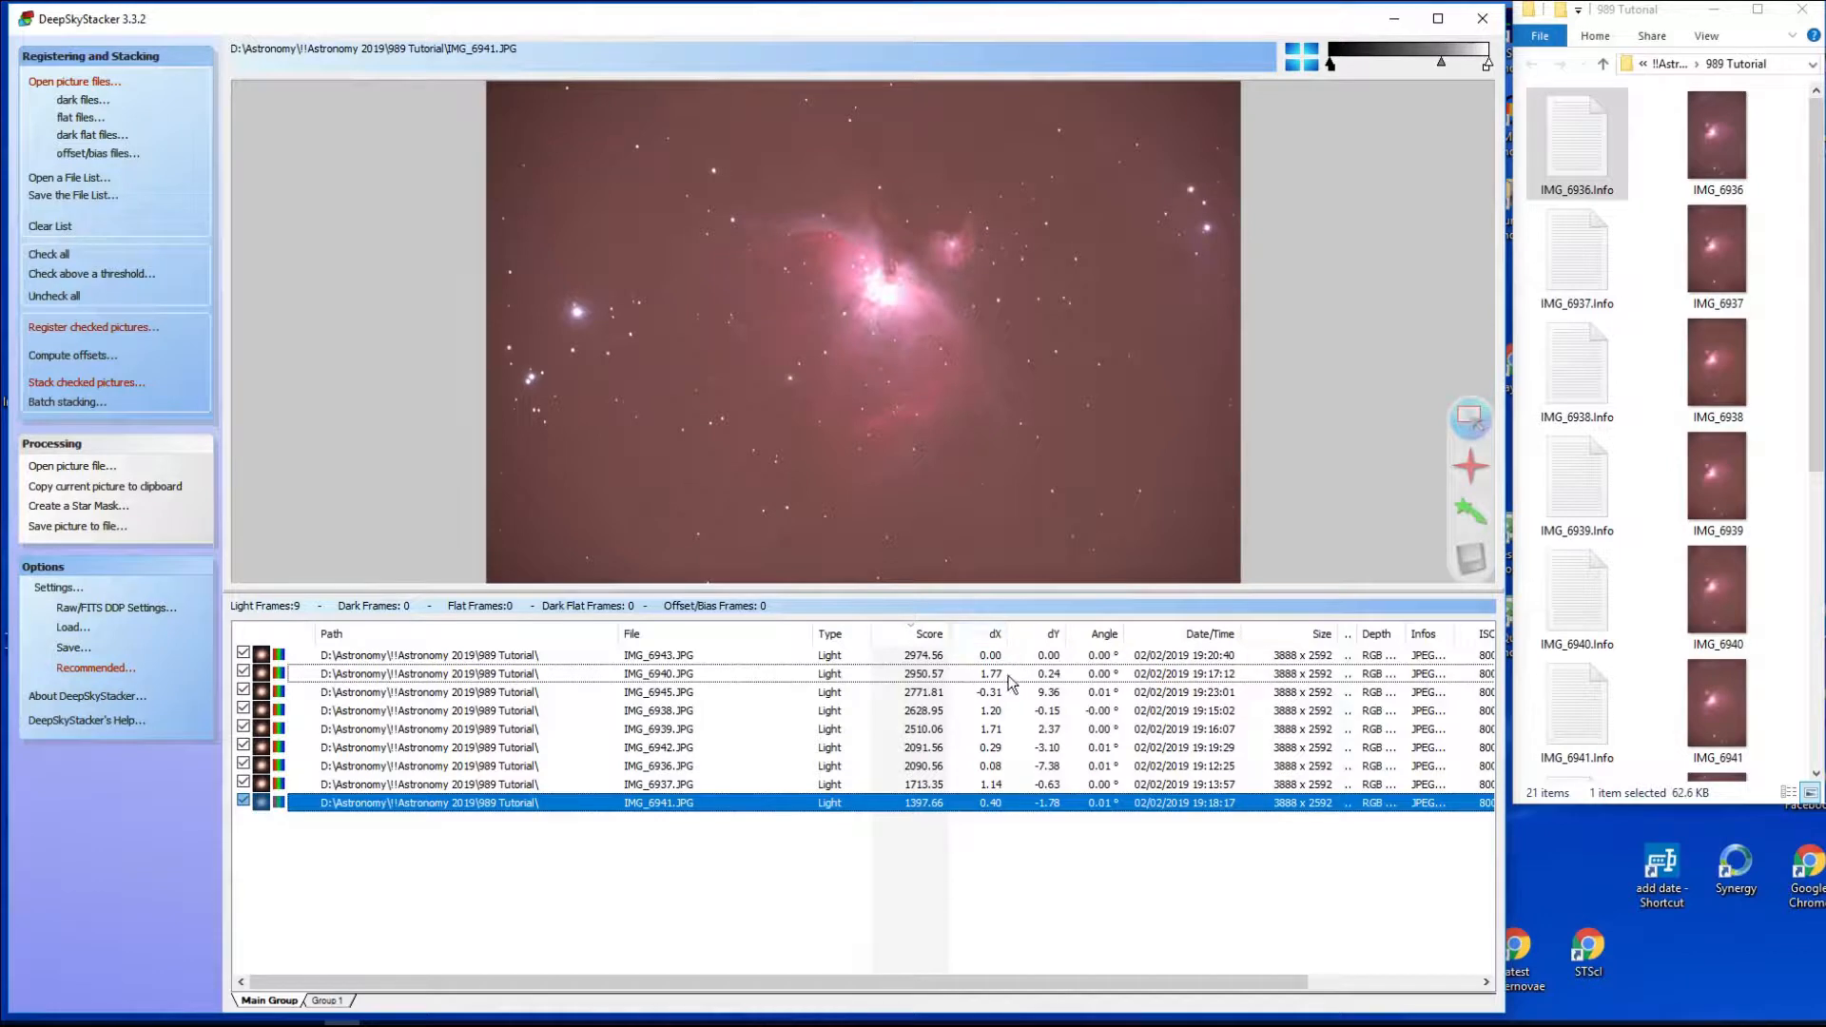
{"action": "mouse_move", "coordinate": [1004, 770]}
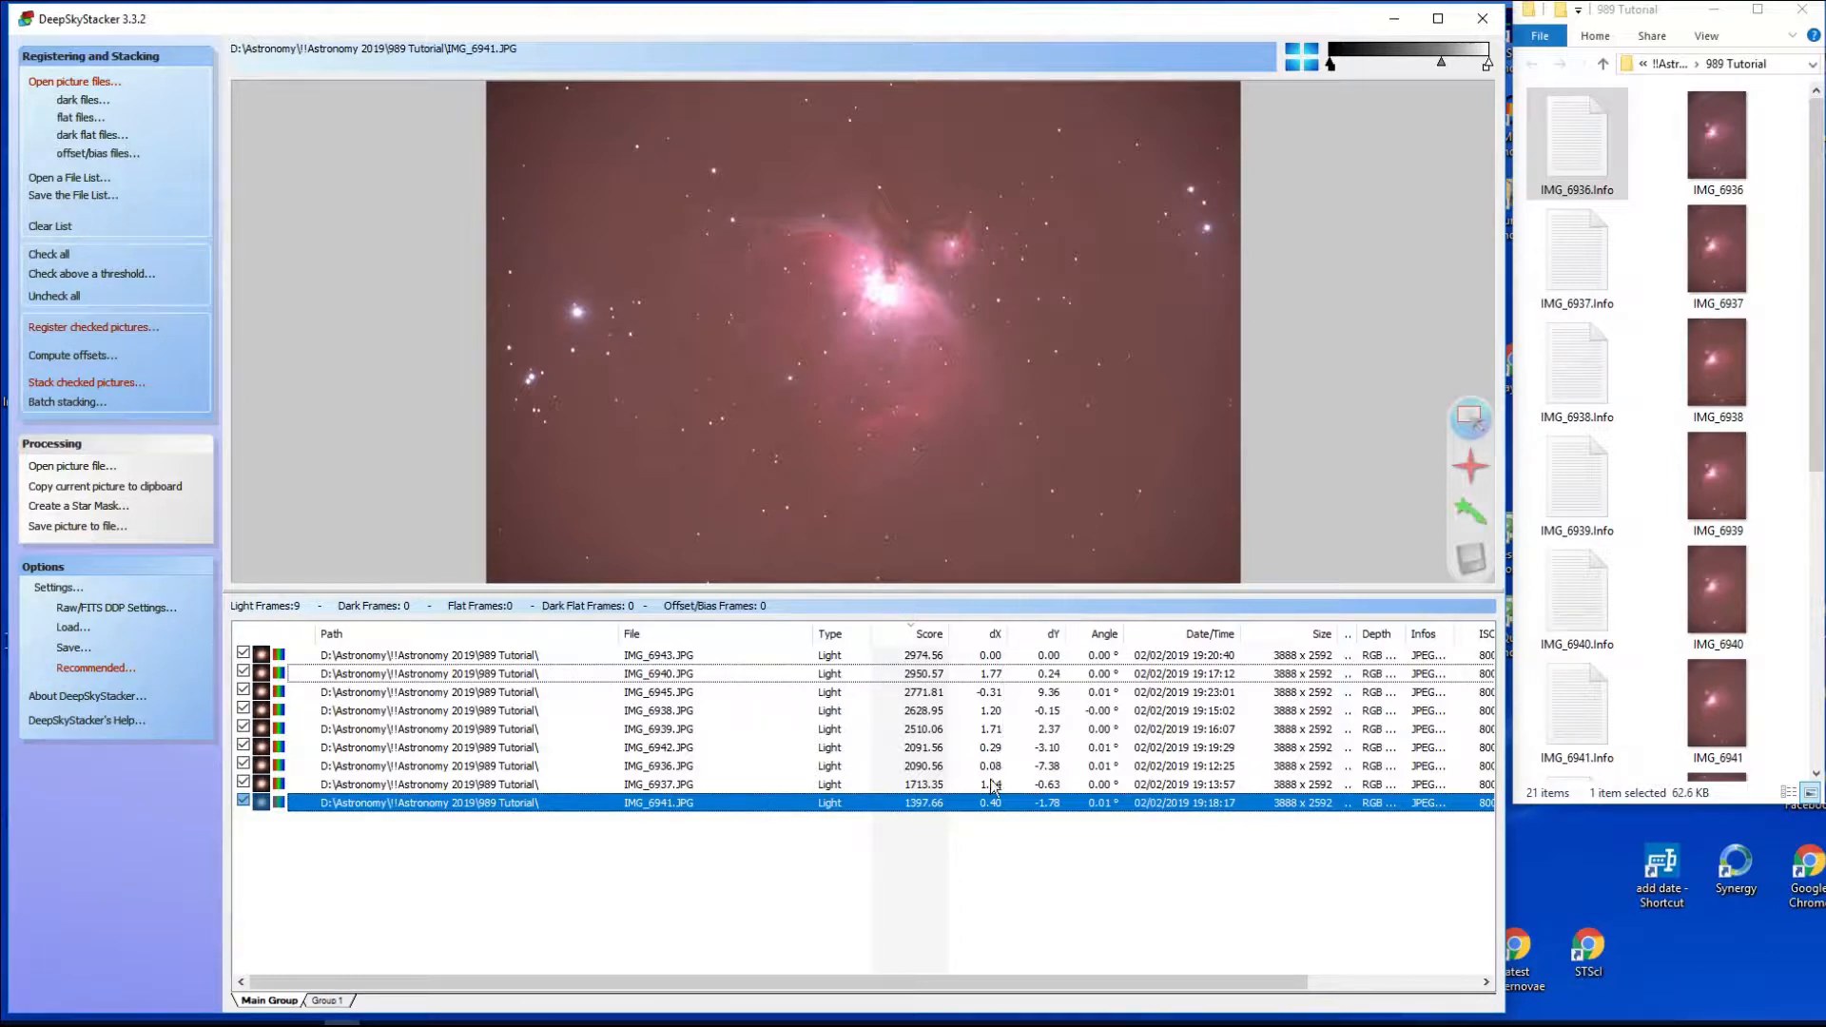
{"action": "mouse_move", "coordinate": [367, 675]}
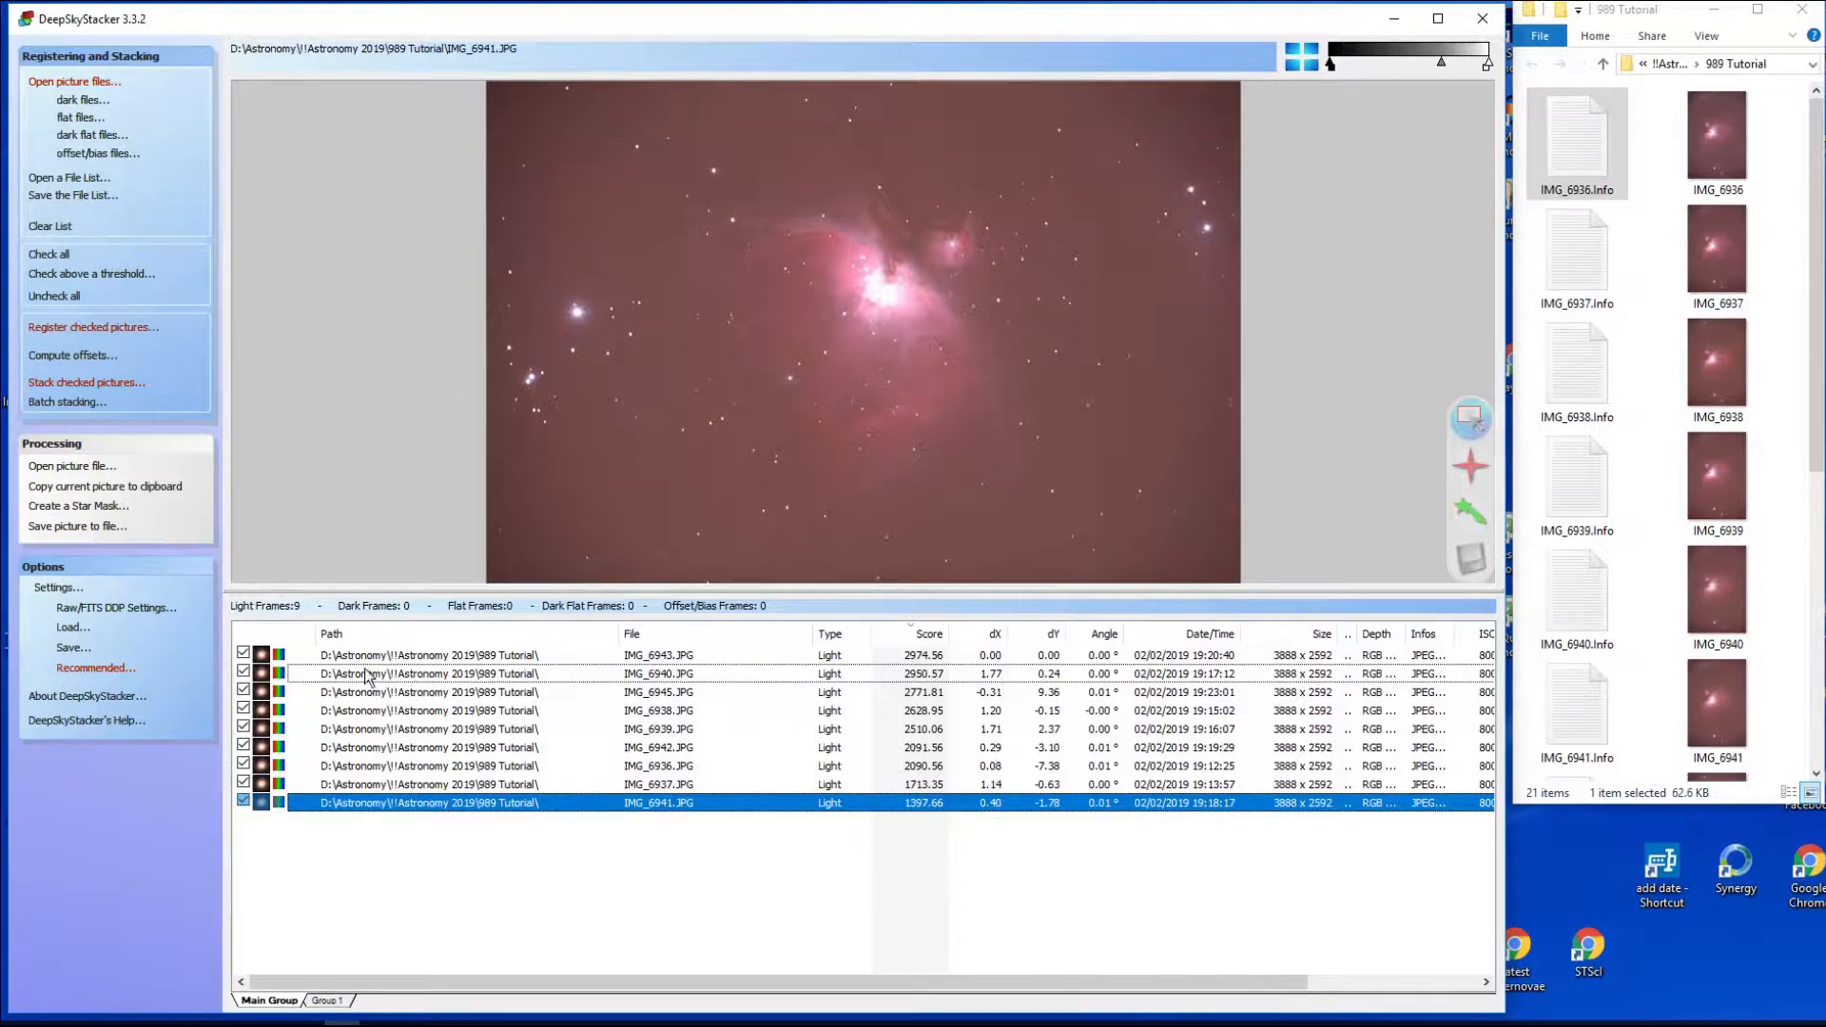
{"action": "left_click", "coordinate": [331, 633]}
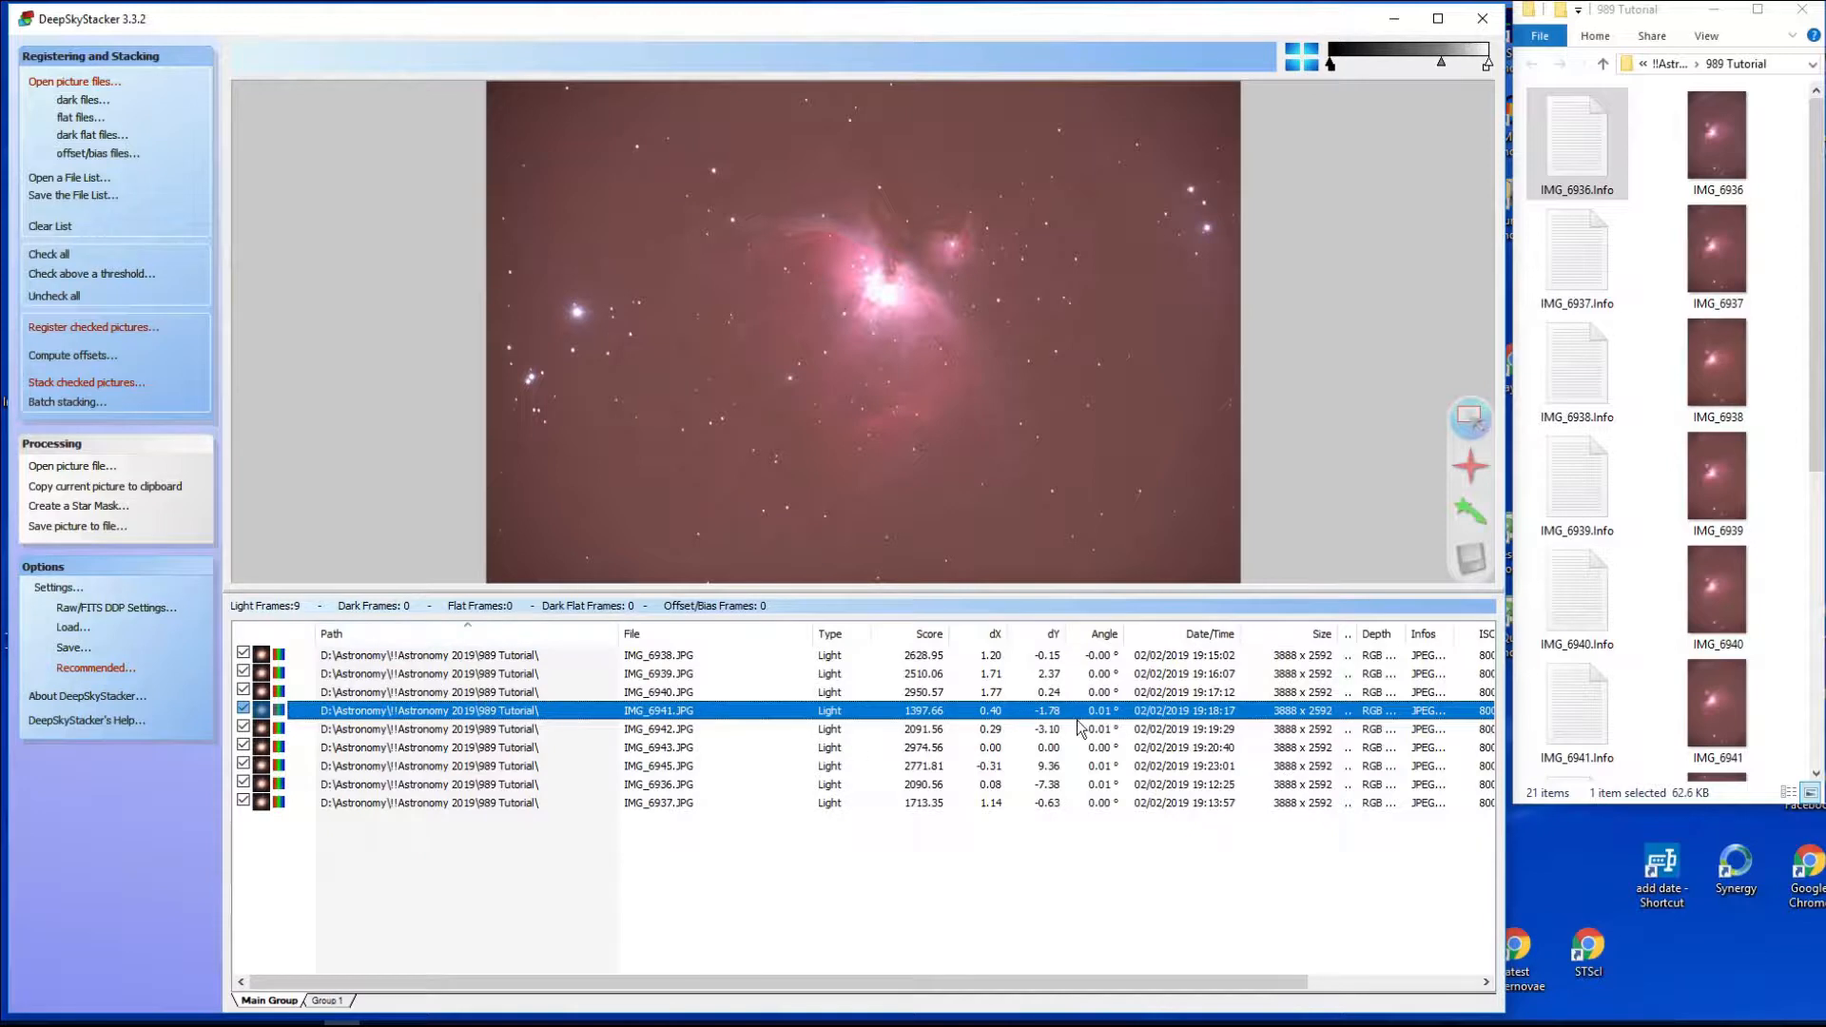
{"action": "mouse_move", "coordinate": [995, 675]}
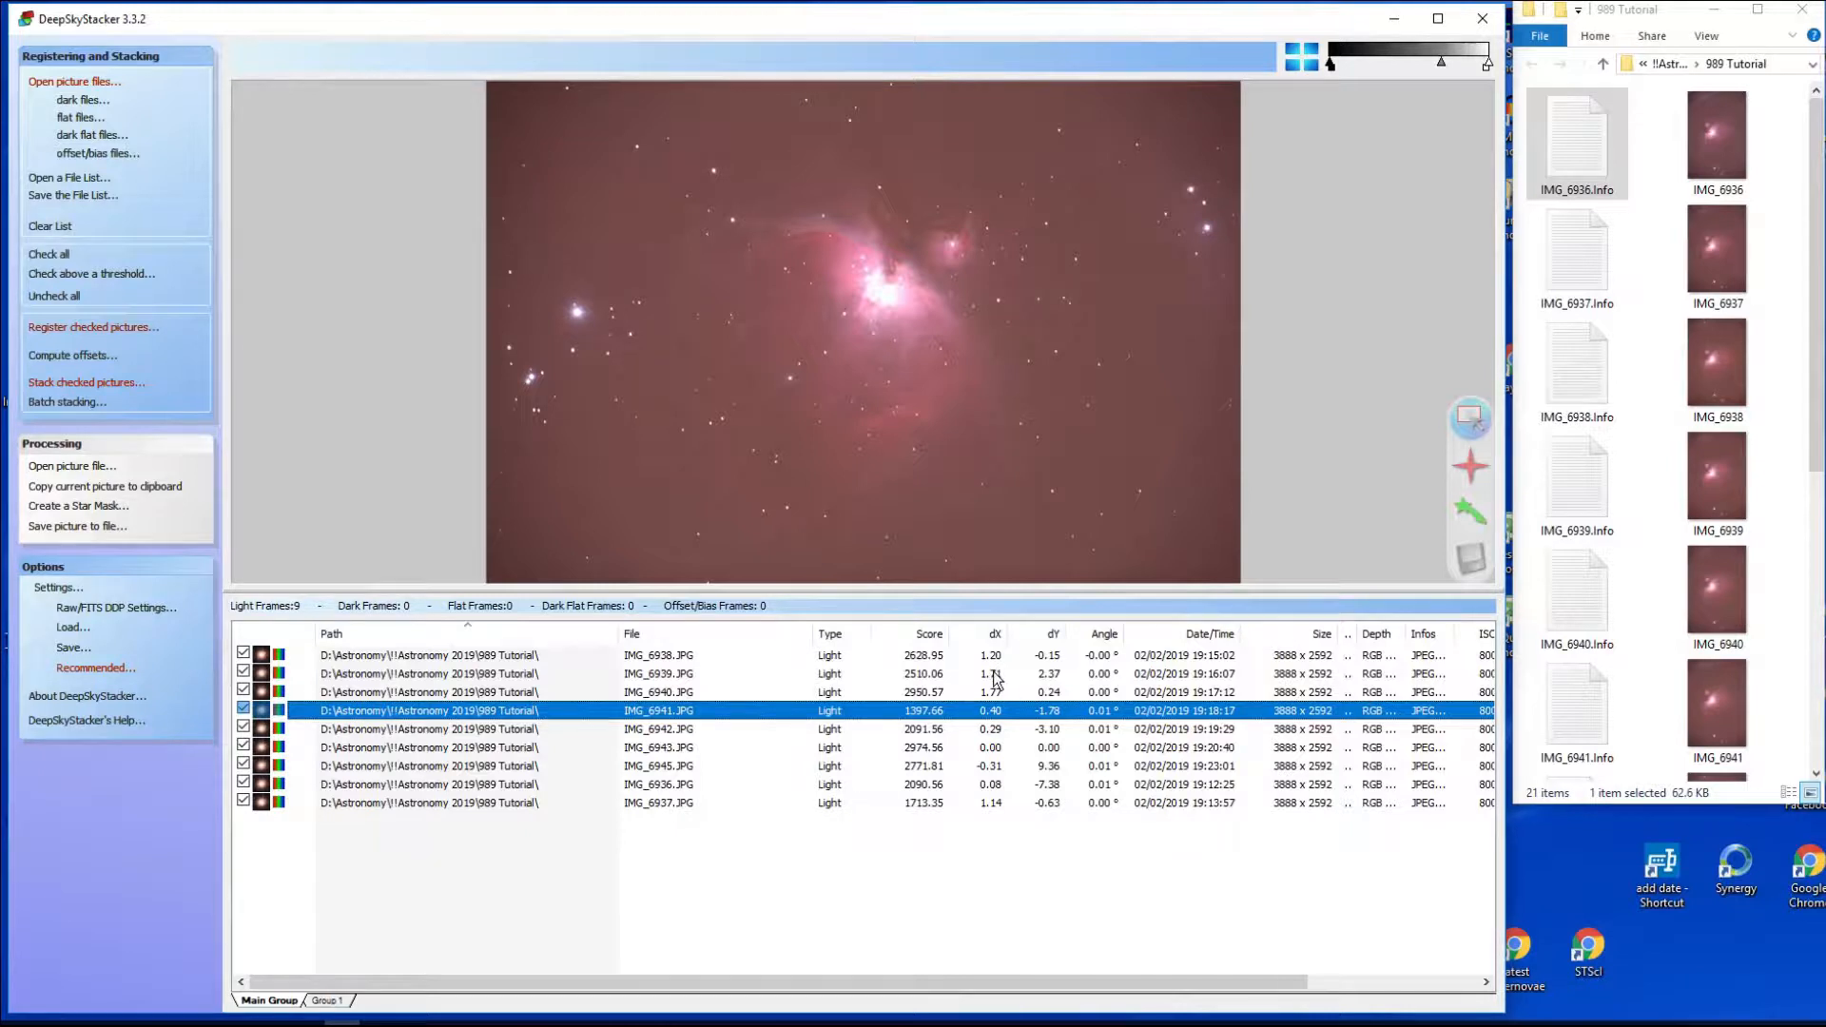
{"action": "mouse_move", "coordinate": [1000, 711]}
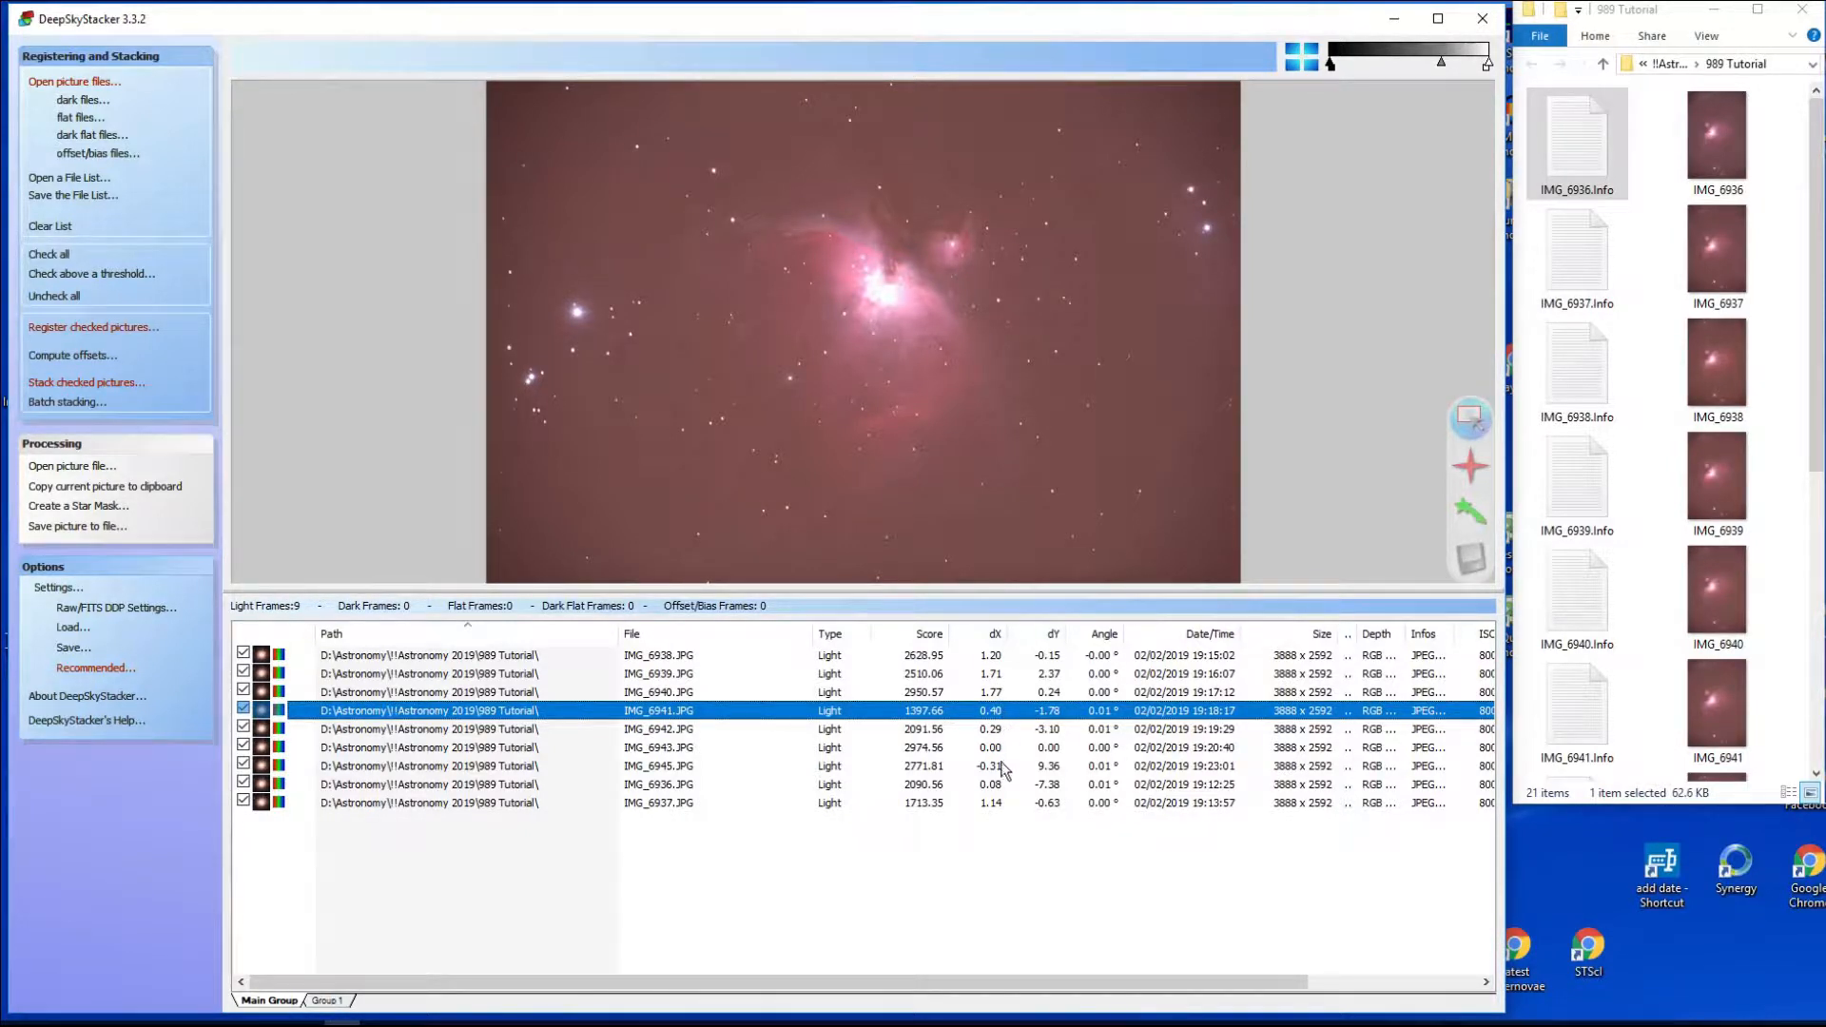
{"action": "mouse_move", "coordinate": [1004, 825]}
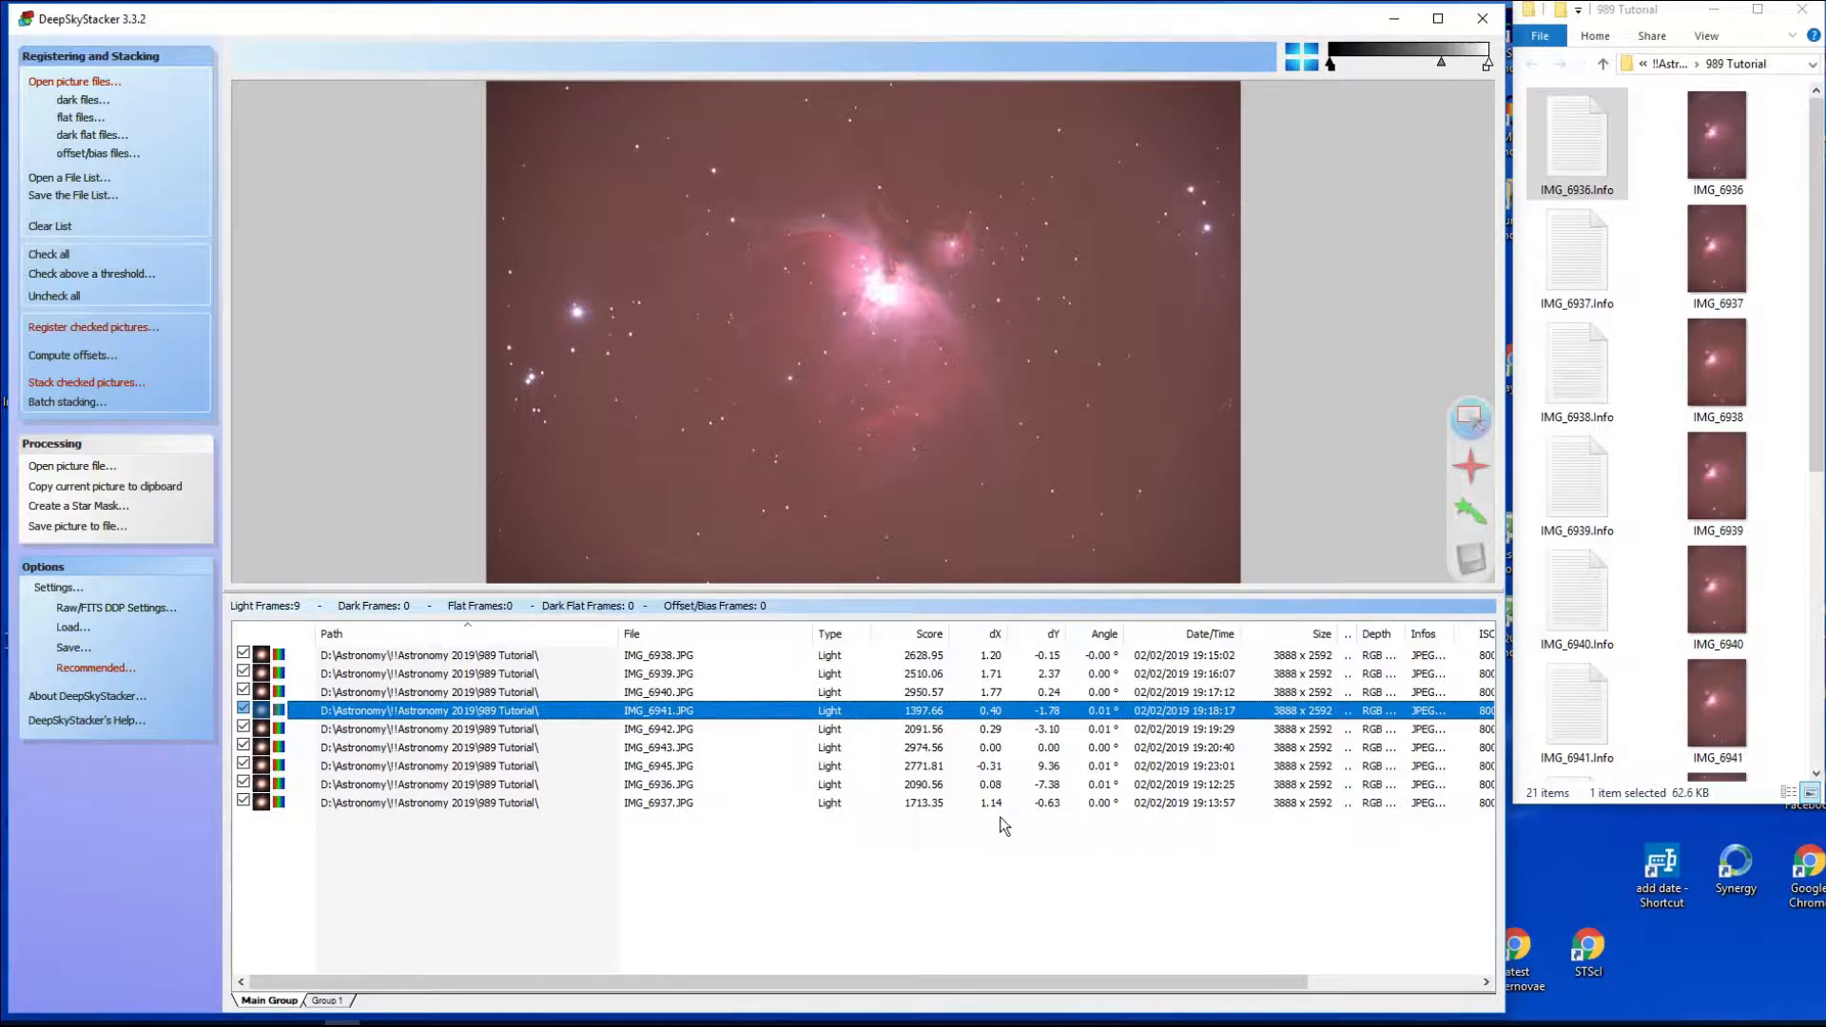
{"action": "mouse_move", "coordinate": [1010, 670]}
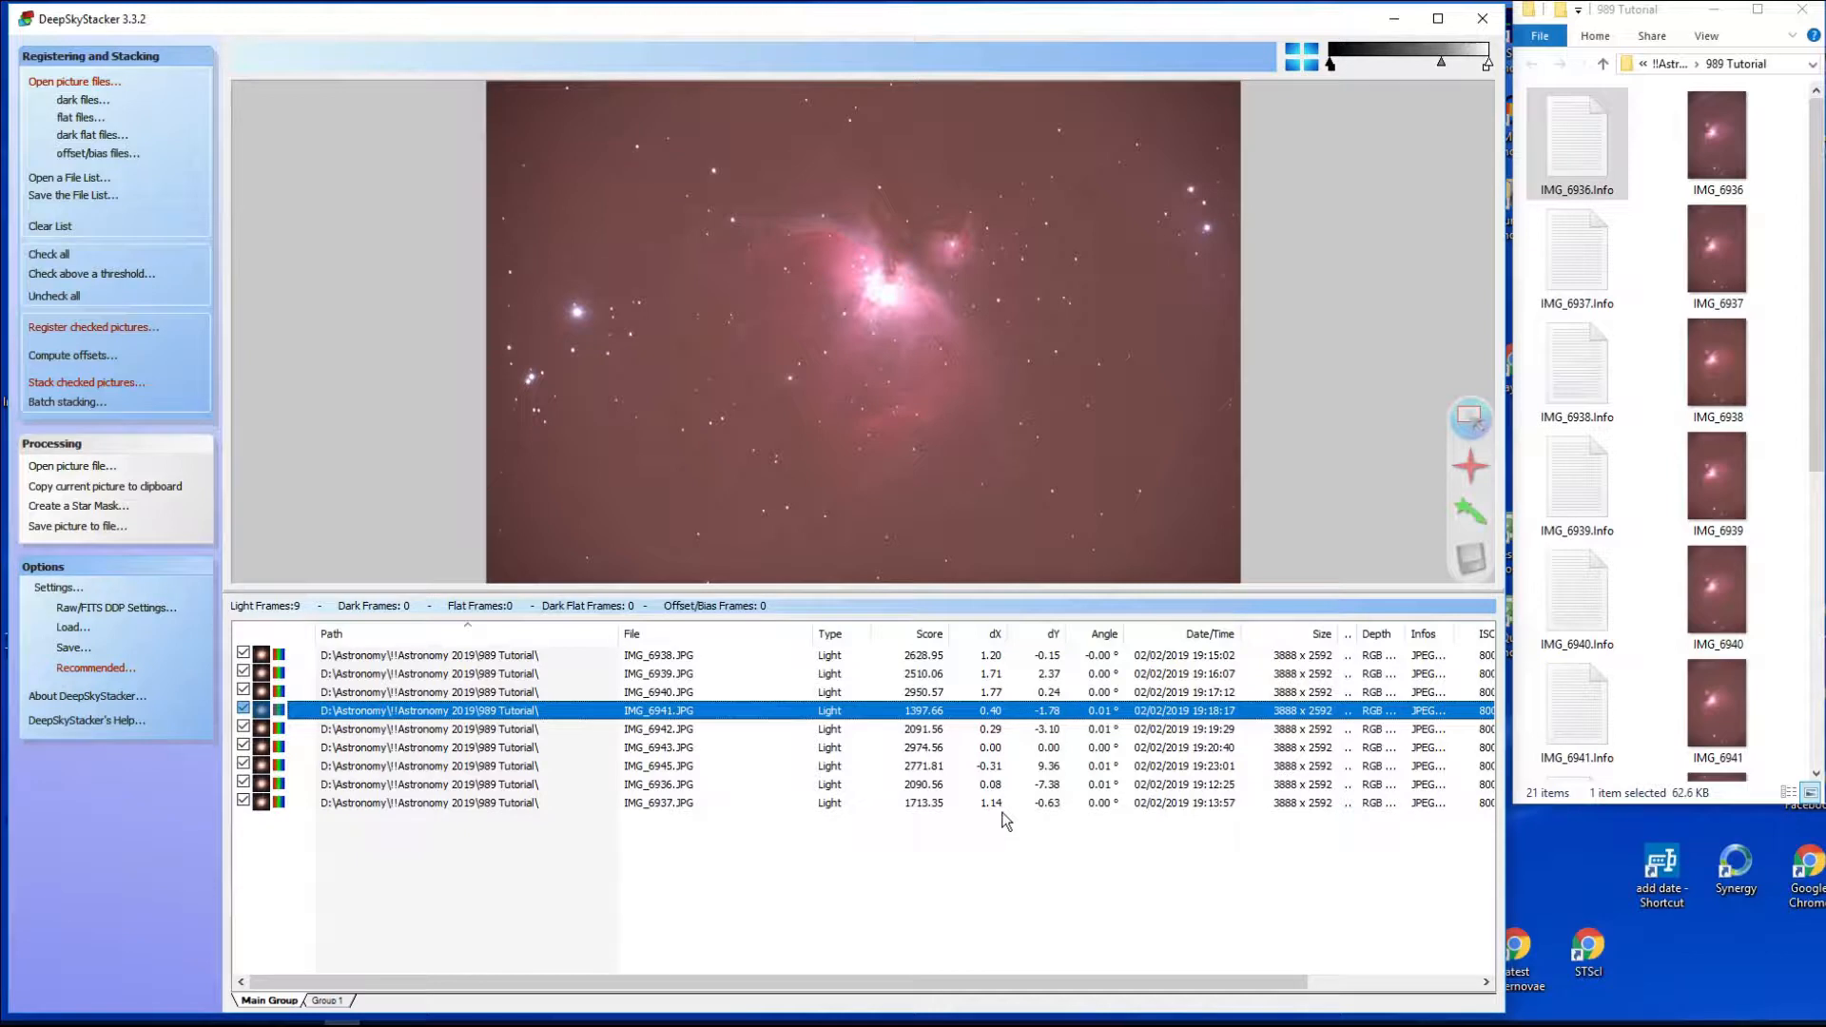
{"action": "mouse_move", "coordinate": [1004, 673]}
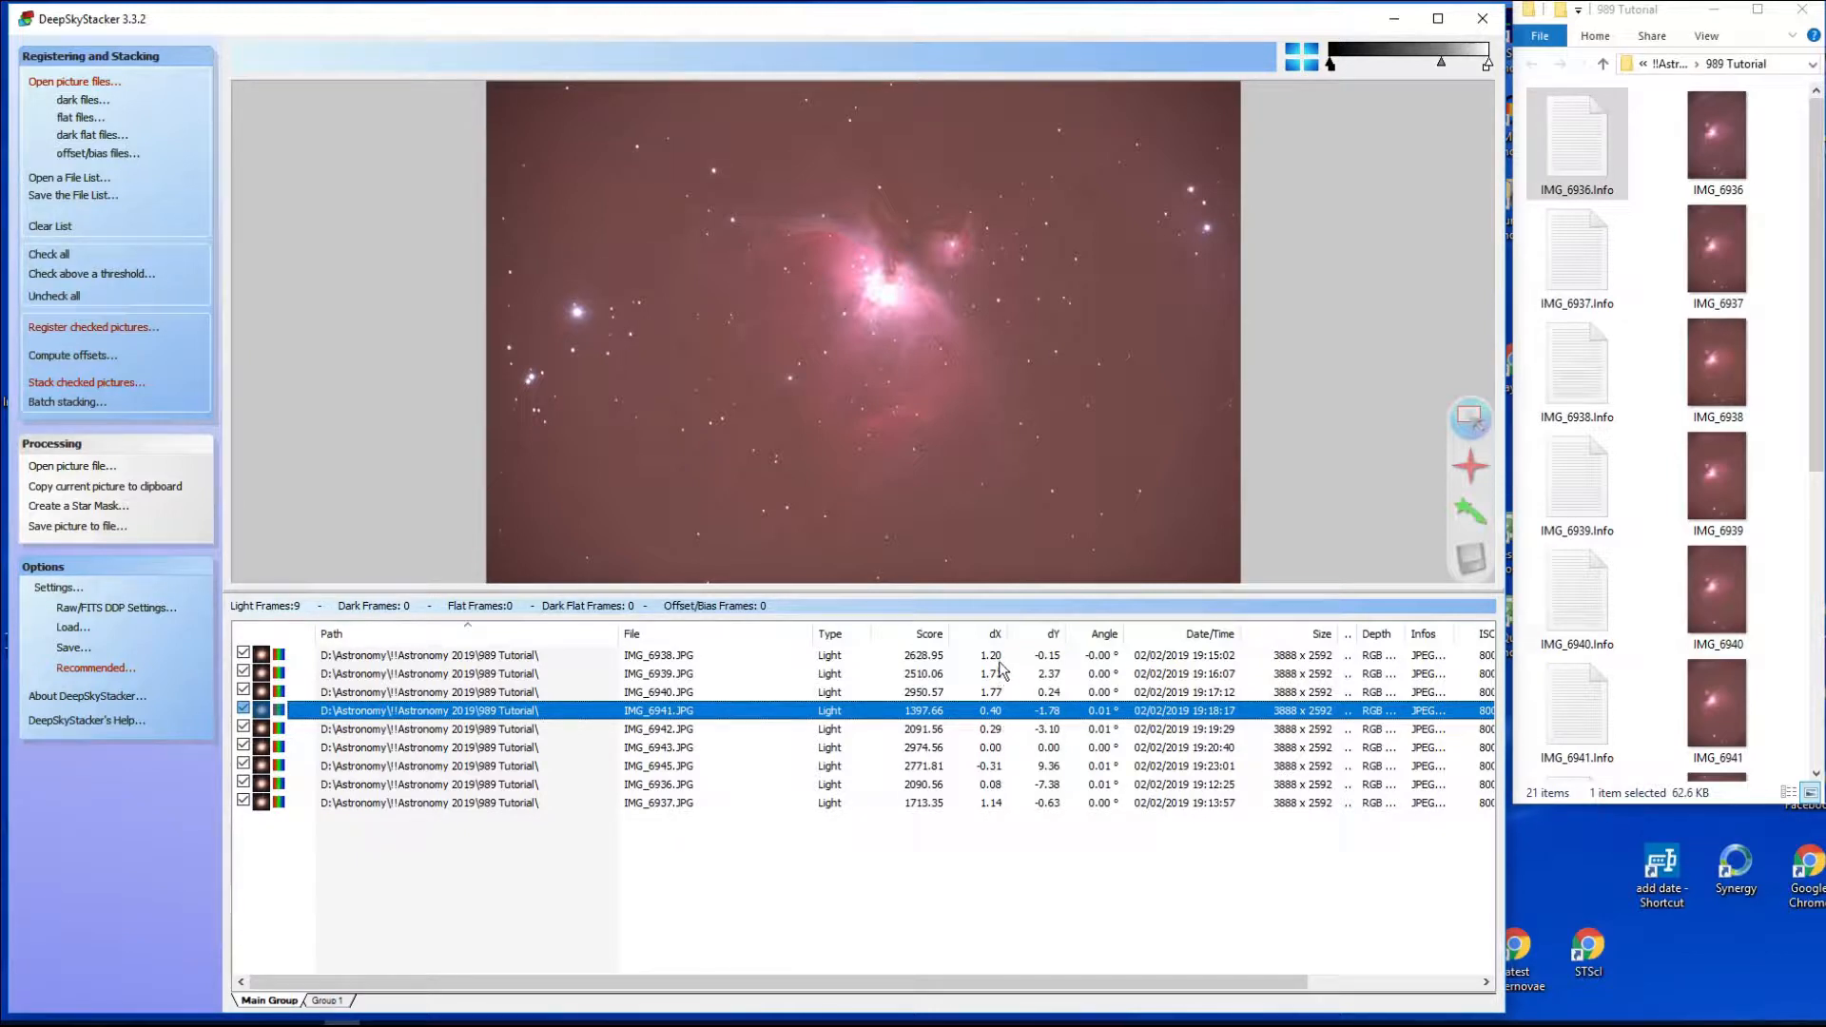
{"action": "mouse_move", "coordinate": [987, 679]}
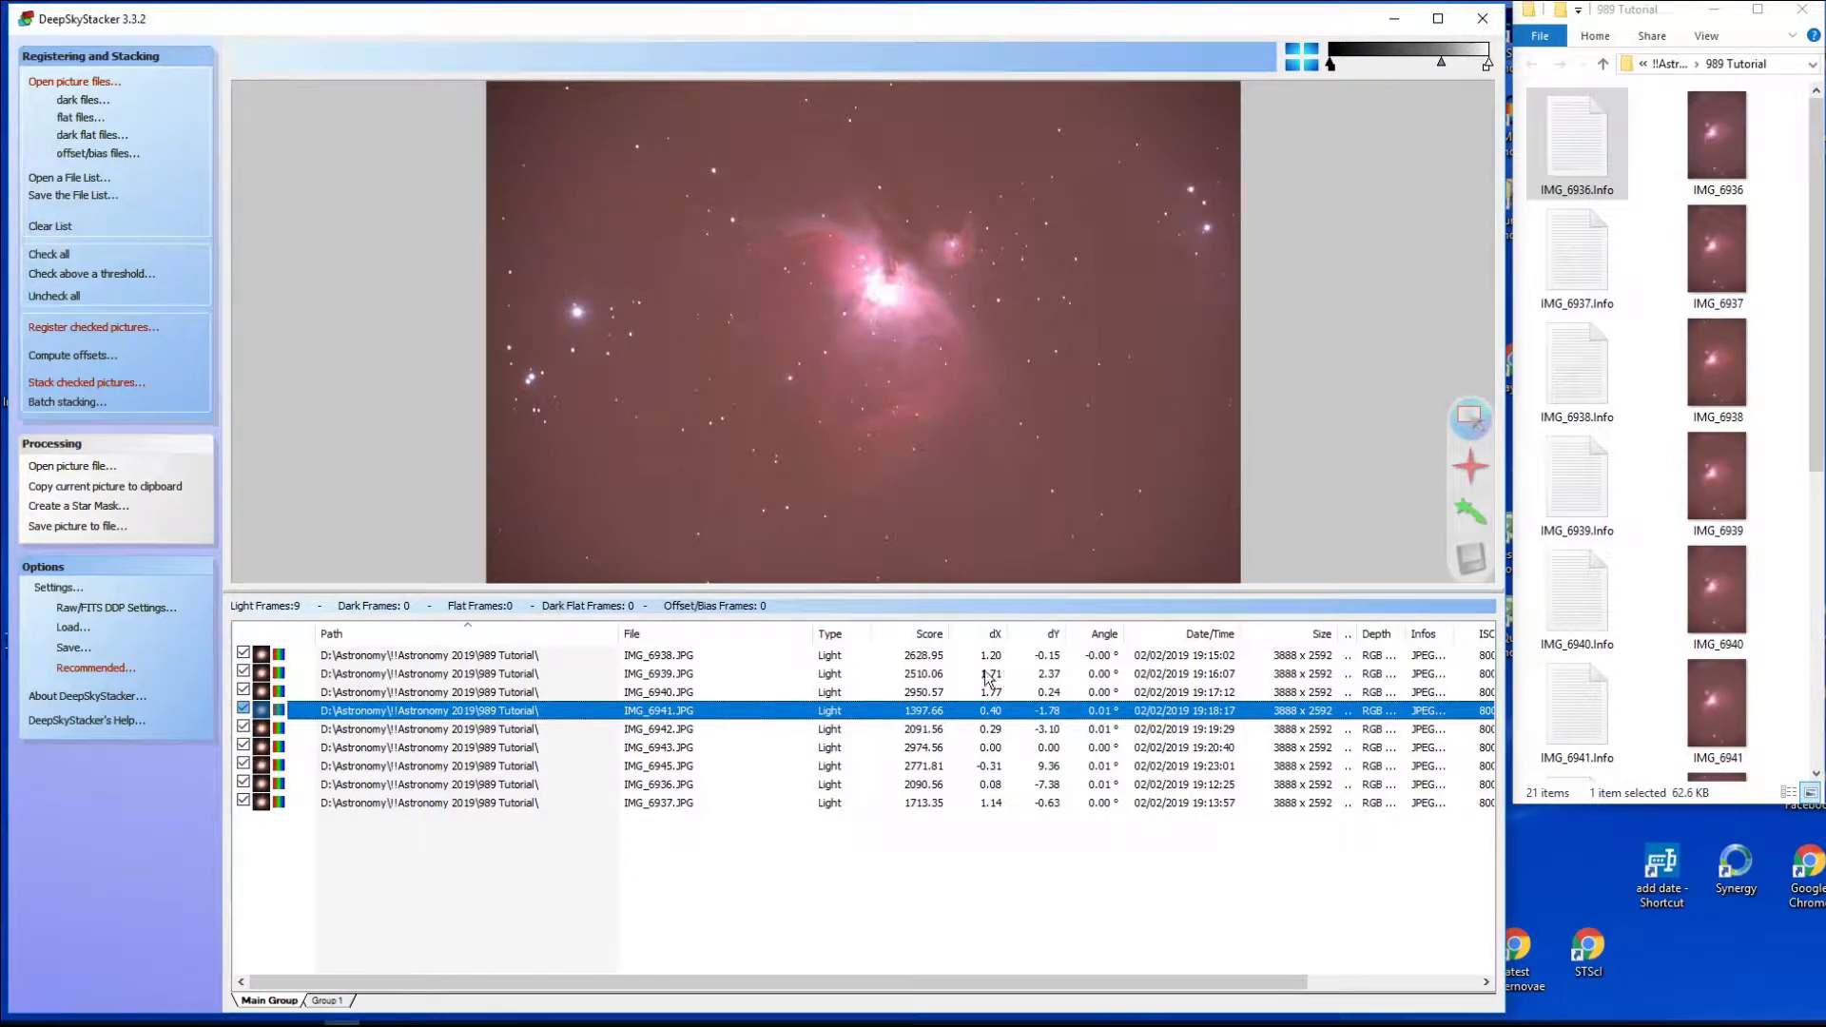
{"action": "left_click", "coordinate": [928, 633]}
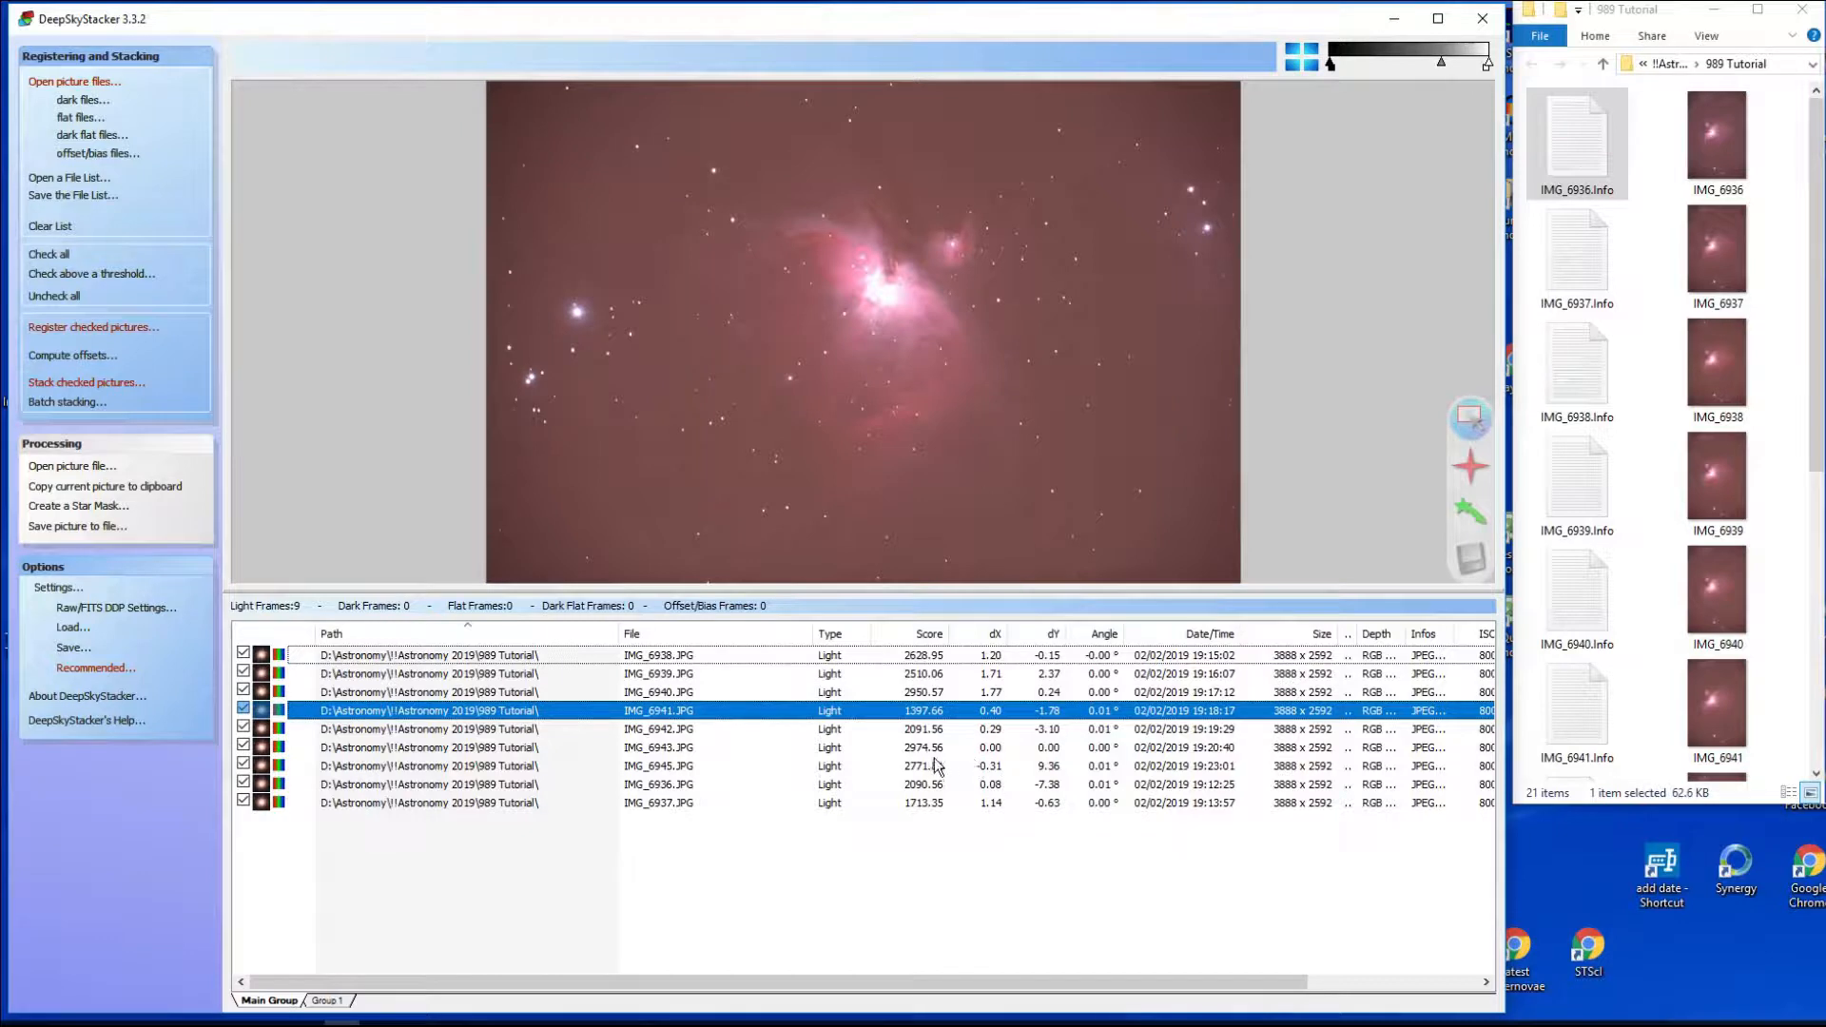
{"action": "mouse_move", "coordinate": [1014, 680]}
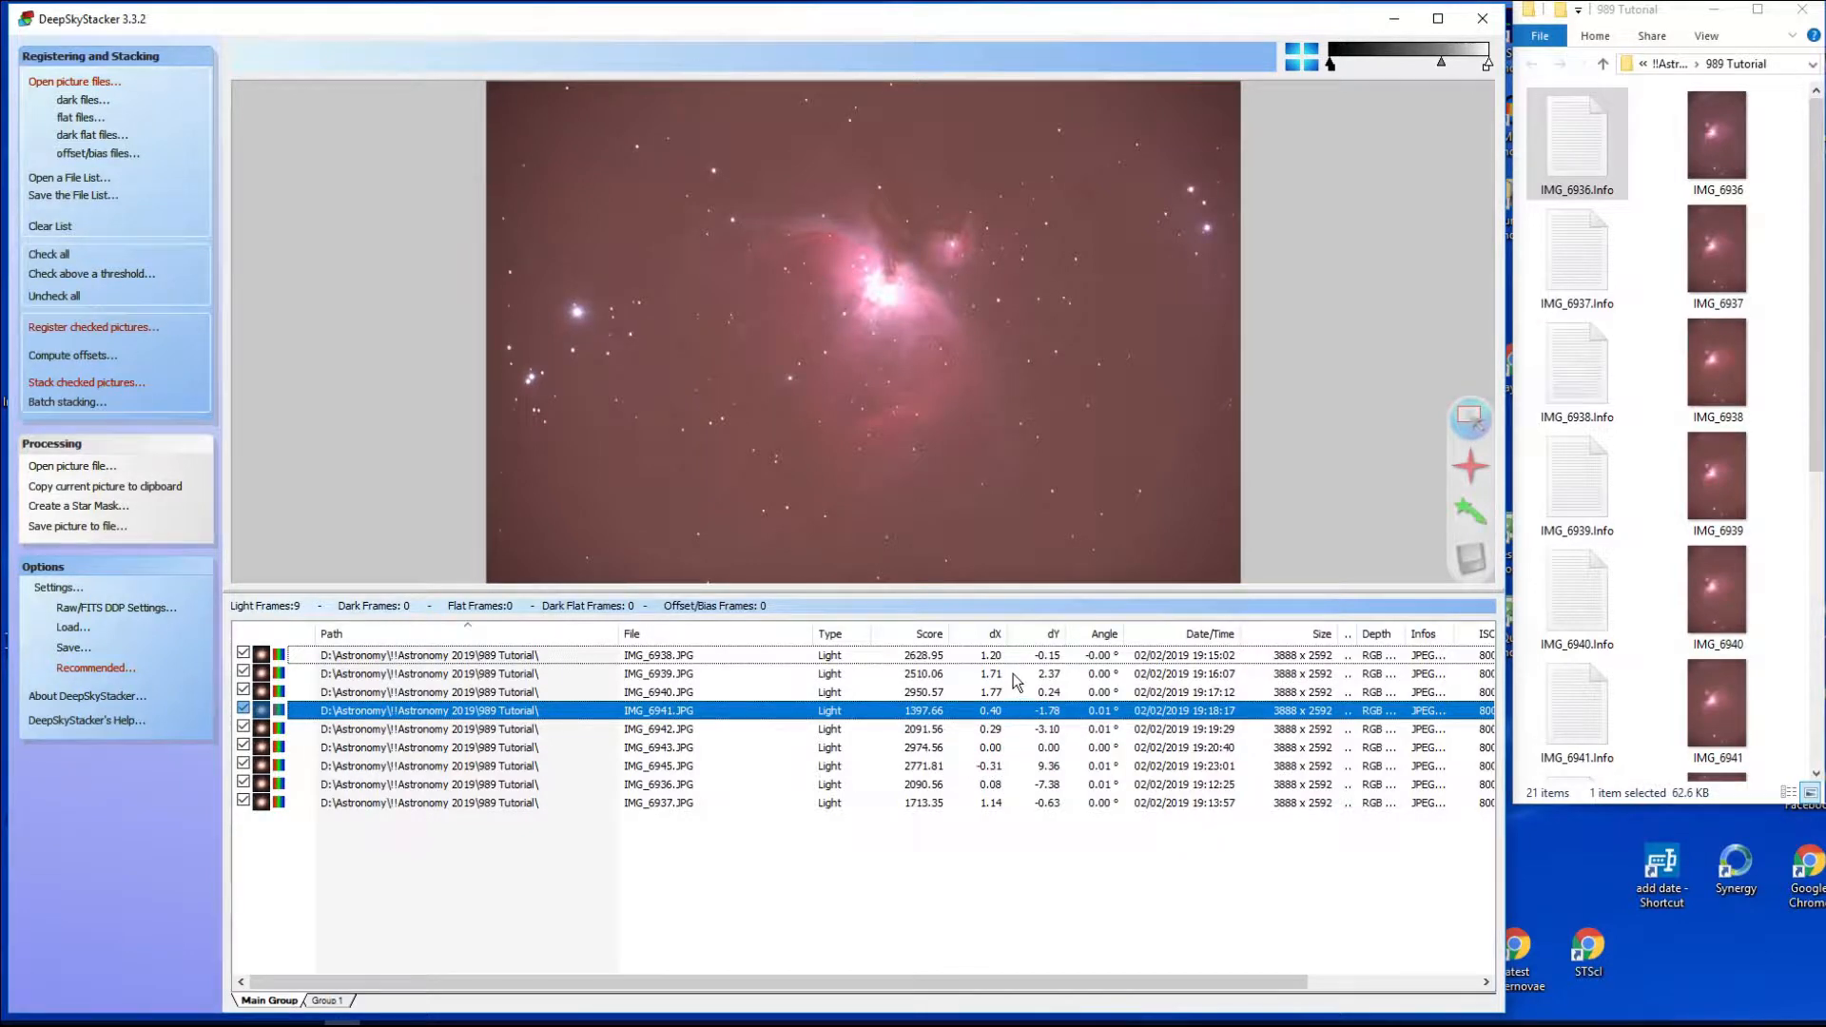
{"action": "mouse_move", "coordinate": [1009, 725]}
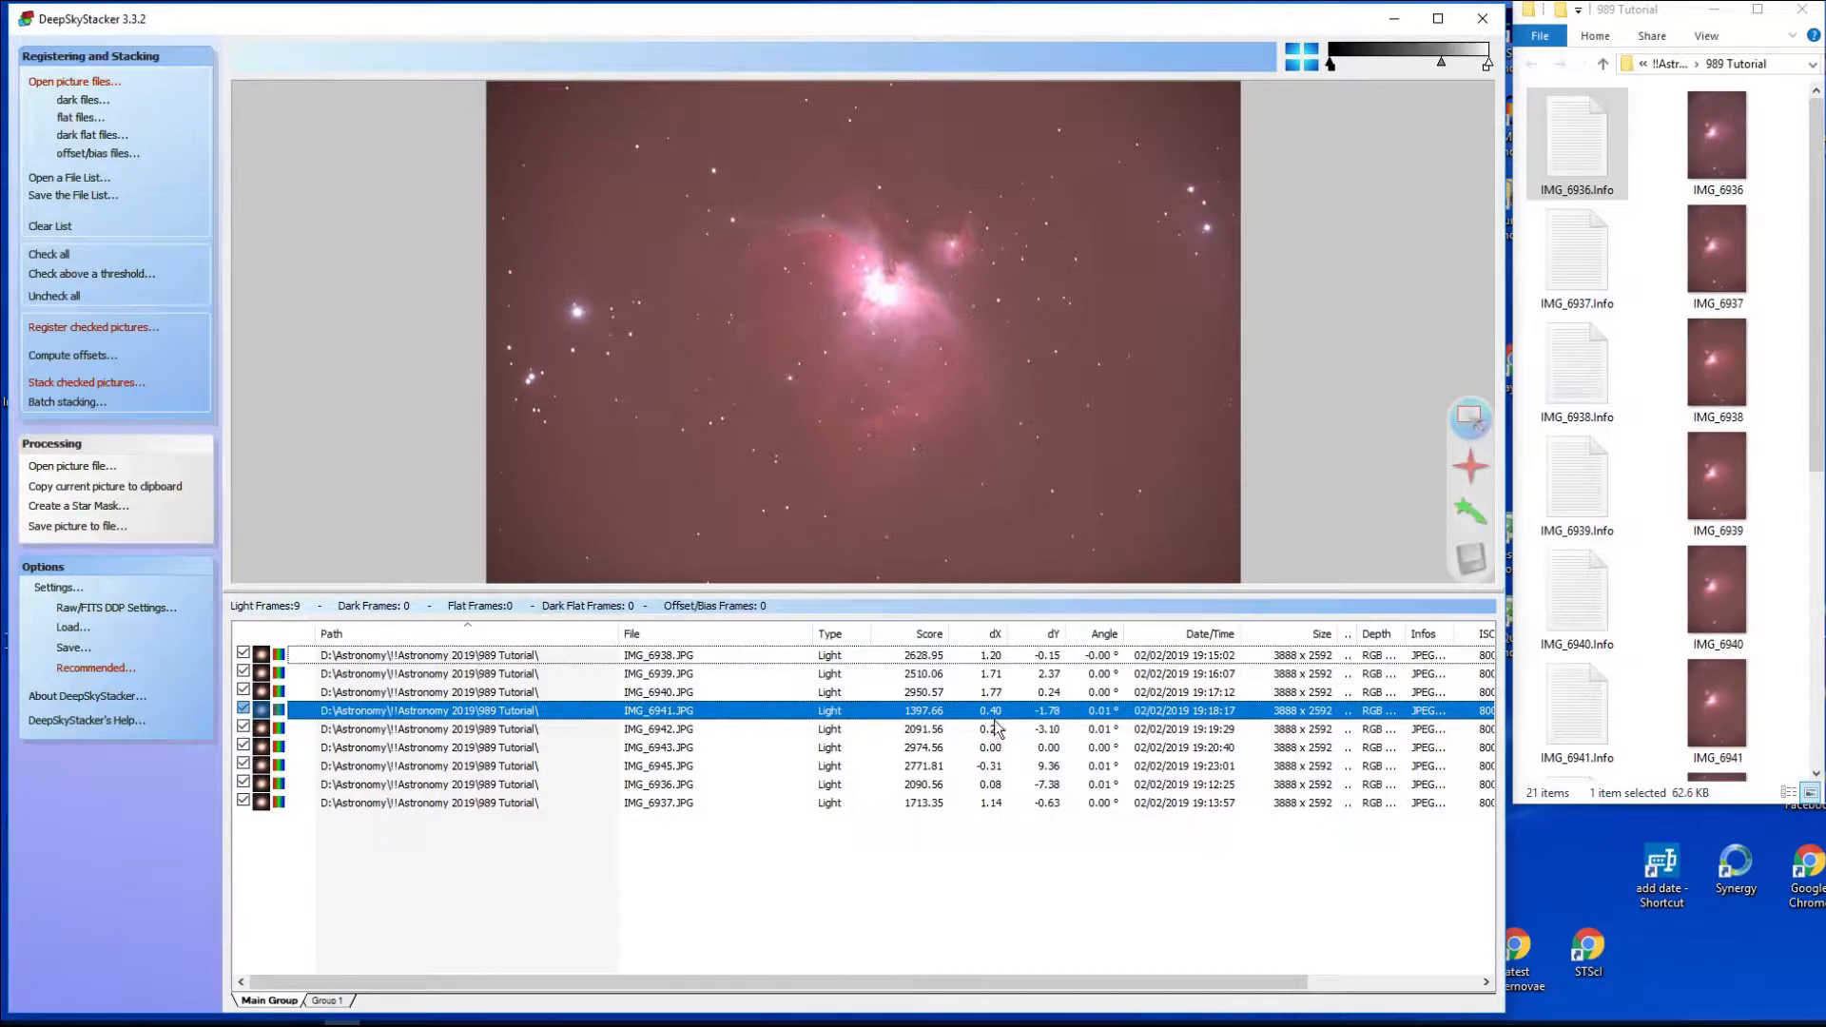
{"action": "mouse_move", "coordinate": [1076, 723]}
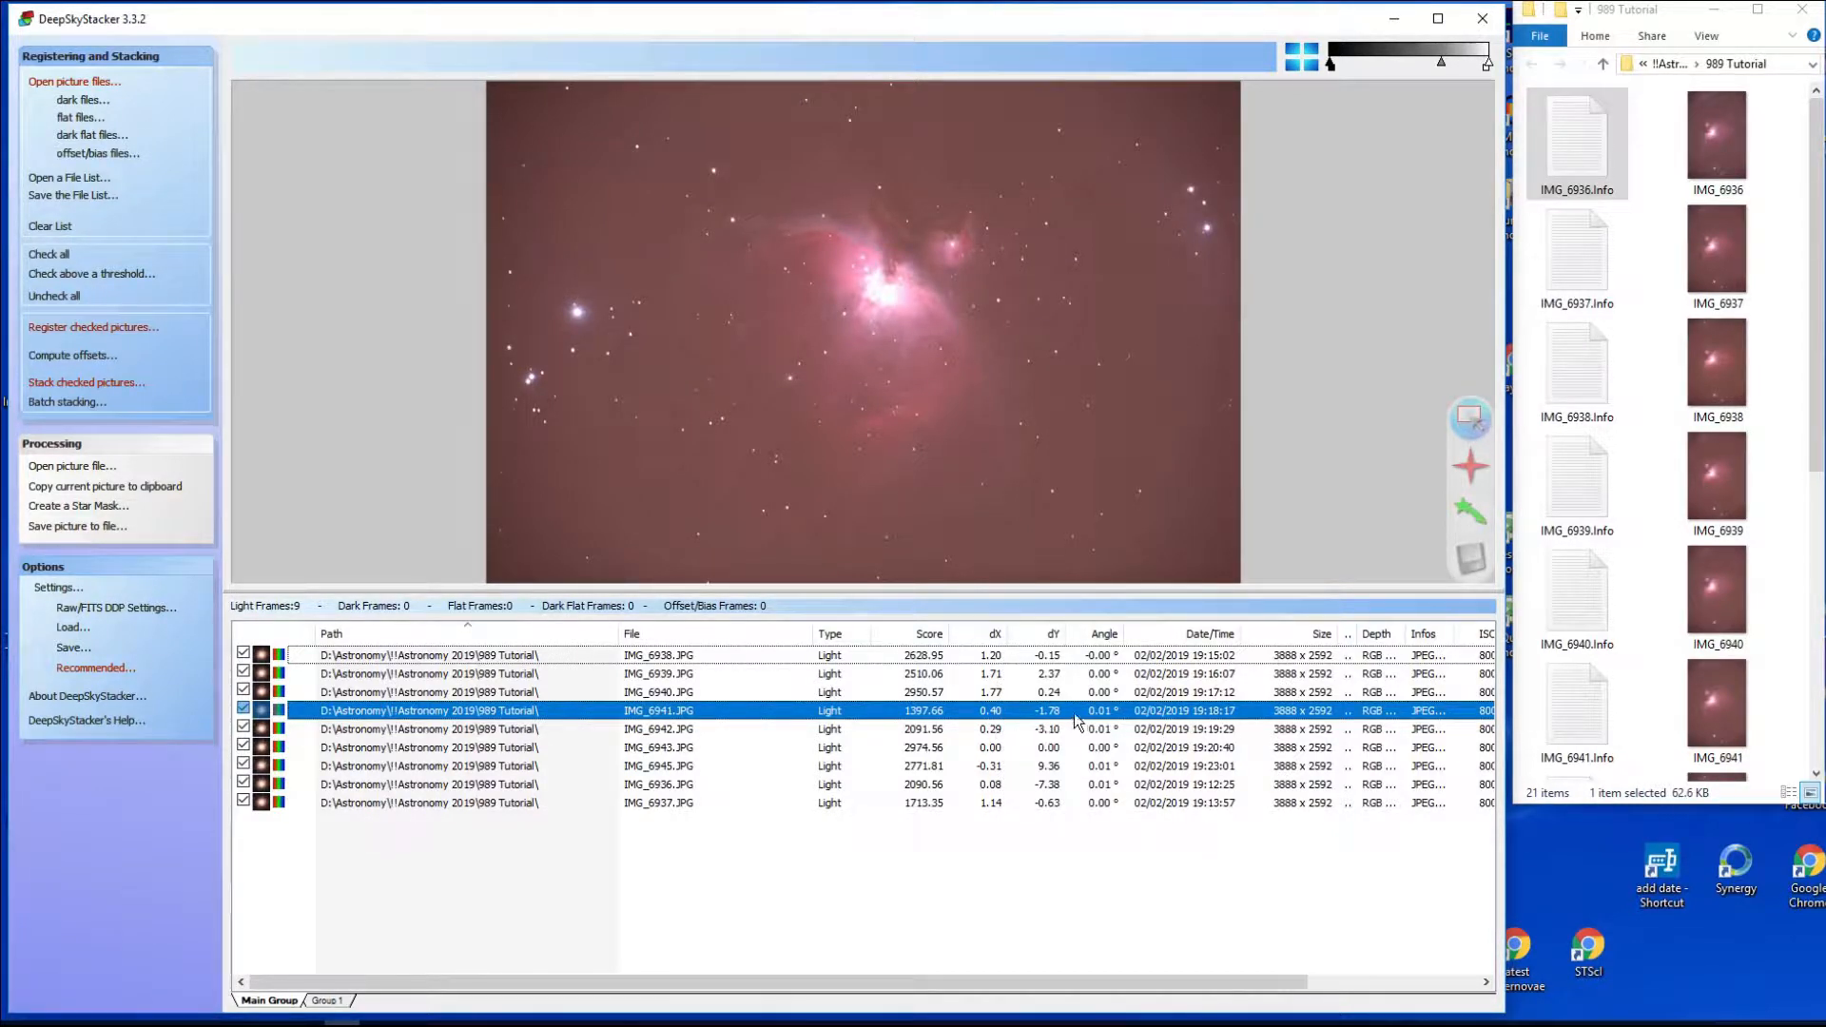
{"action": "mouse_move", "coordinate": [1065, 673]}
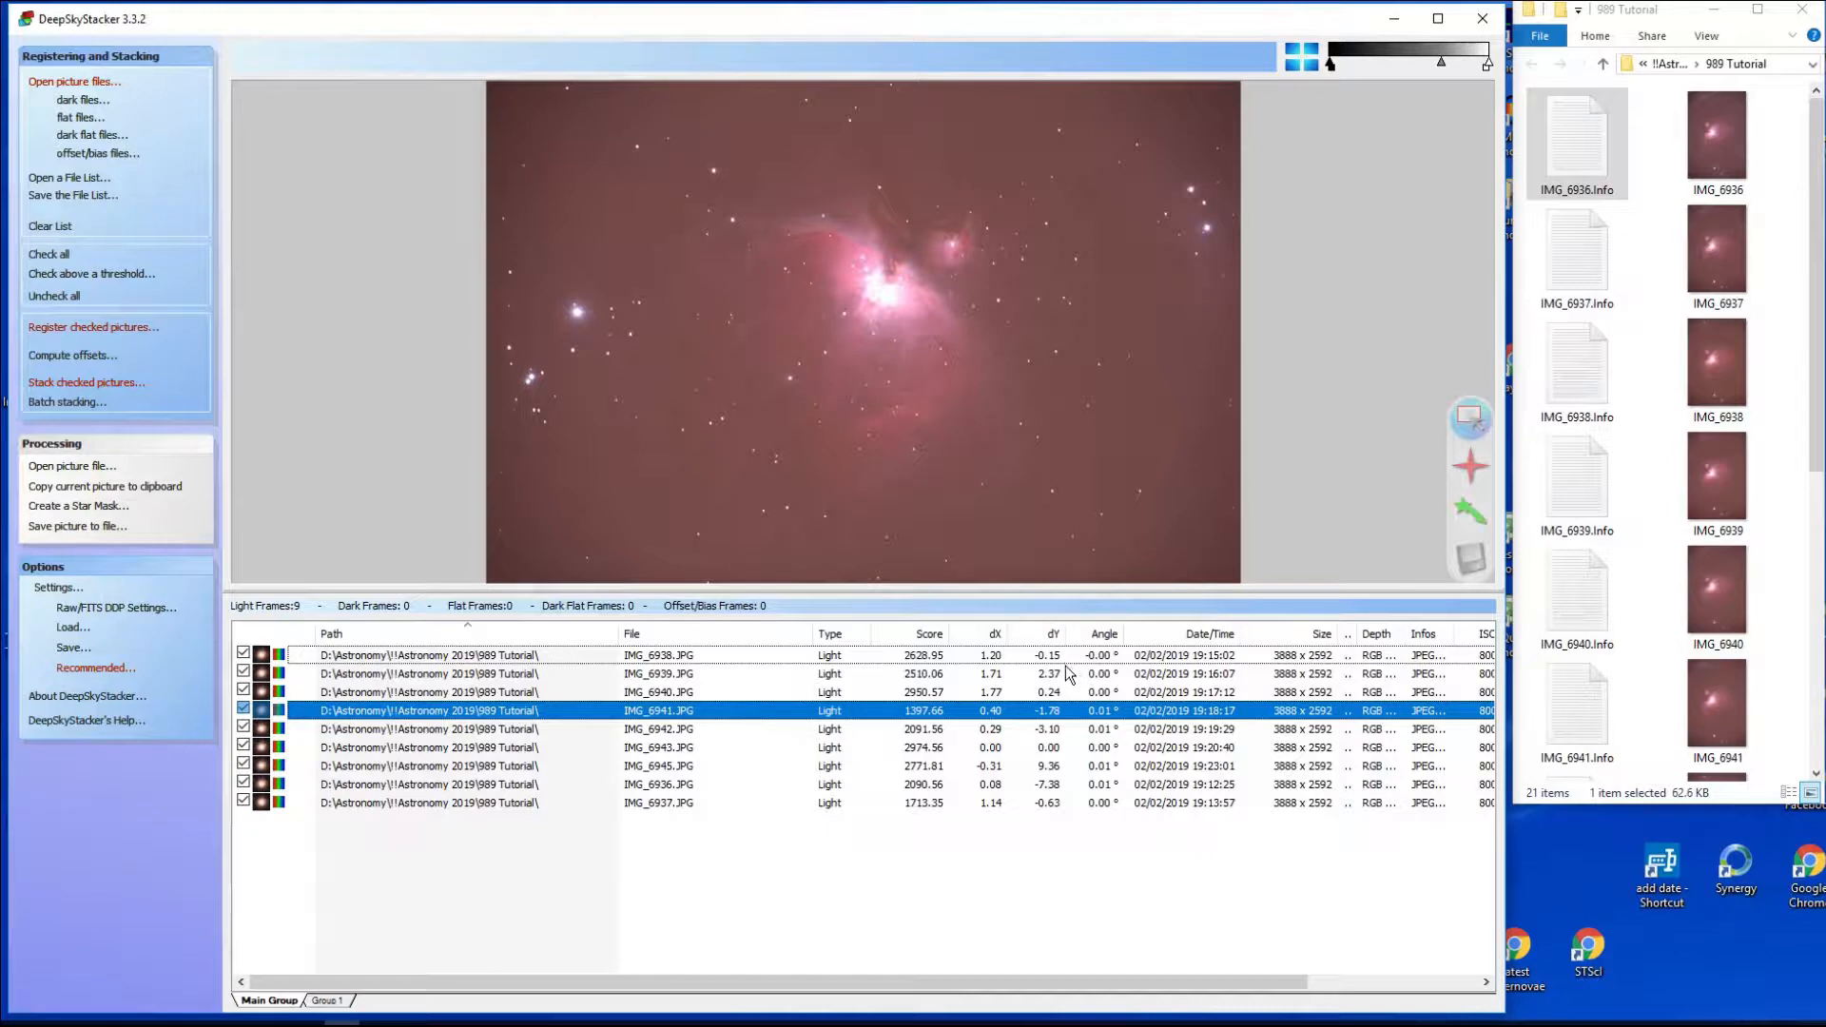
{"action": "mouse_move", "coordinate": [1067, 728]}
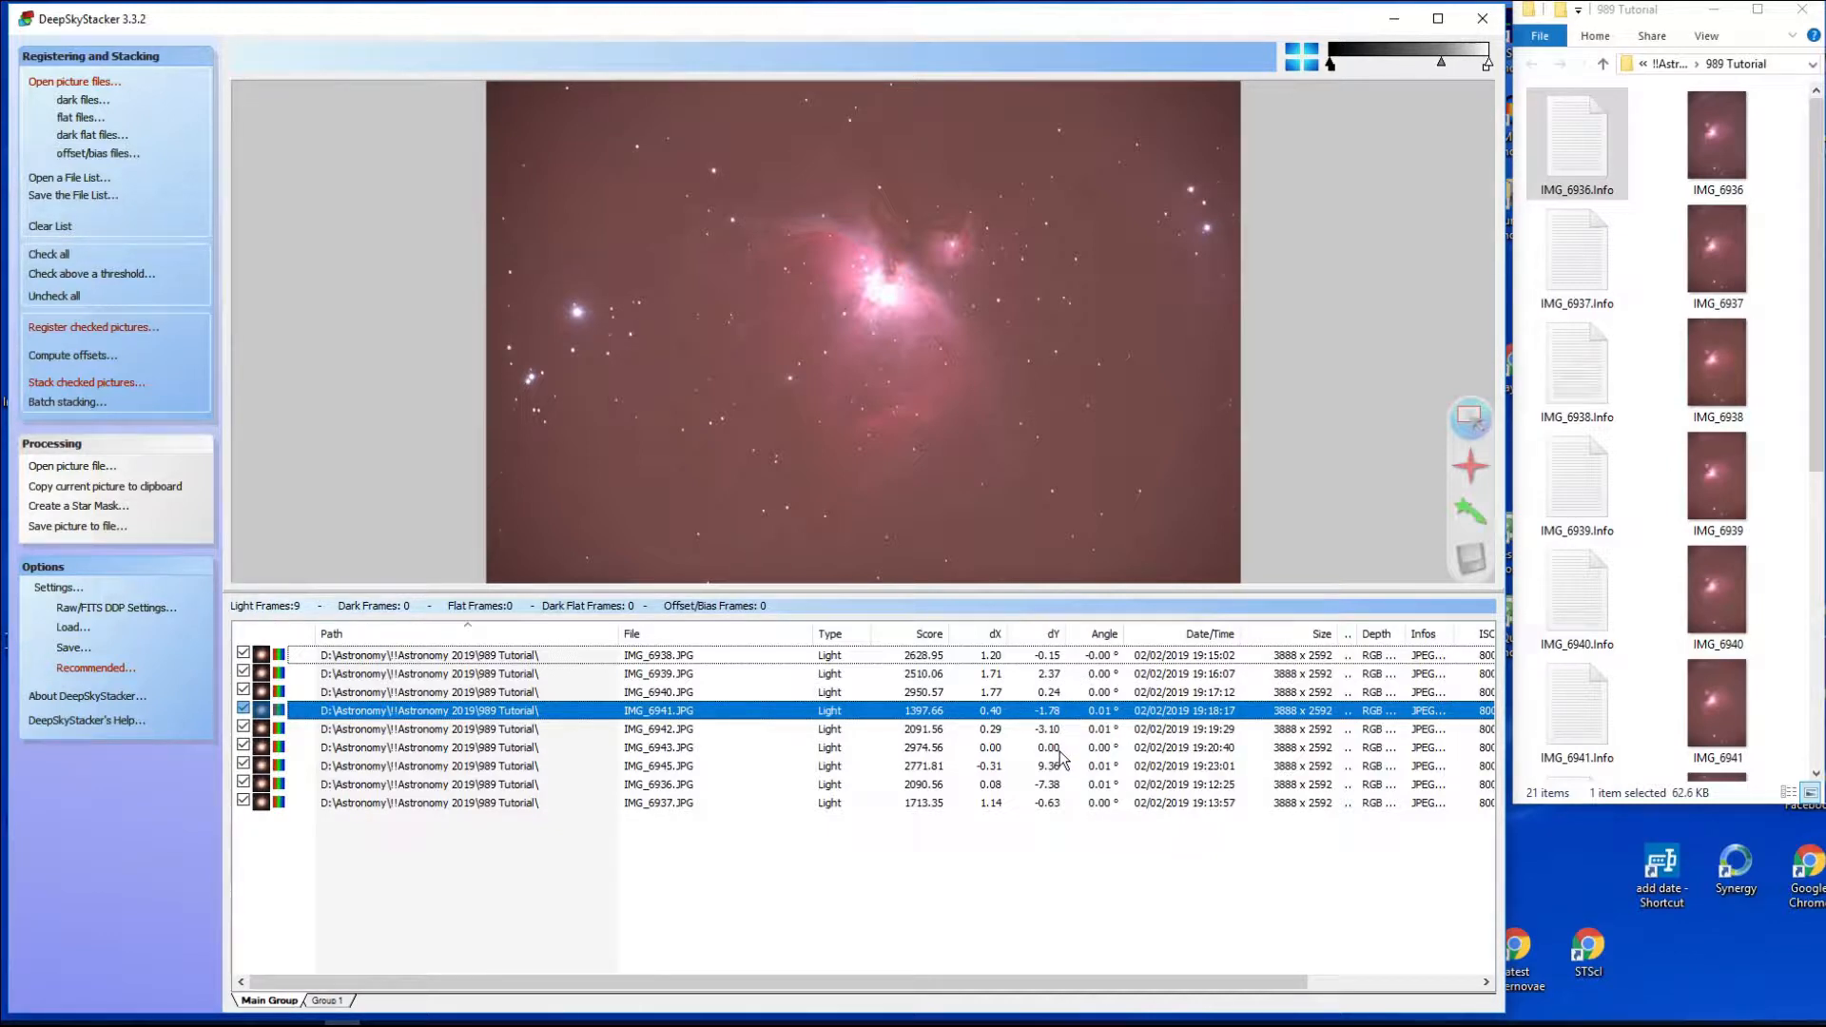
{"action": "mouse_move", "coordinate": [1057, 797]}
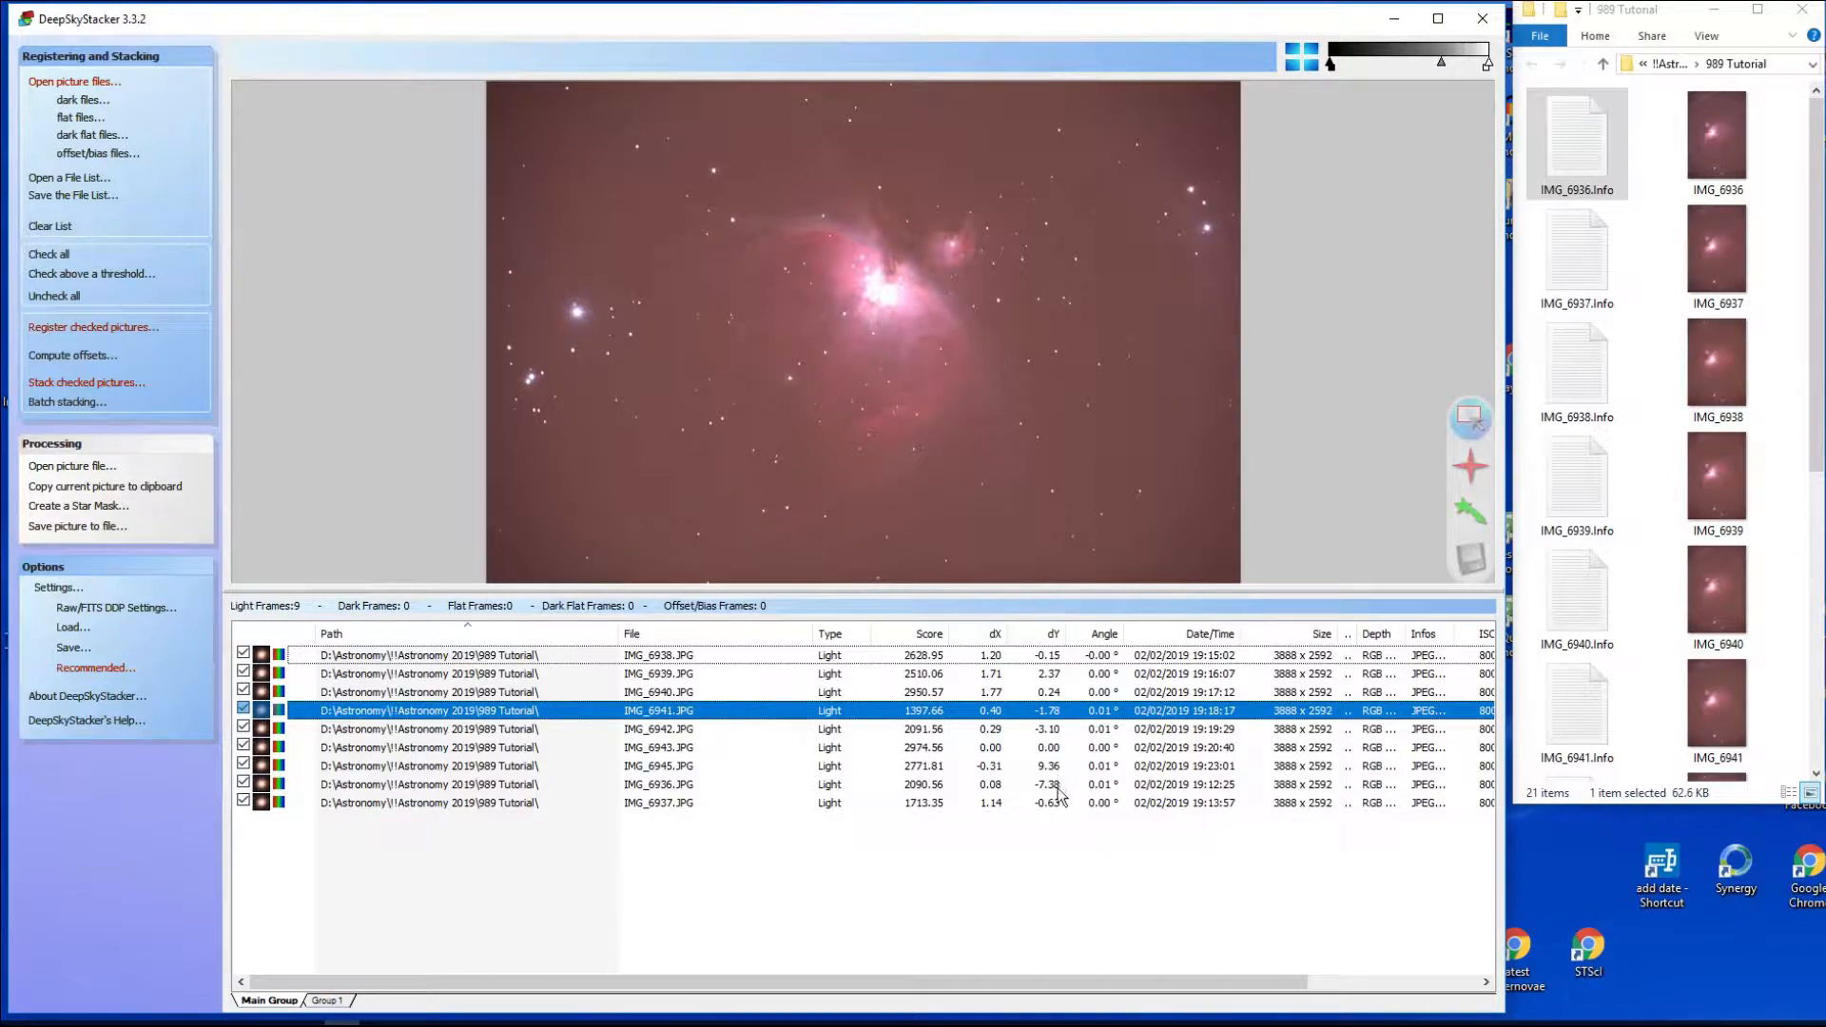
{"action": "mouse_move", "coordinate": [1050, 789]}
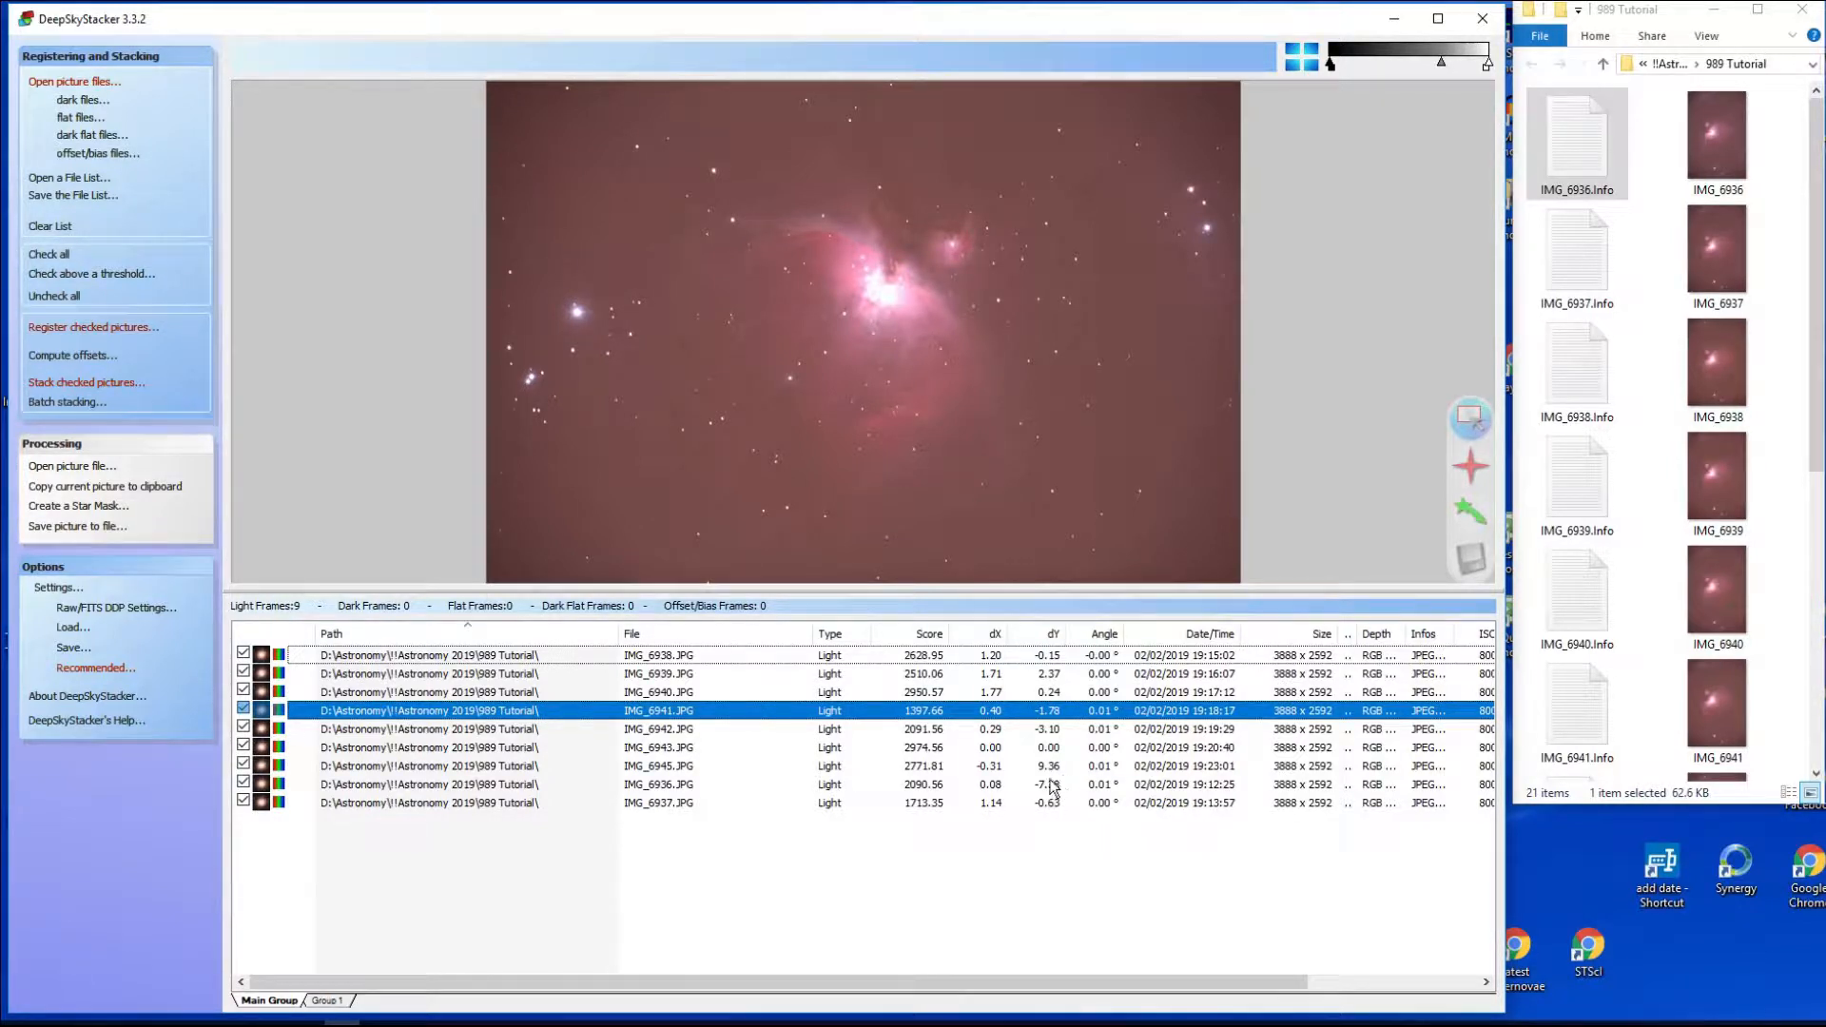
{"action": "mouse_move", "coordinate": [1057, 781]}
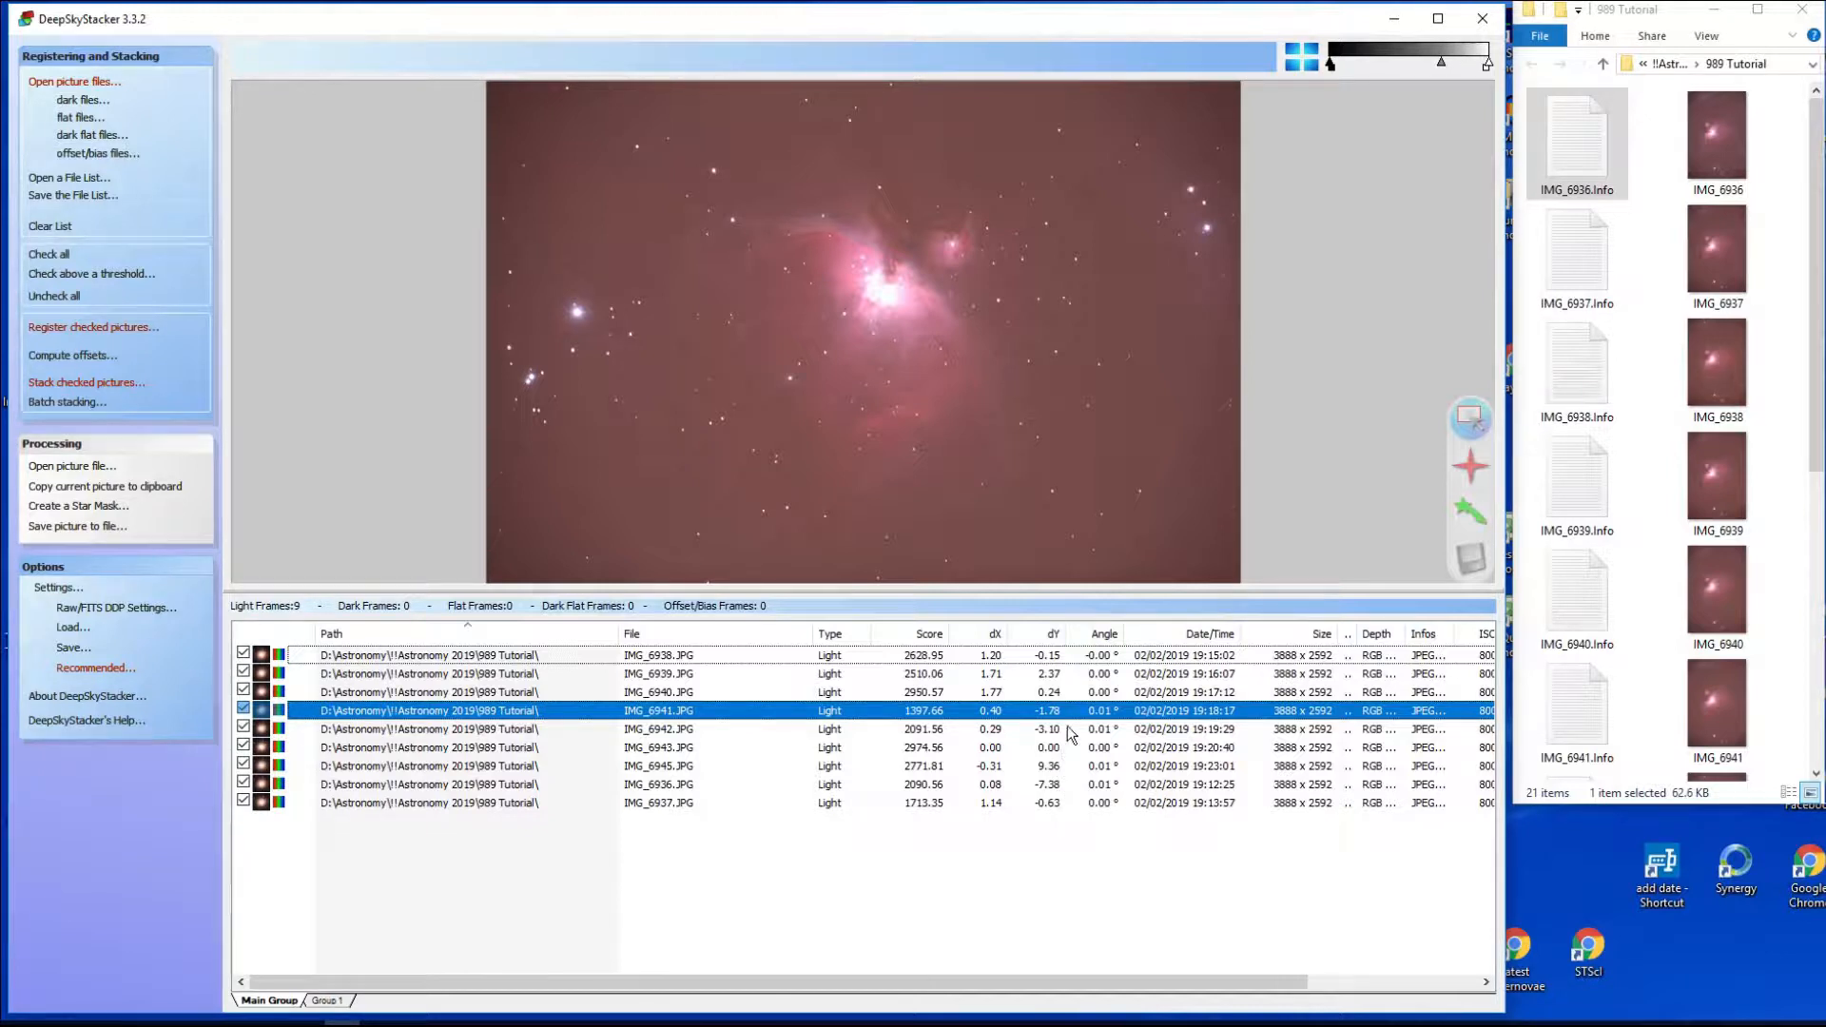
{"action": "mouse_move", "coordinate": [1059, 816]}
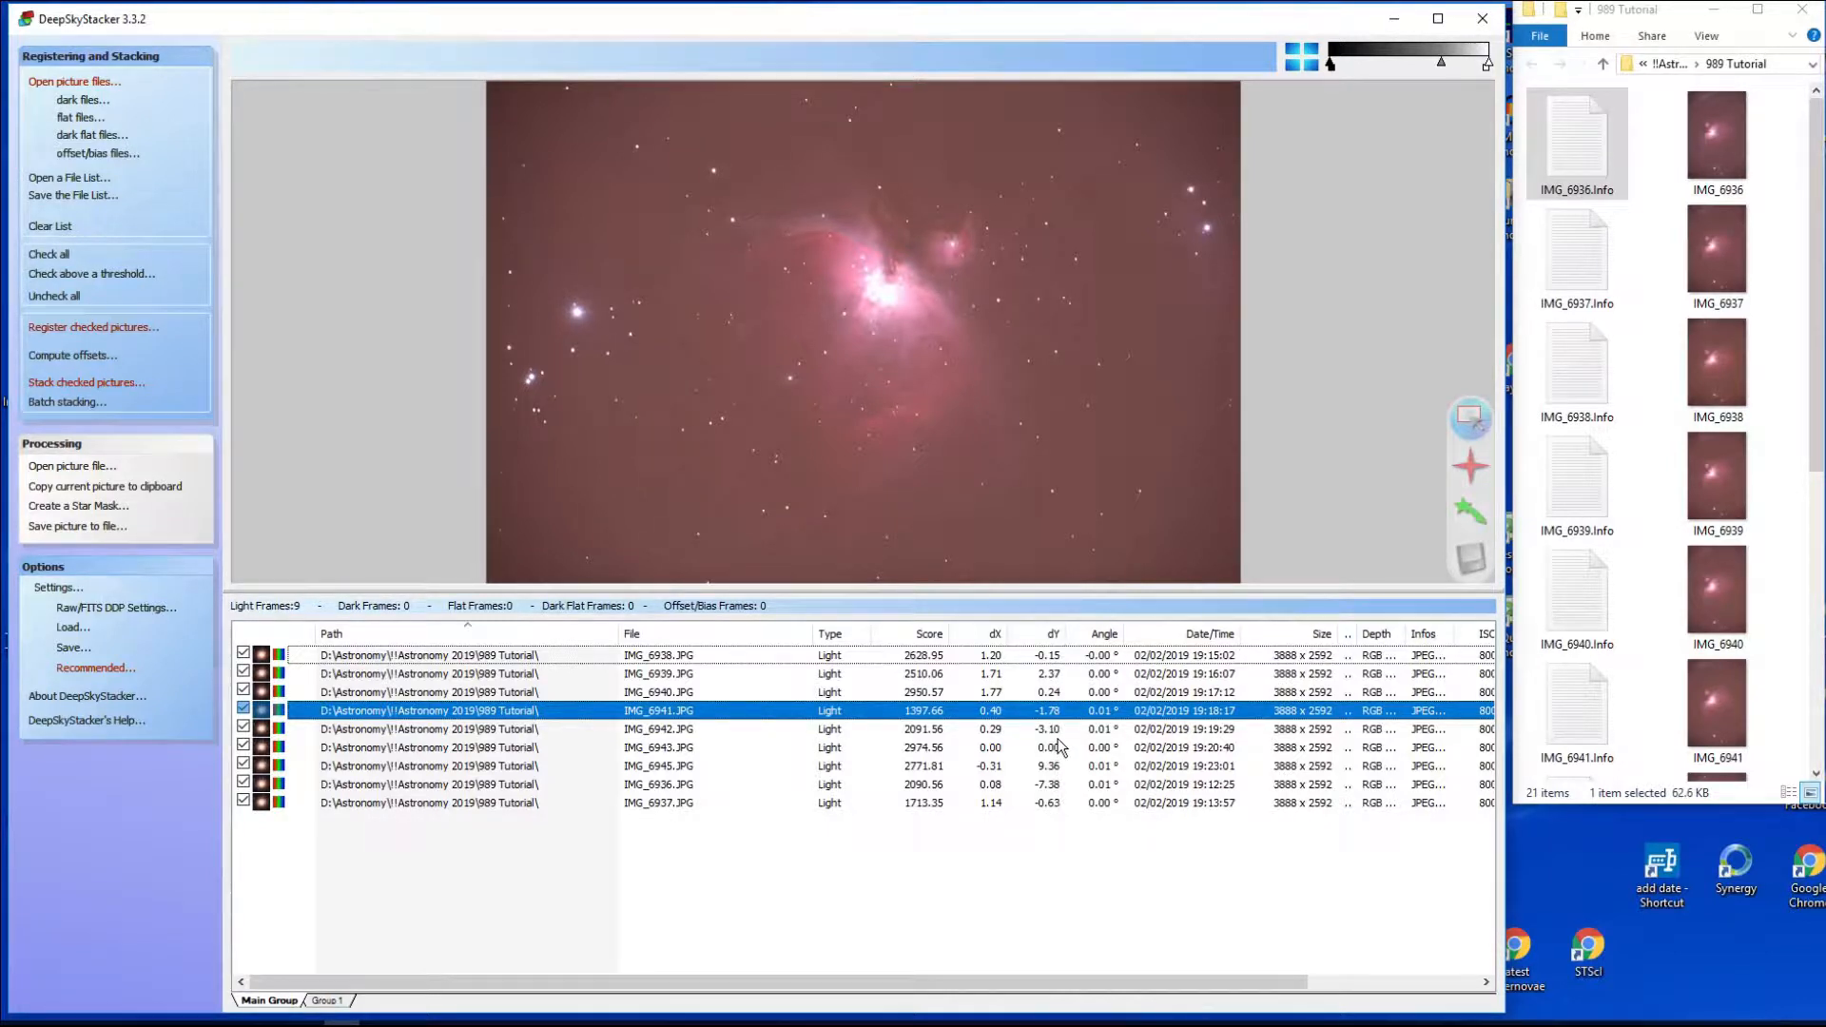
{"action": "mouse_move", "coordinate": [1061, 704]}
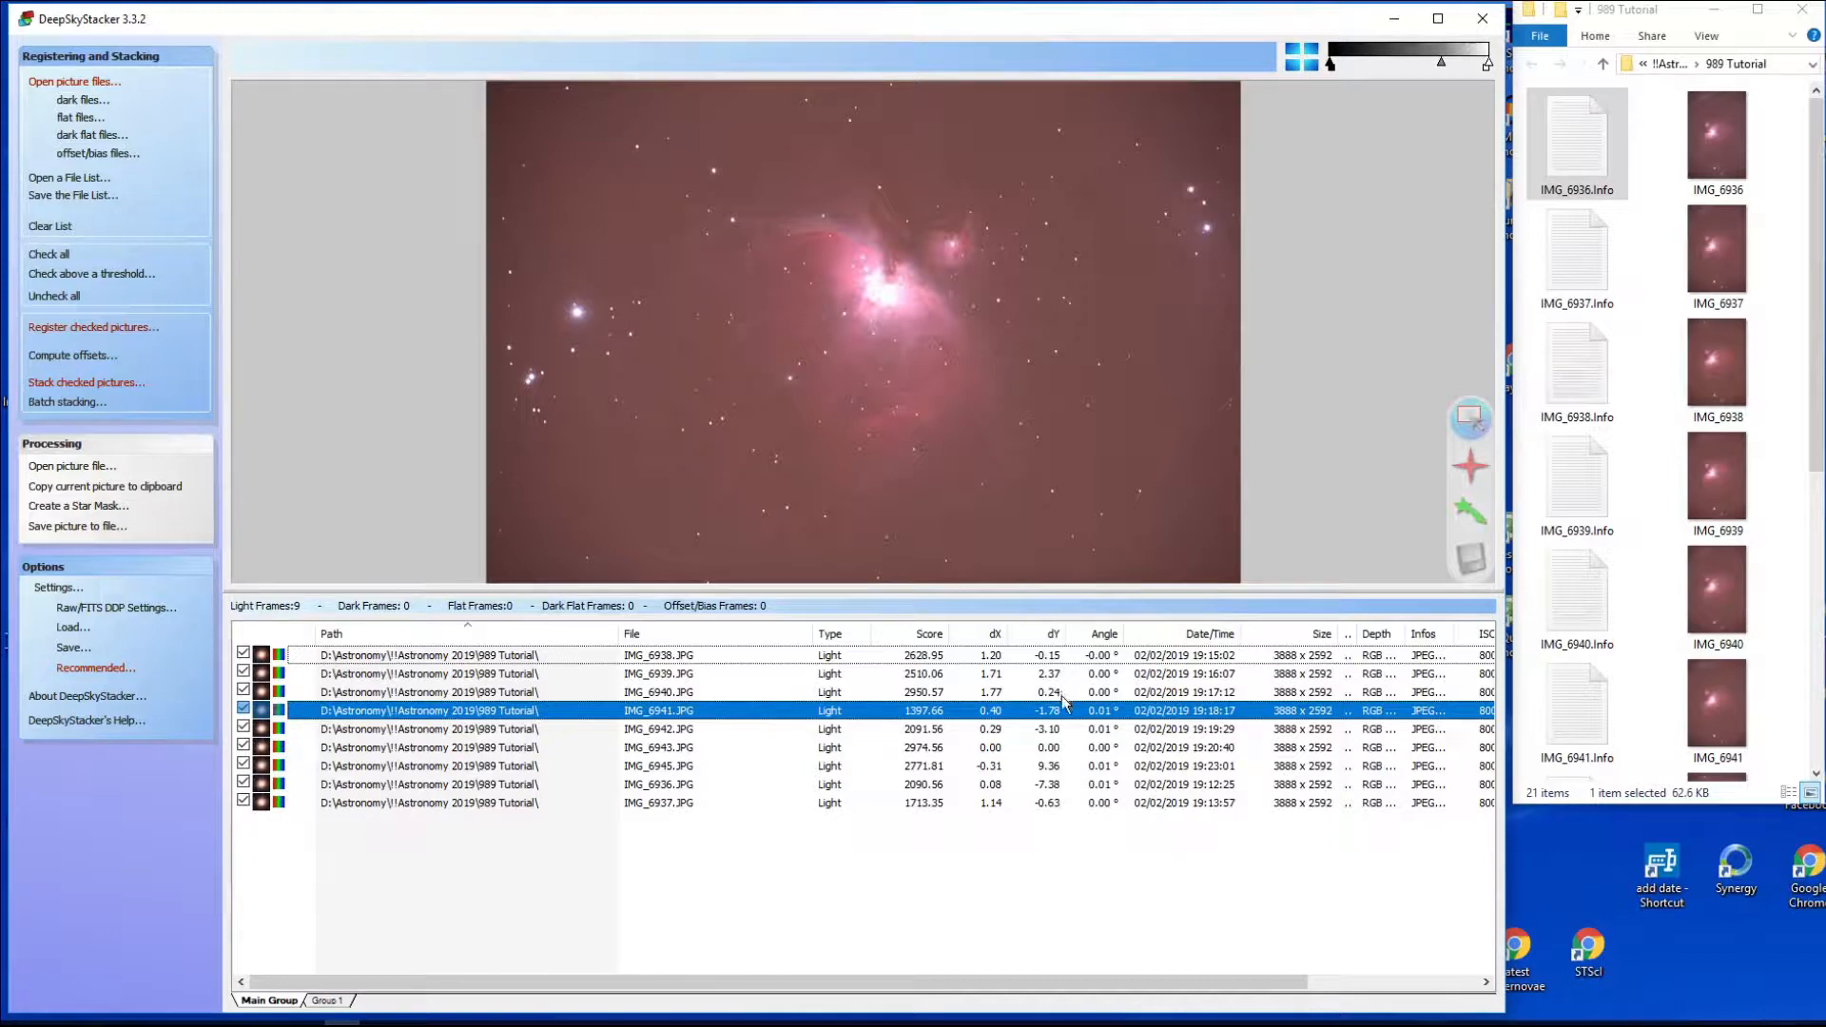
{"action": "mouse_move", "coordinate": [1069, 770]}
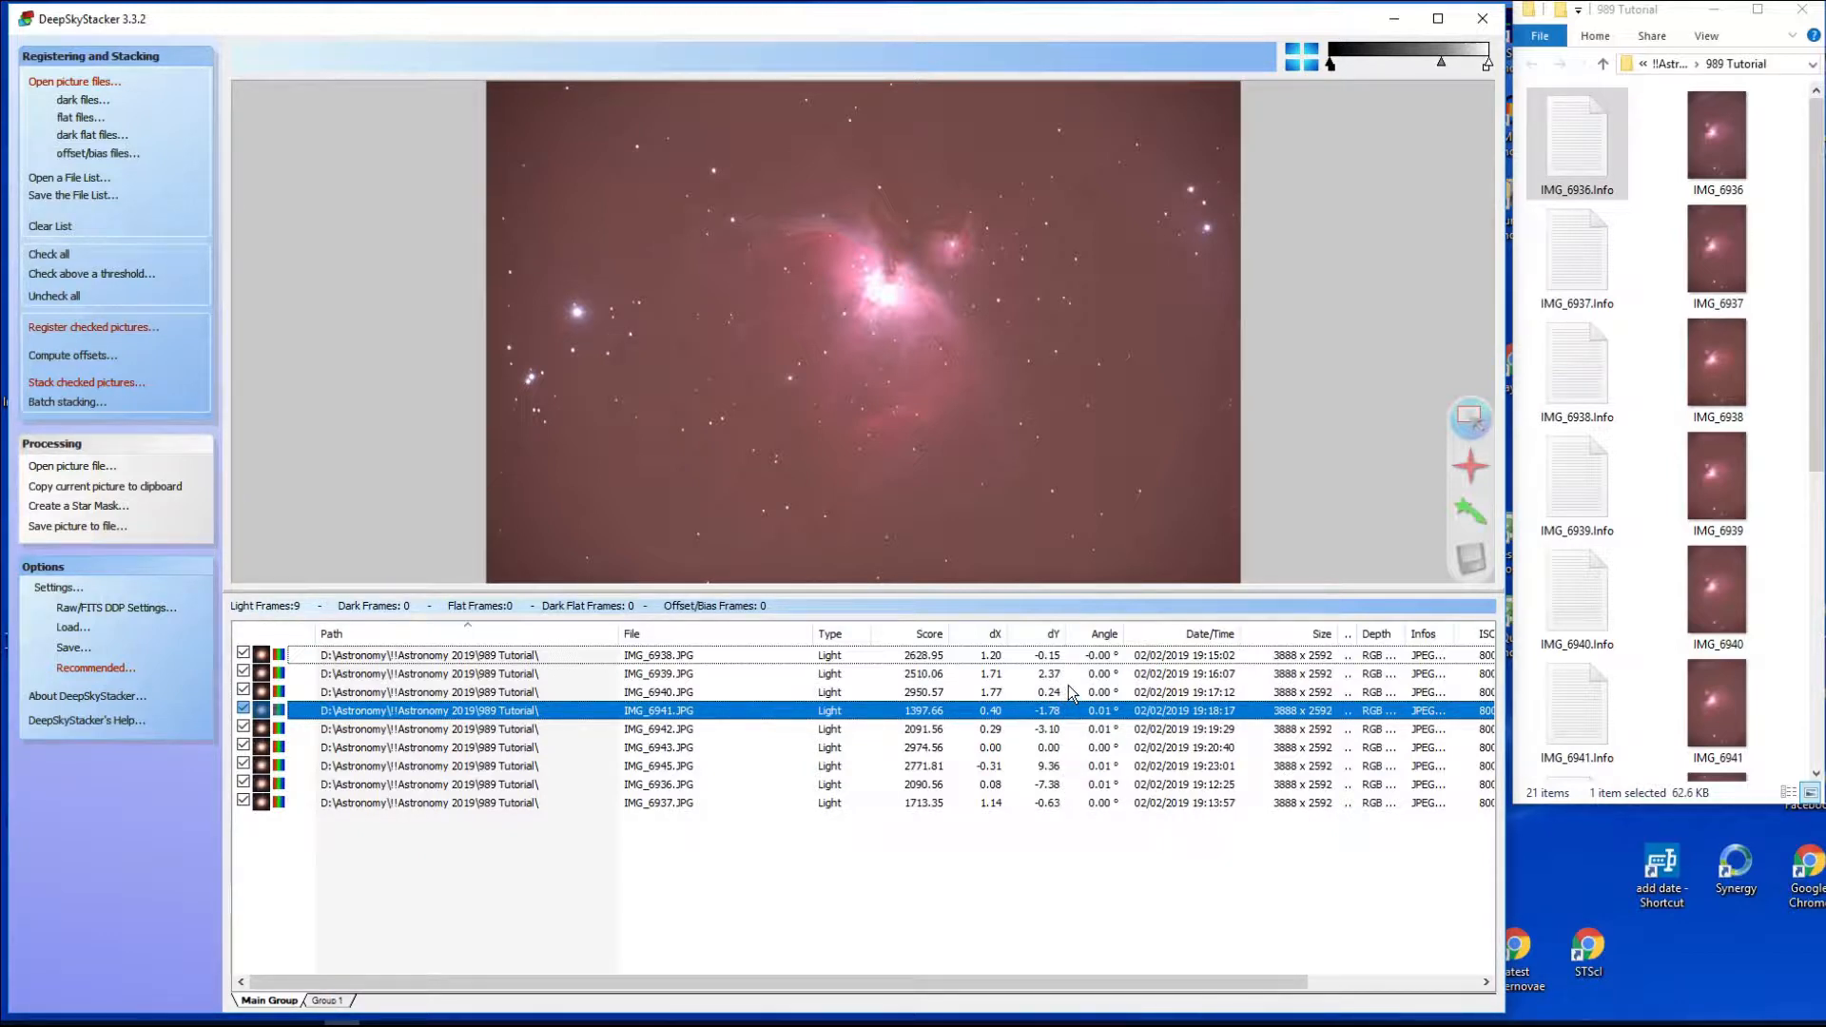
{"action": "mouse_move", "coordinate": [1004, 675]}
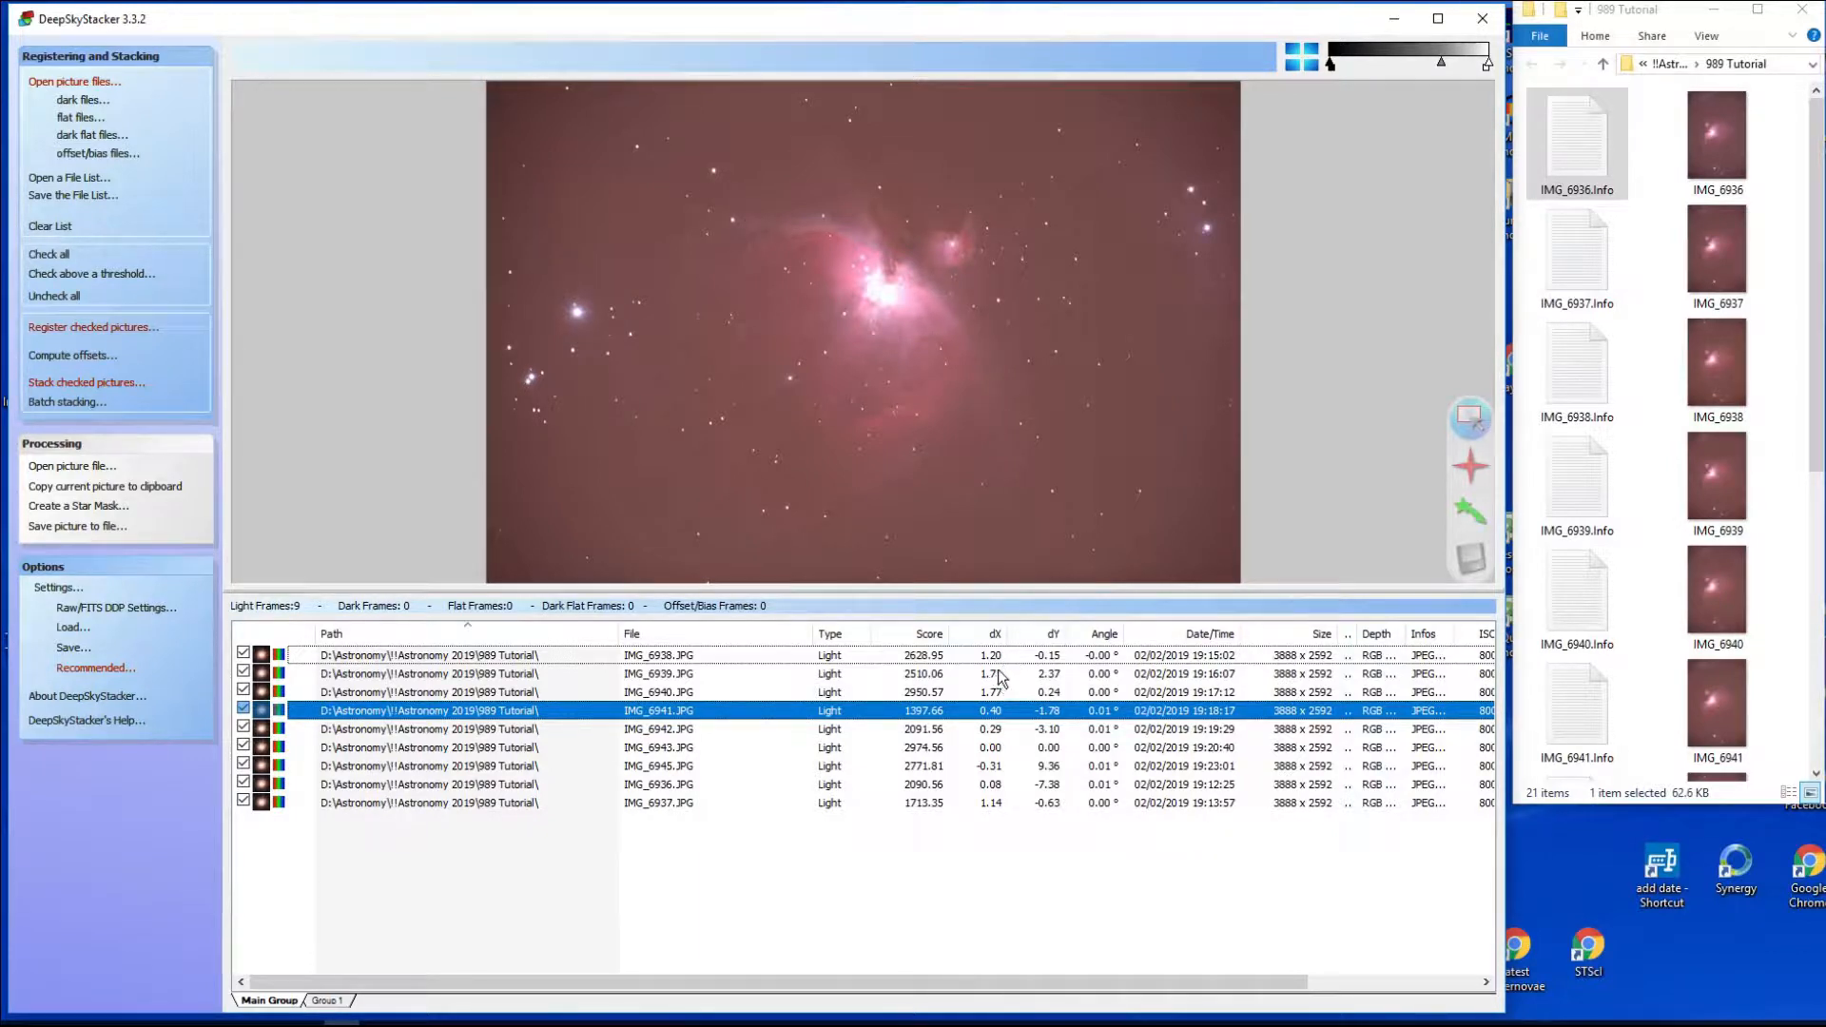
{"action": "mouse_move", "coordinate": [1000, 823]}
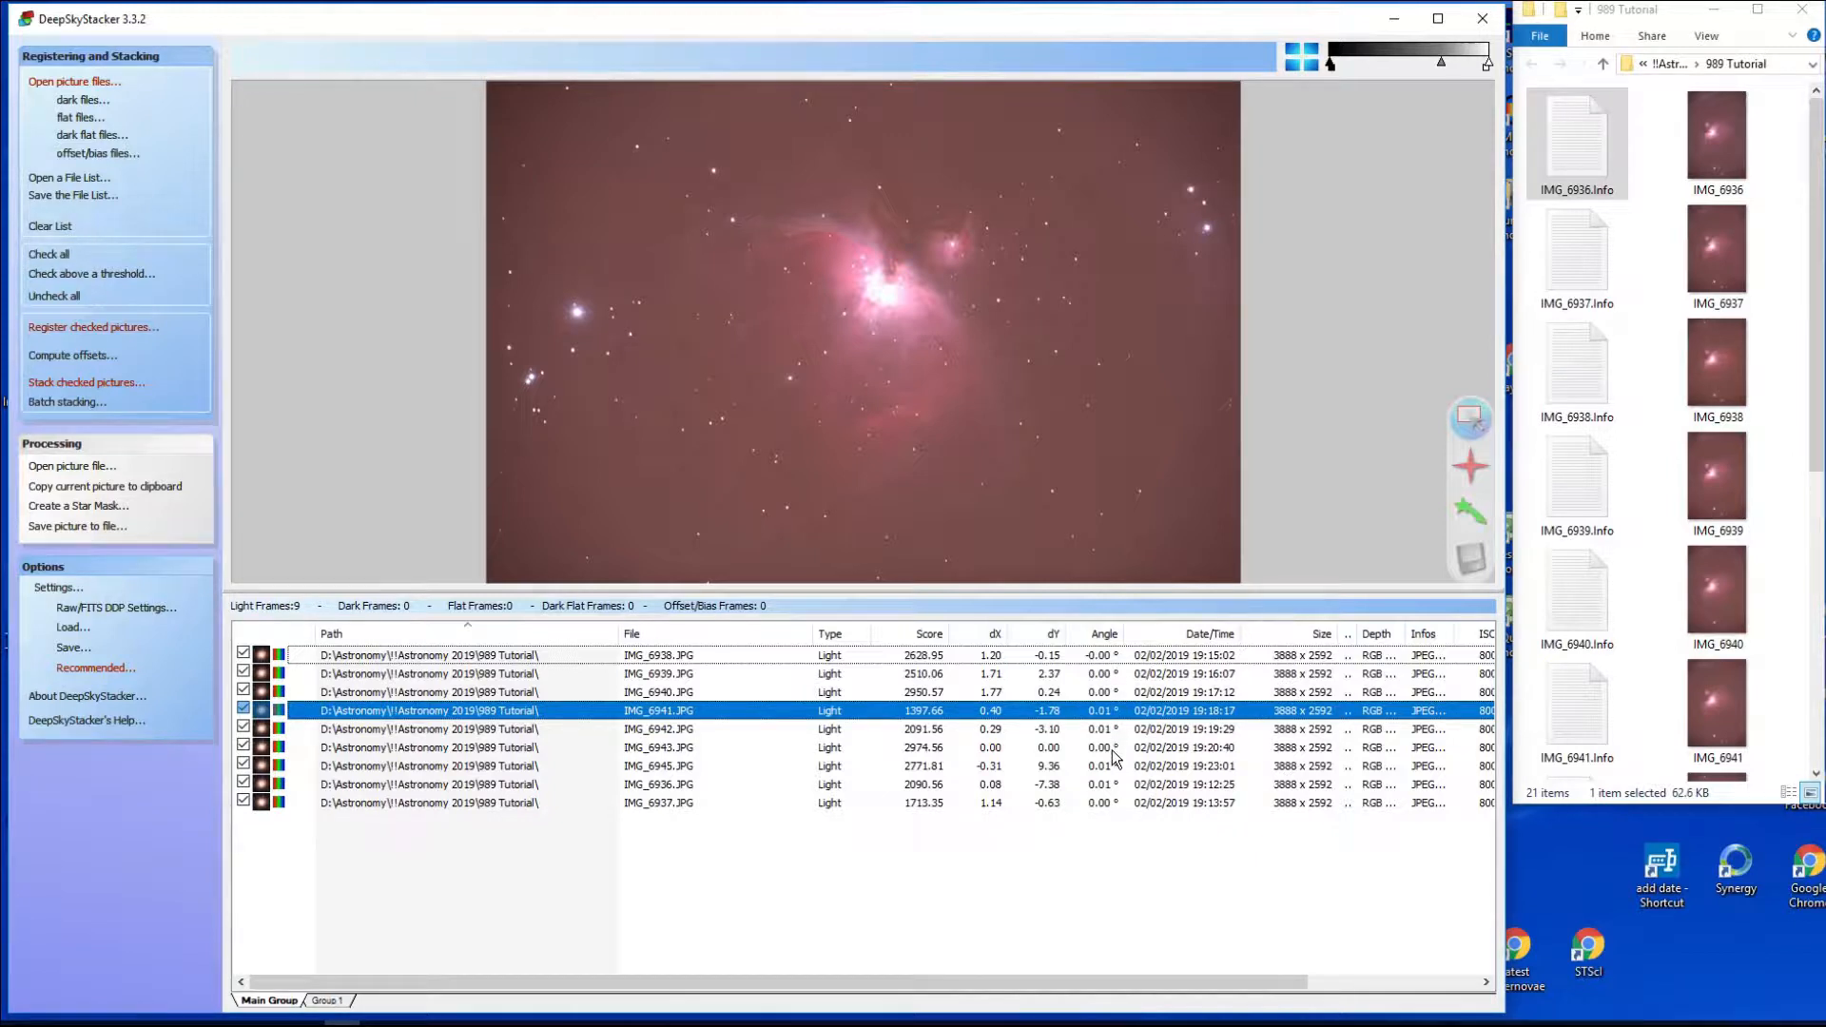
{"action": "mouse_move", "coordinate": [1115, 821]}
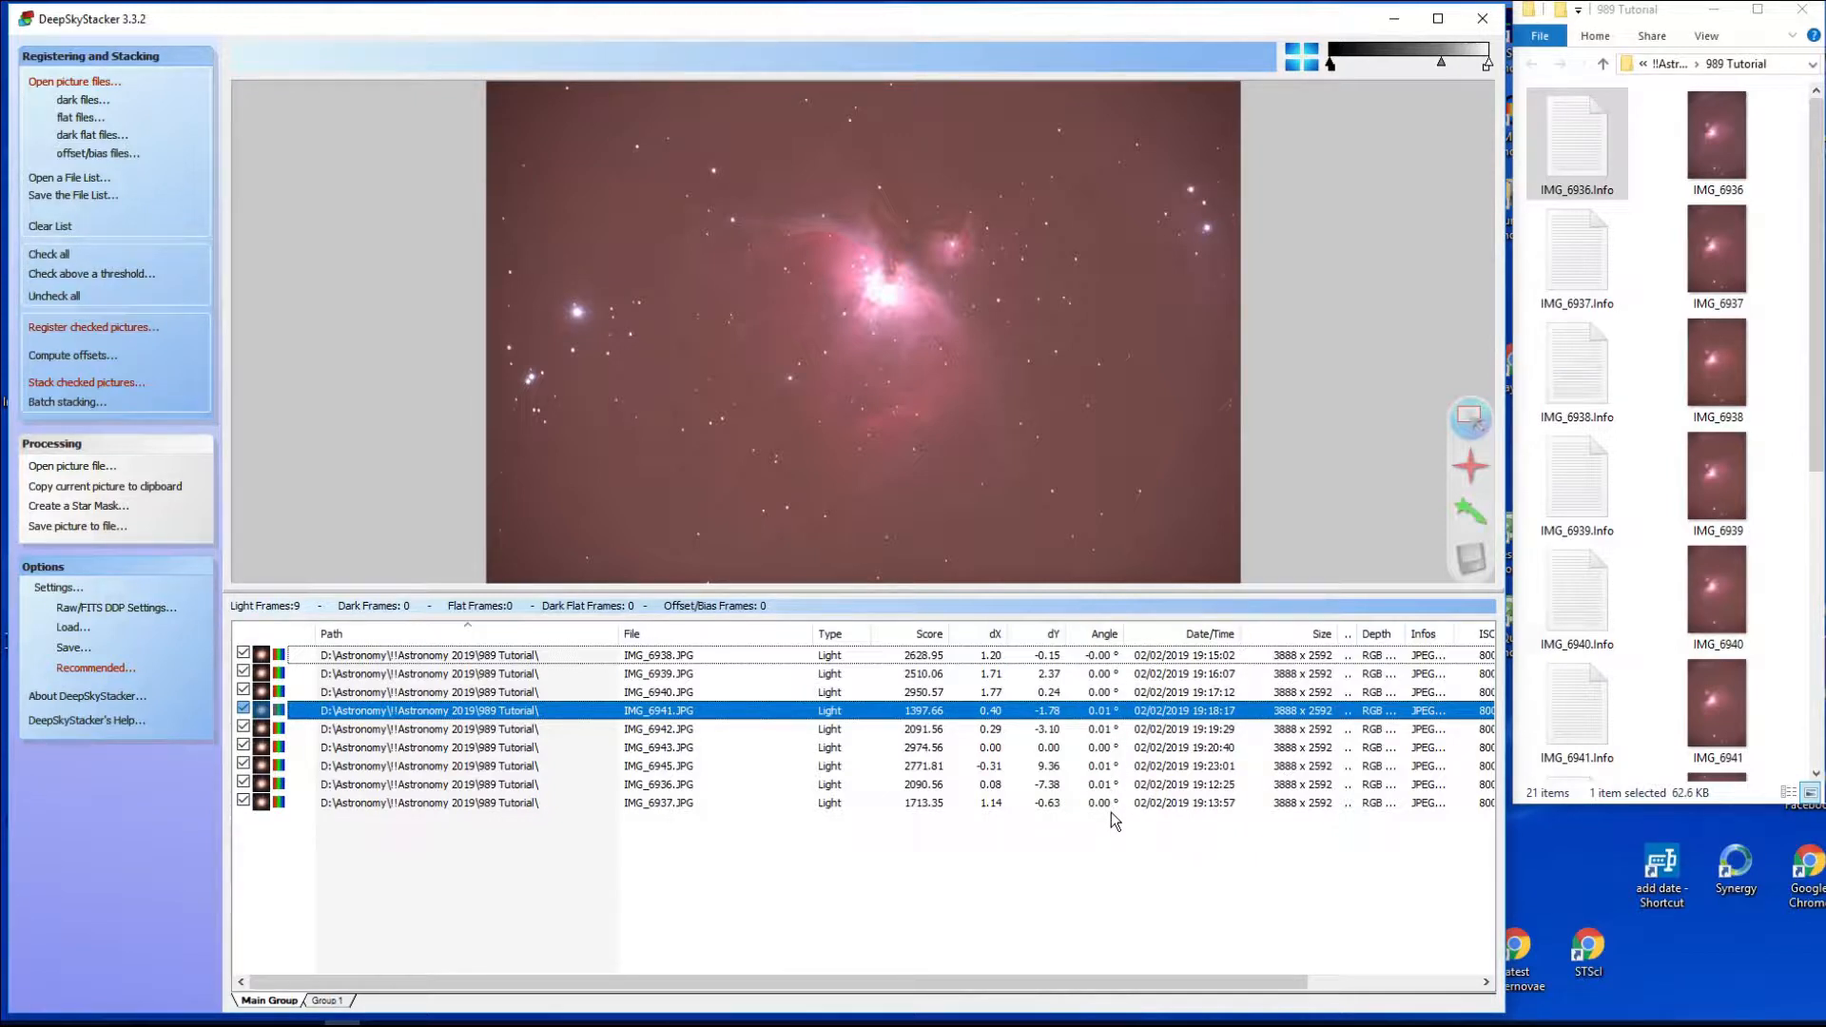
{"action": "mouse_move", "coordinate": [1129, 711]}
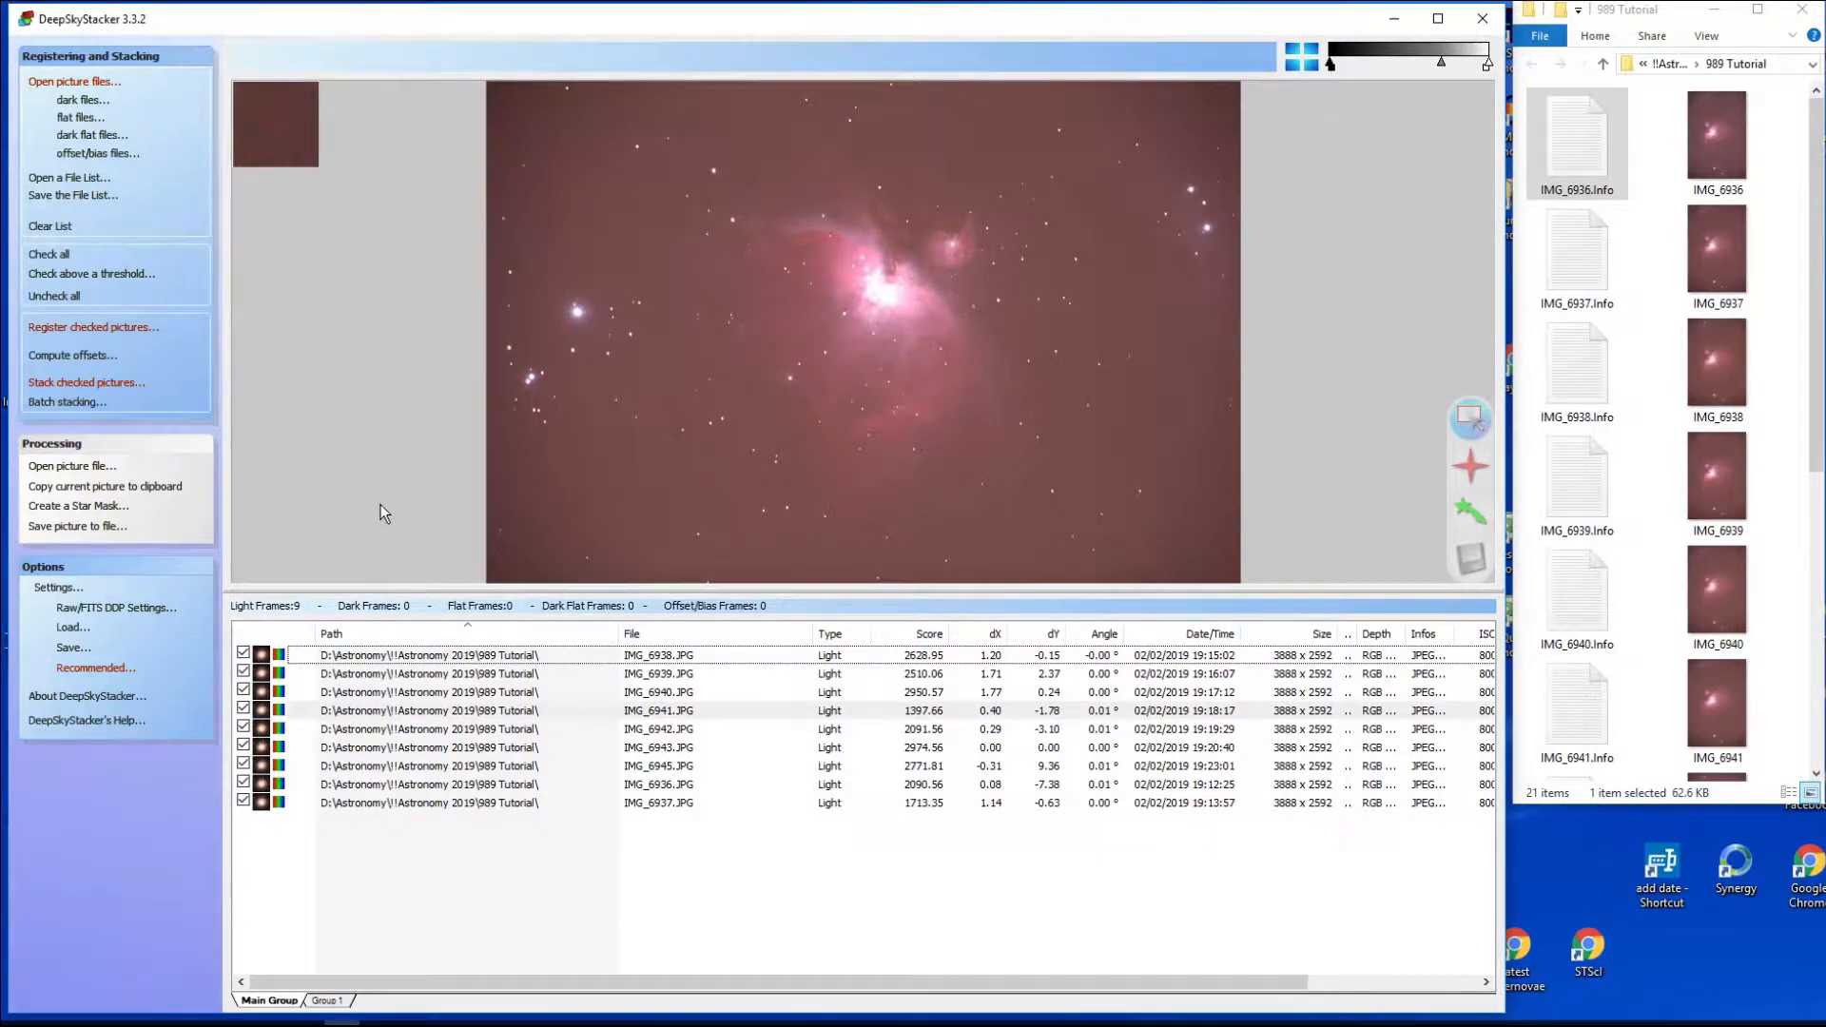
{"action": "mouse_move", "coordinate": [361, 512]}
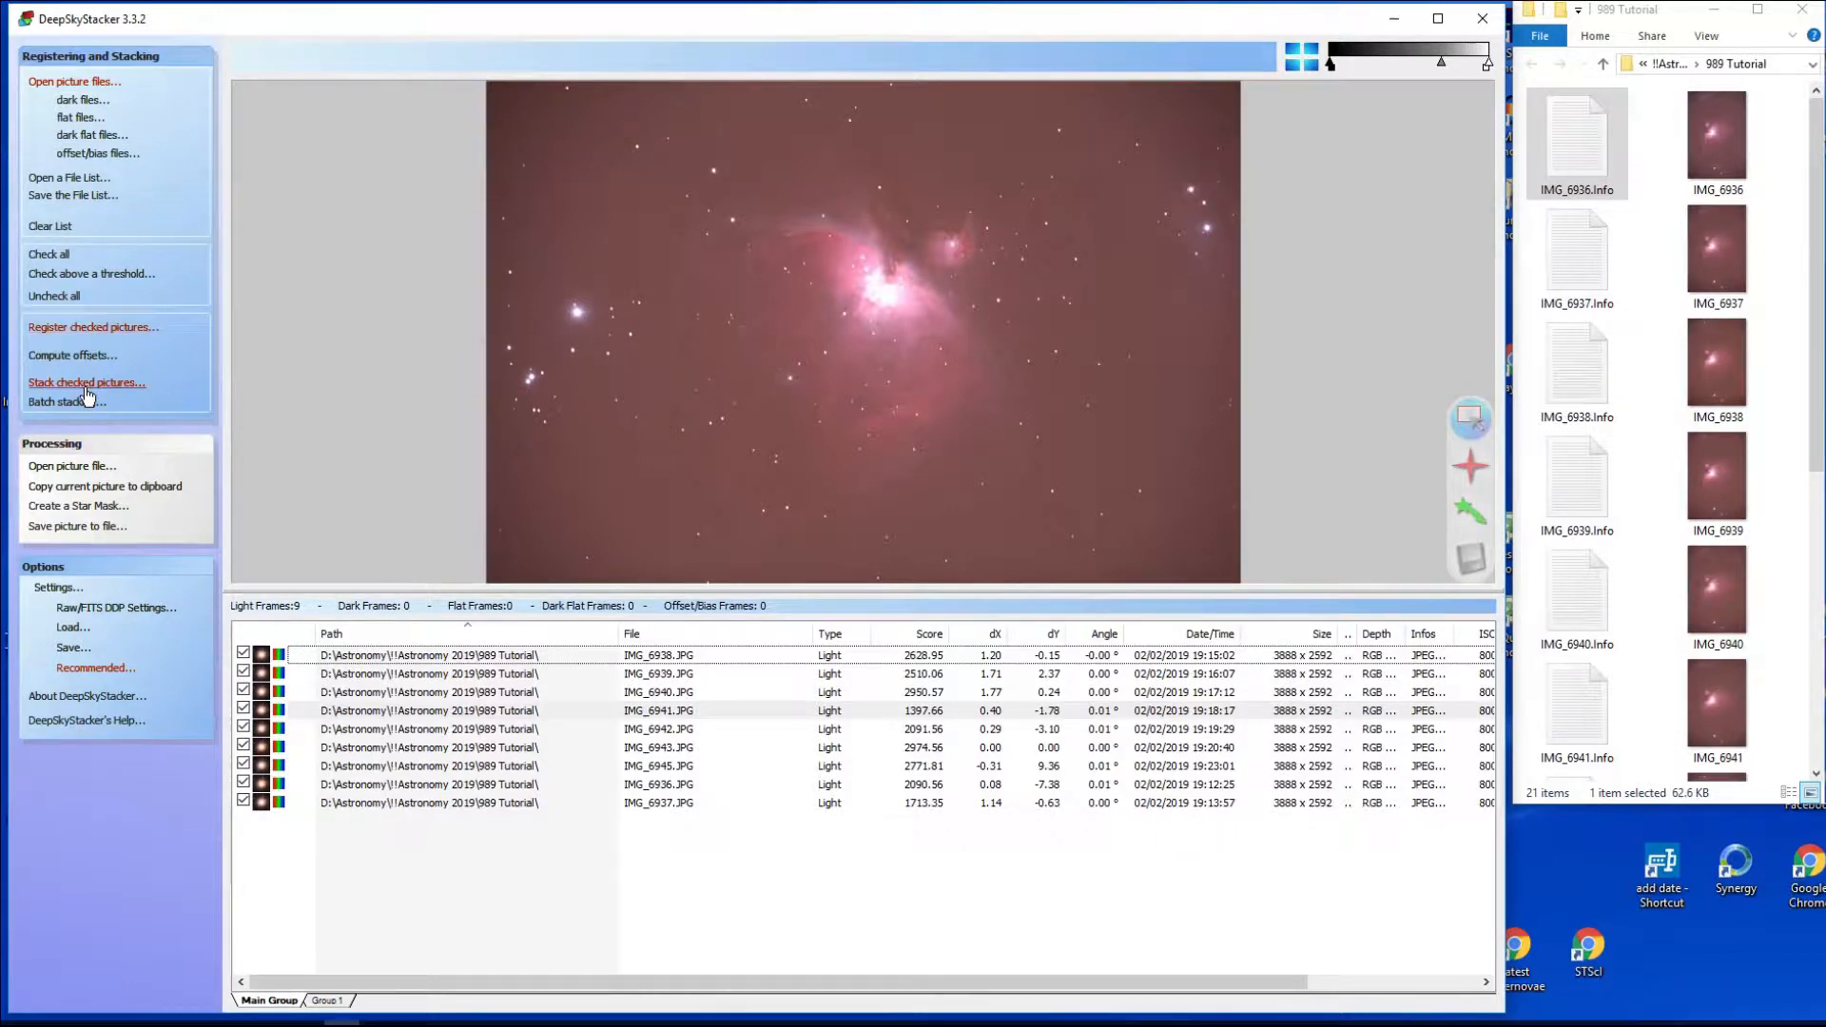
Bring up the Stacking Steps summary showing nine frames, 9 minutes, Median Kappa-Sigma.
{"action": "left_click", "coordinate": [86, 382]}
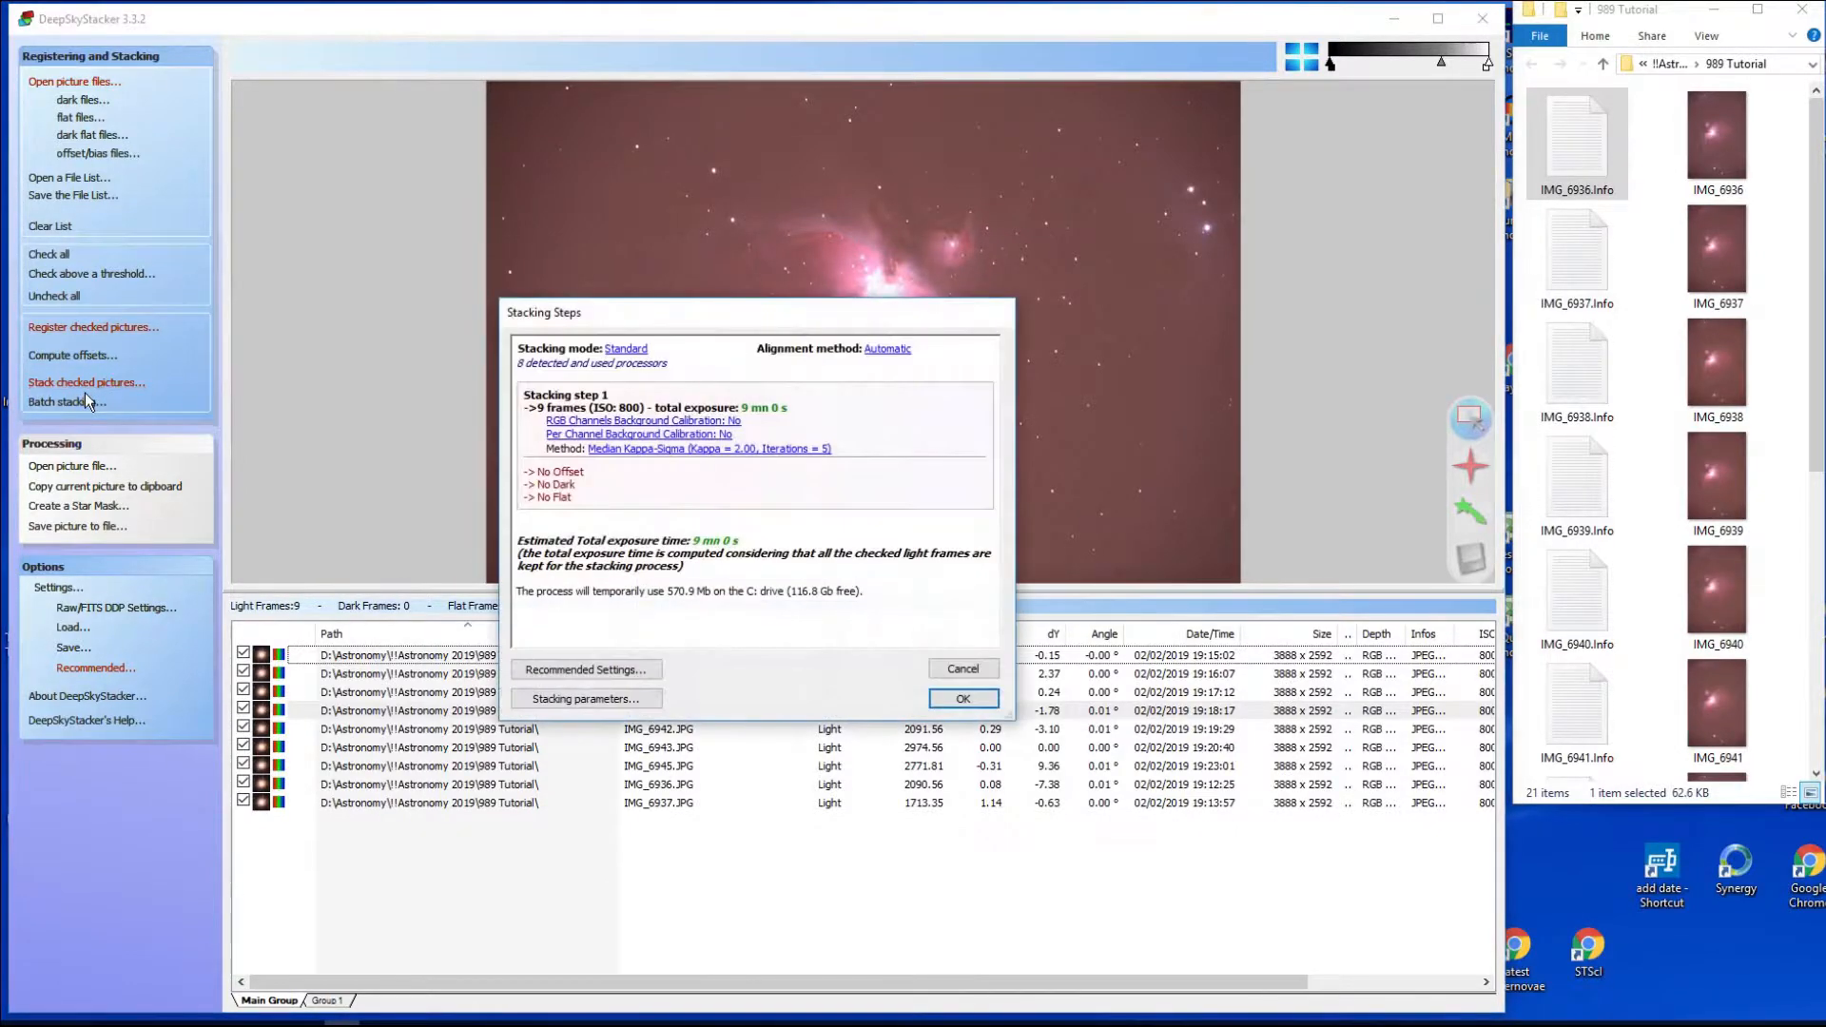
{"action": "left_click_drag", "start_coordinate": [757, 311], "coordinate": [789, 289]}
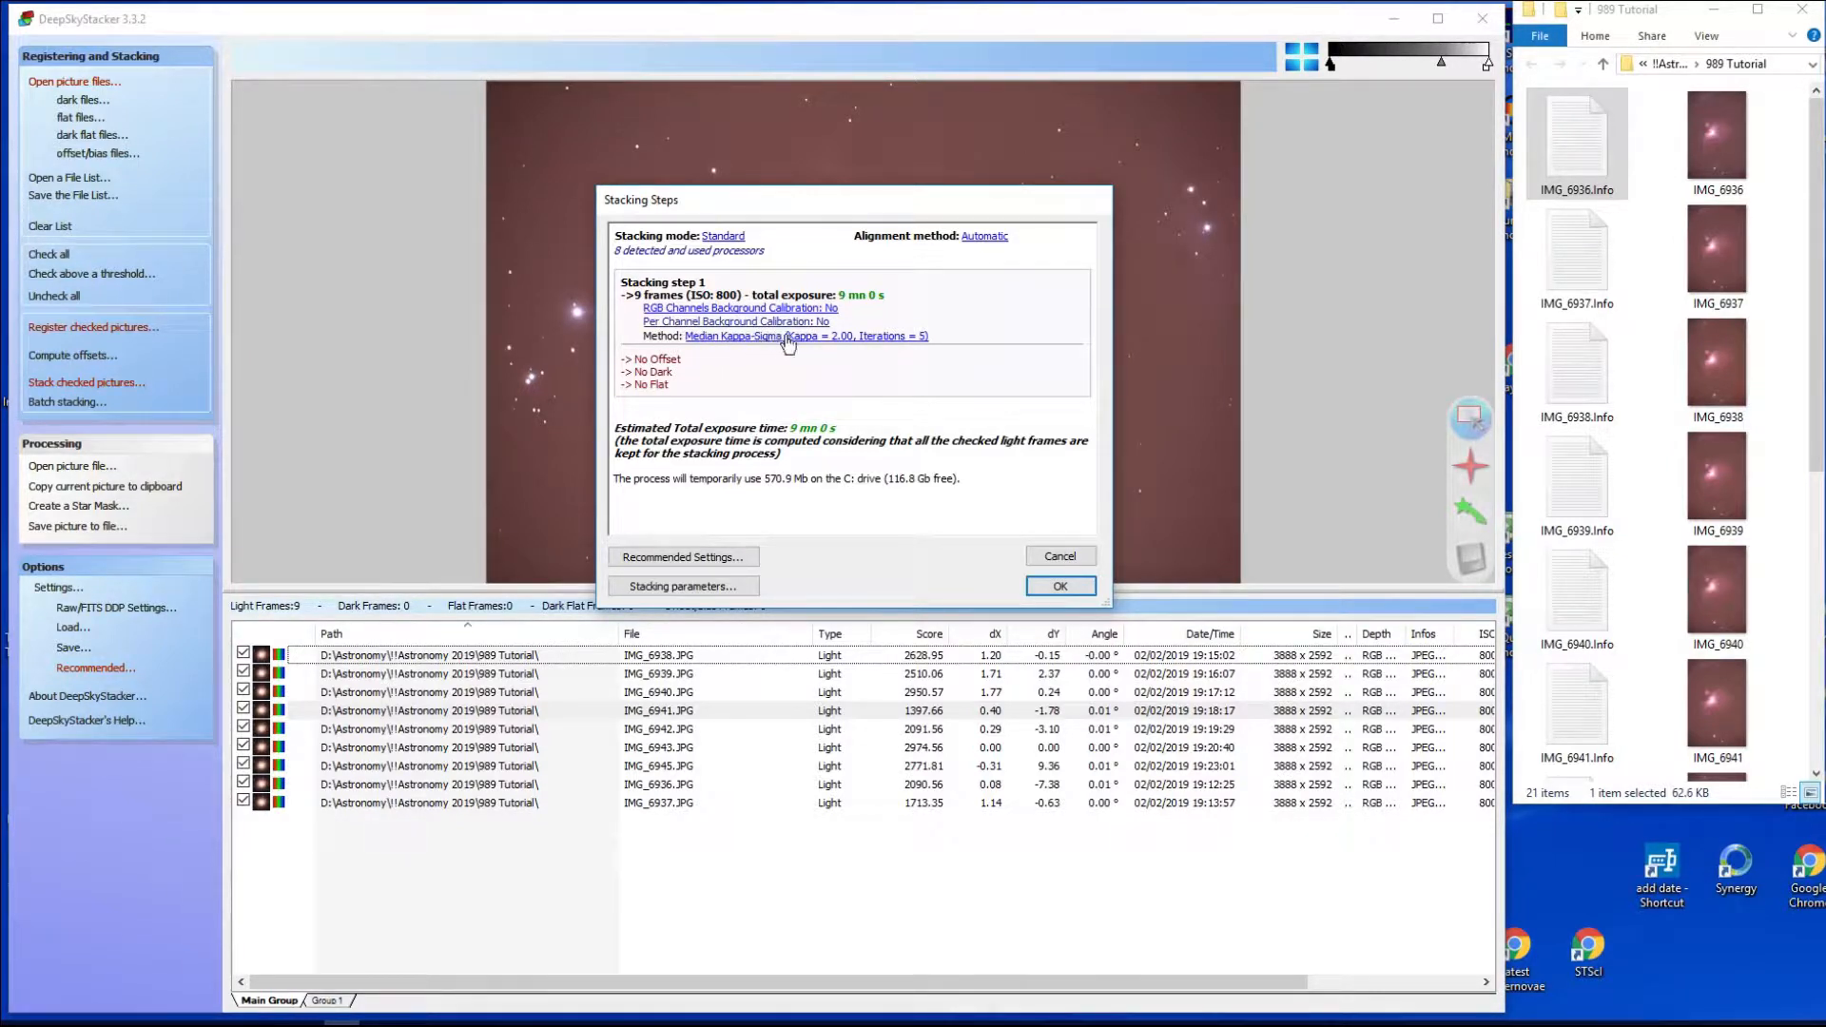
{"action": "mouse_move", "coordinate": [838, 335]}
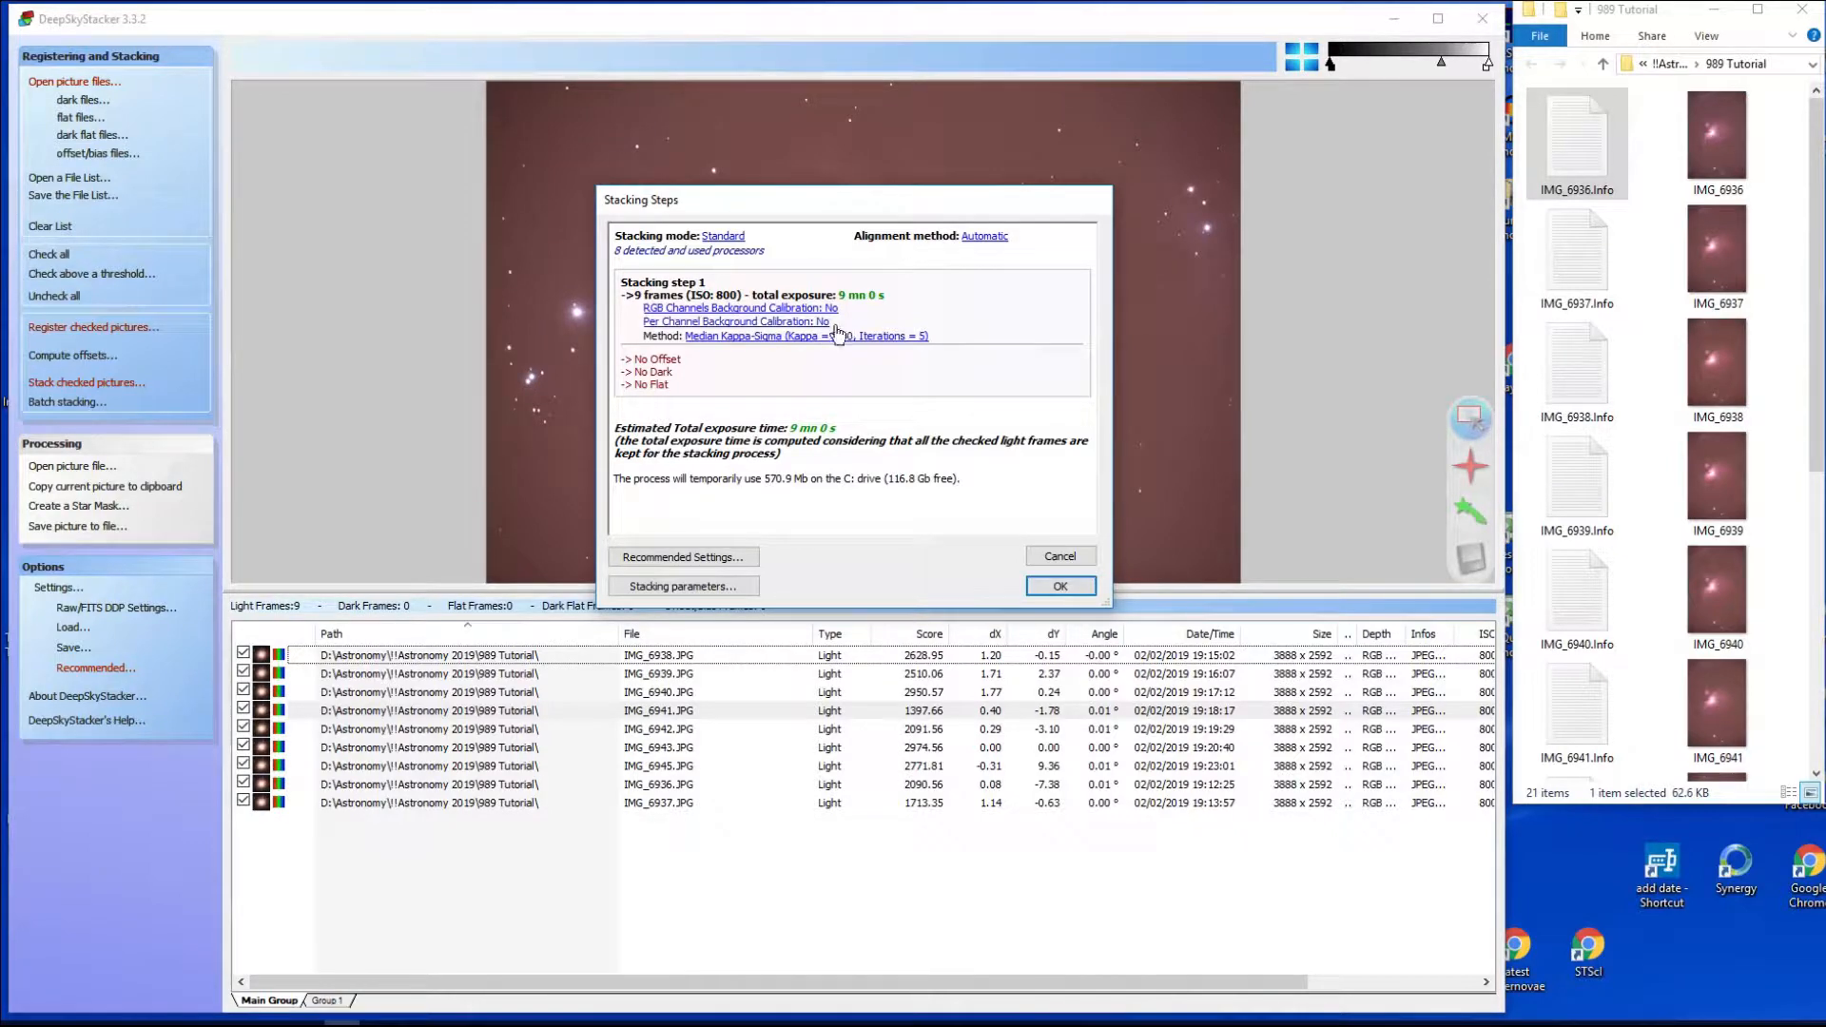
{"action": "left_click", "coordinate": [683, 586]}
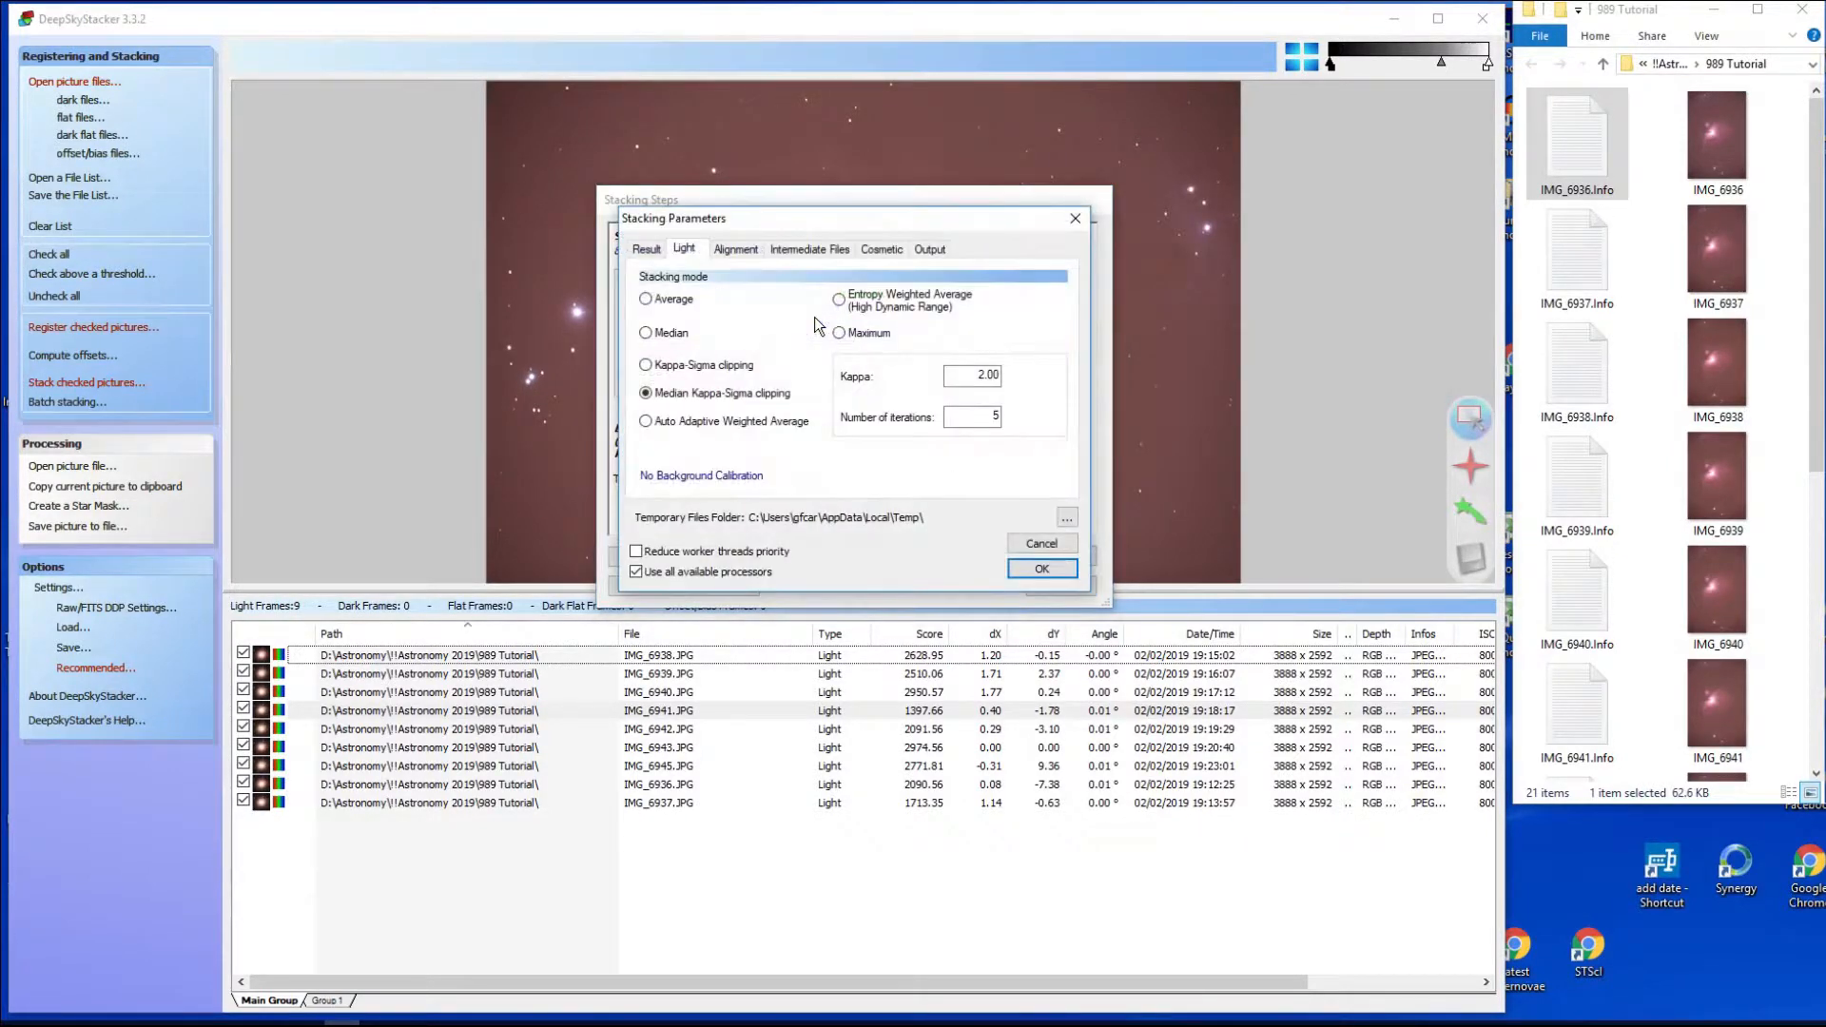
{"action": "mouse_move", "coordinate": [829, 578]}
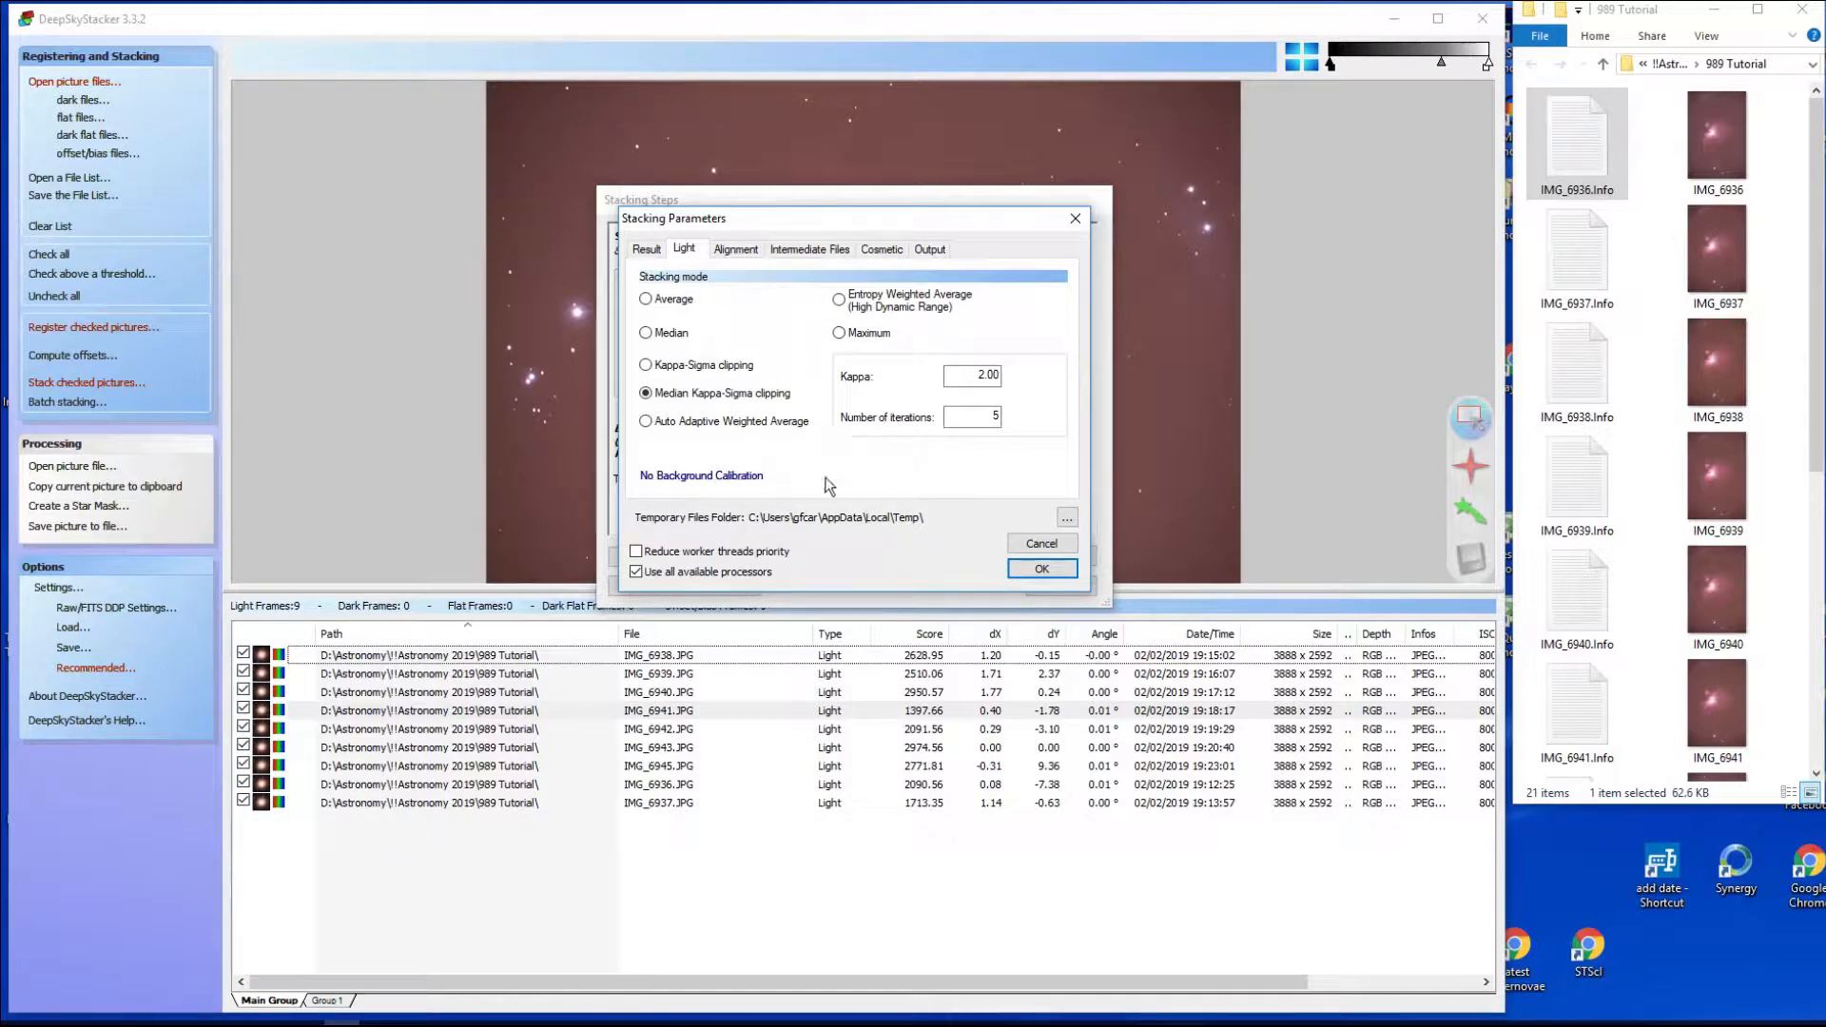
{"action": "mouse_move", "coordinate": [718, 392]}
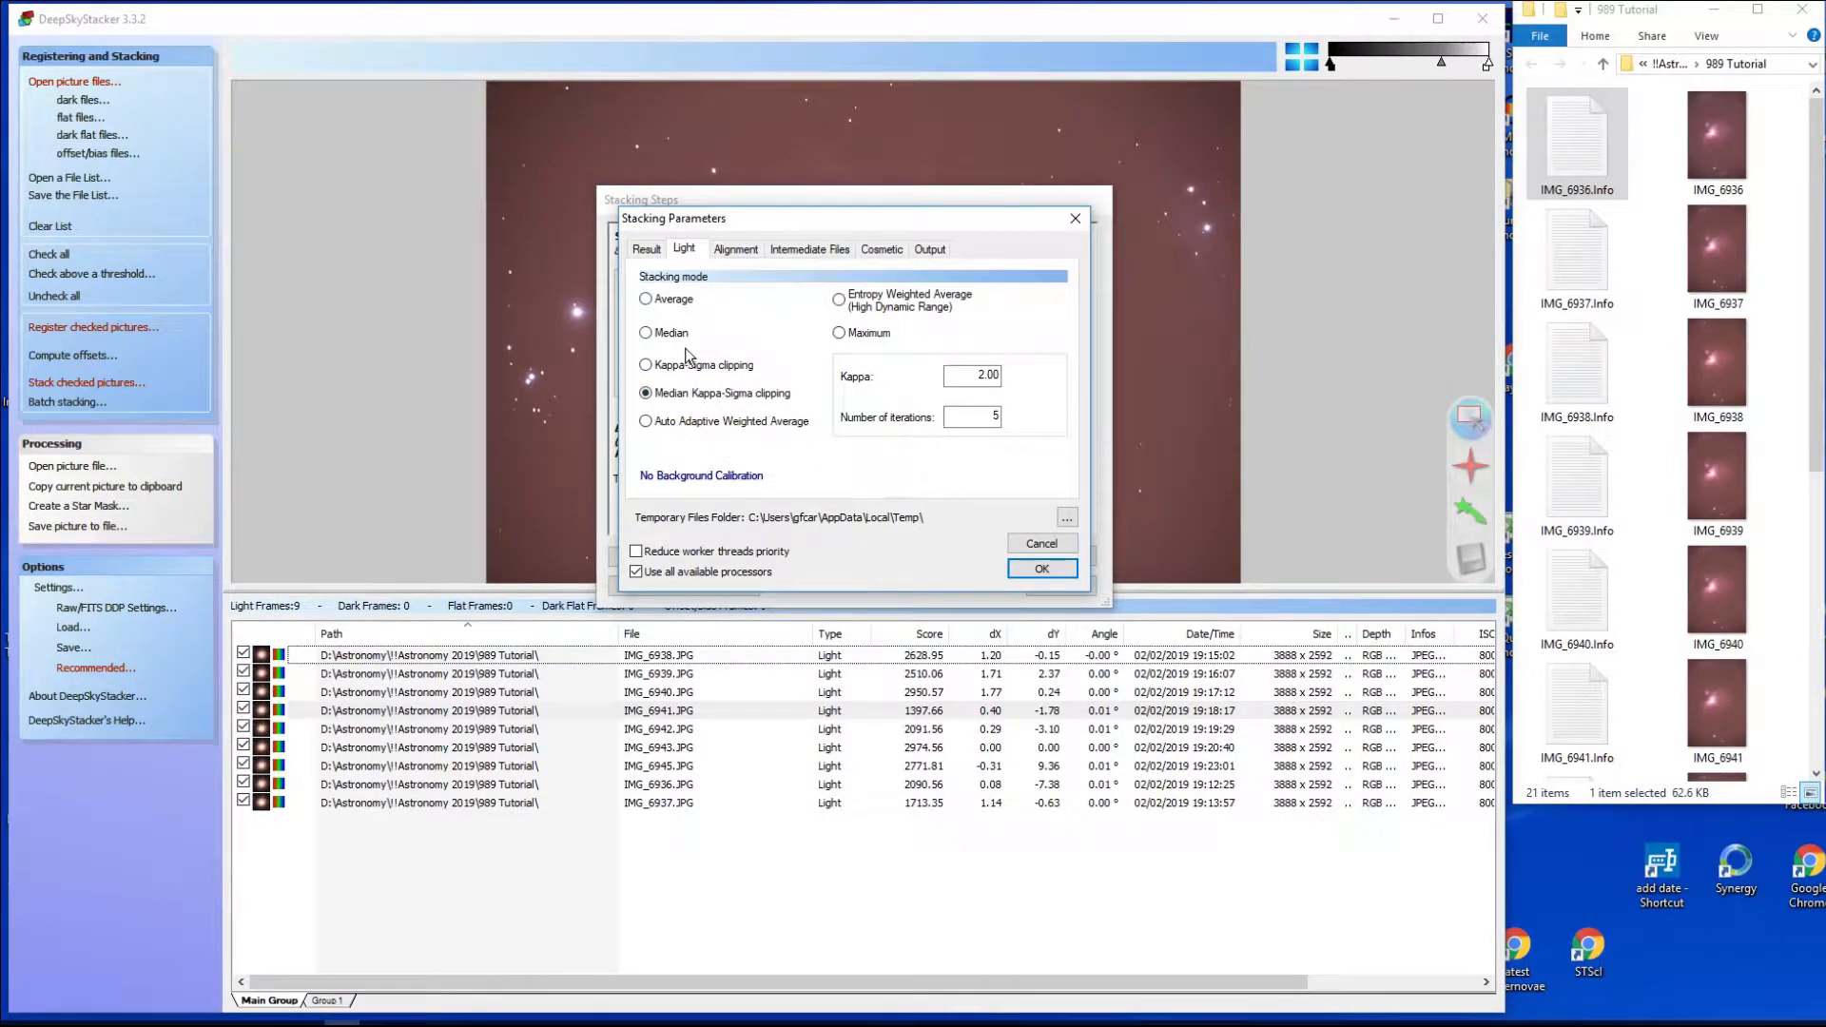
{"action": "mouse_move", "coordinate": [696, 443]}
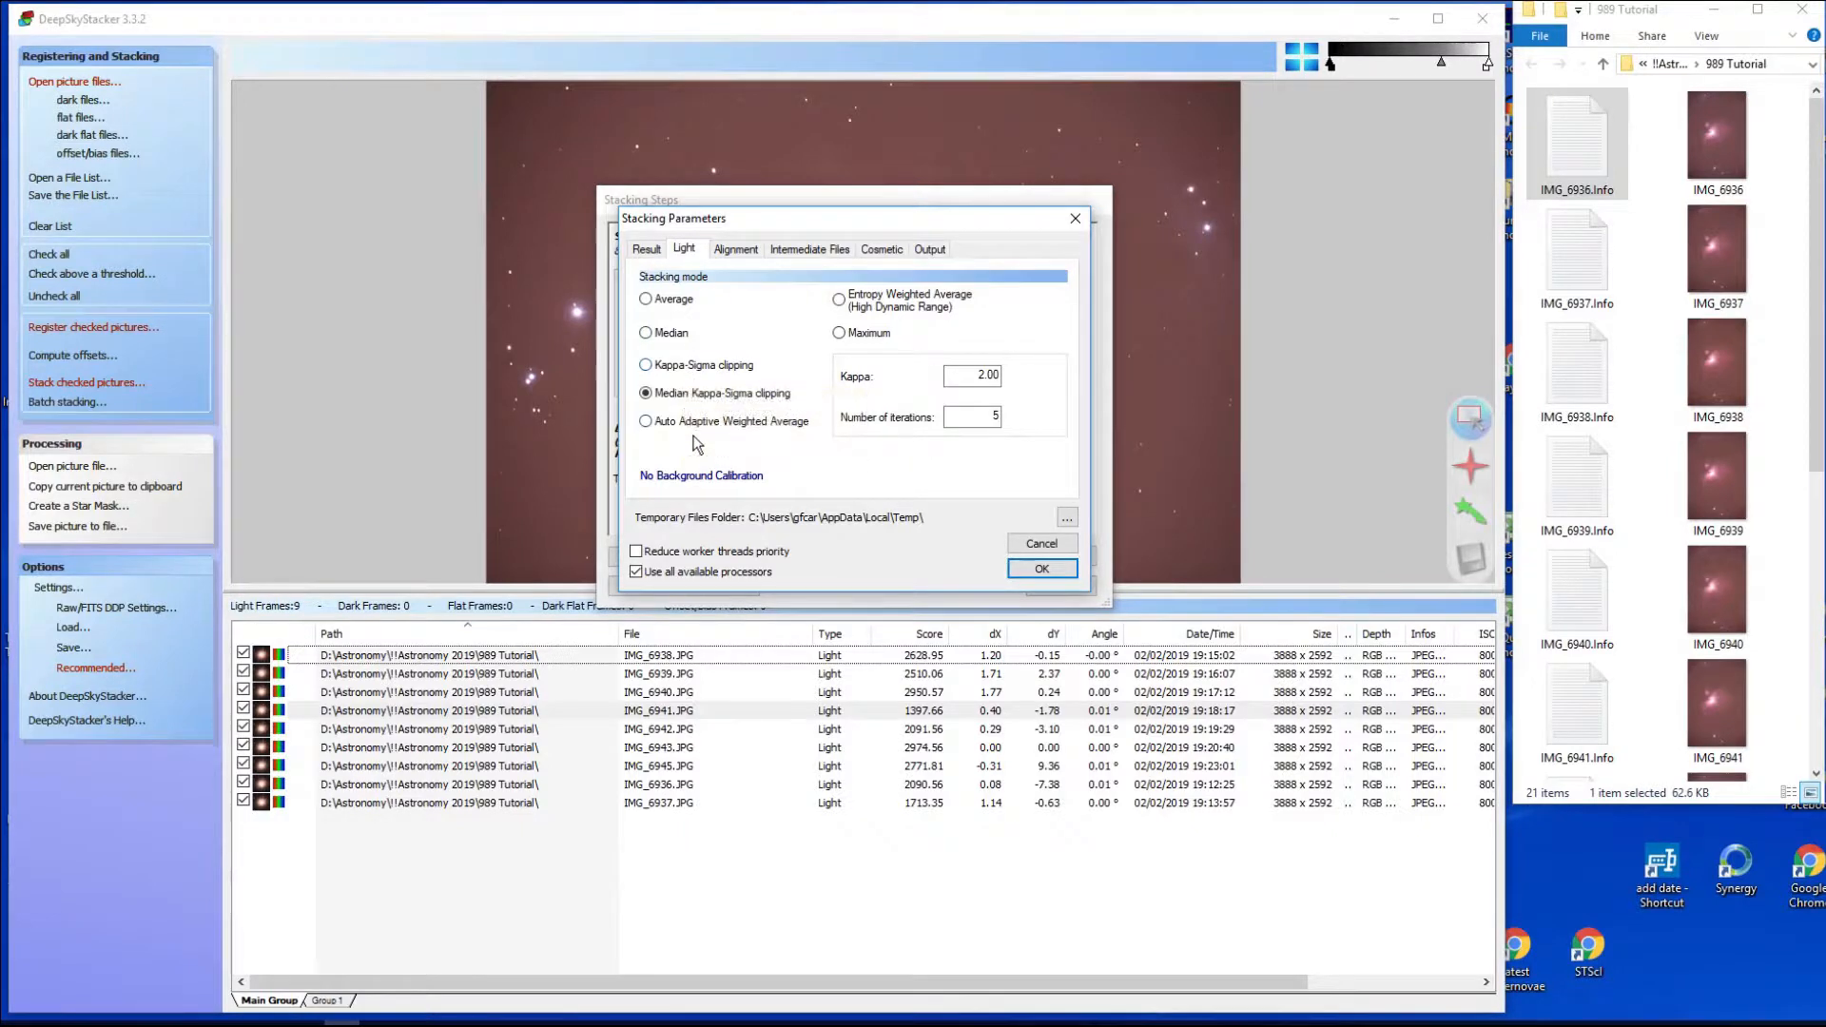
{"action": "mouse_move", "coordinate": [719, 392]}
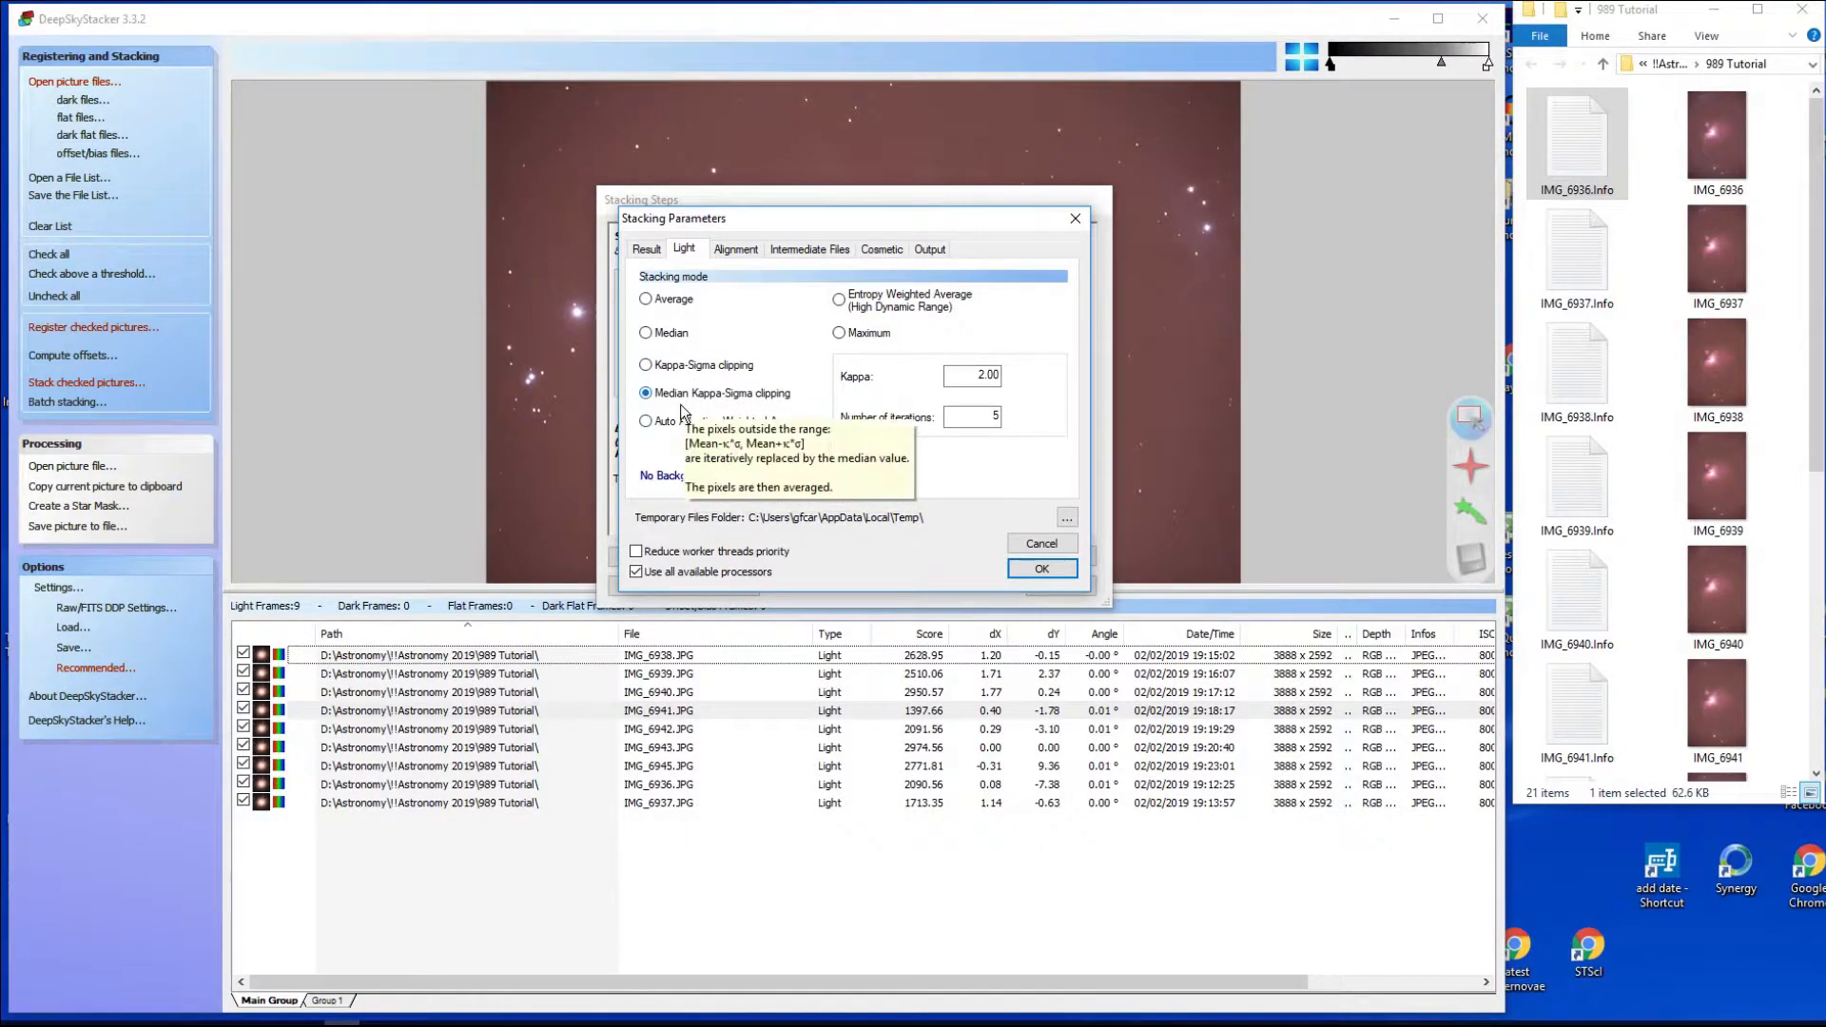
{"action": "mouse_move", "coordinate": [683, 378]}
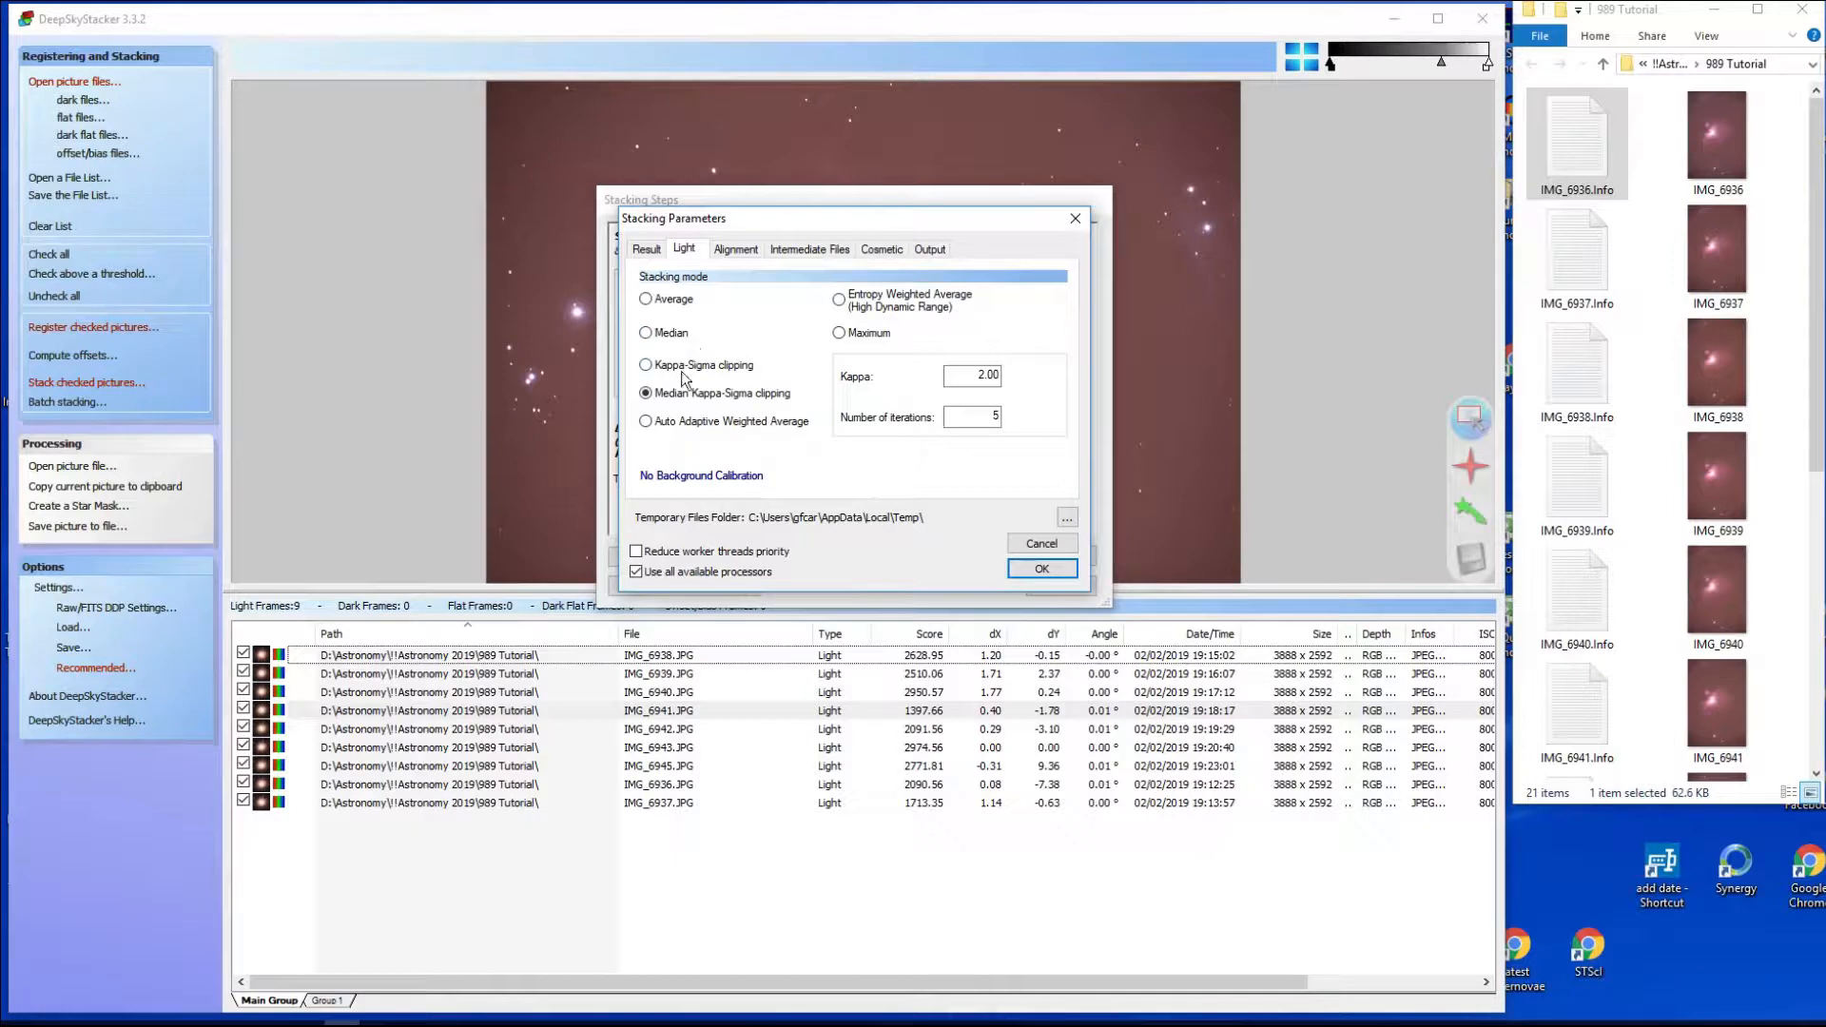
{"action": "mouse_move", "coordinate": [723, 403]}
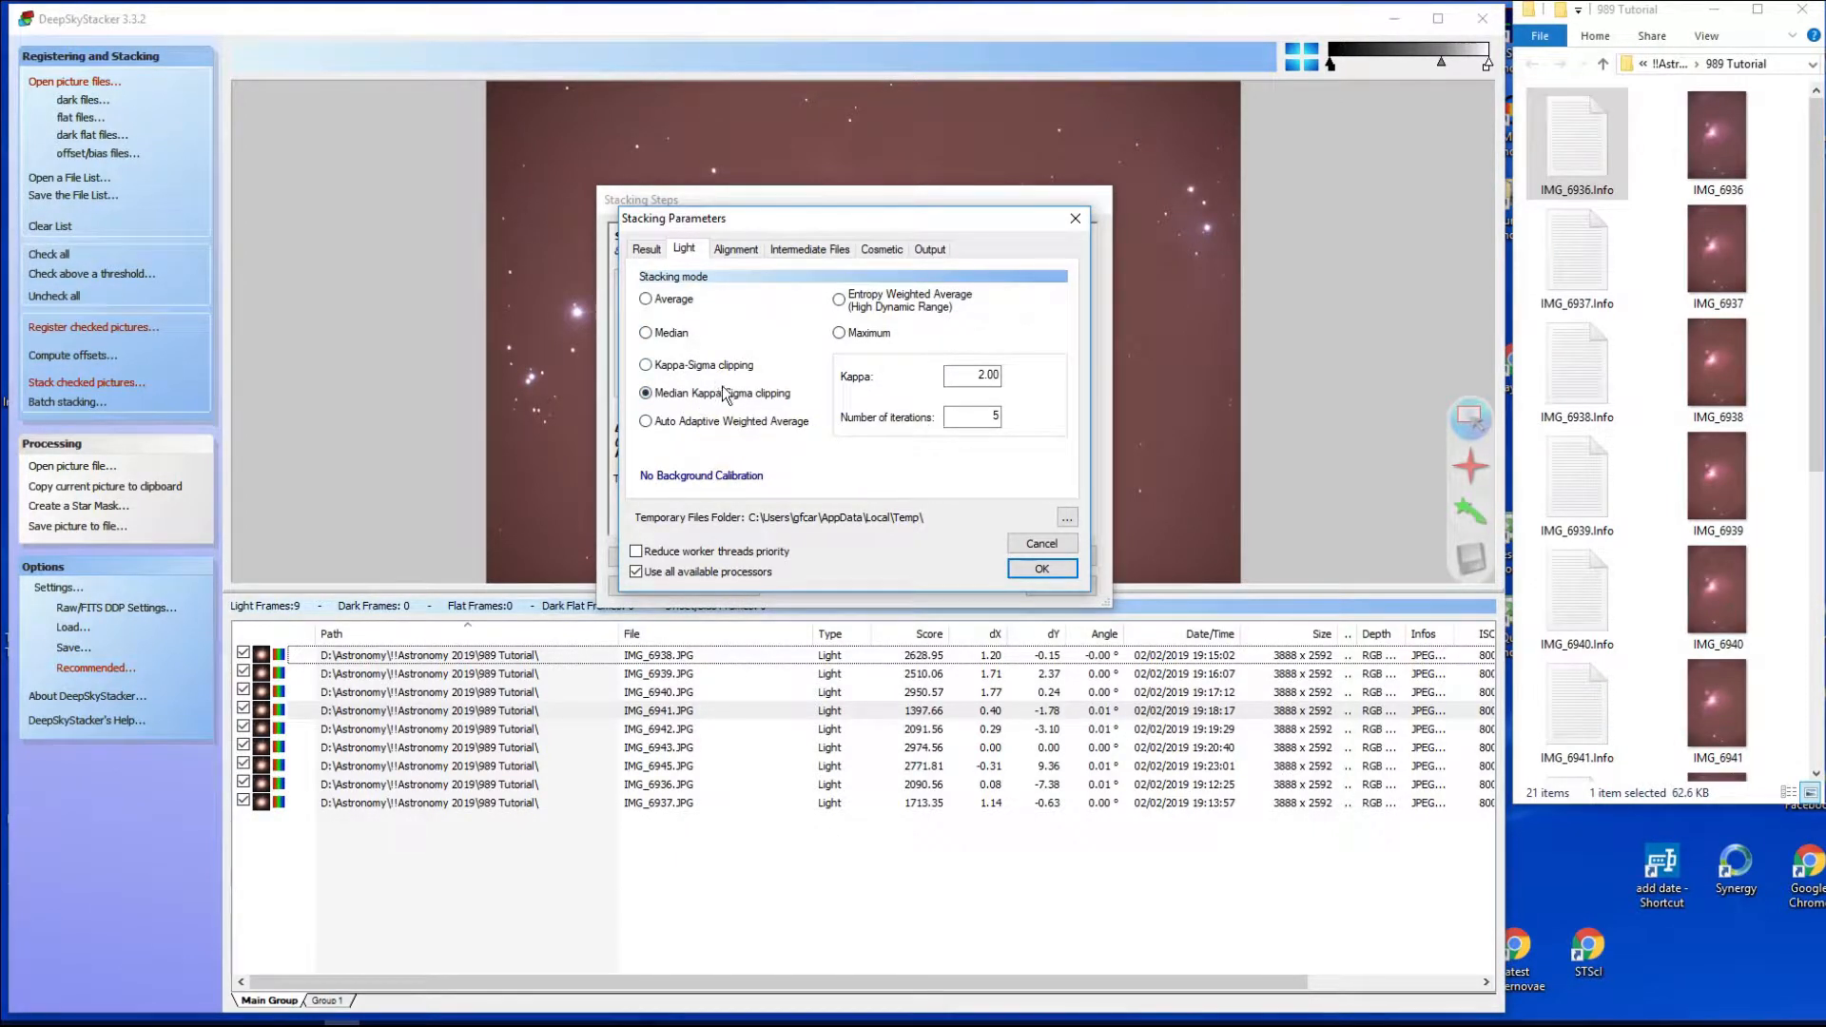
{"action": "mouse_move", "coordinate": [768, 370]}
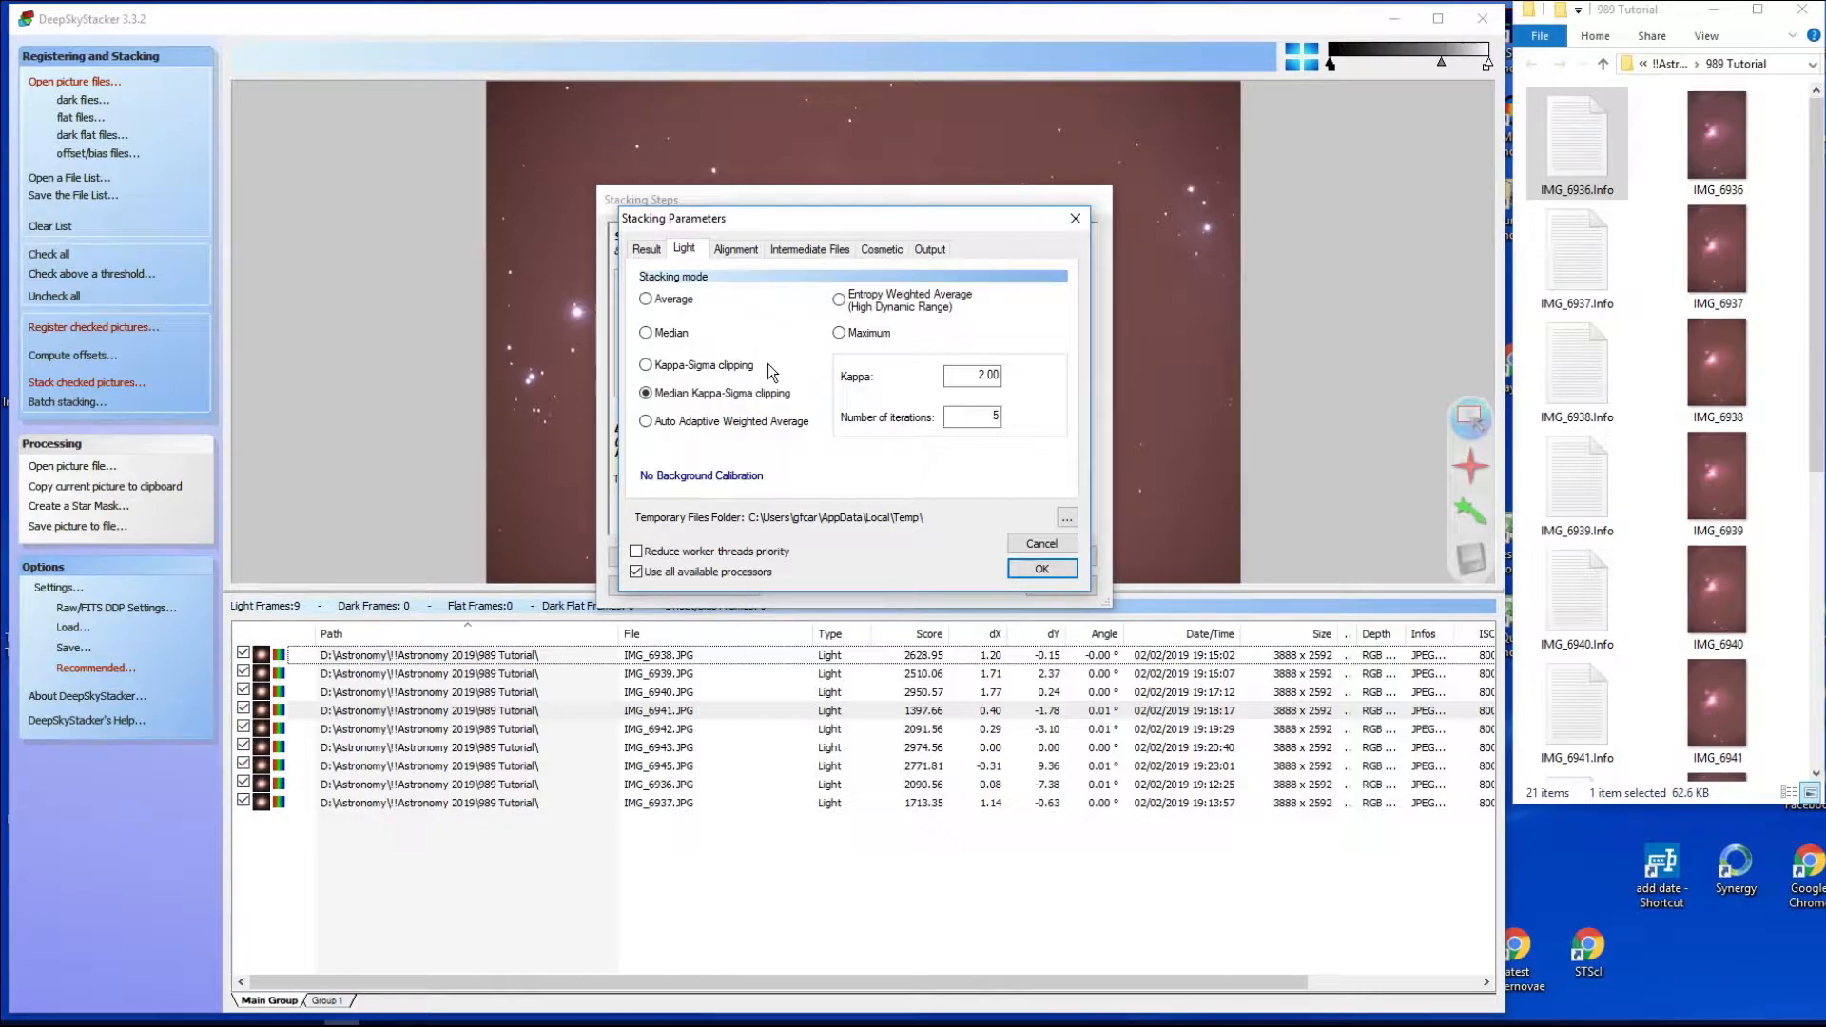
{"action": "mouse_move", "coordinate": [692, 350]}
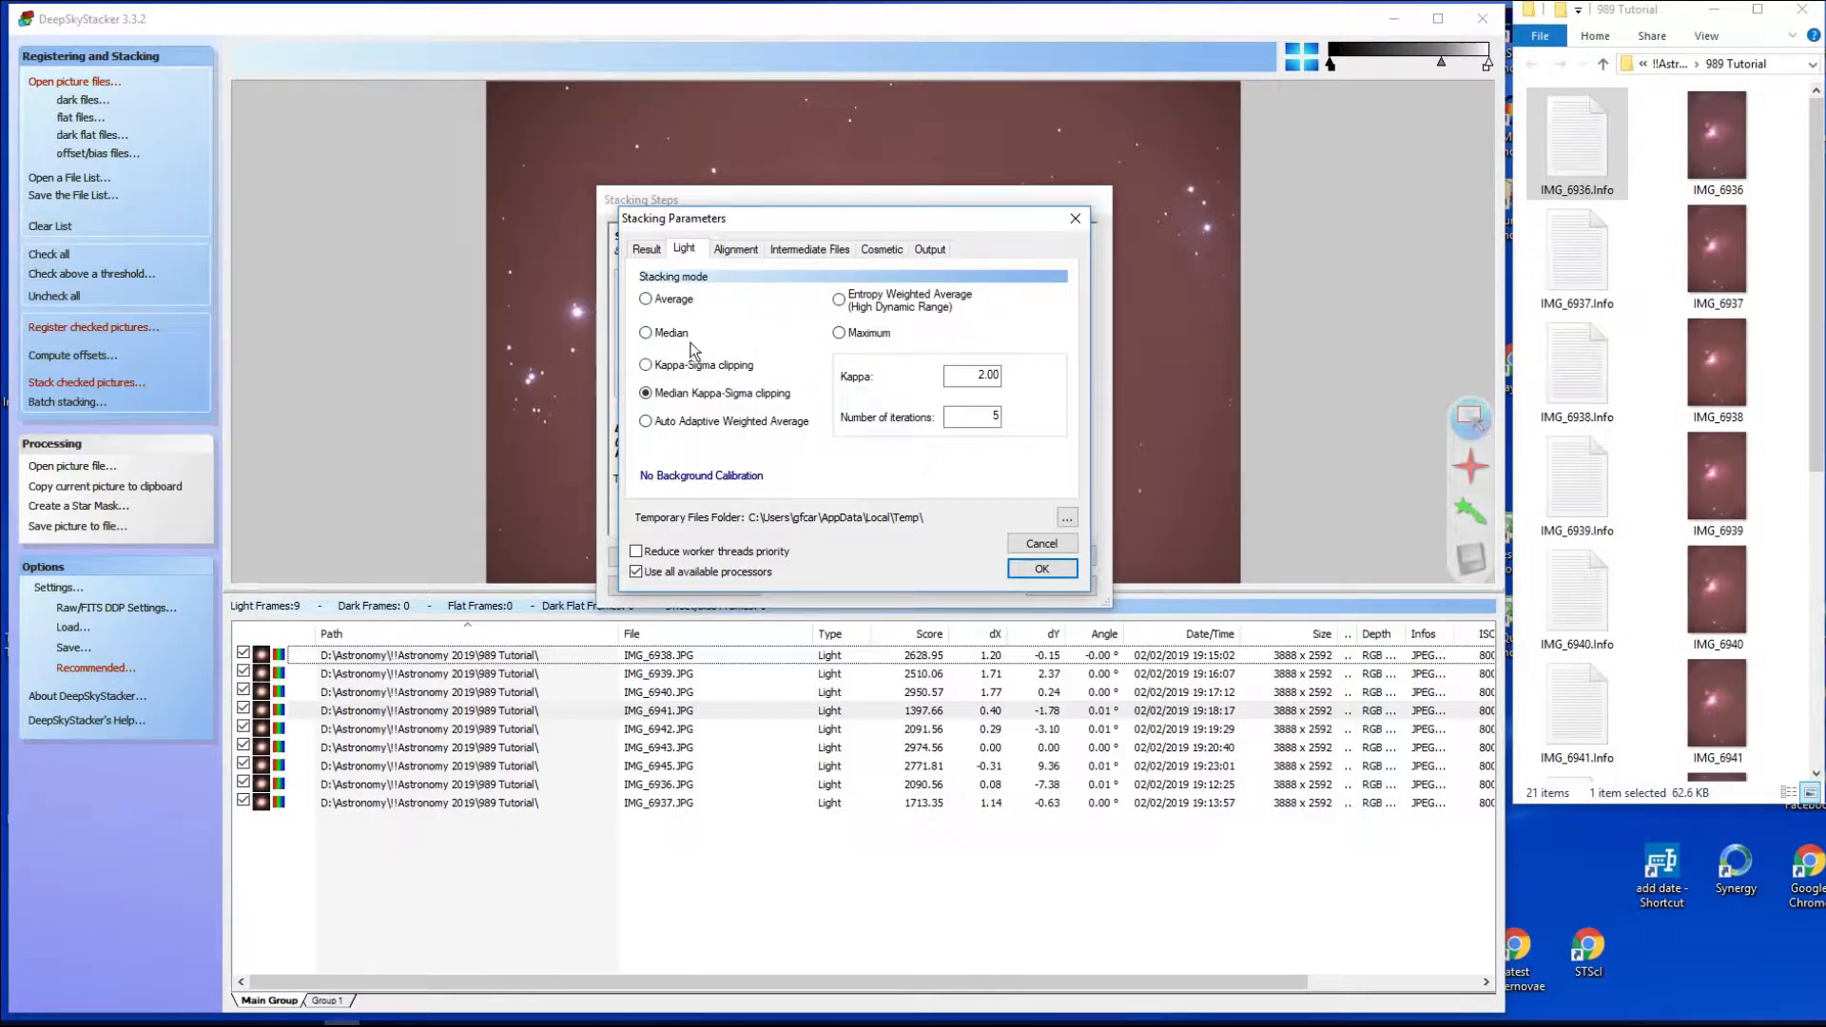
{"action": "mouse_move", "coordinate": [739, 392]}
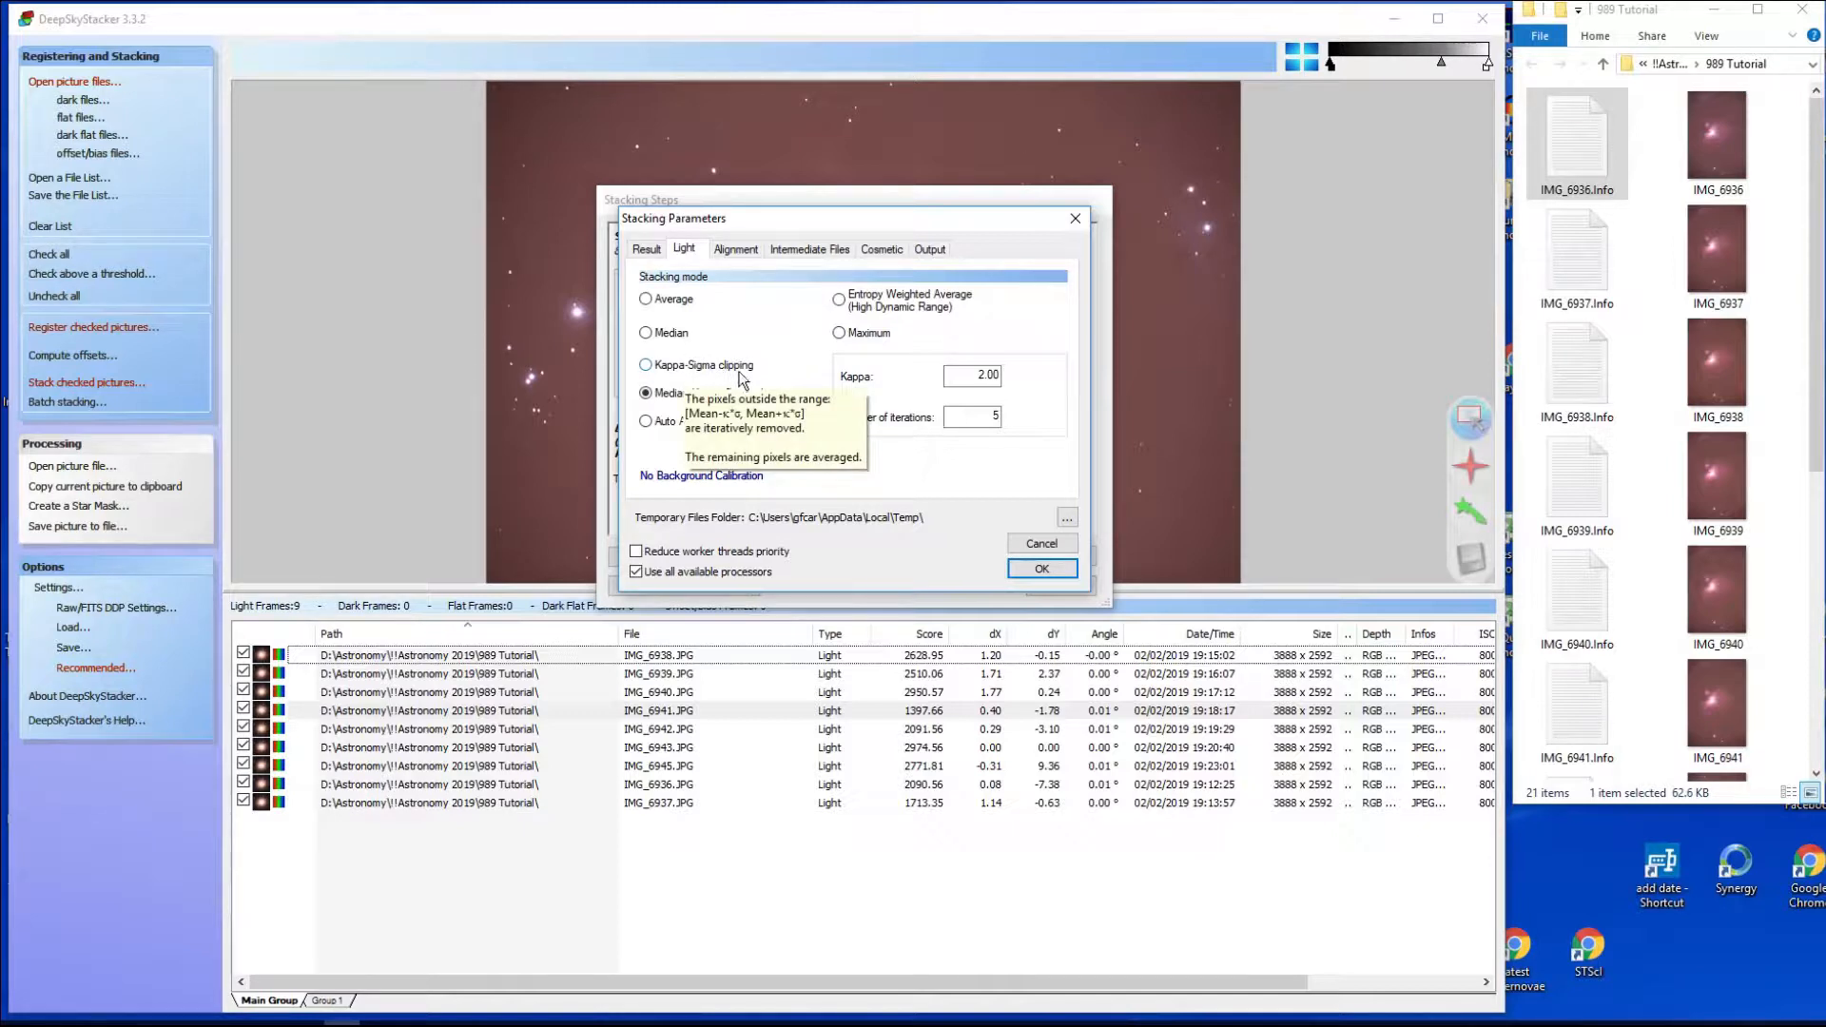
{"action": "mouse_move", "coordinate": [724, 338]}
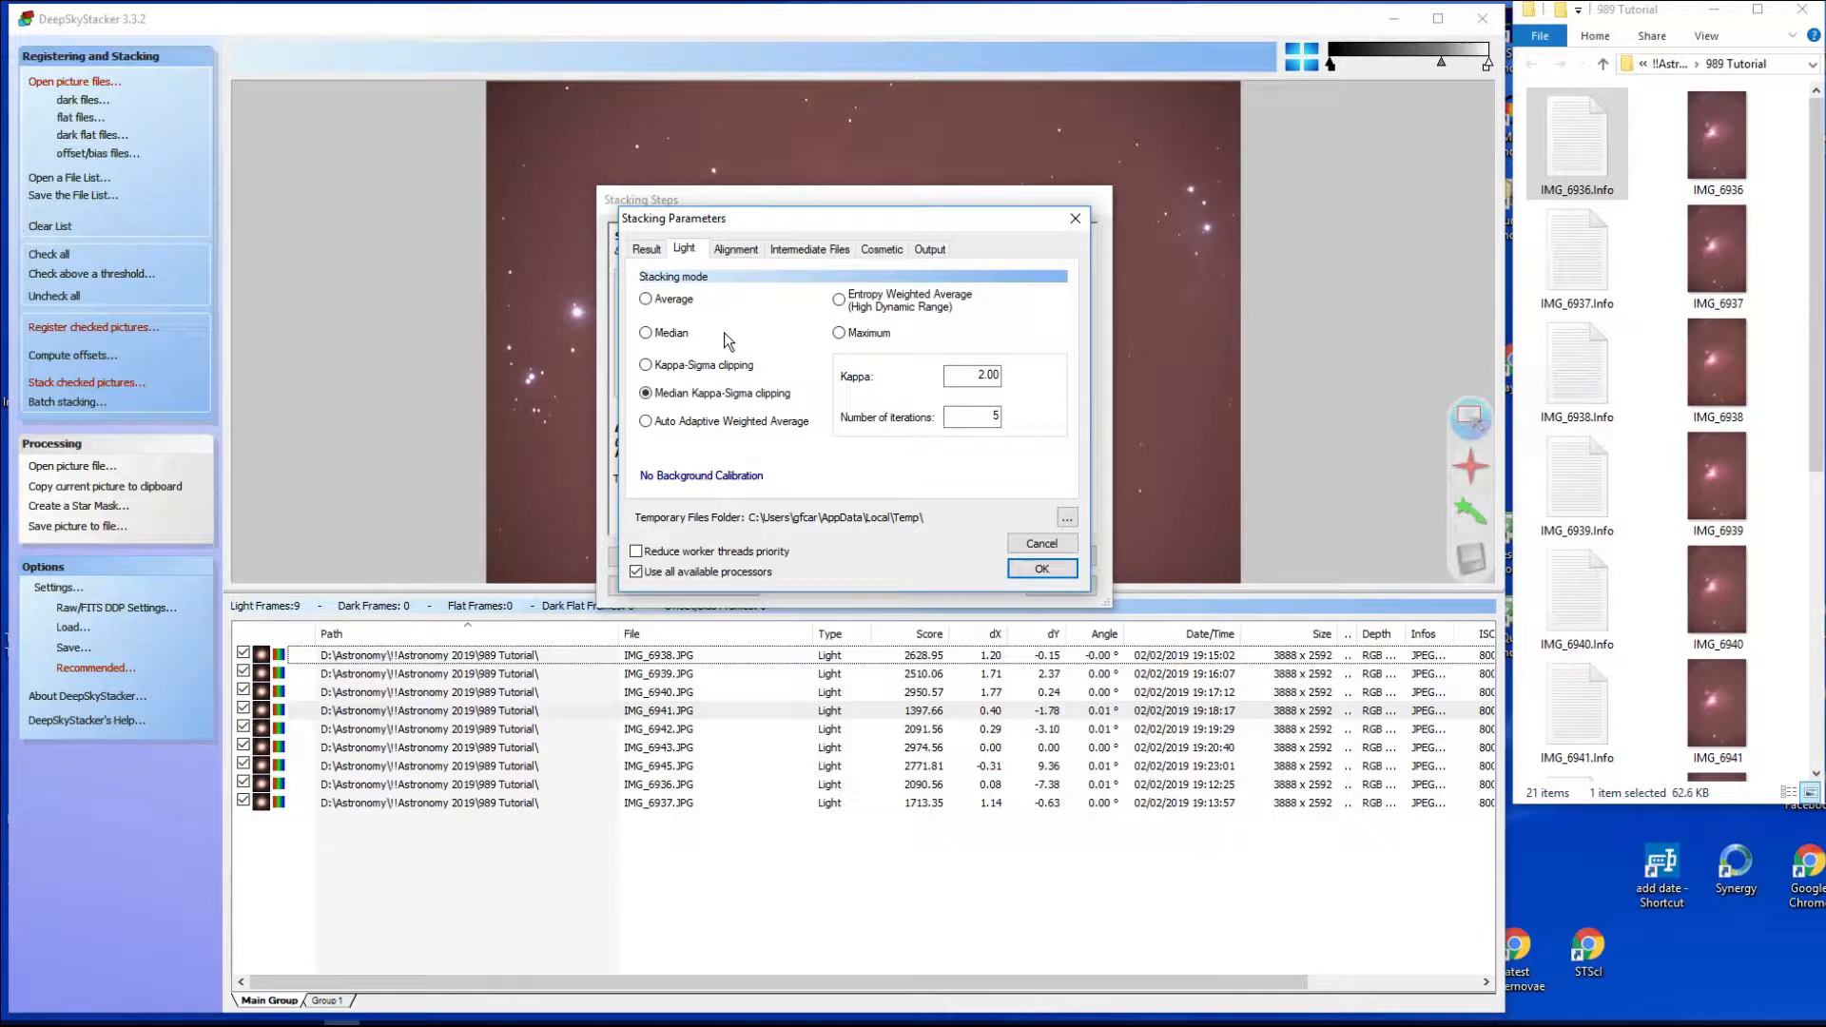
{"action": "mouse_move", "coordinate": [677, 373]}
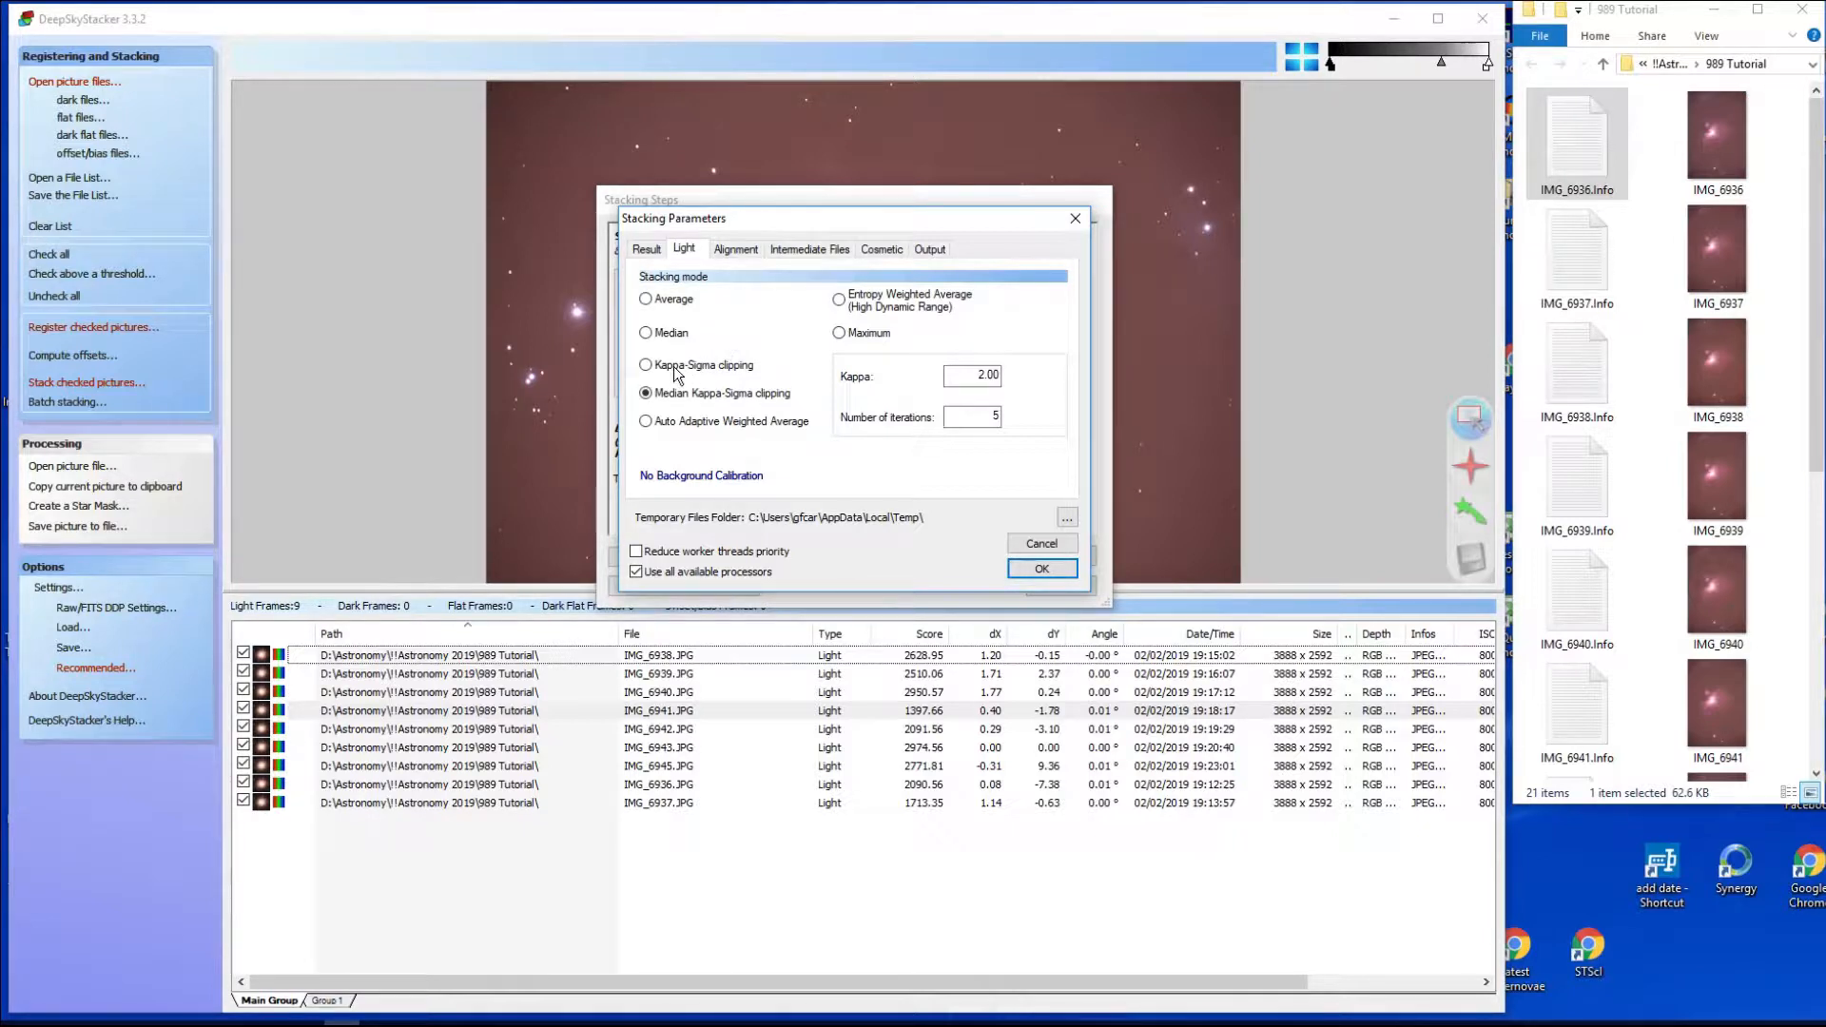
{"action": "mouse_move", "coordinate": [692, 318]}
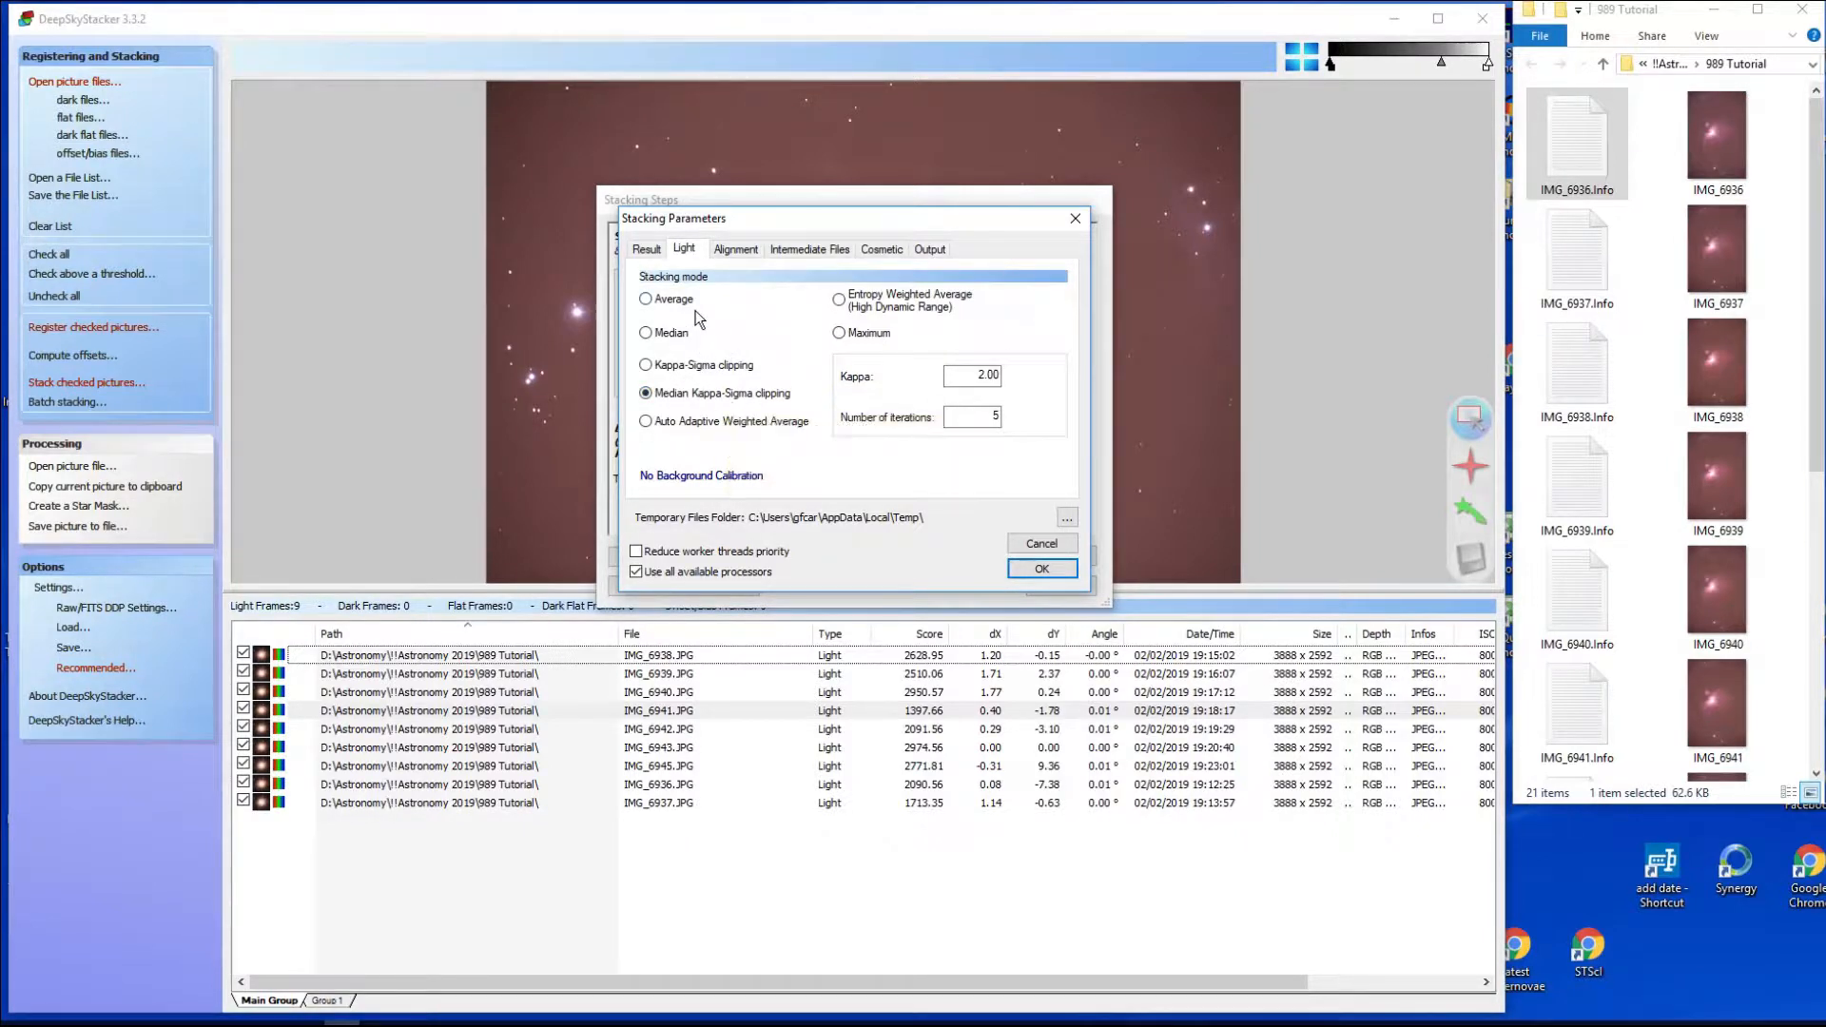
{"action": "mouse_move", "coordinate": [702, 377]}
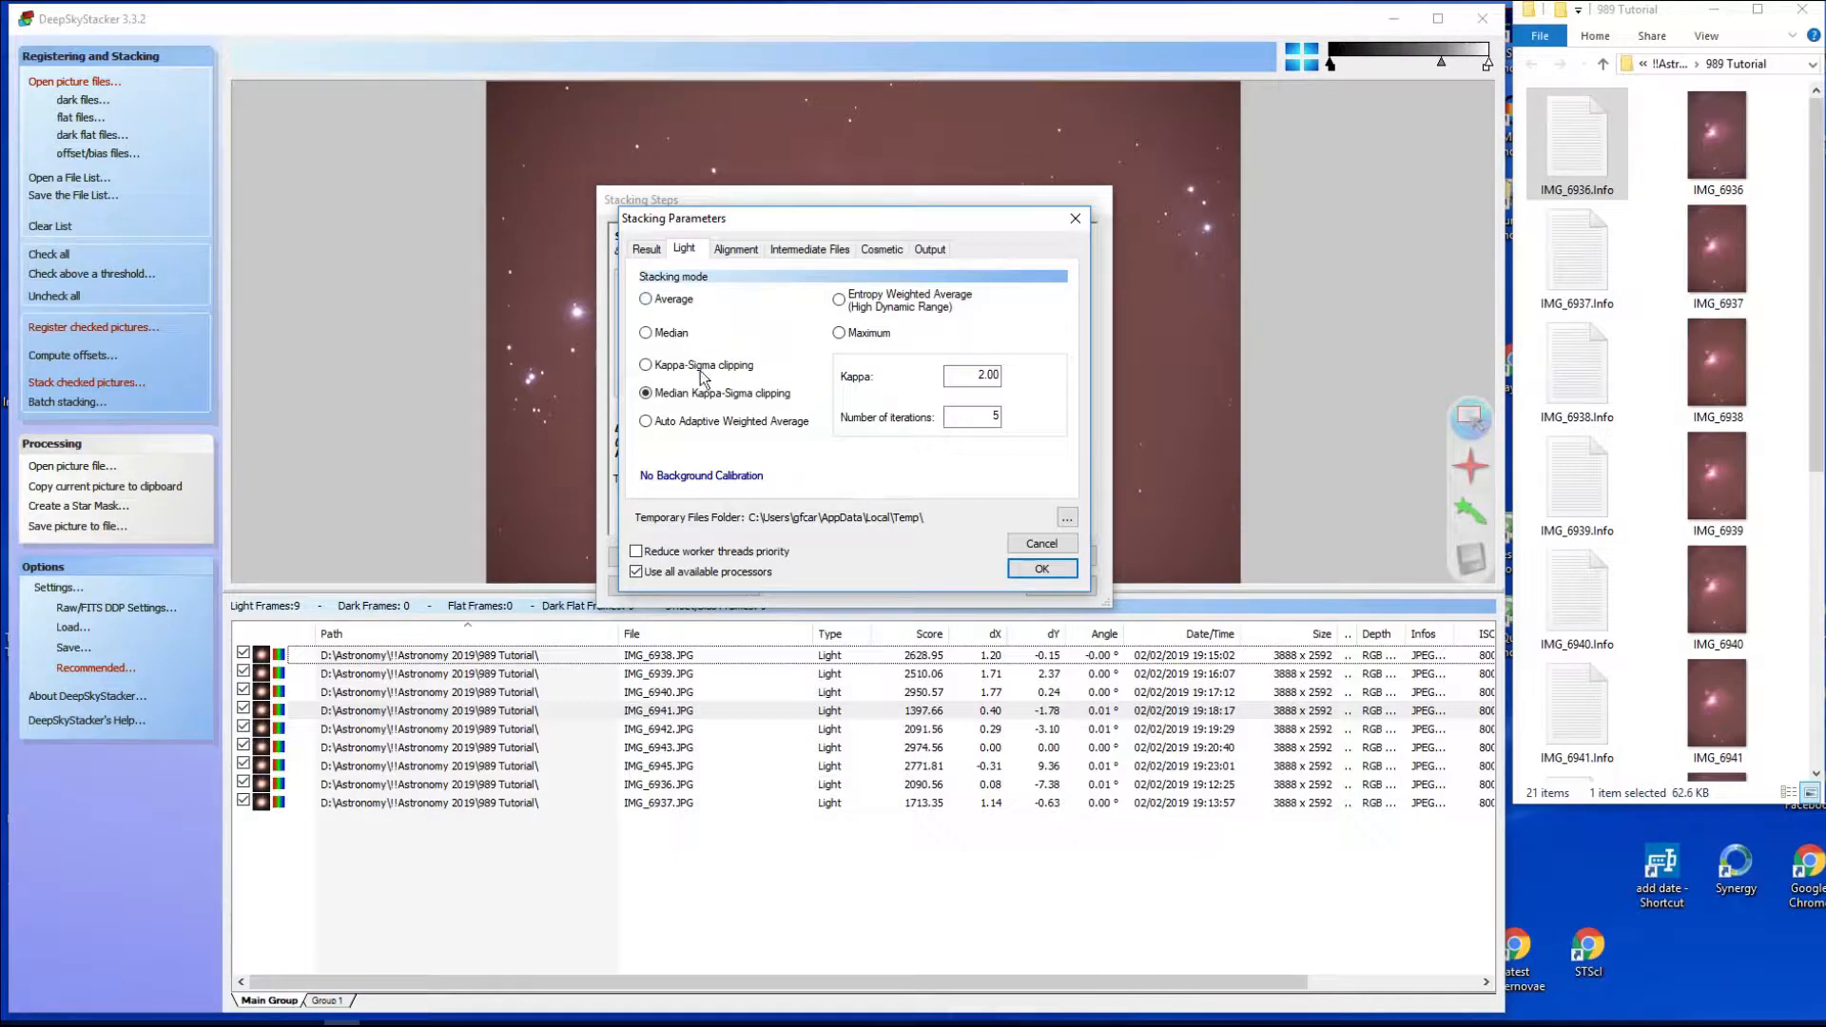
{"action": "mouse_move", "coordinate": [724, 386]}
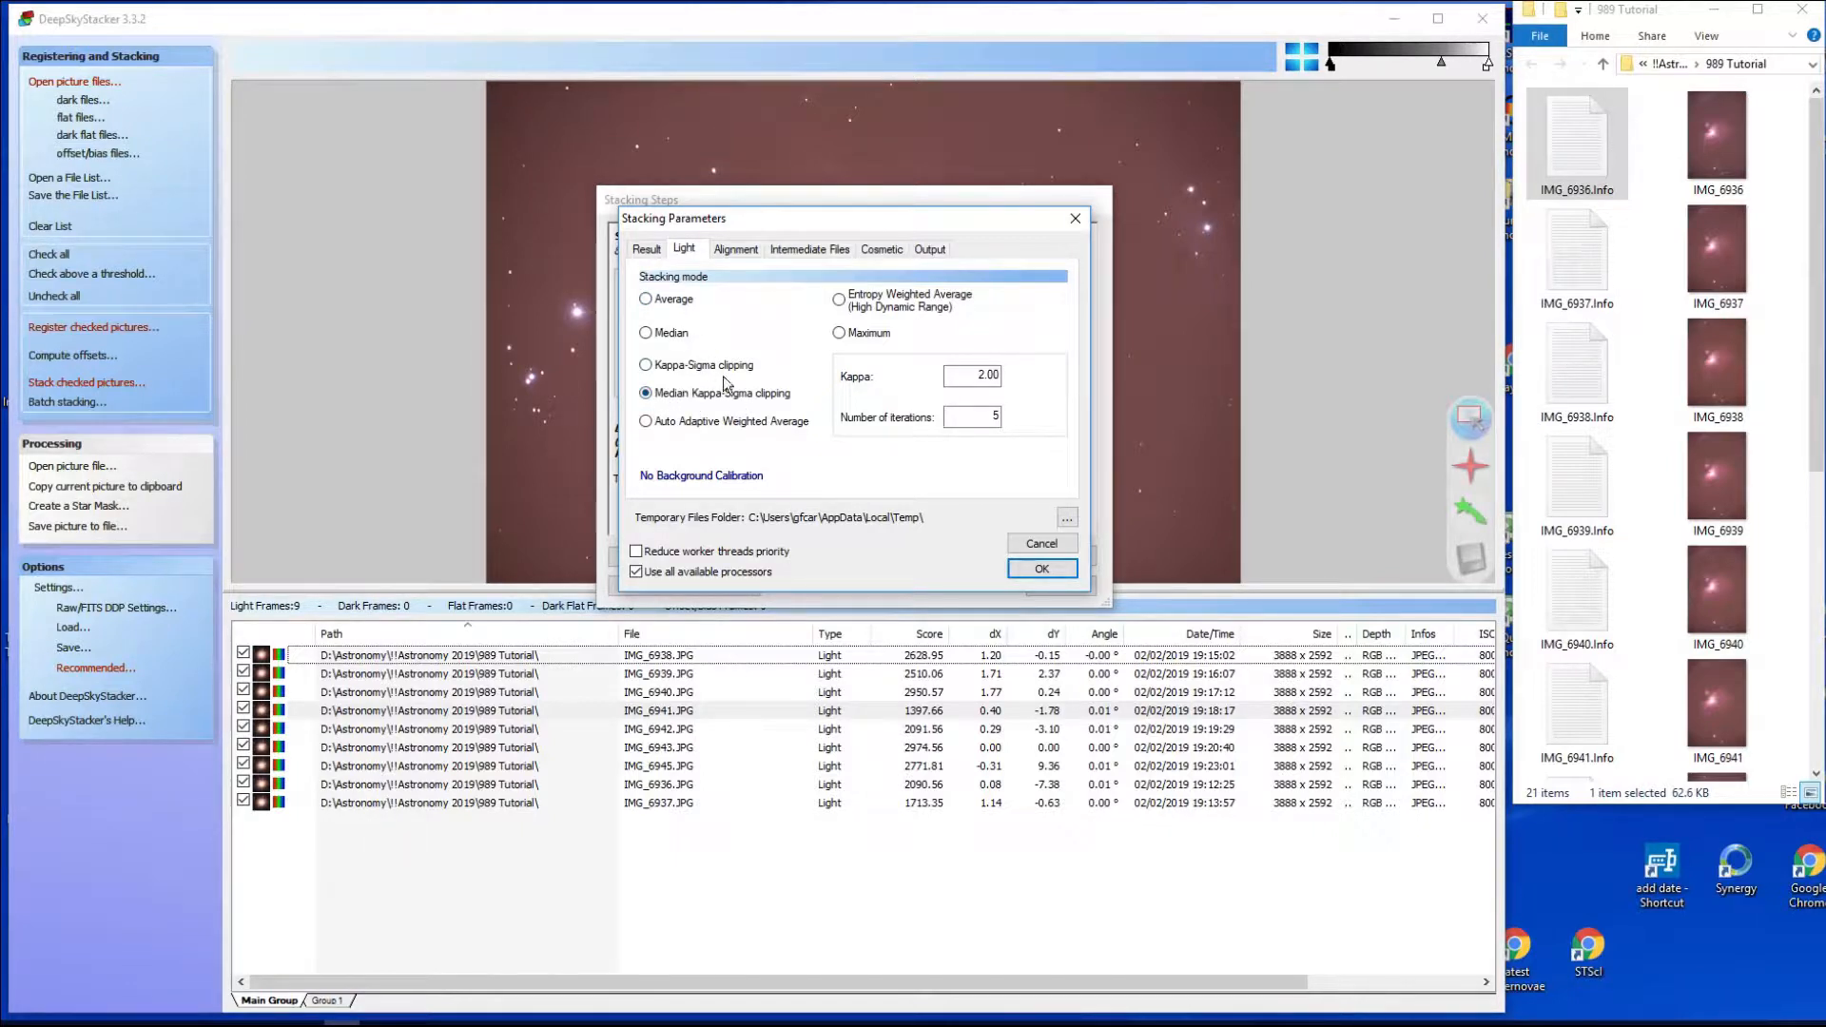
{"action": "mouse_move", "coordinate": [722, 401]}
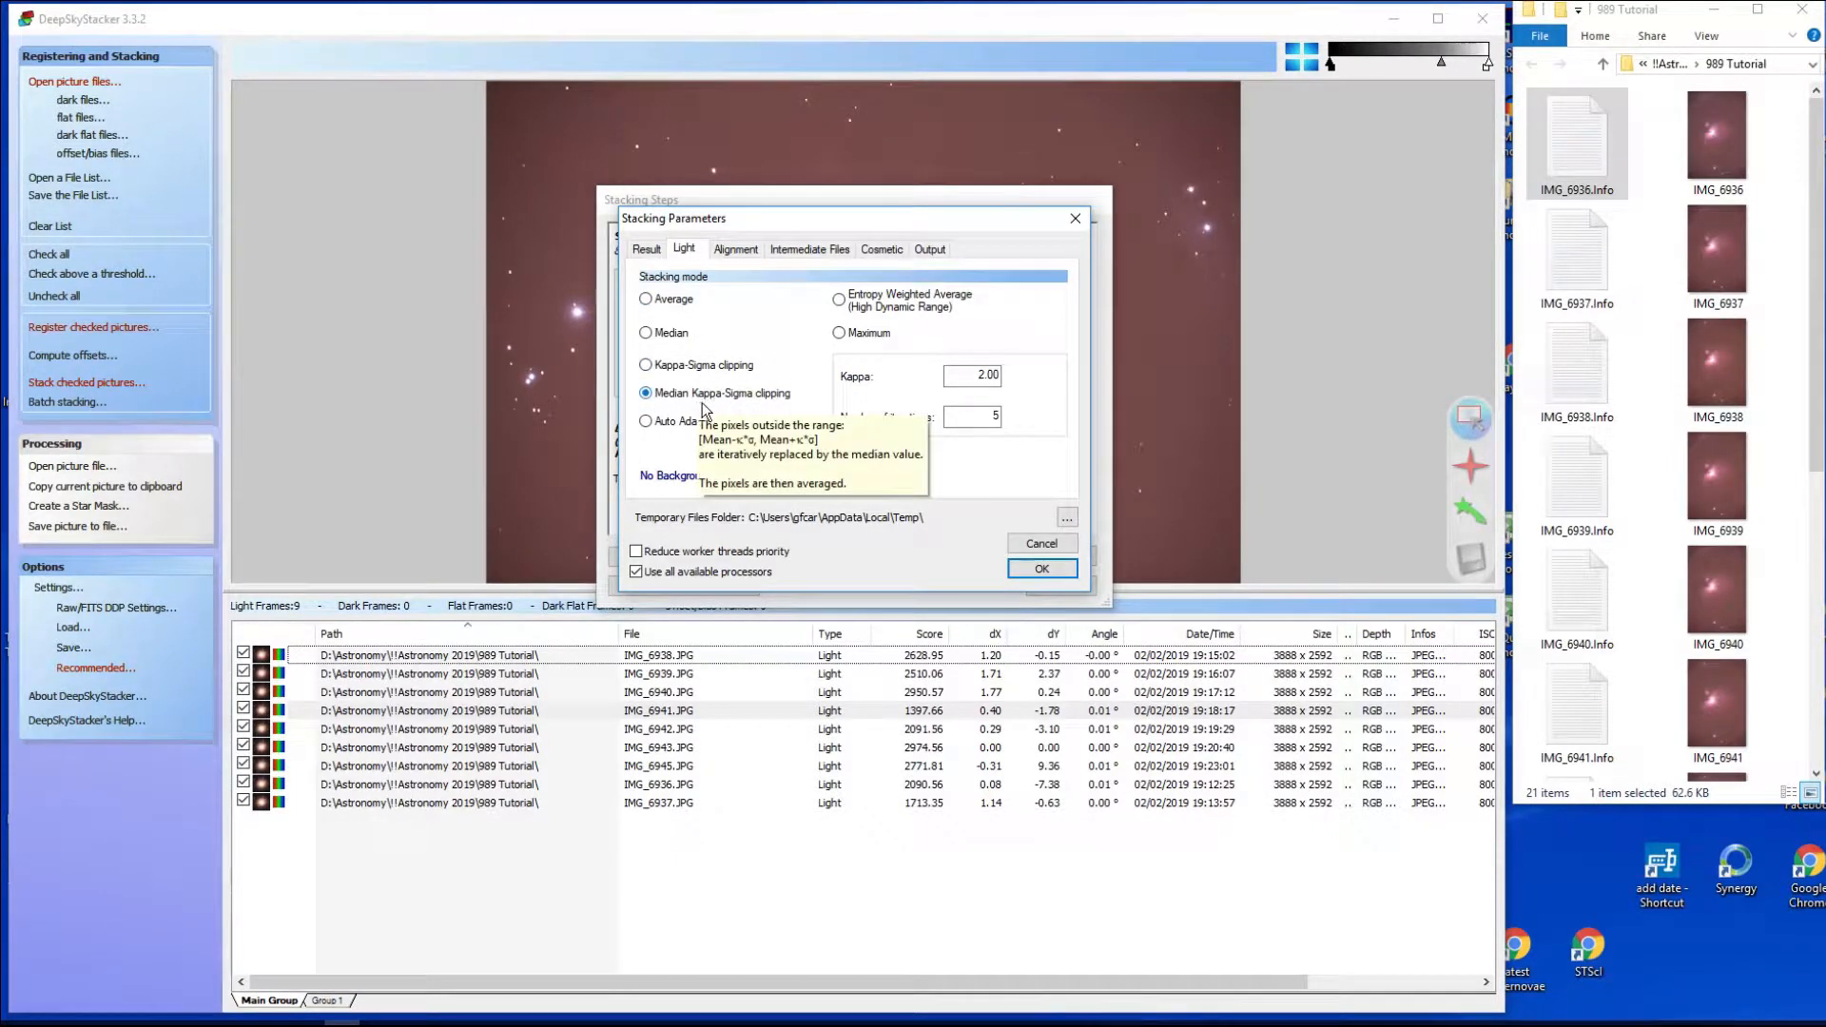
{"action": "mouse_move", "coordinate": [736, 423]}
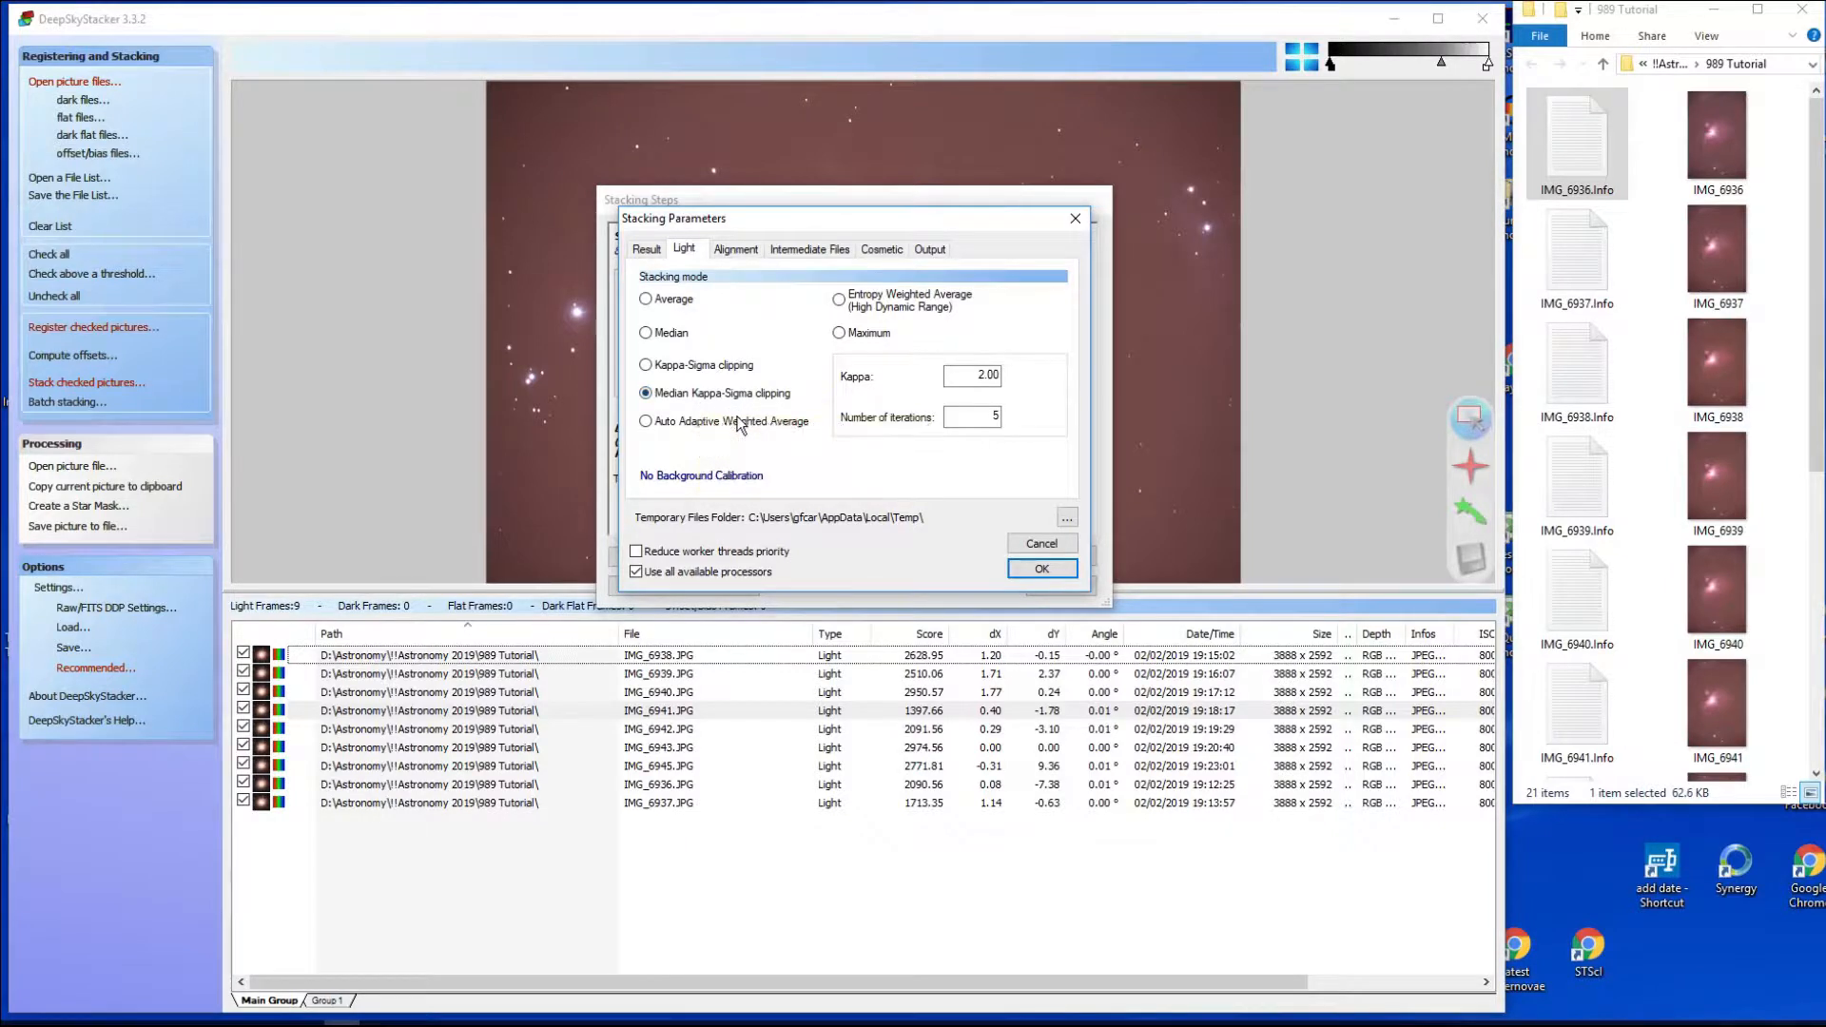
{"action": "mouse_move", "coordinate": [657, 603]}
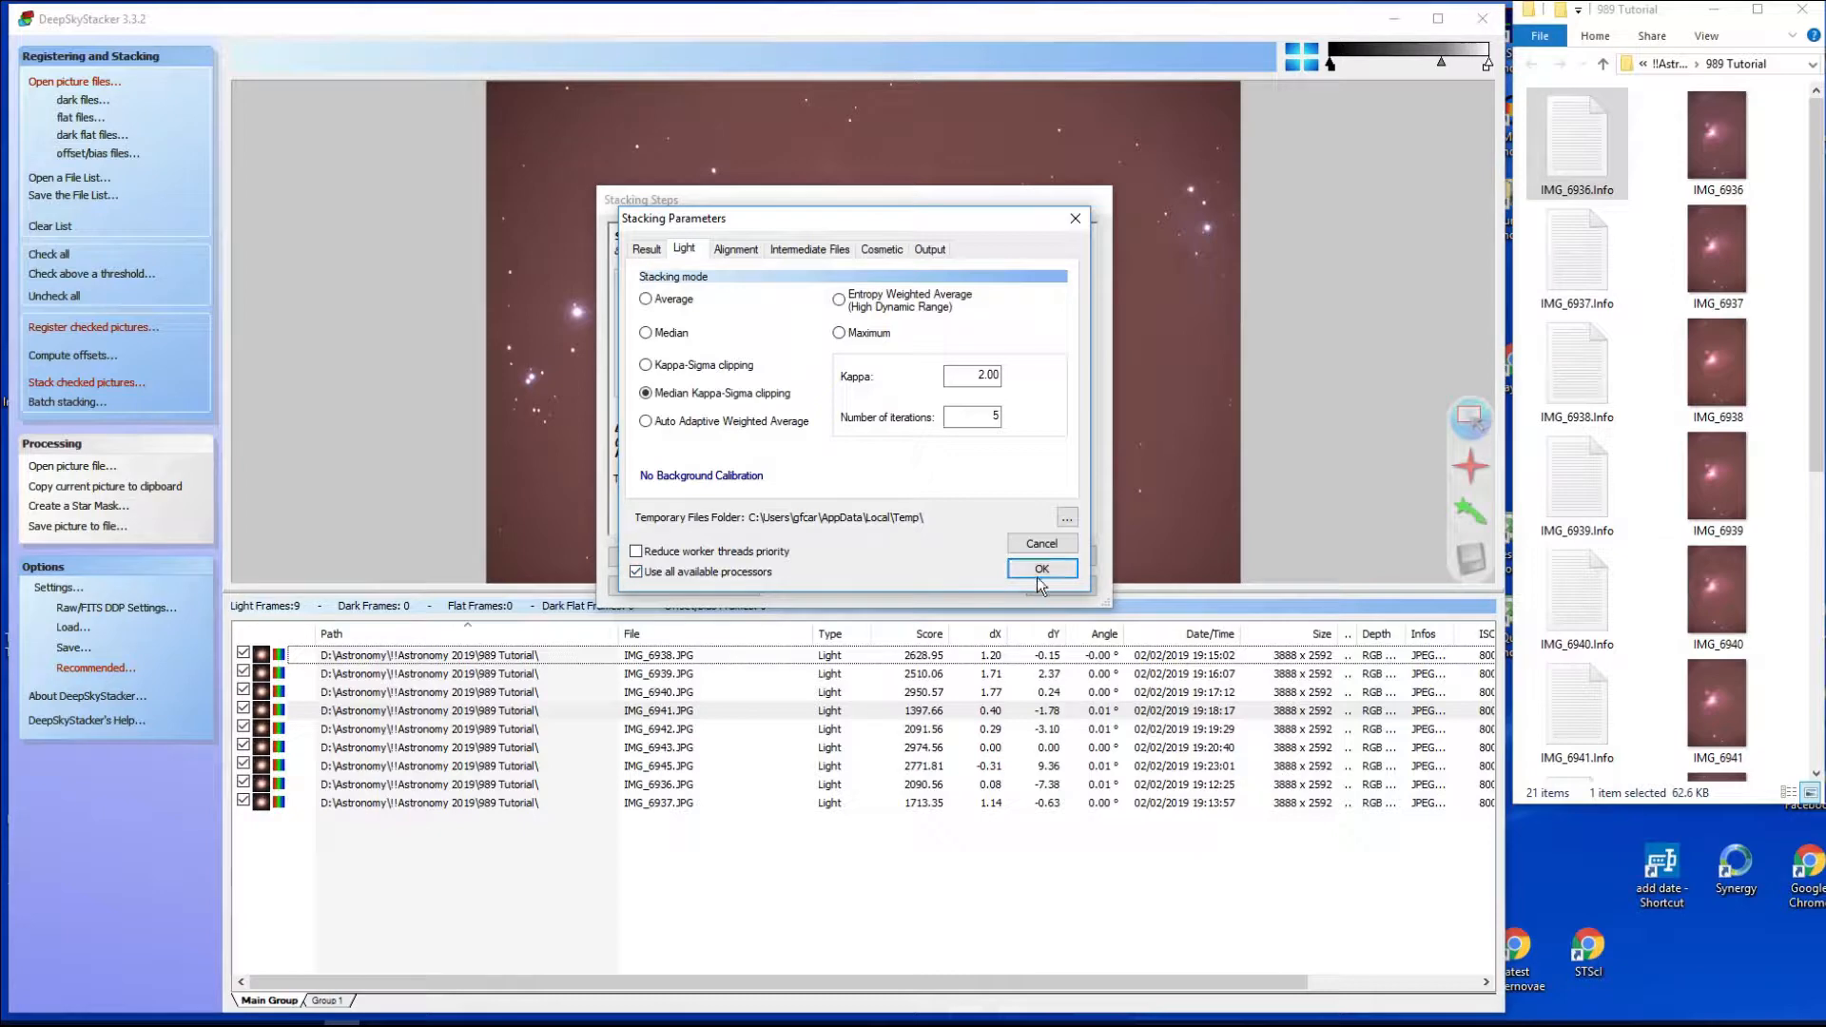
{"action": "left_click", "coordinate": [1041, 568]}
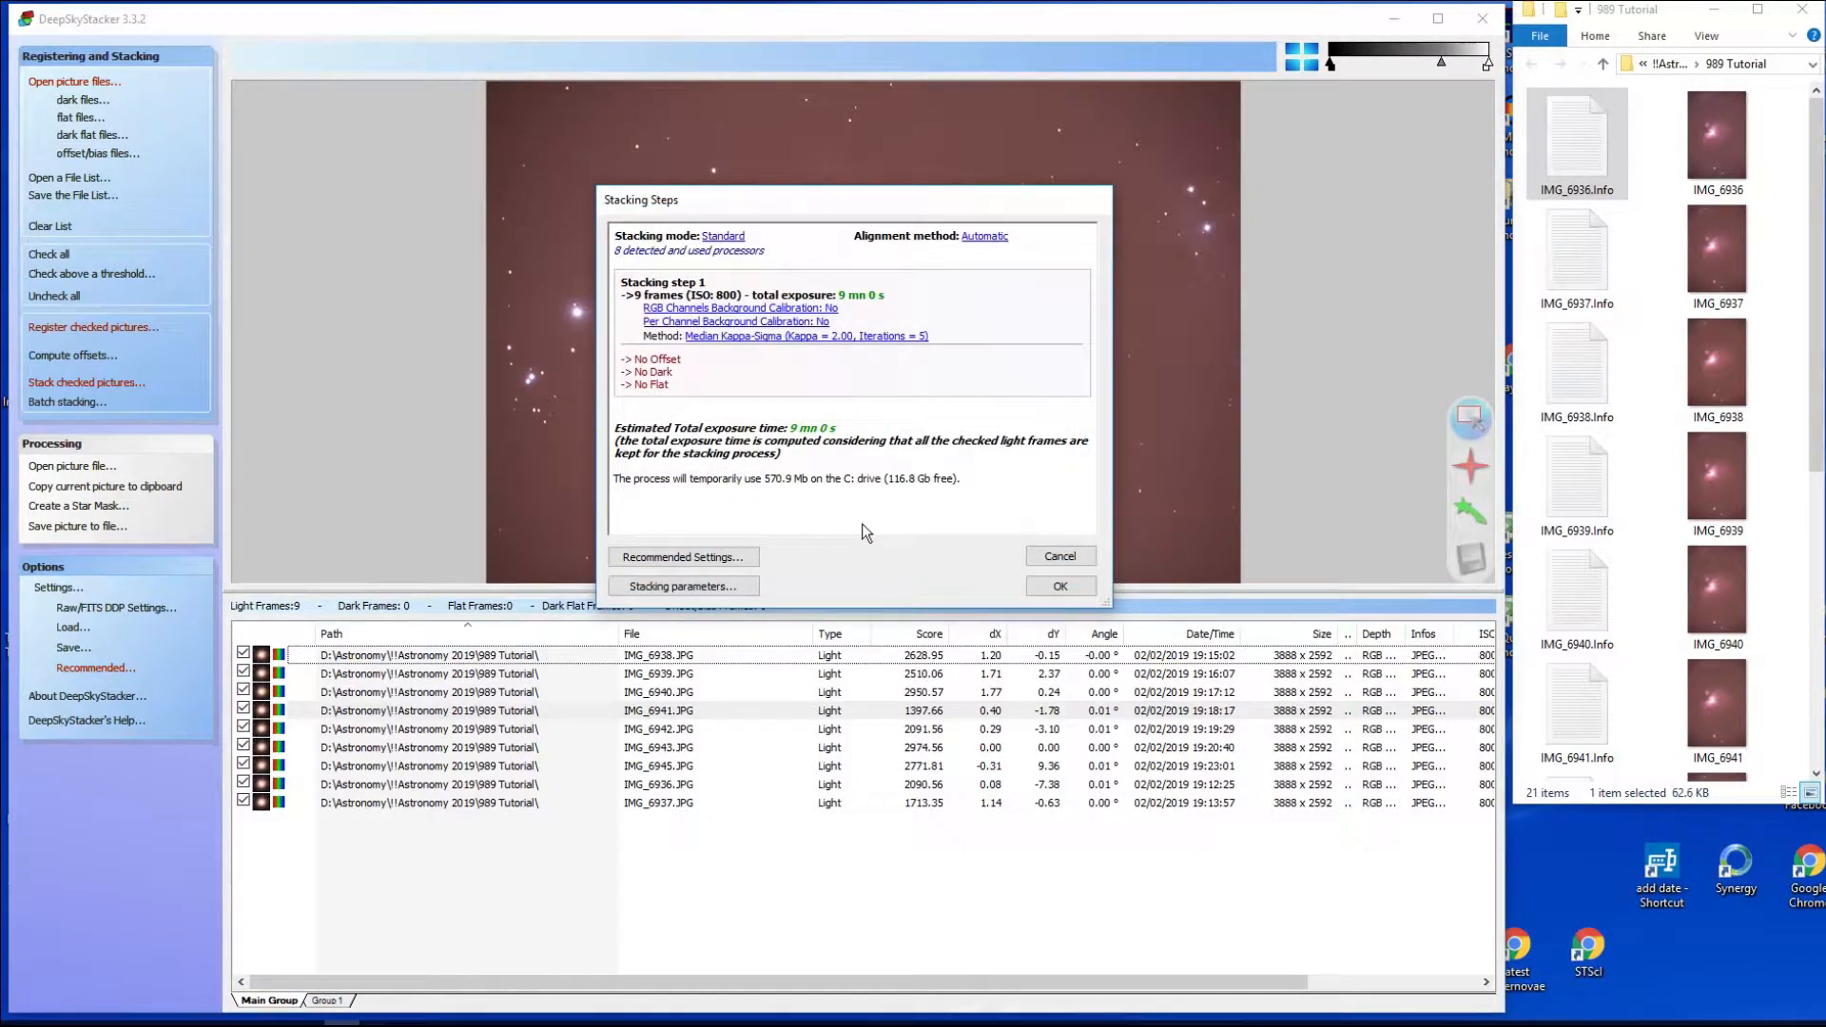
{"action": "mouse_move", "coordinate": [673, 412]}
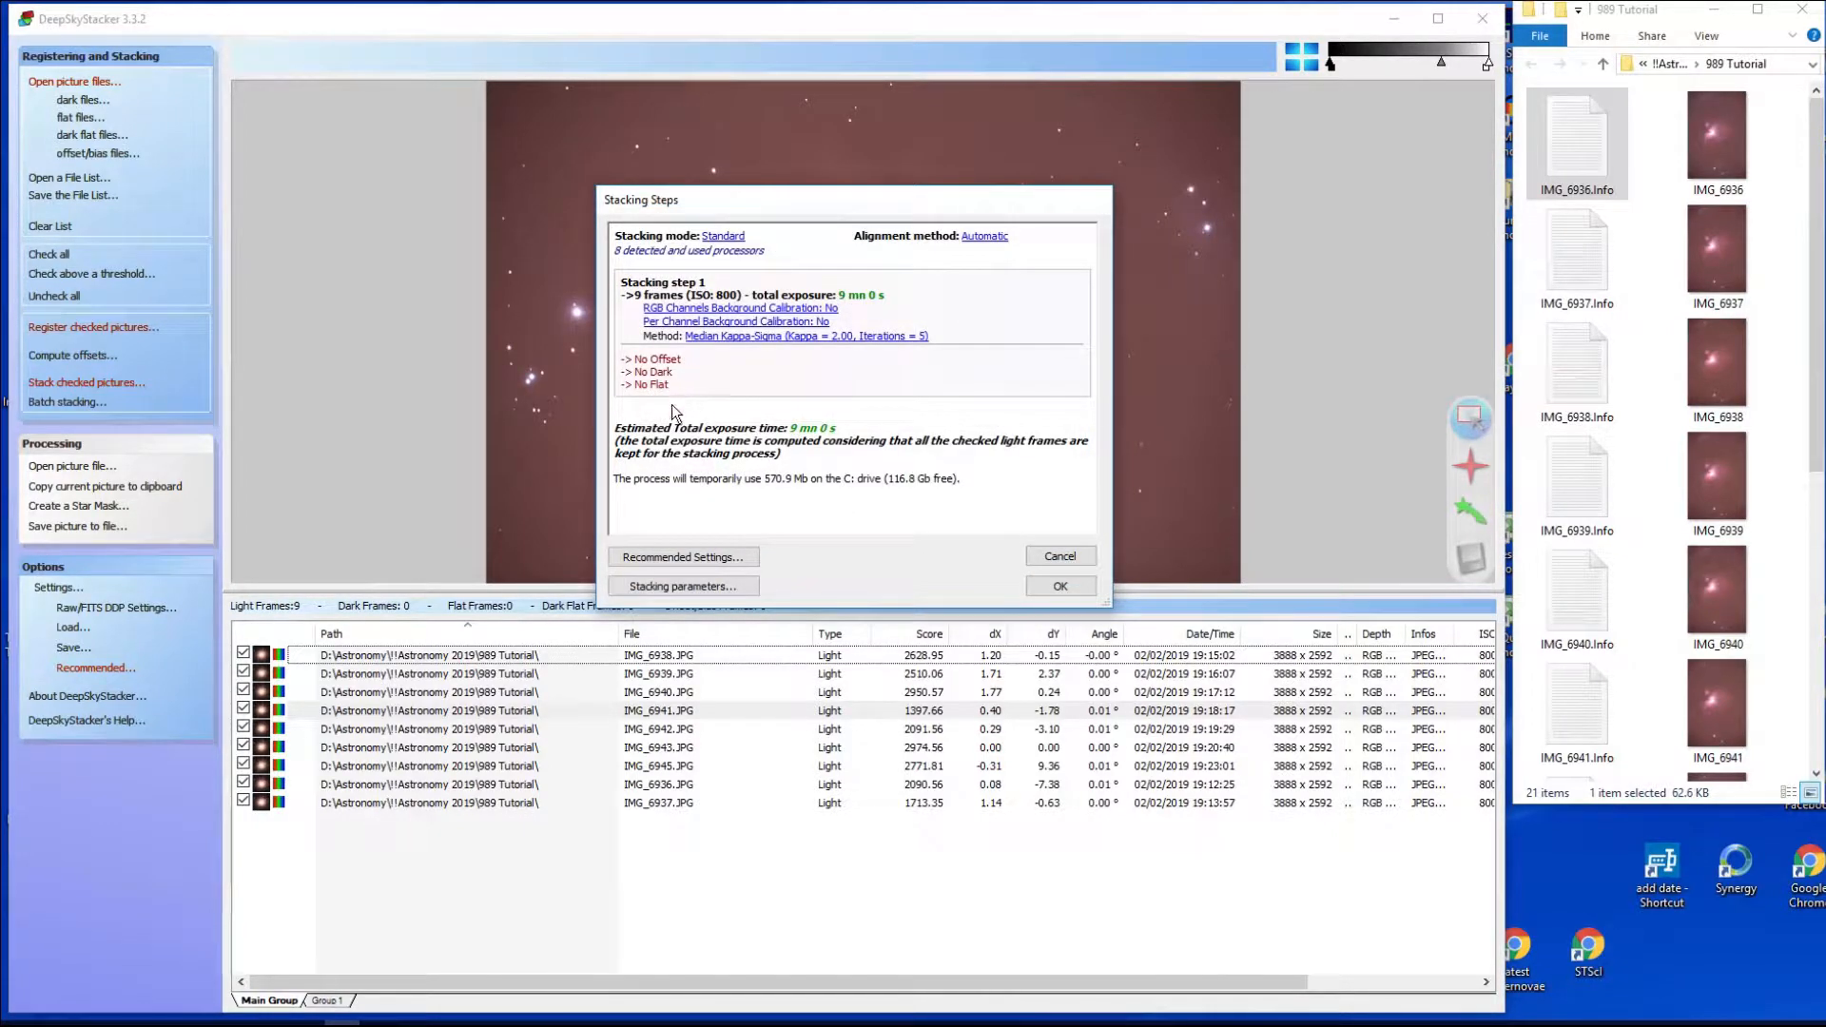
{"action": "mouse_move", "coordinate": [917, 452]}
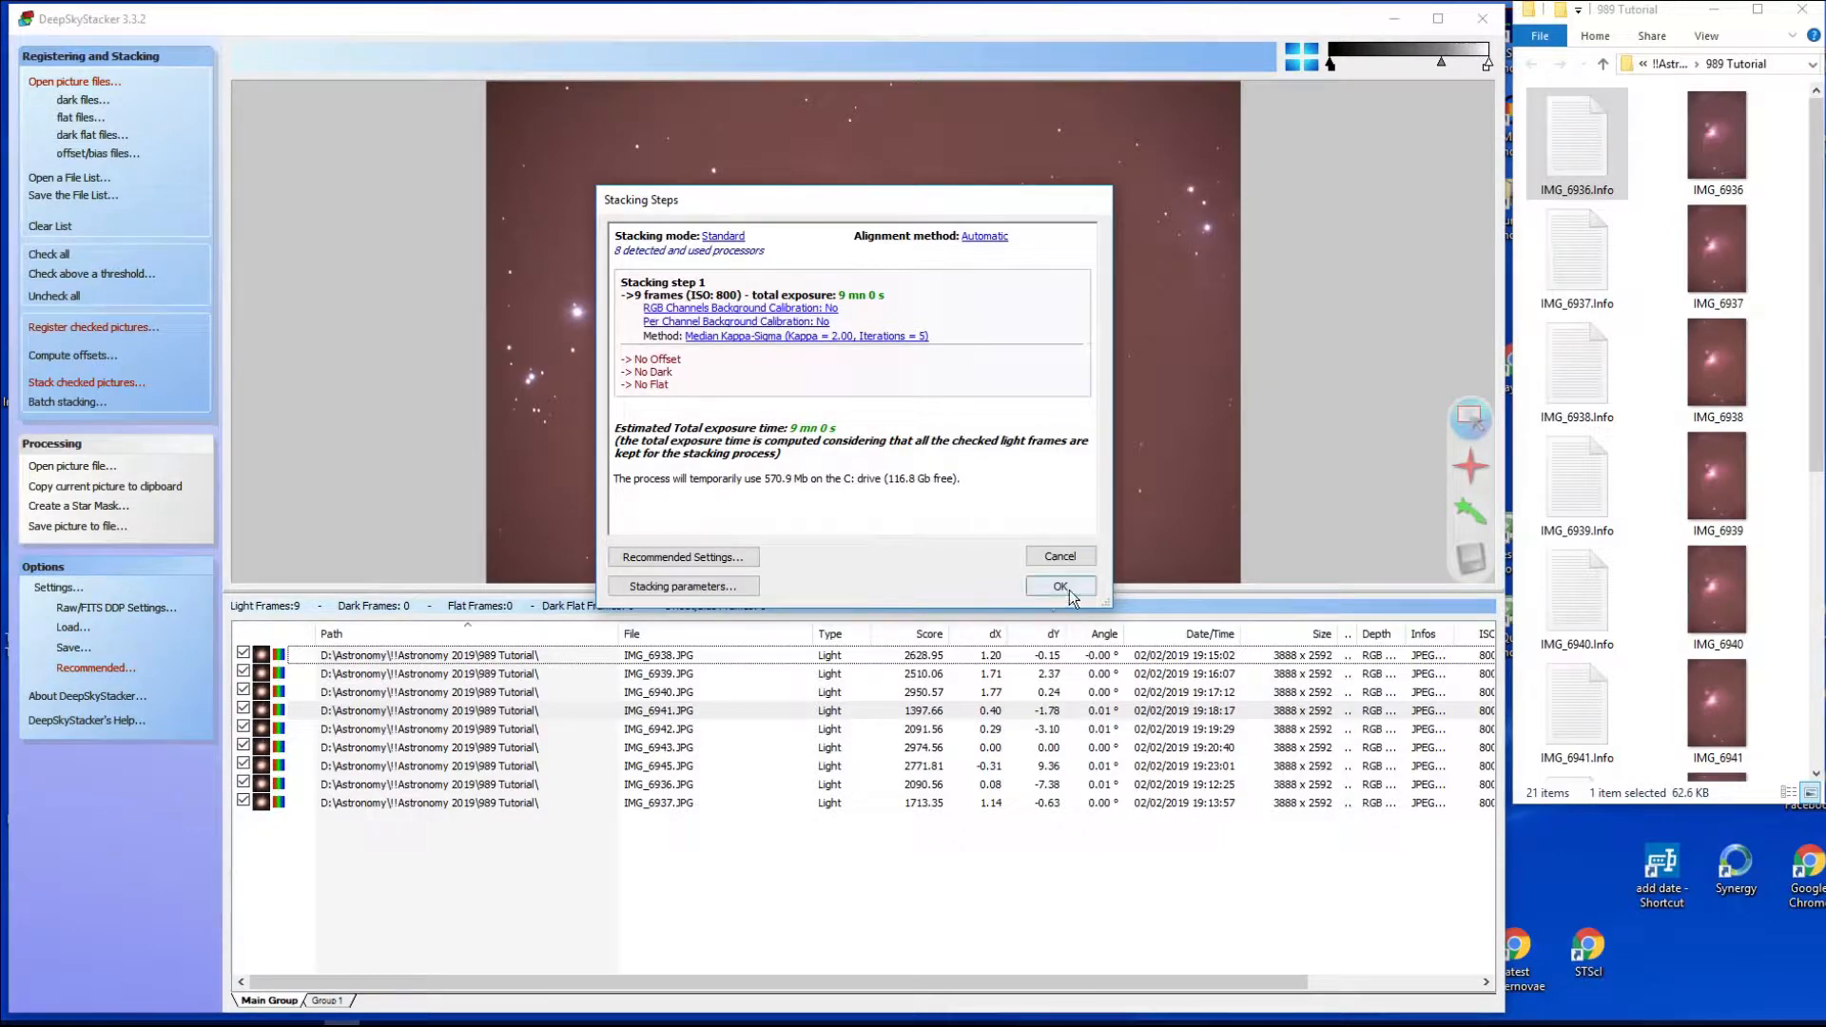
Accept the nine-frame stacking plan, producing Autosave.tif with its histogram preview.
{"action": "left_click", "coordinate": [1059, 586]}
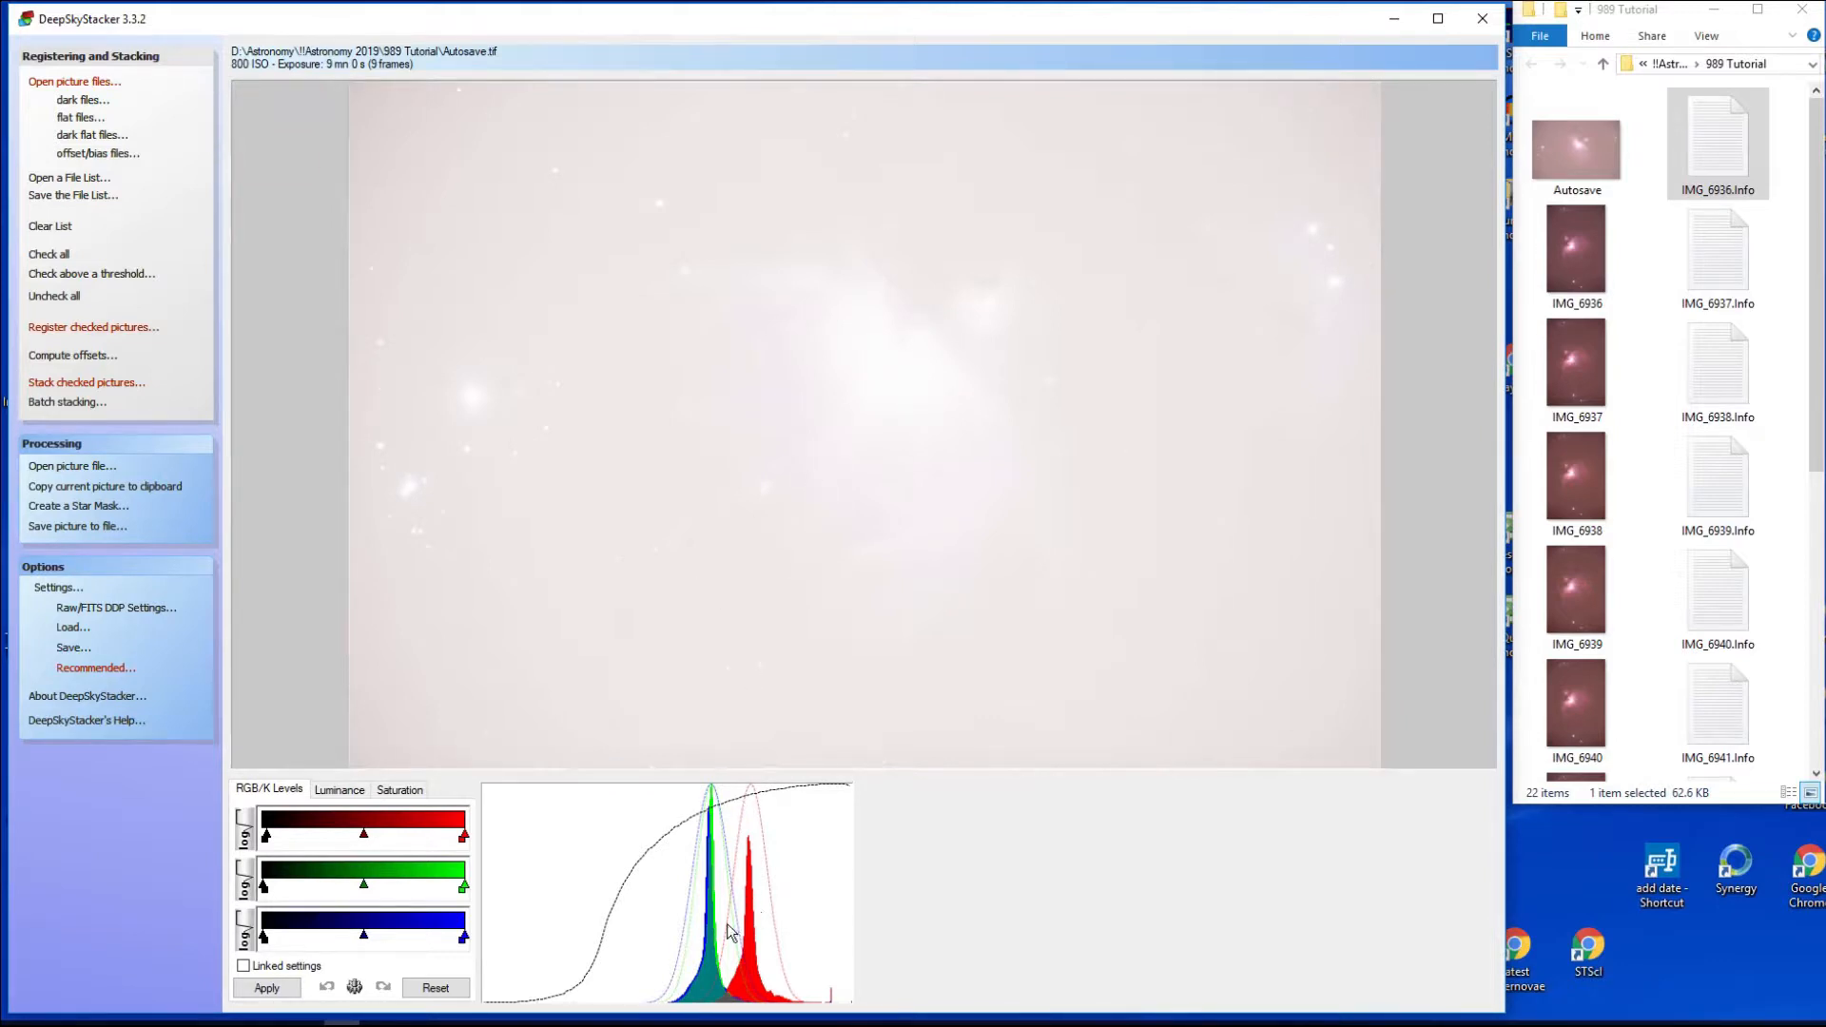
{"action": "mouse_move", "coordinate": [765, 937]}
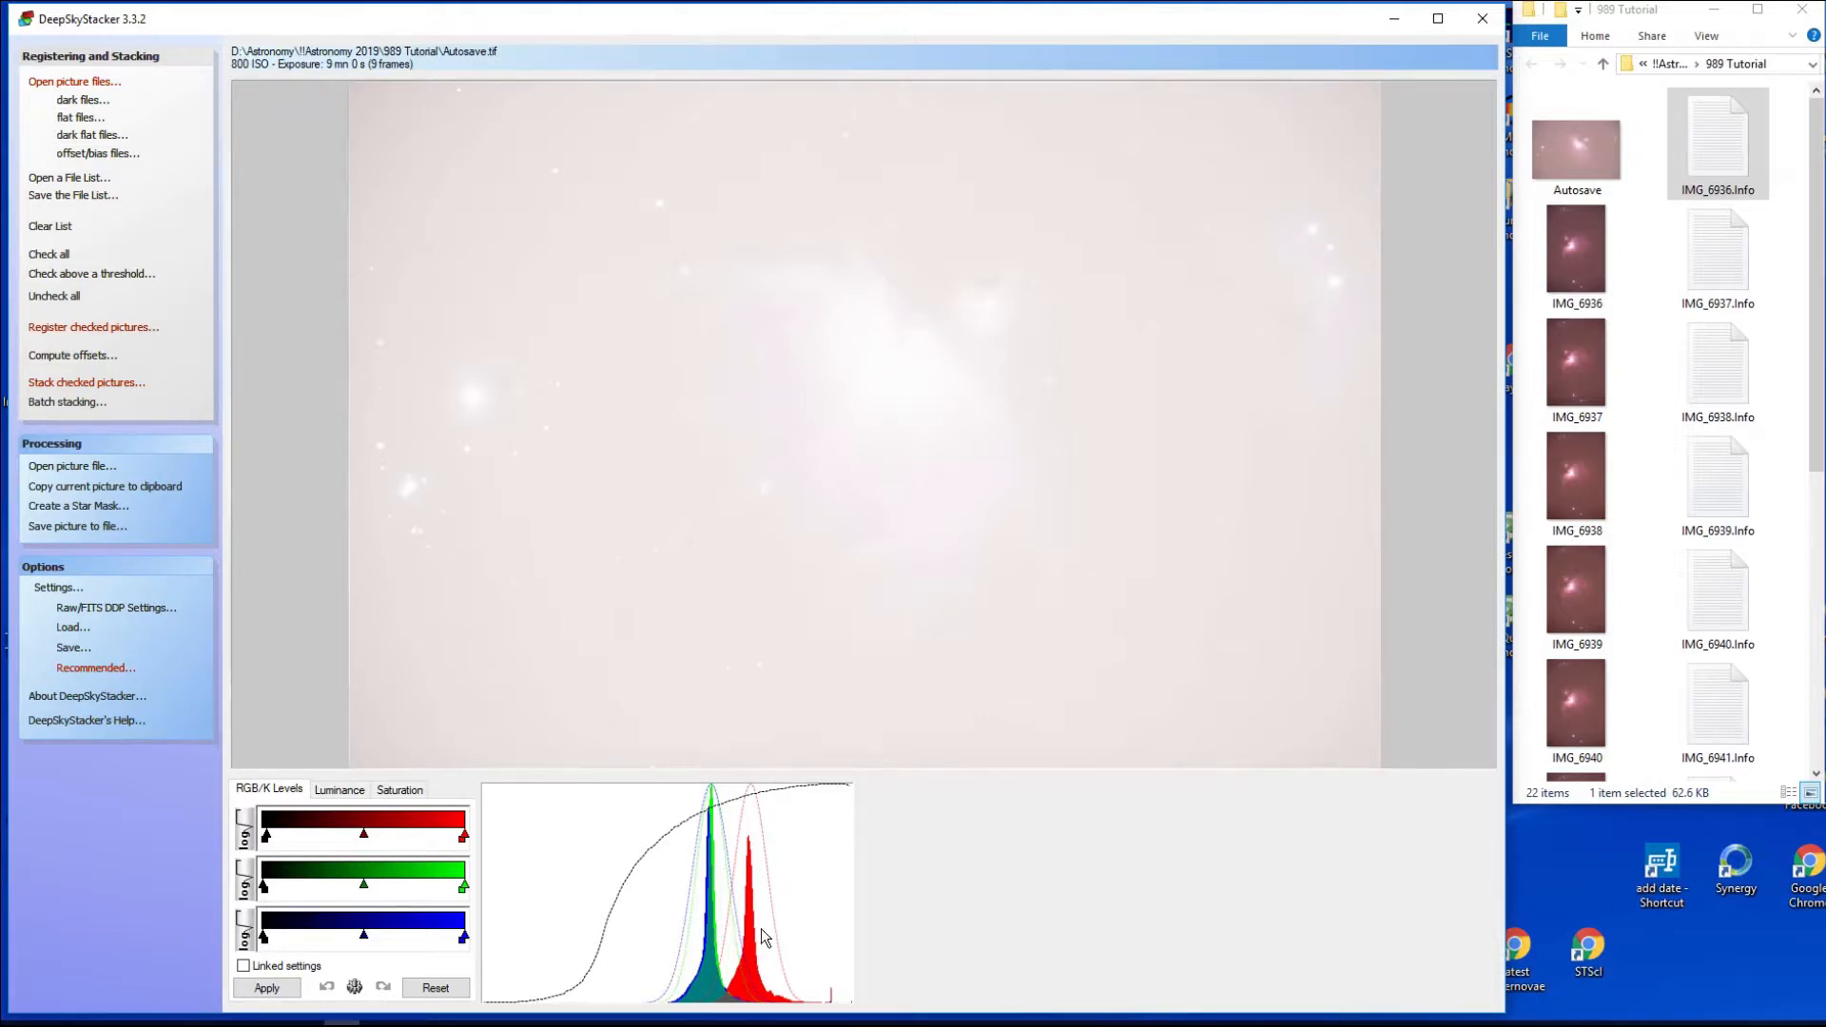
{"action": "mouse_move", "coordinate": [767, 947]}
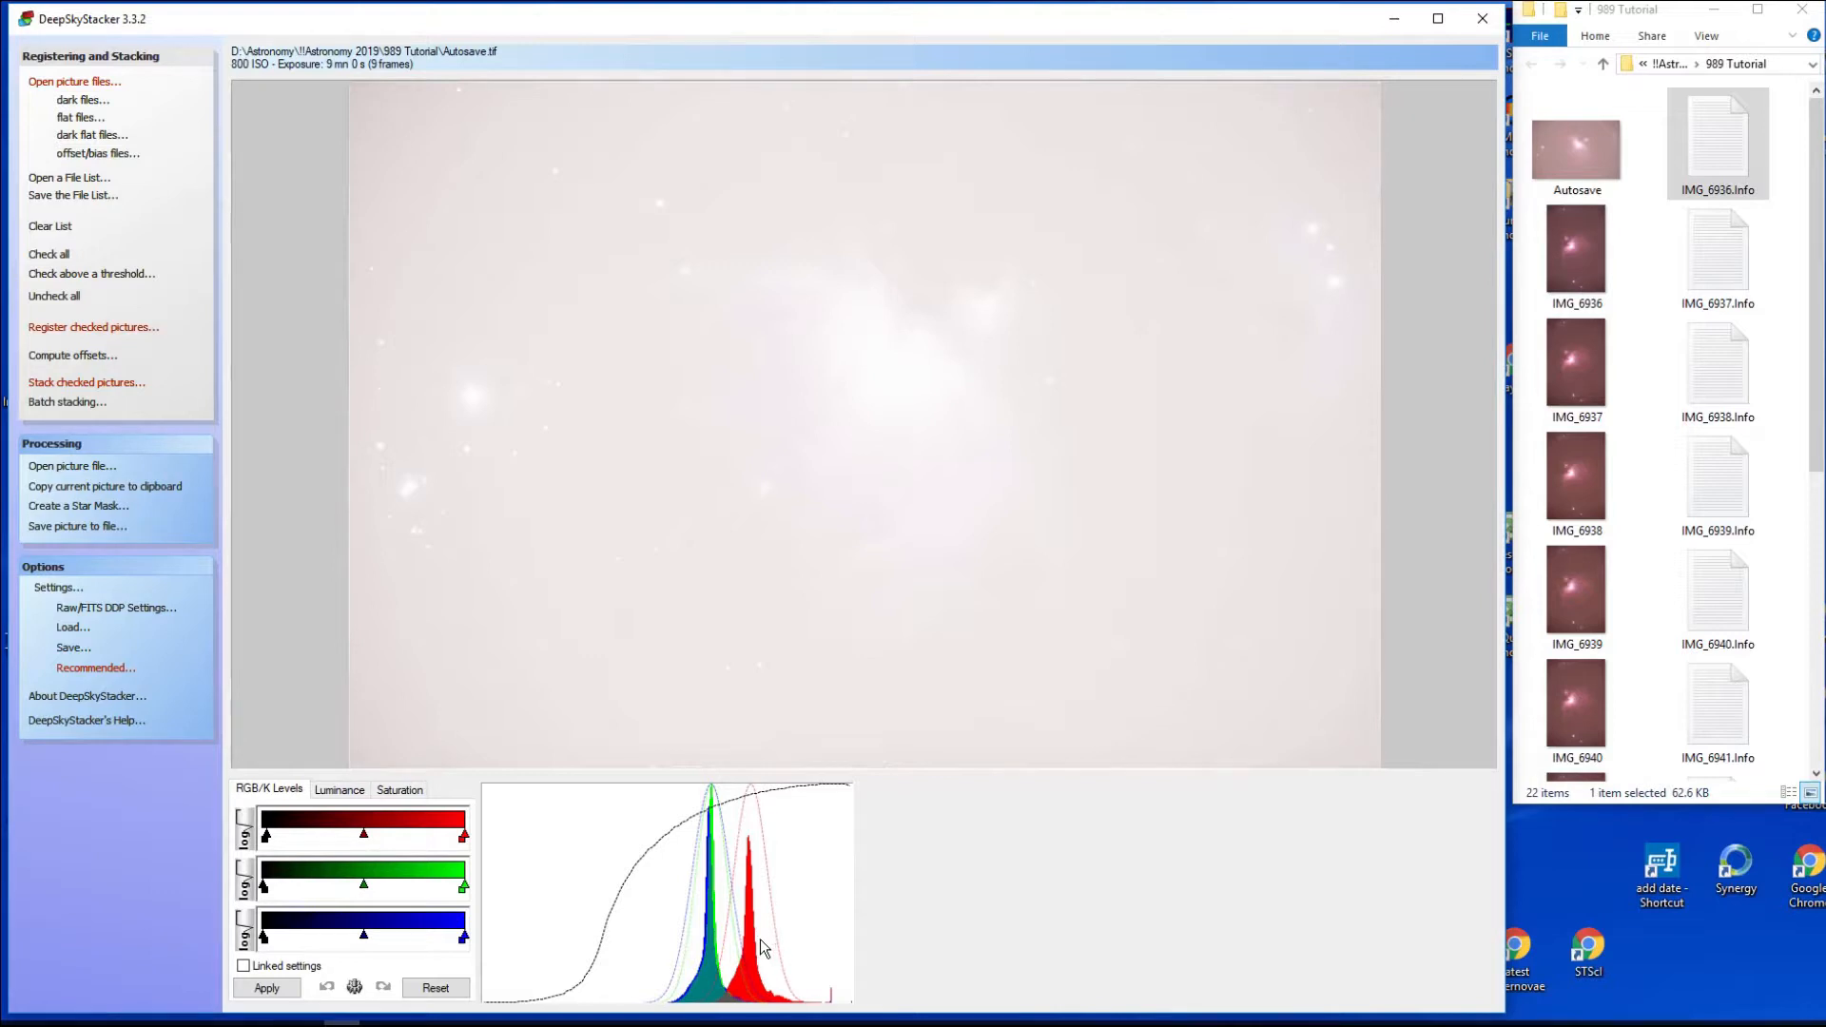
{"action": "mouse_move", "coordinate": [764, 954]}
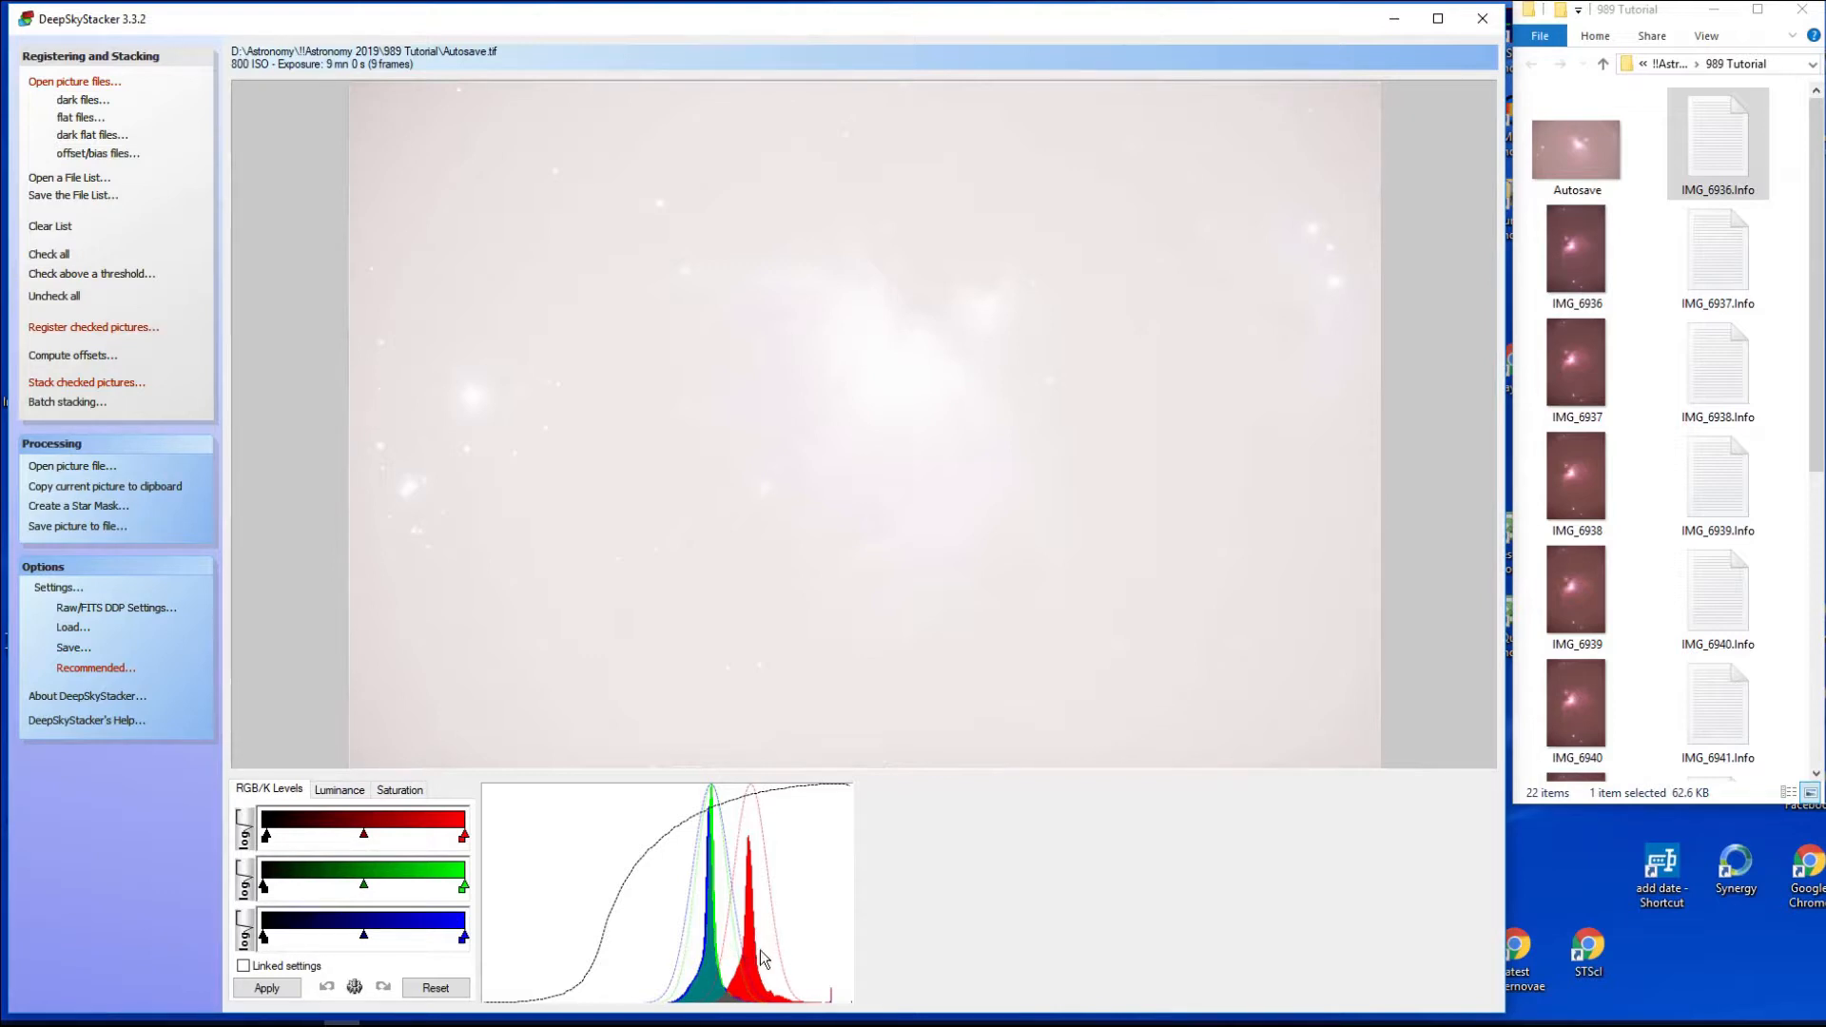
{"action": "mouse_move", "coordinate": [719, 956]}
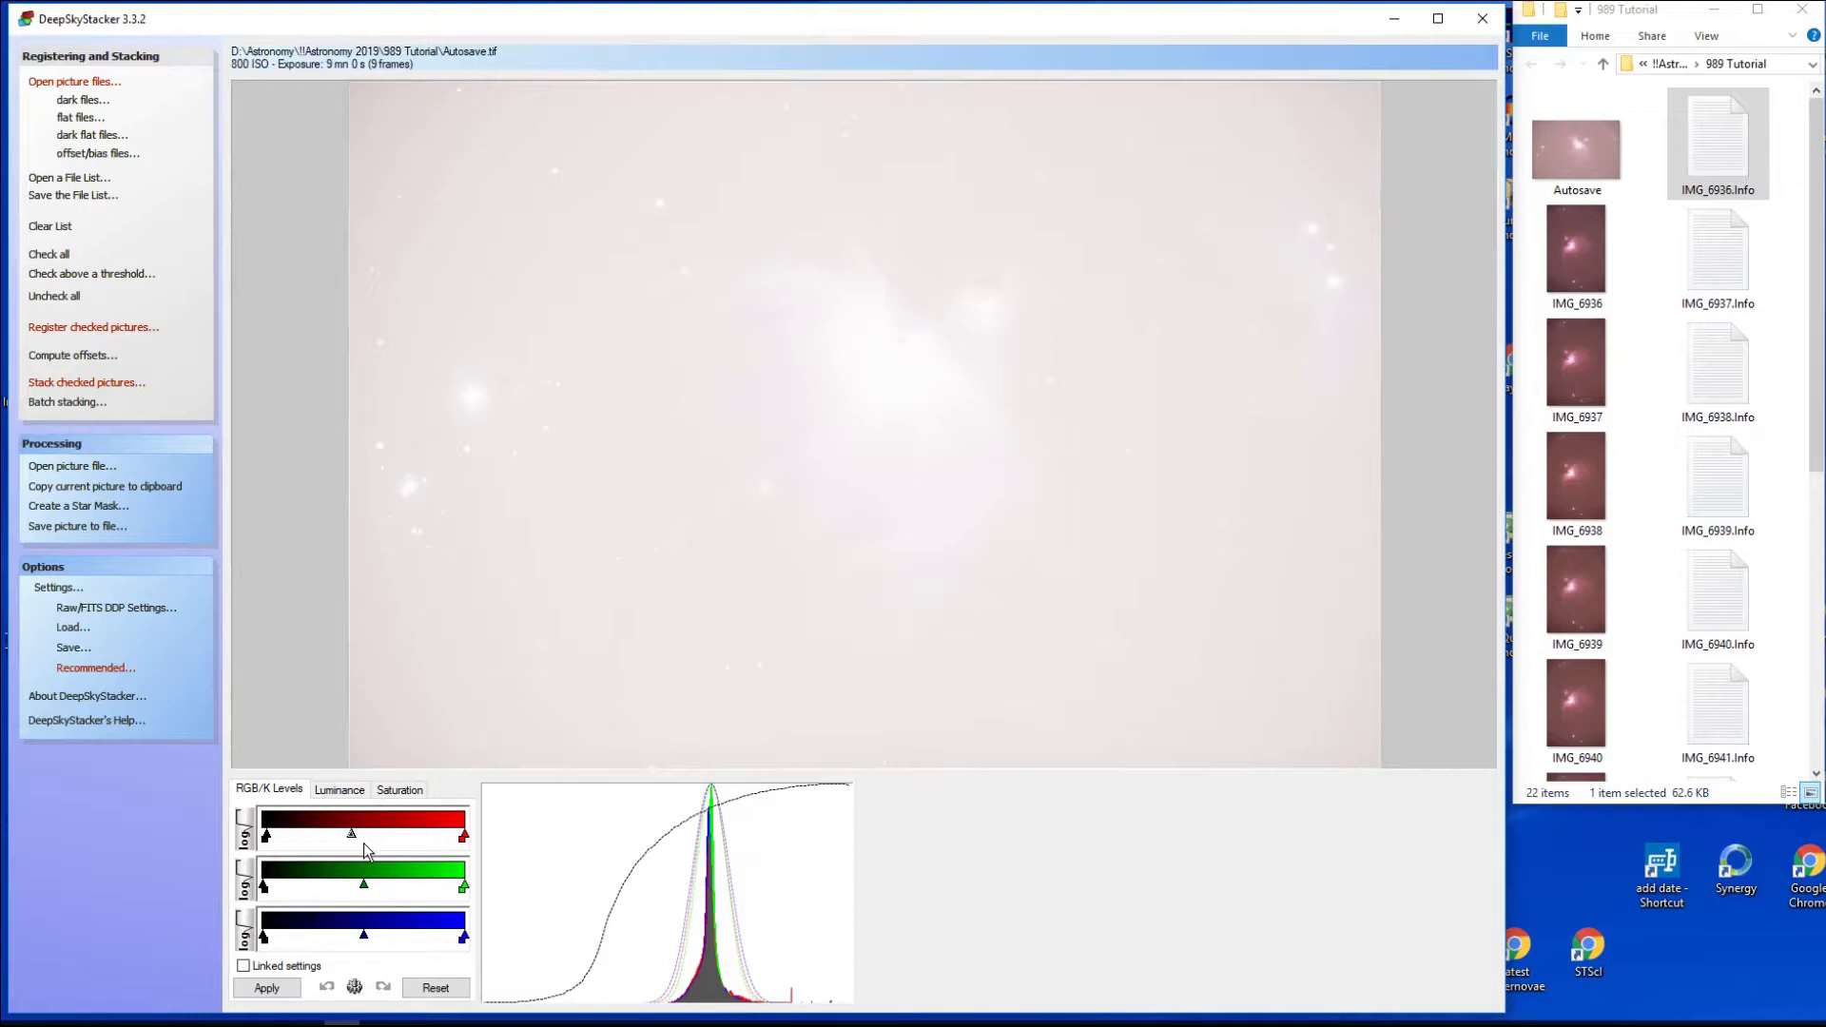
{"action": "mouse_move", "coordinate": [359, 832]}
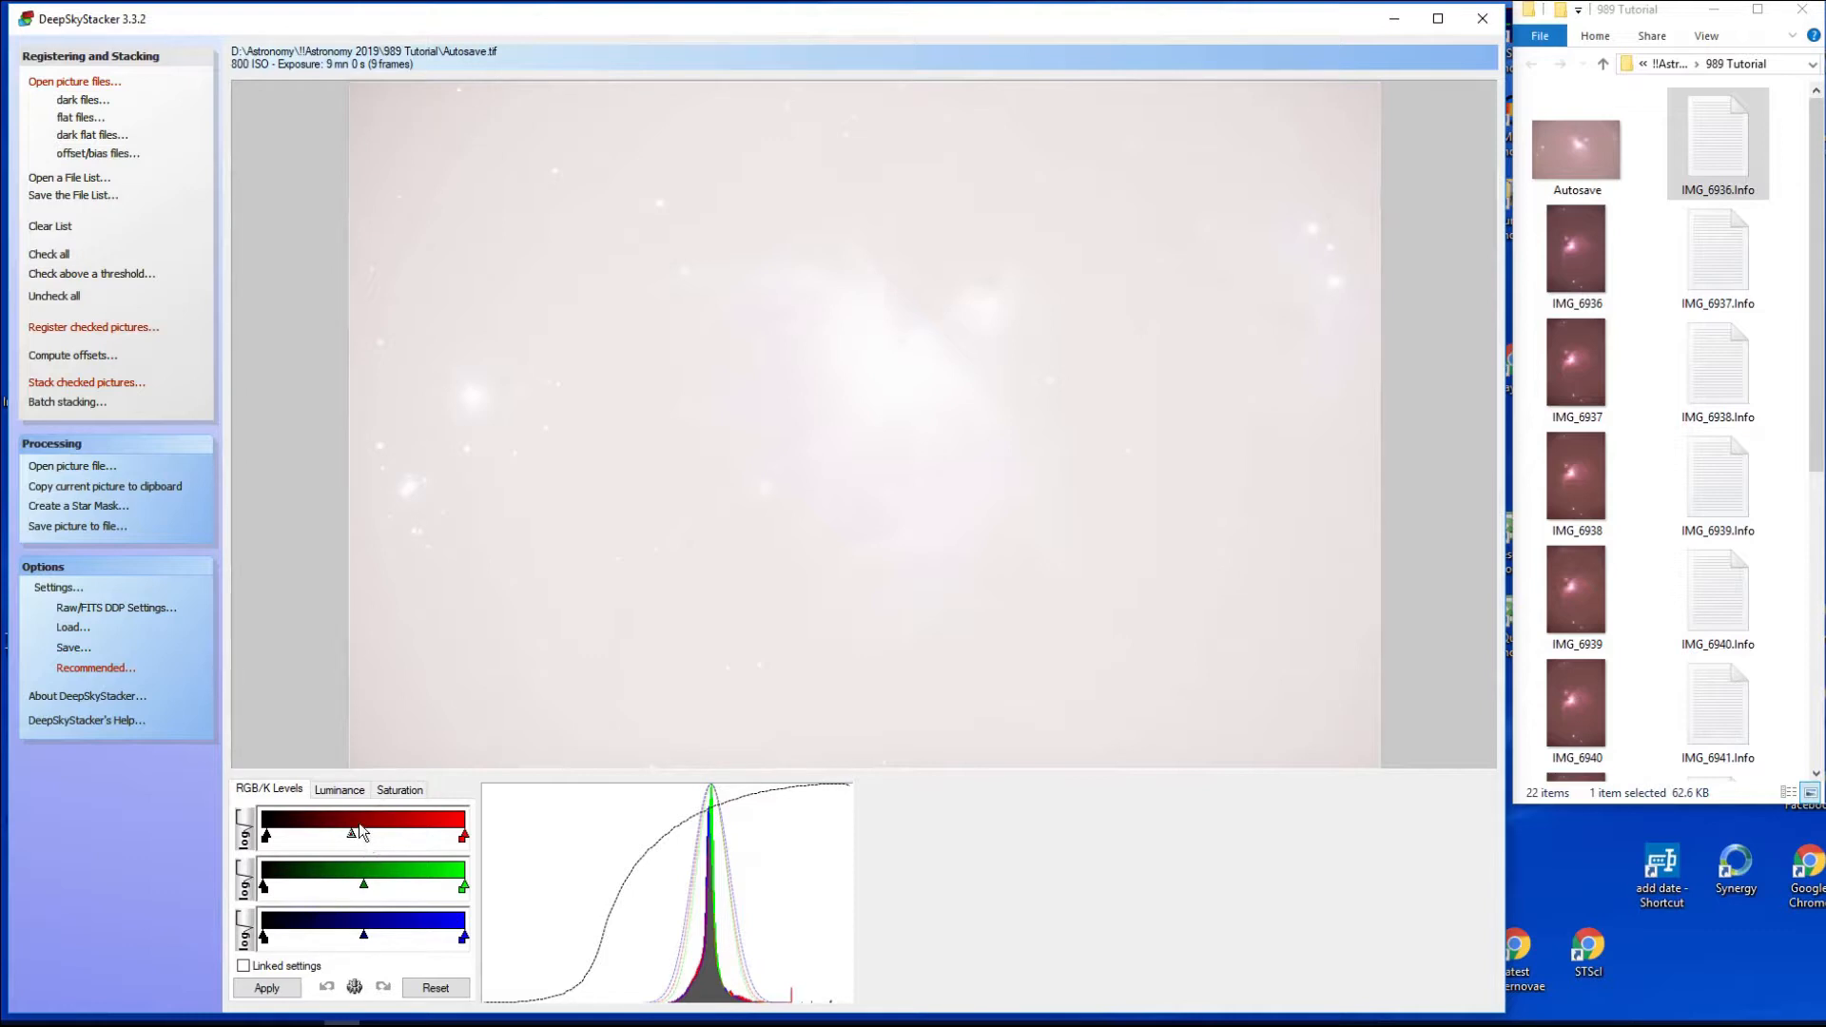
On the Luminance side lower Darkness to 42.7 and apply, neutralising the pink cast.
{"action": "left_click", "coordinate": [338, 790]}
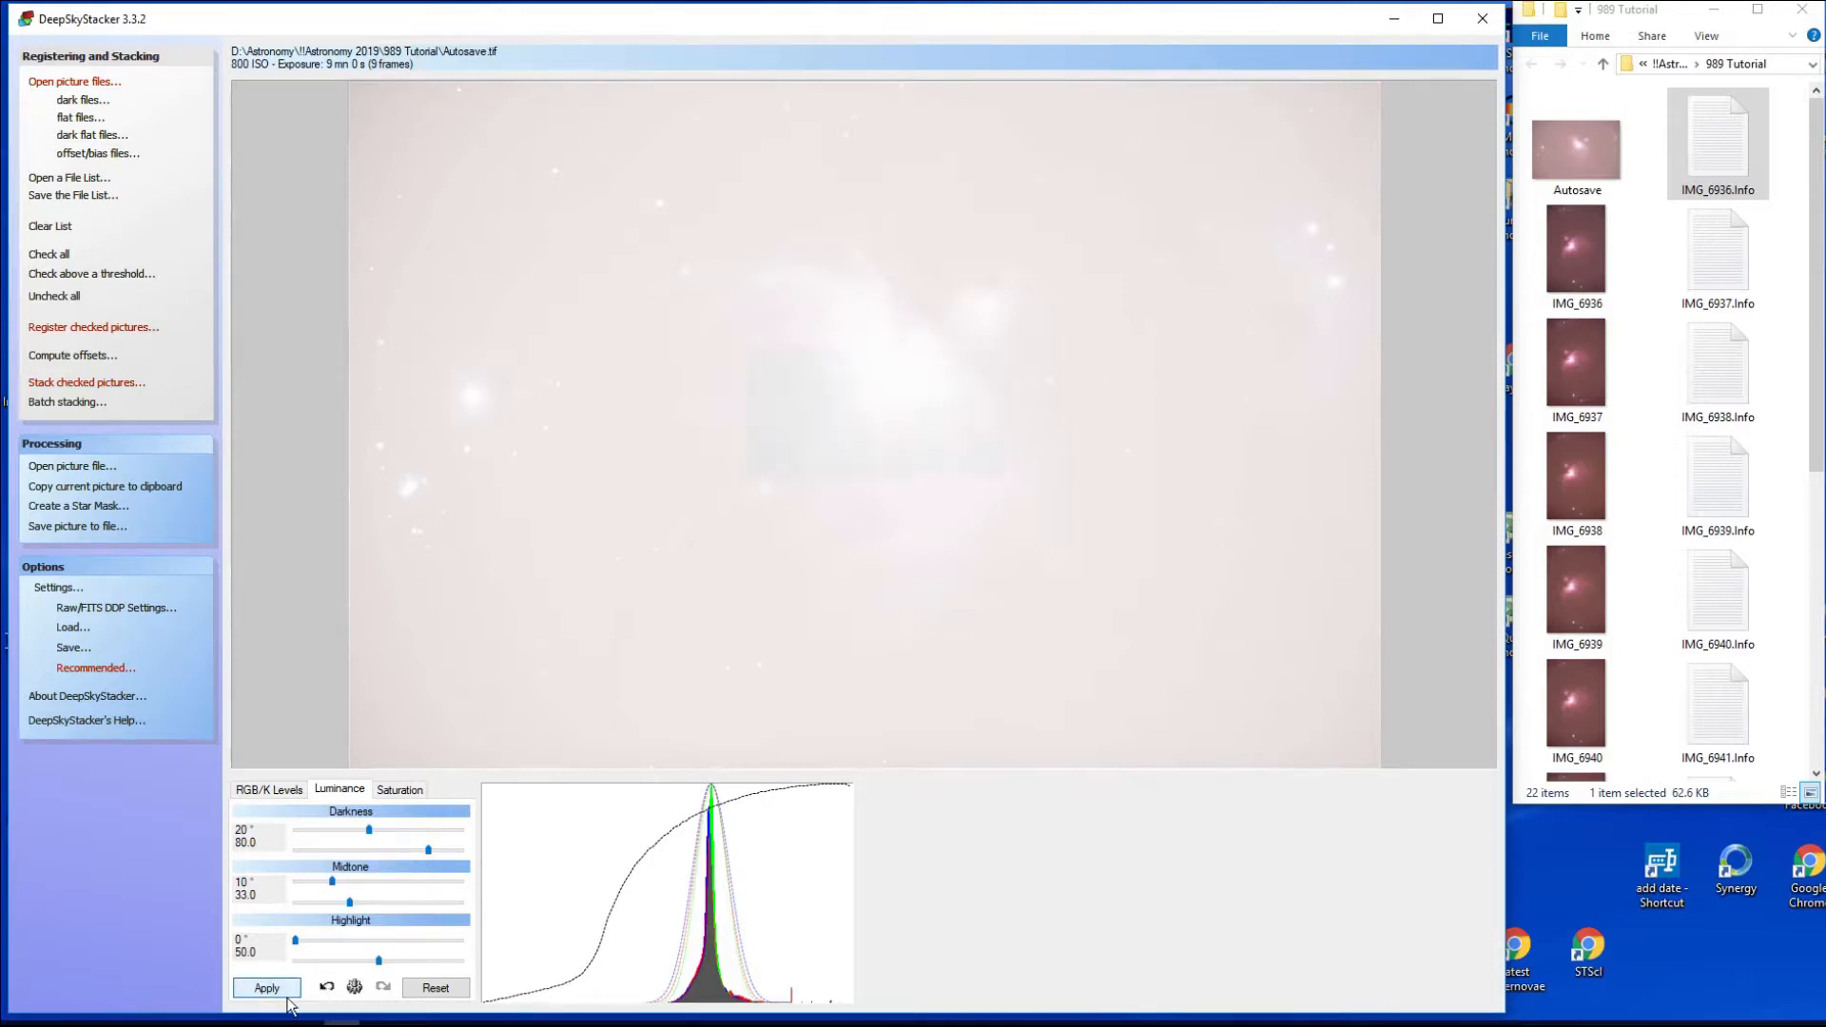
{"action": "left_click", "coordinate": [266, 987]}
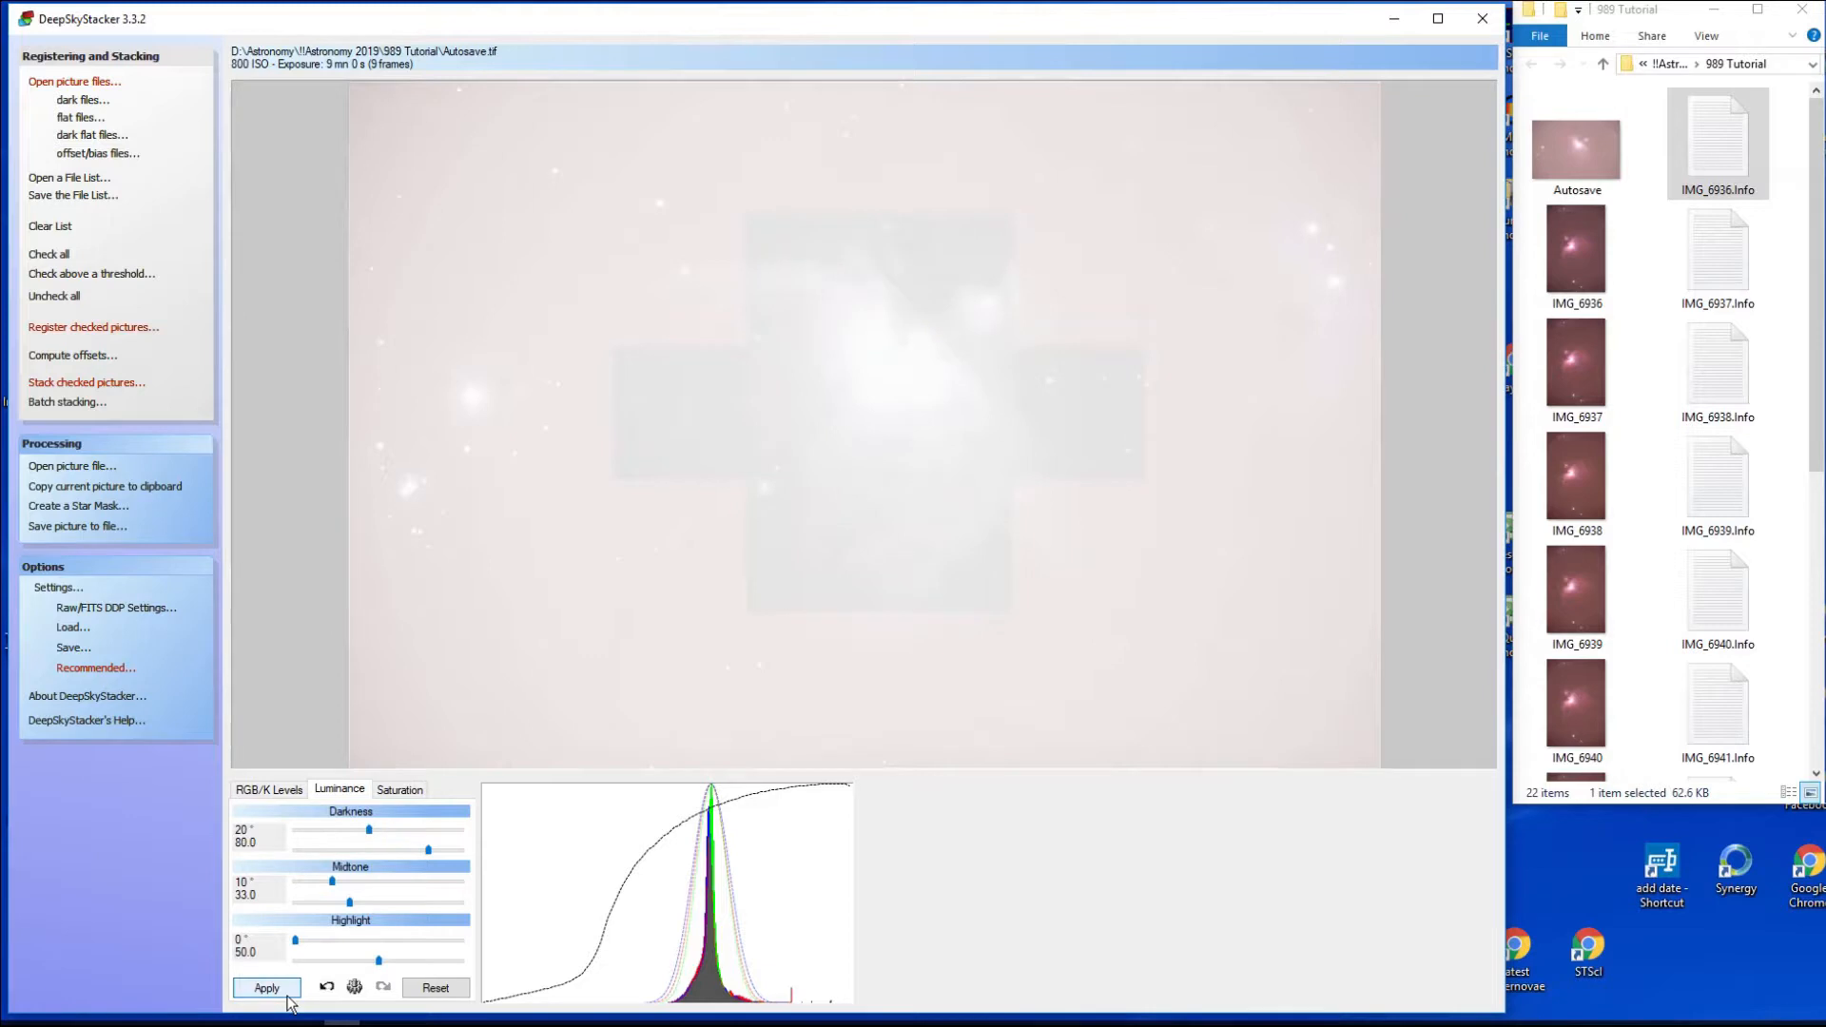
{"action": "left_click", "coordinate": [266, 987]}
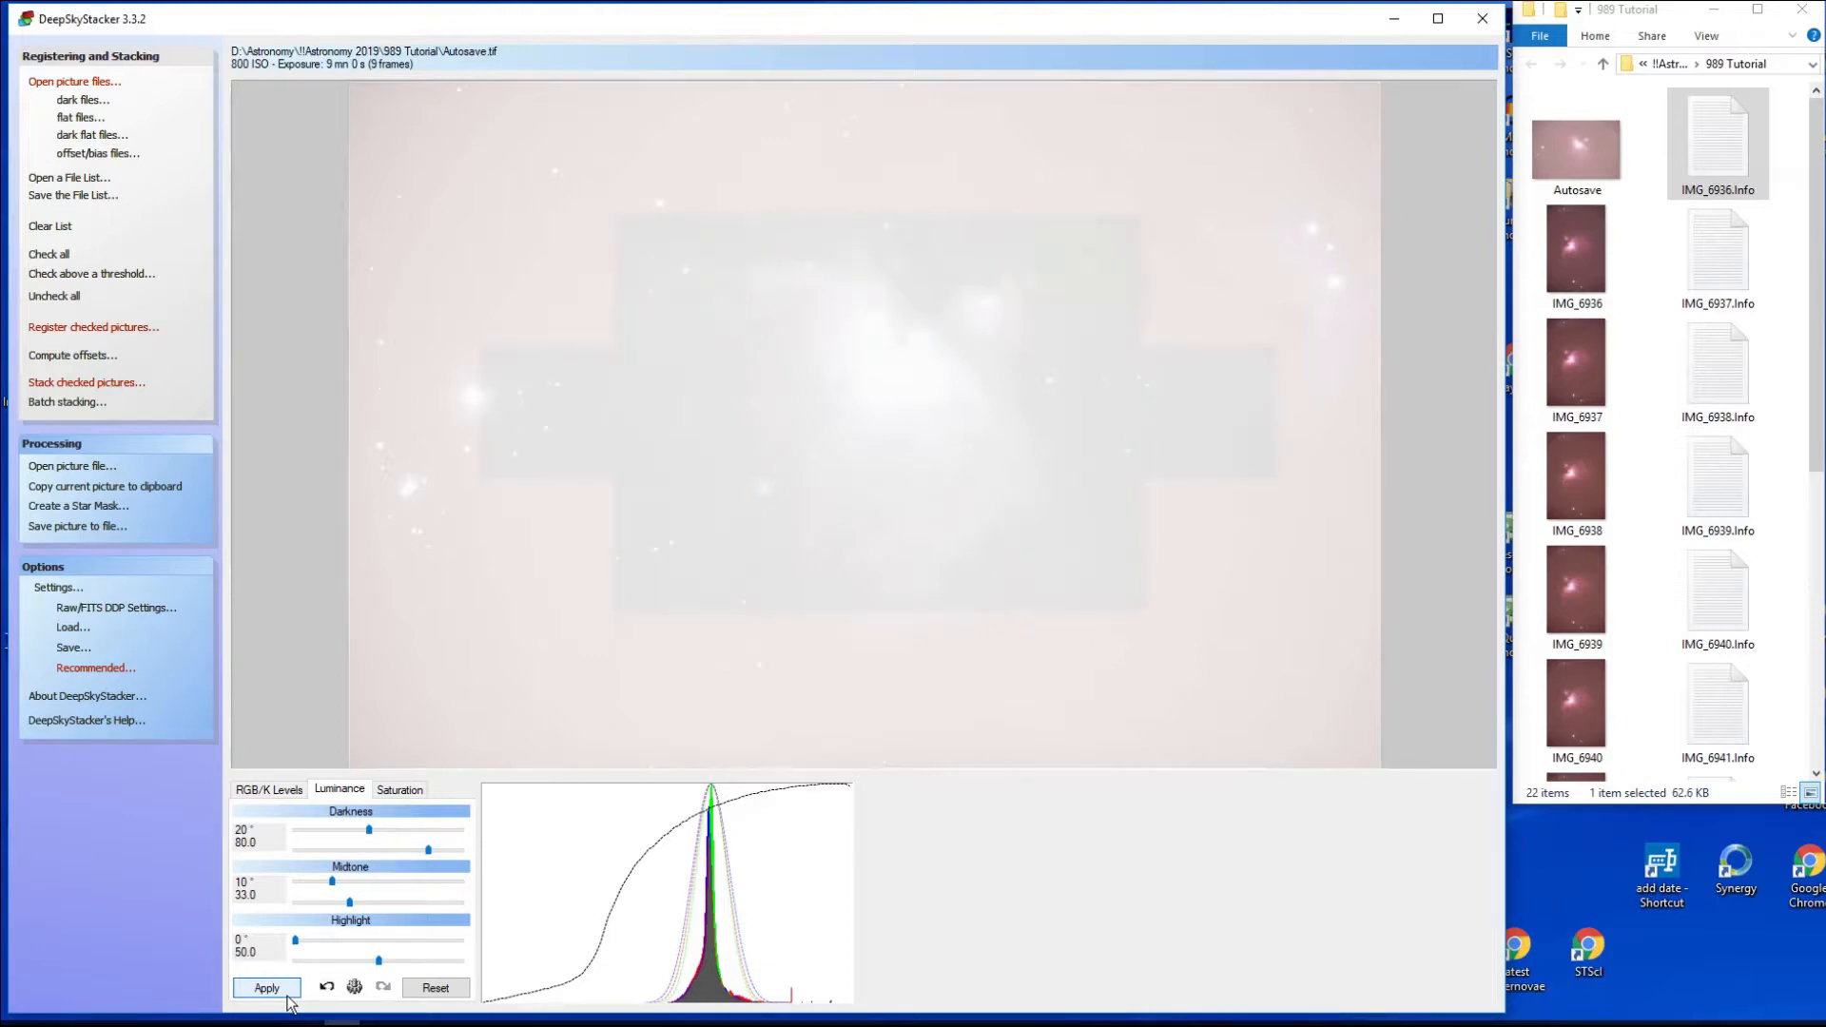
{"action": "left_click", "coordinate": [266, 987]}
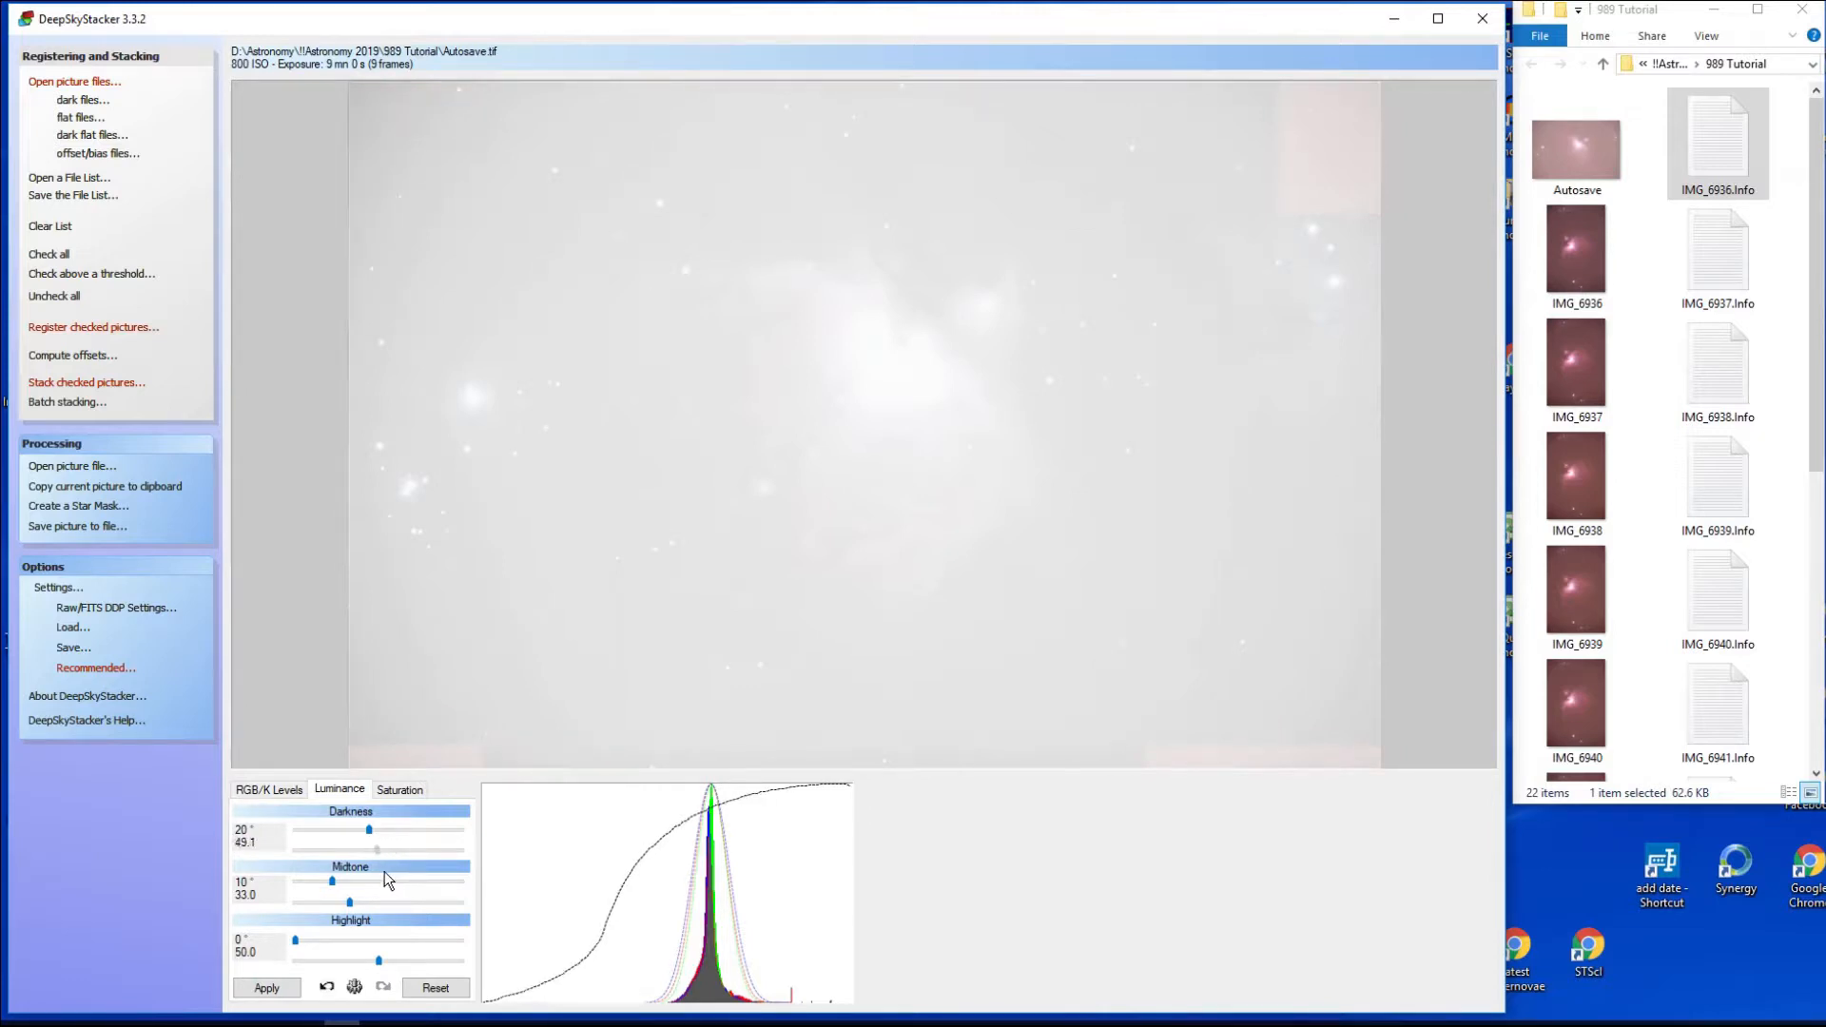
{"action": "left_click", "coordinate": [266, 987]}
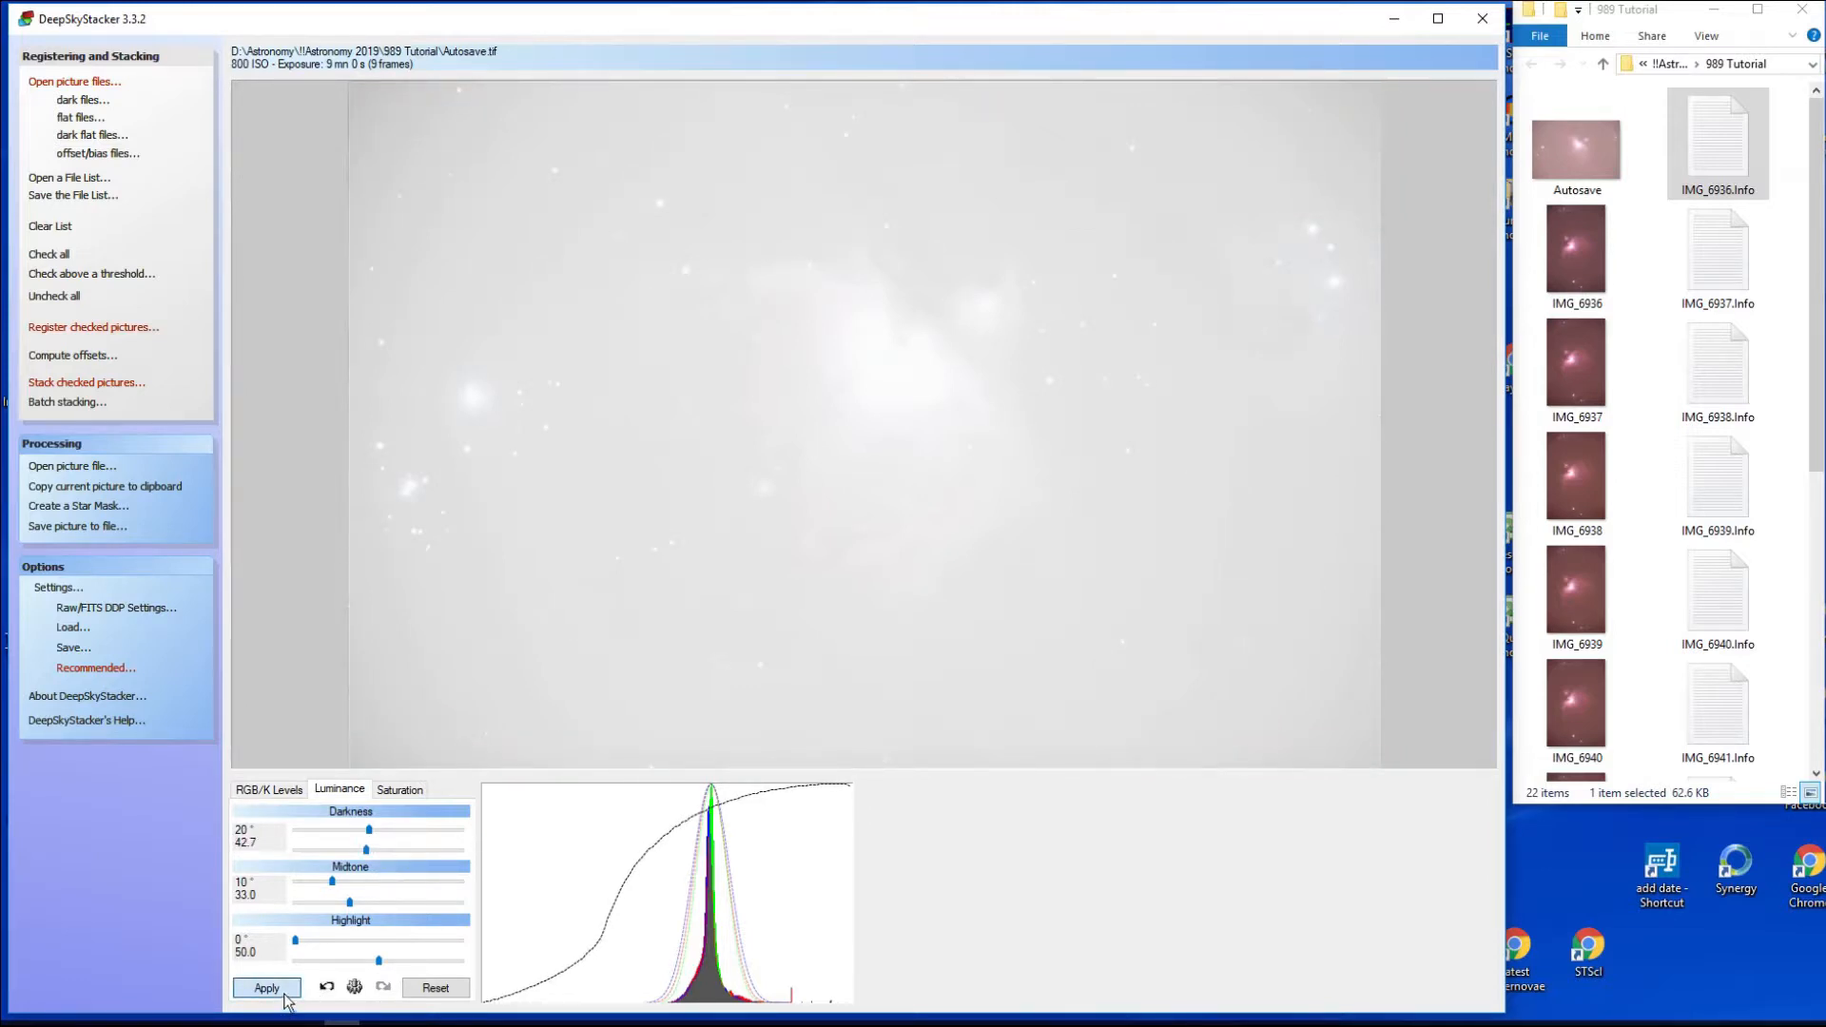
{"action": "left_click", "coordinate": [398, 789]}
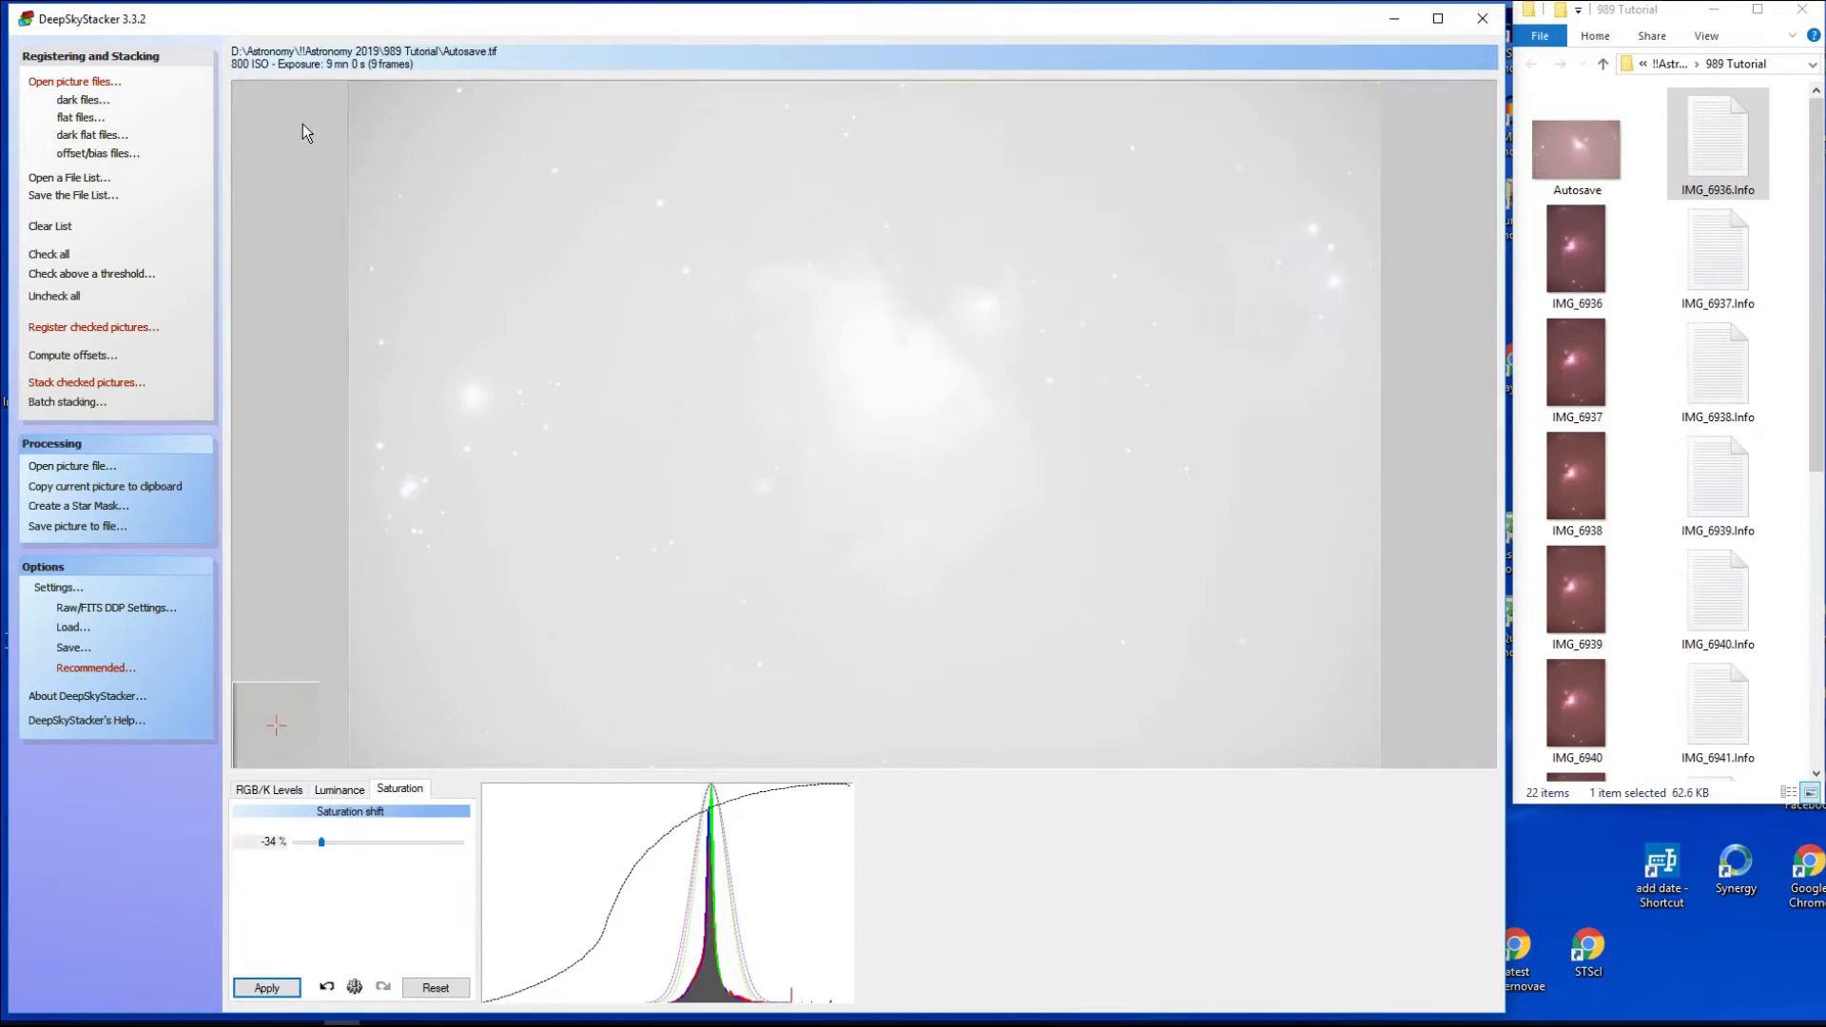
{"action": "mouse_move", "coordinate": [568, 188]}
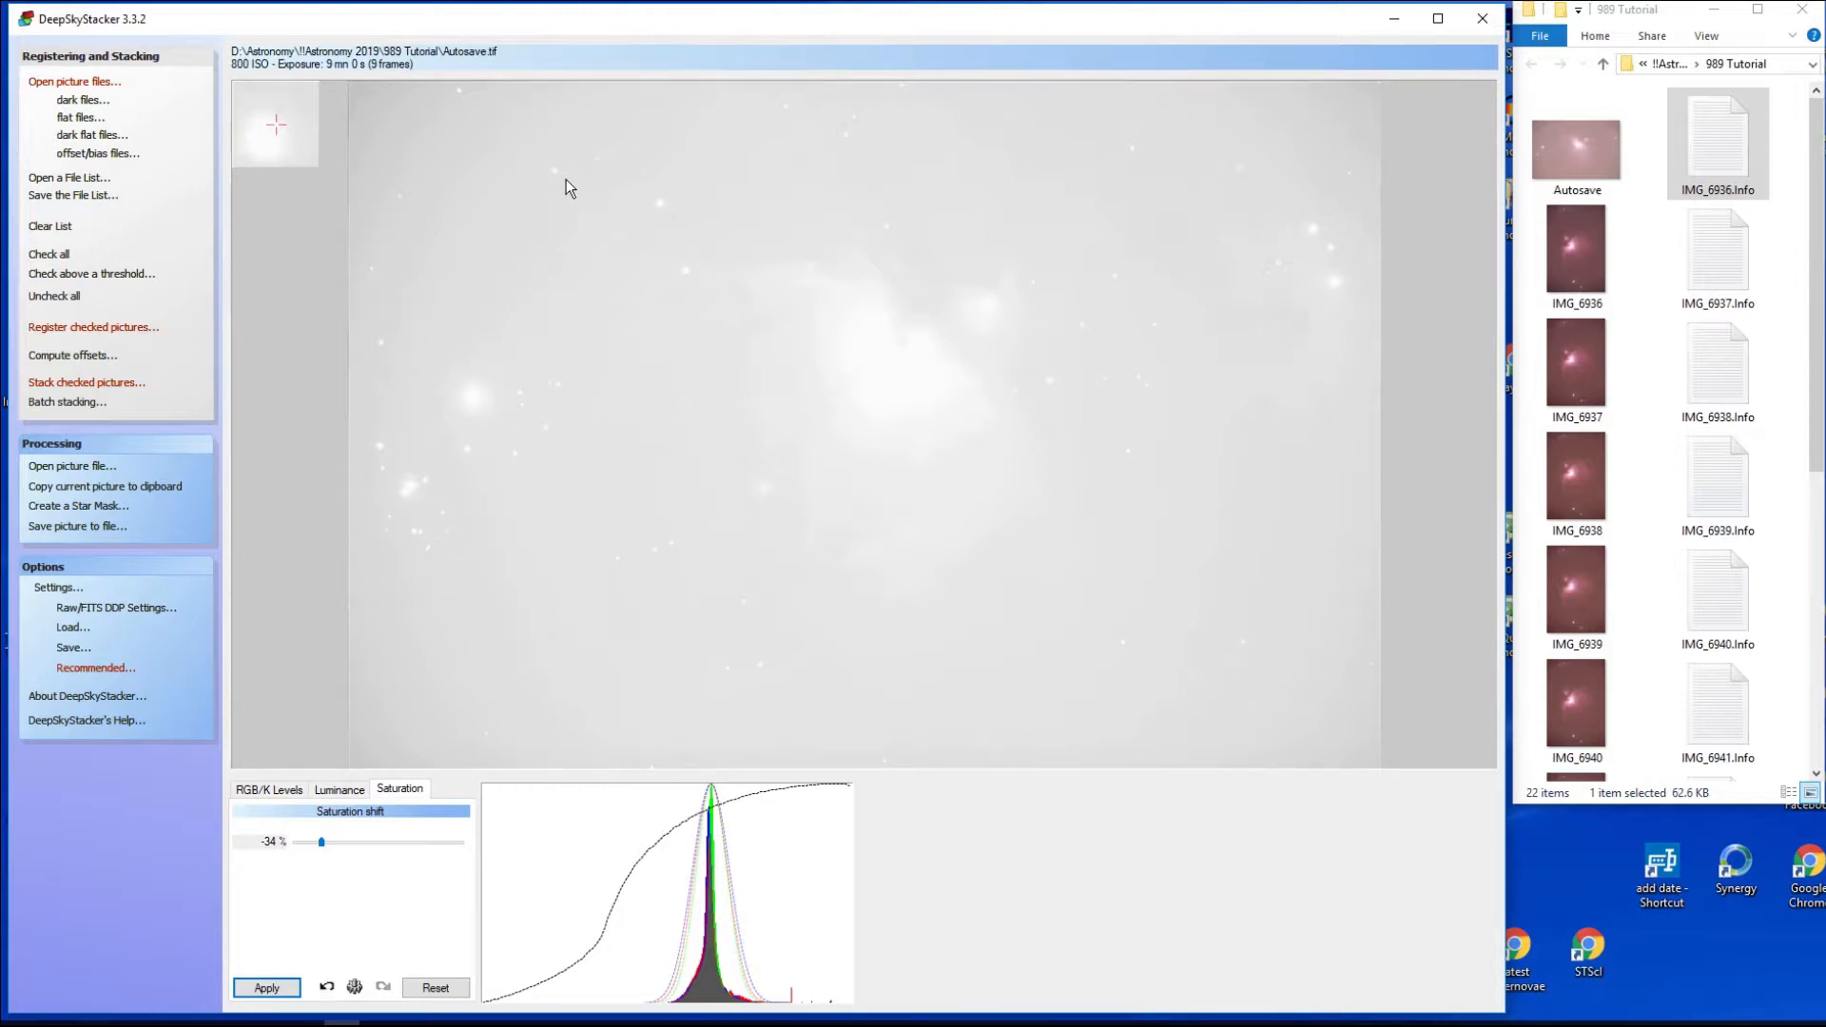
{"action": "mouse_move", "coordinate": [801, 536]}
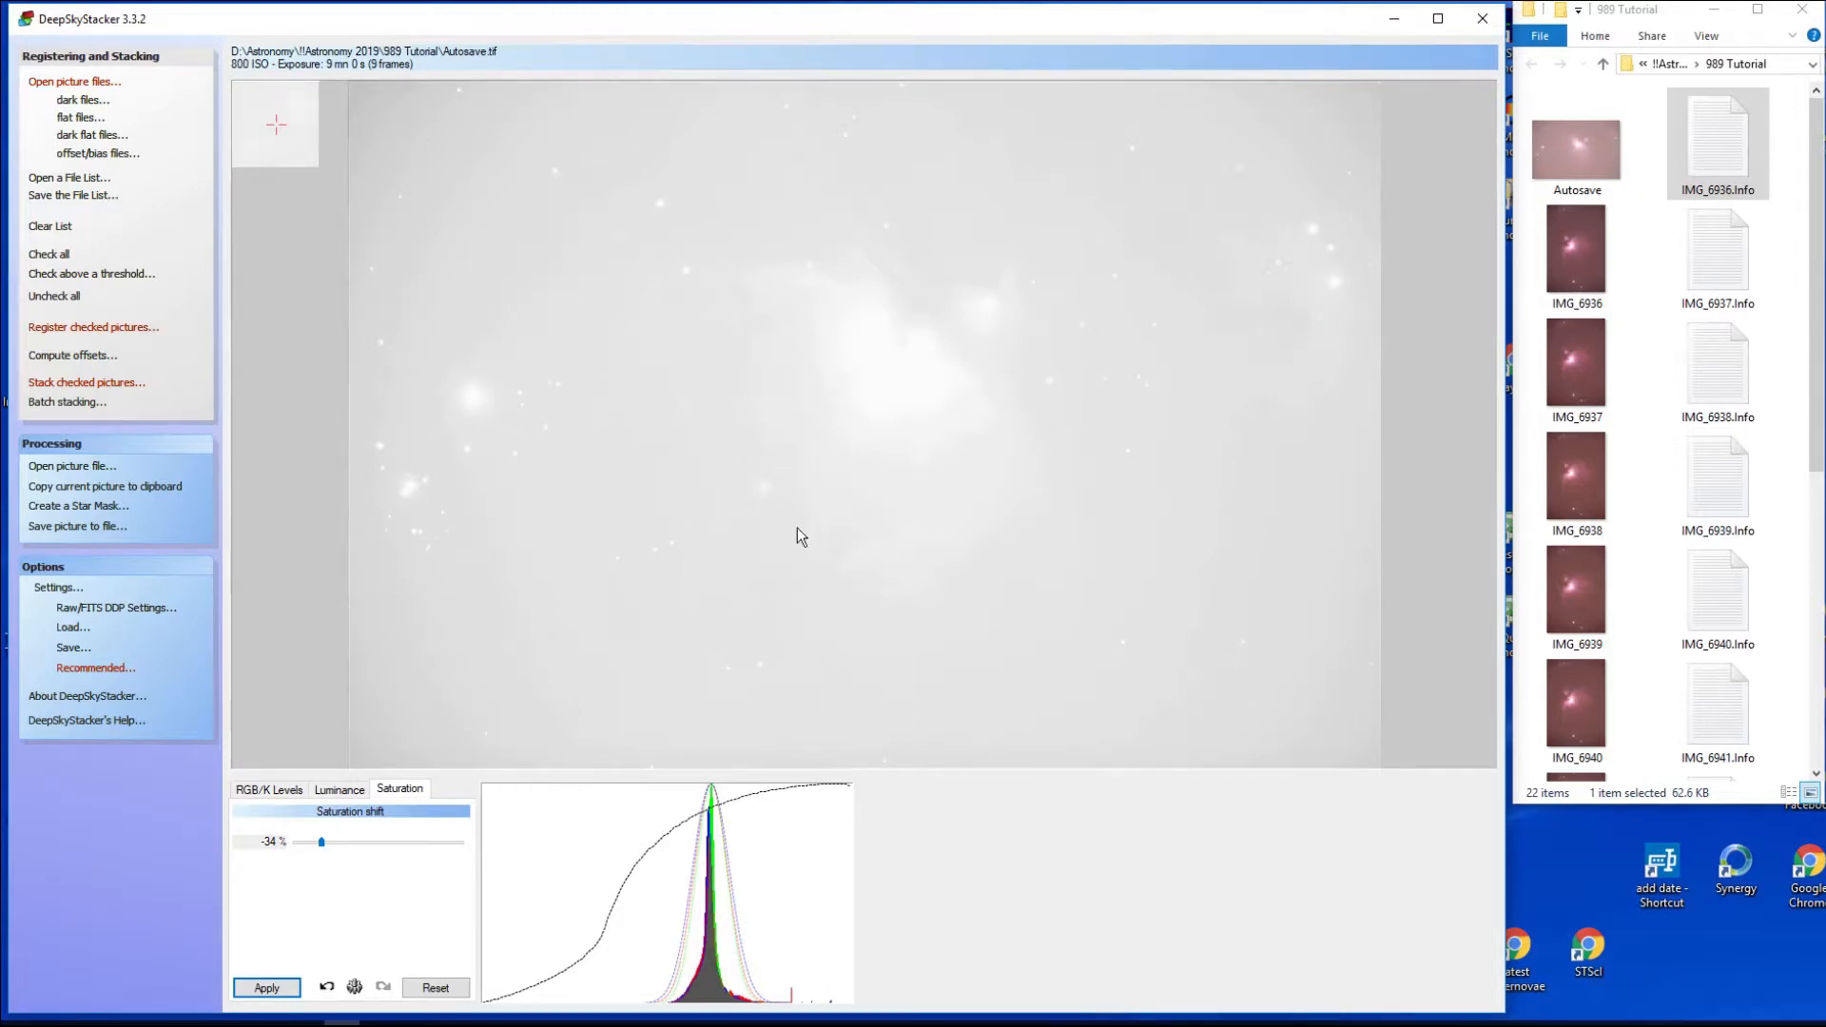
{"action": "mouse_move", "coordinate": [884, 475]}
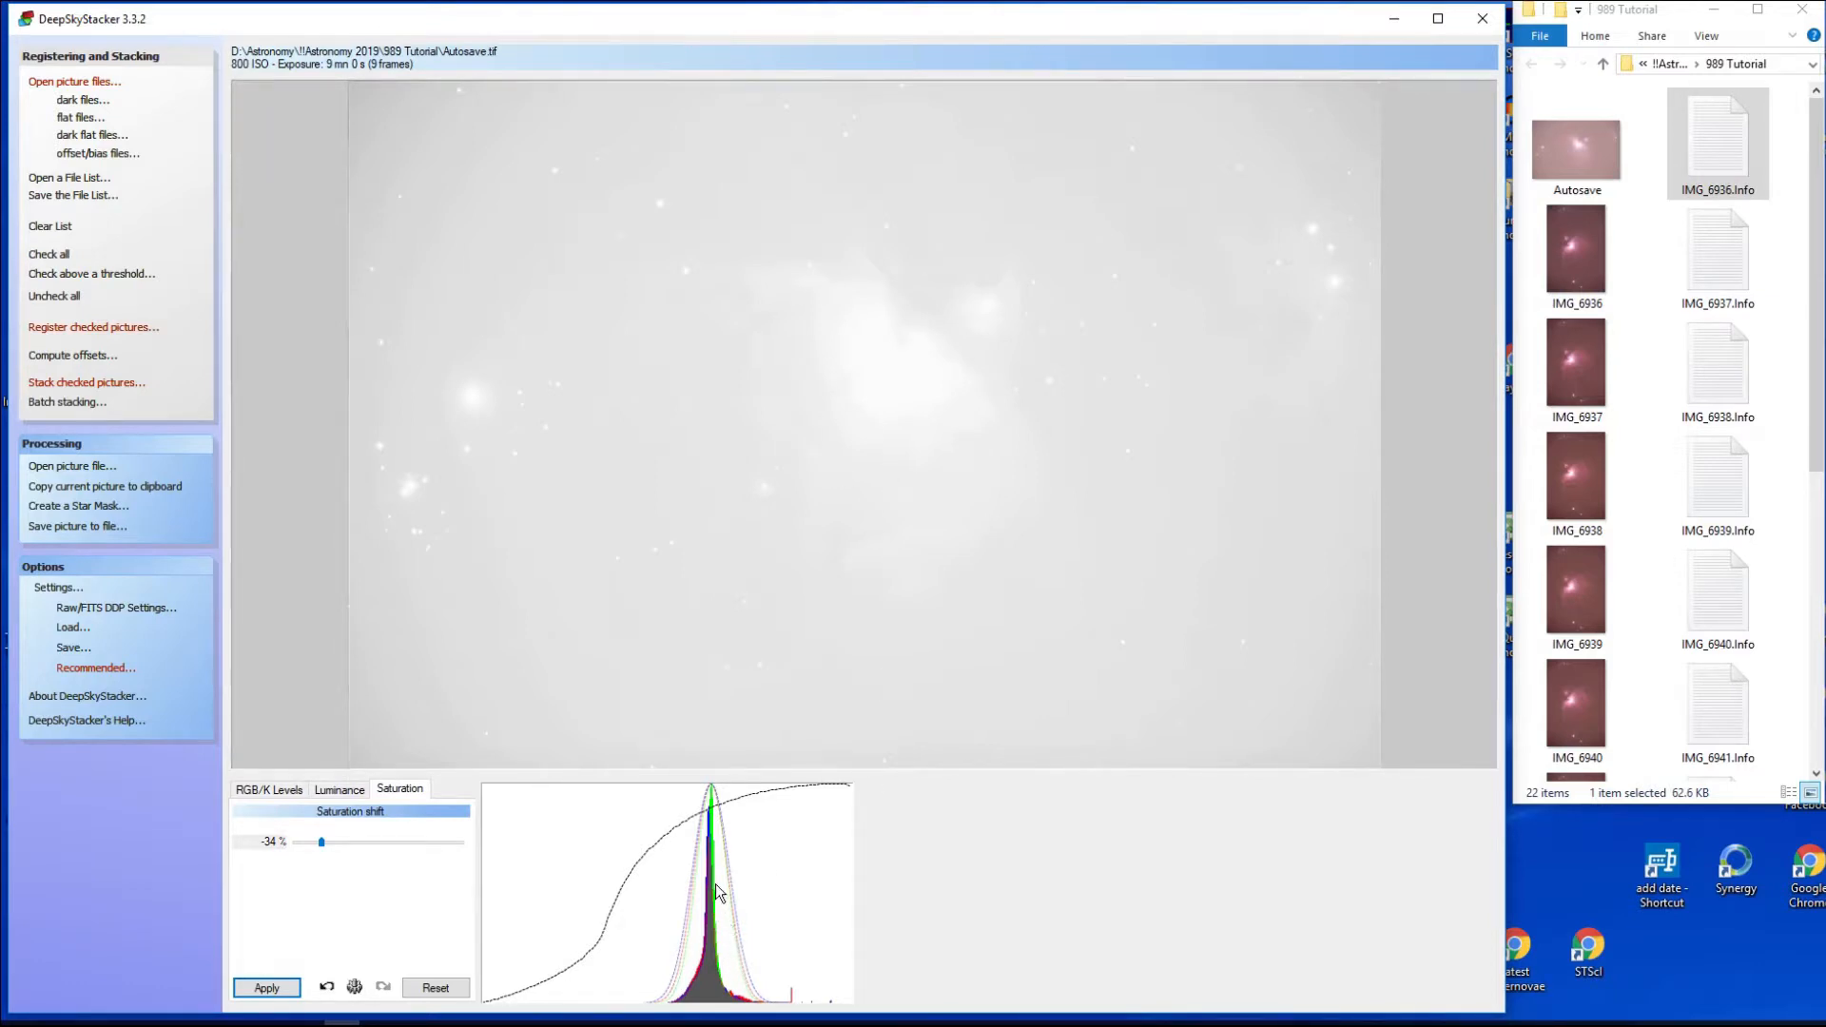
{"action": "left_click", "coordinate": [268, 789]}
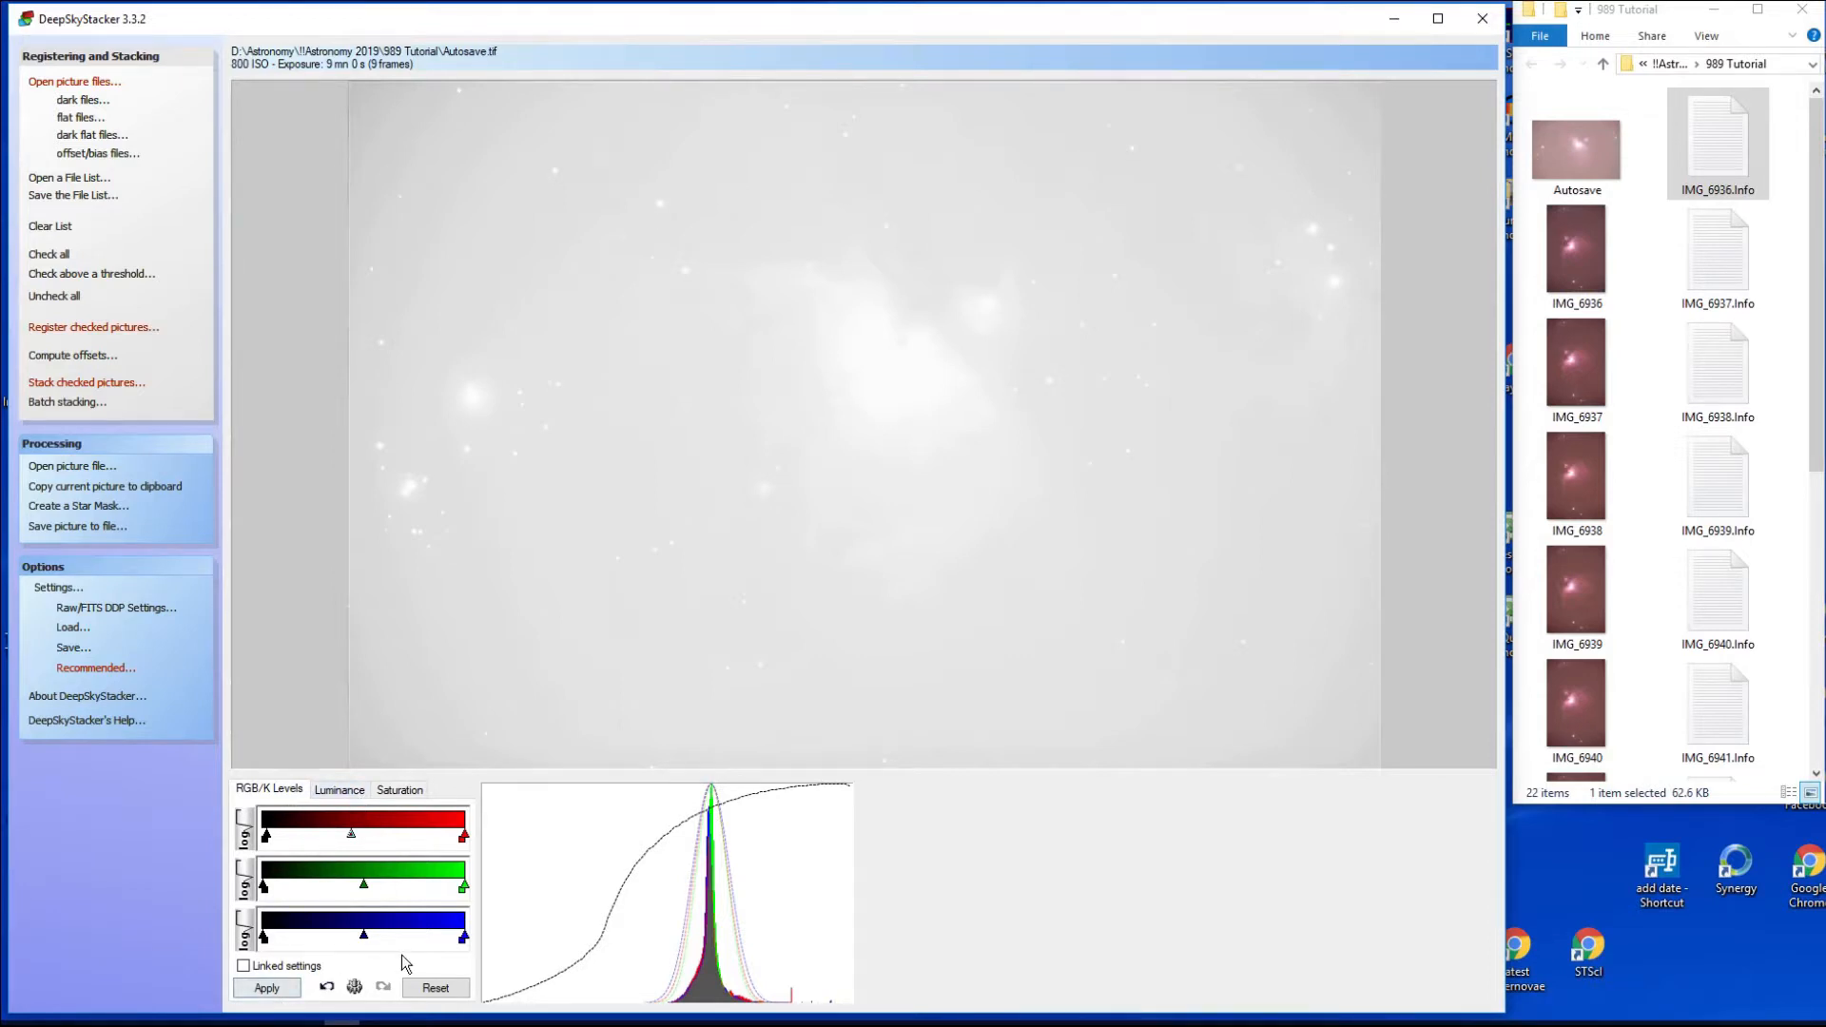
{"action": "mouse_move", "coordinate": [605, 443]}
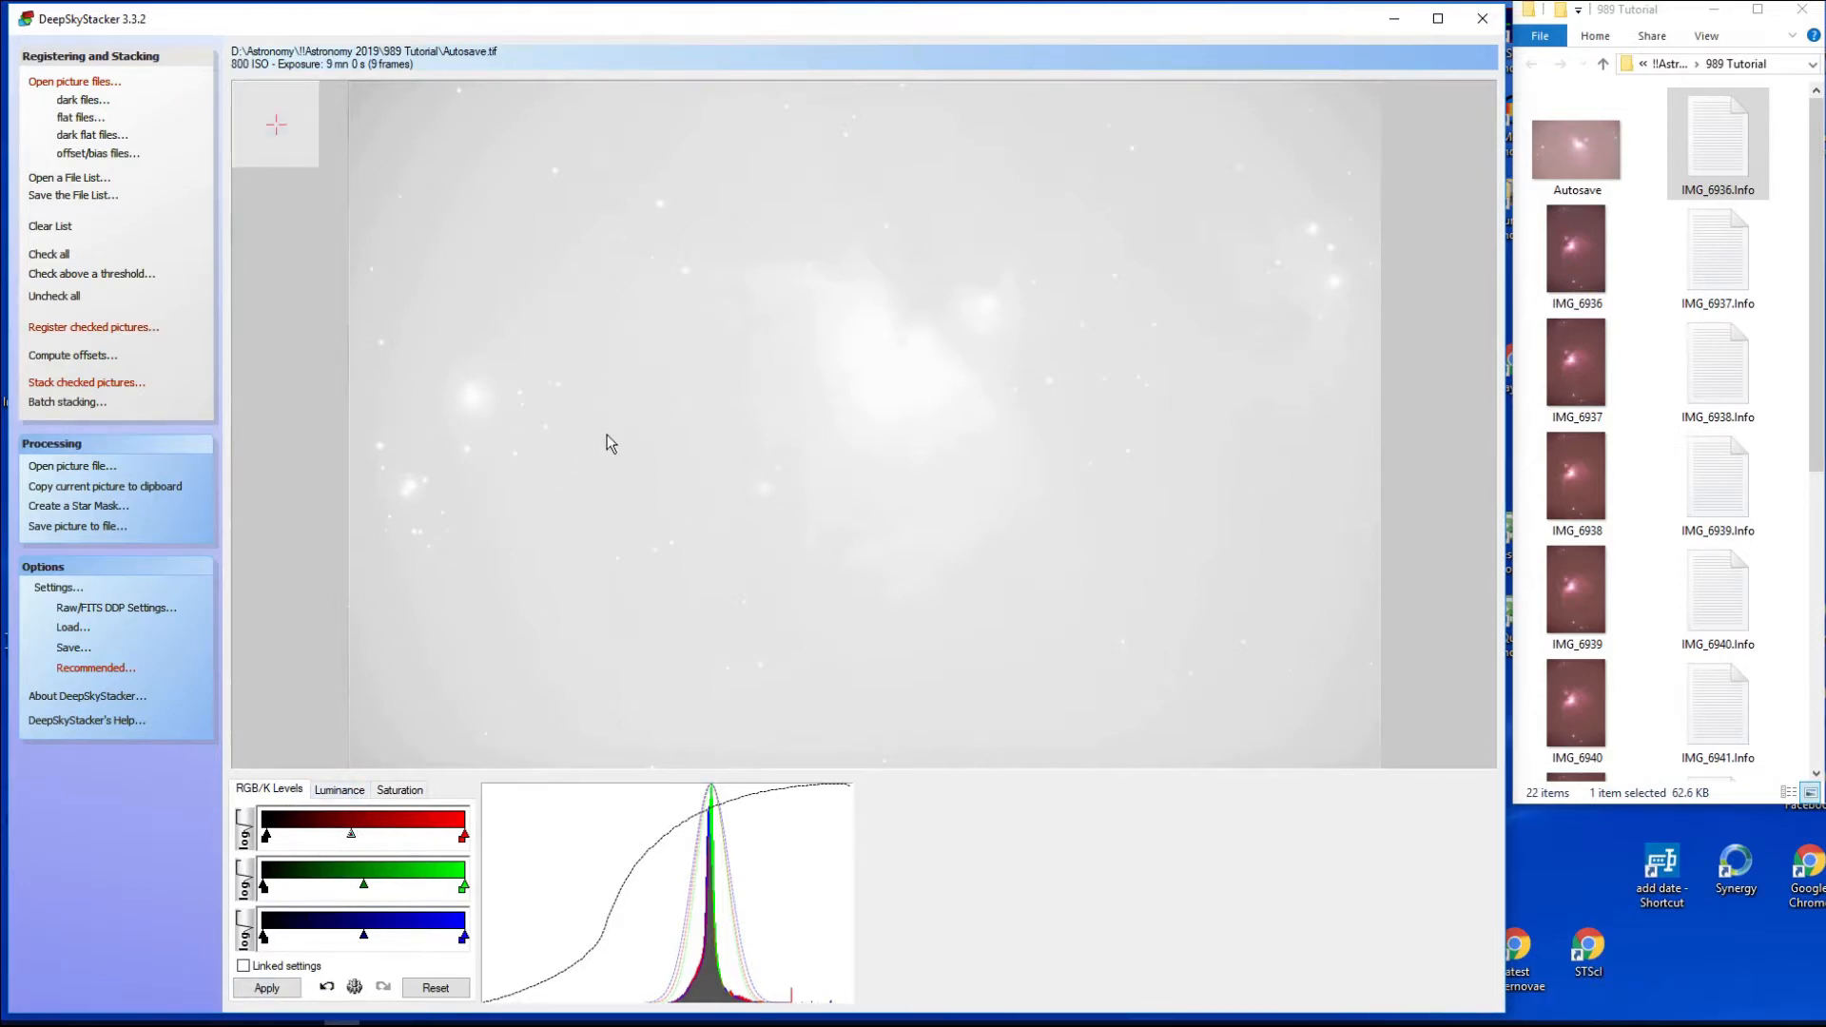
{"action": "mouse_move", "coordinate": [668, 533]}
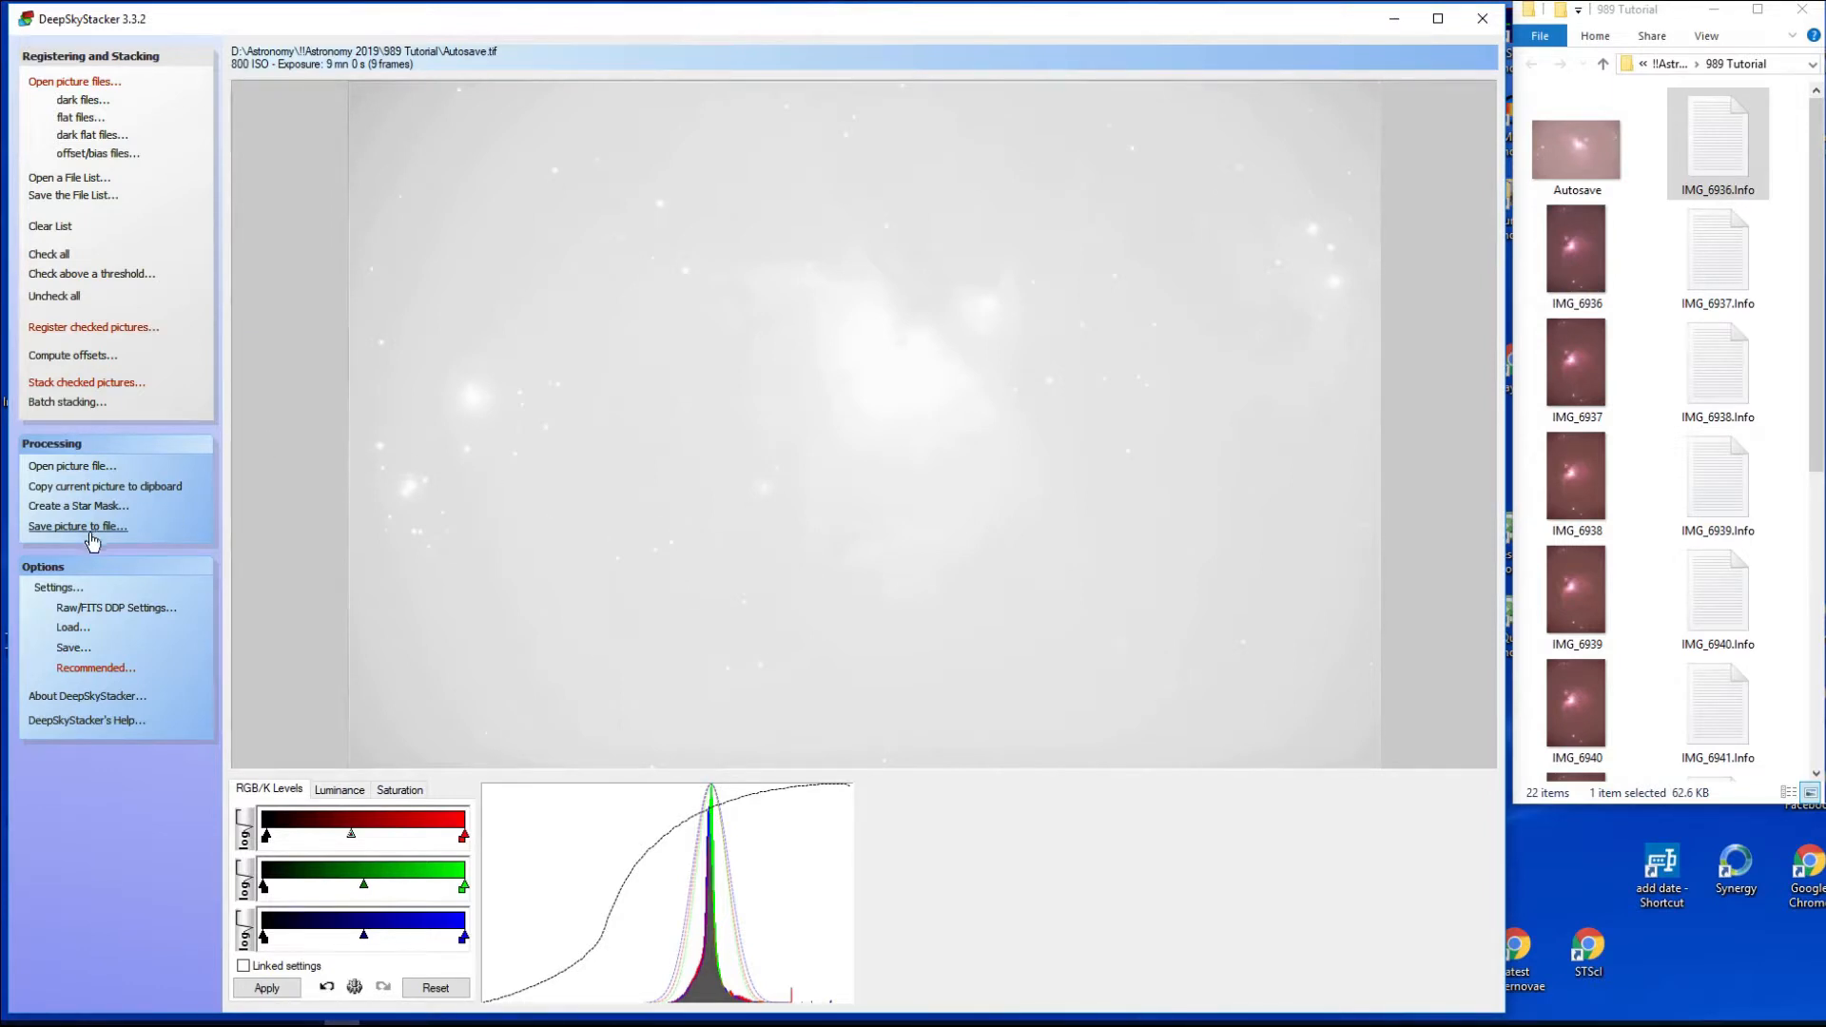
Save the adjusted stack as 16-bit TIFF M41_01 in the 989 Tutorial folder.
{"action": "left_click", "coordinate": [78, 525]}
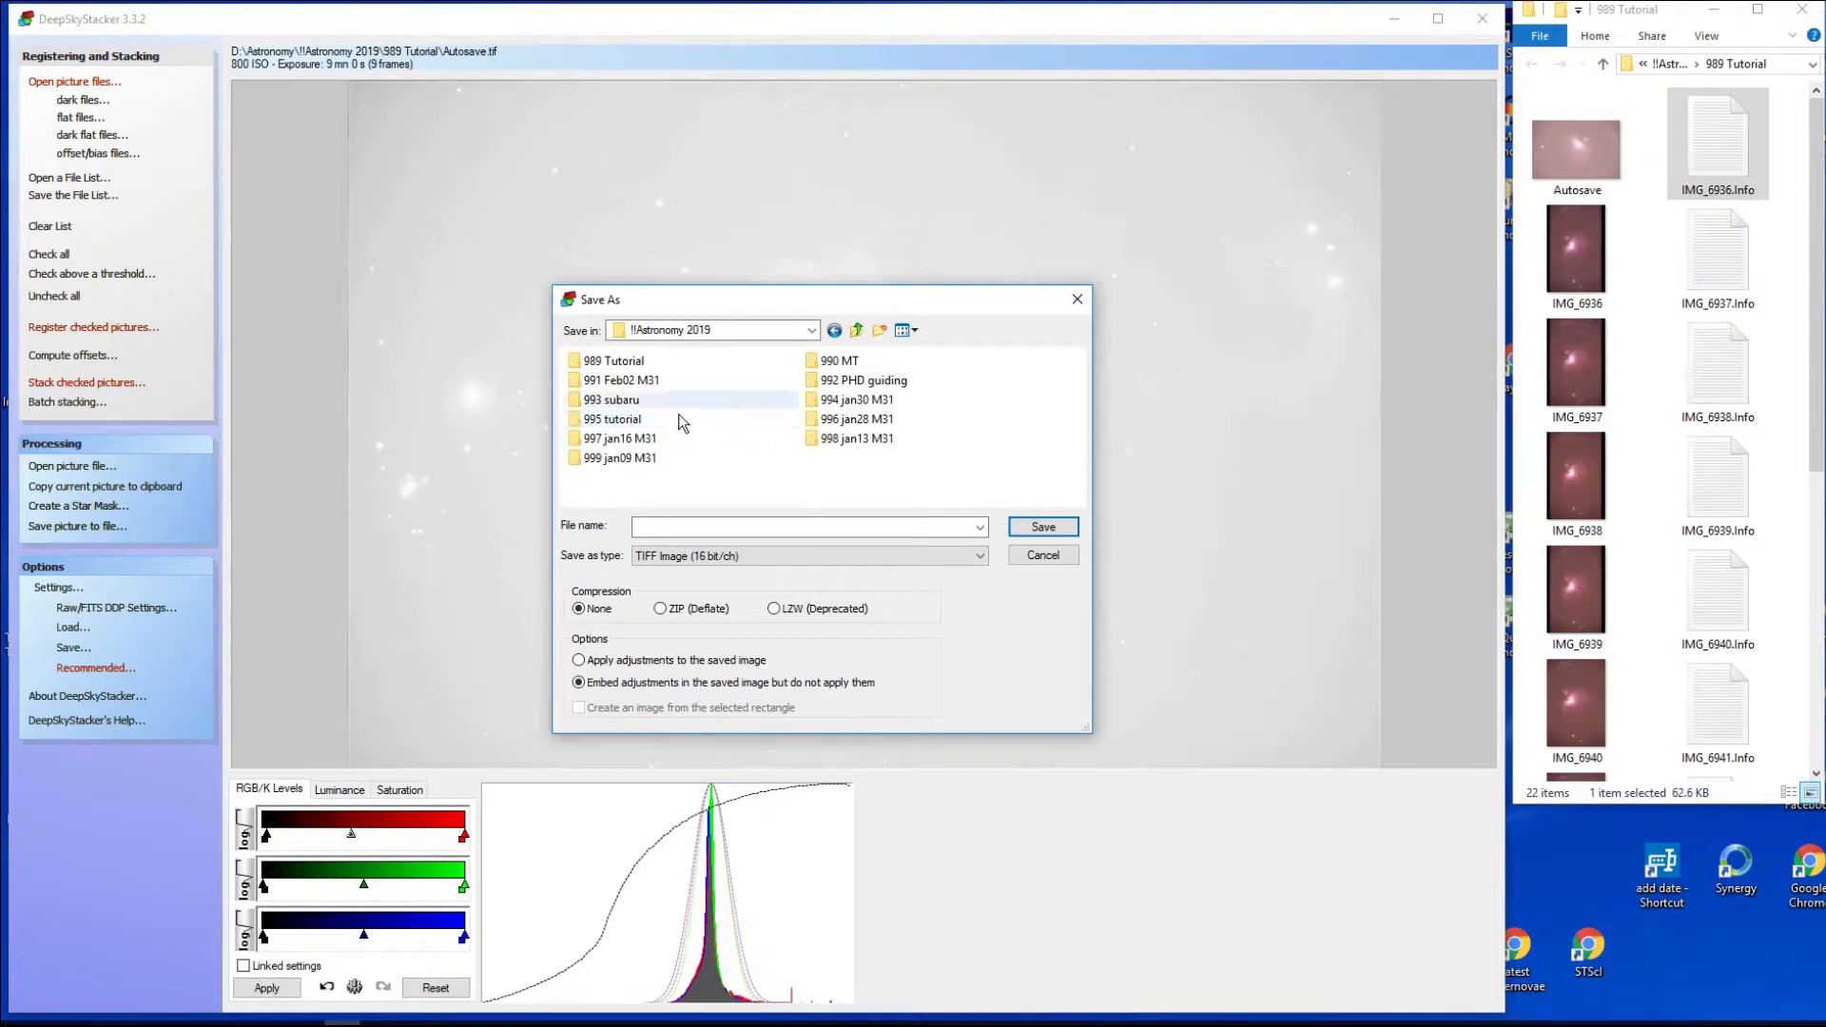
{"action": "double_click", "coordinate": [614, 359]}
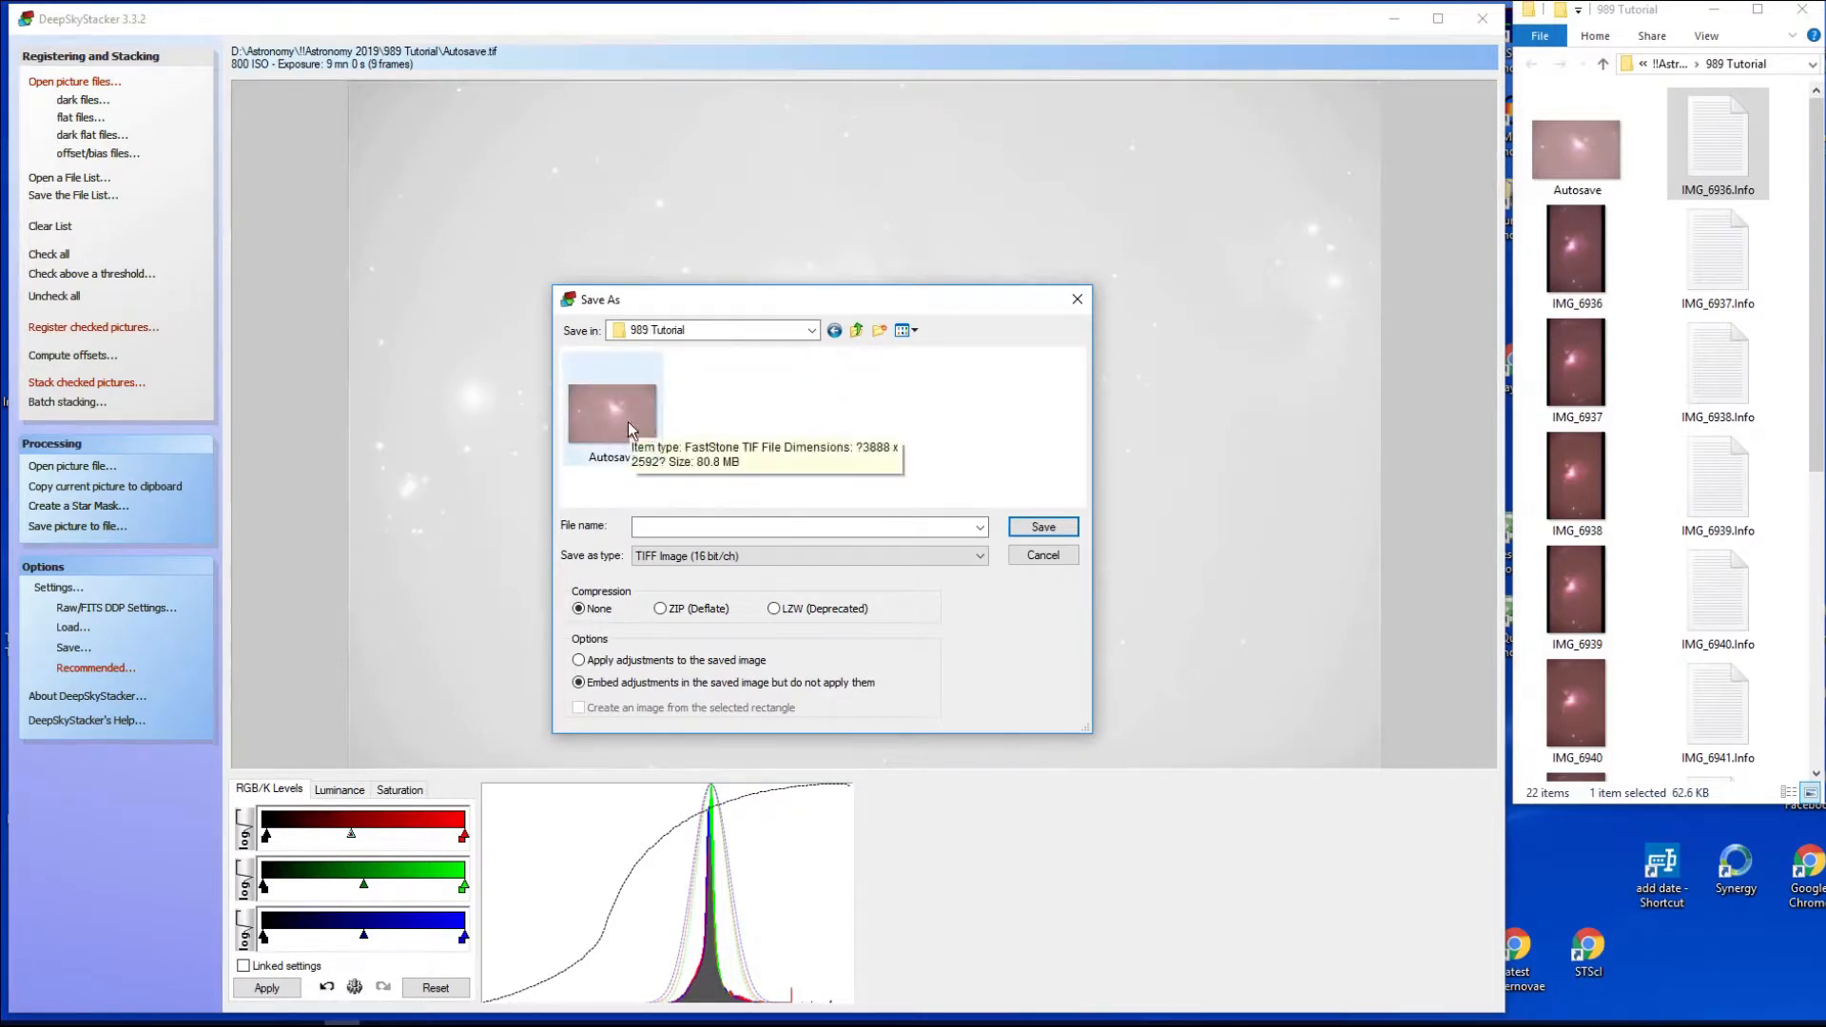
{"action": "mouse_move", "coordinate": [877, 633]}
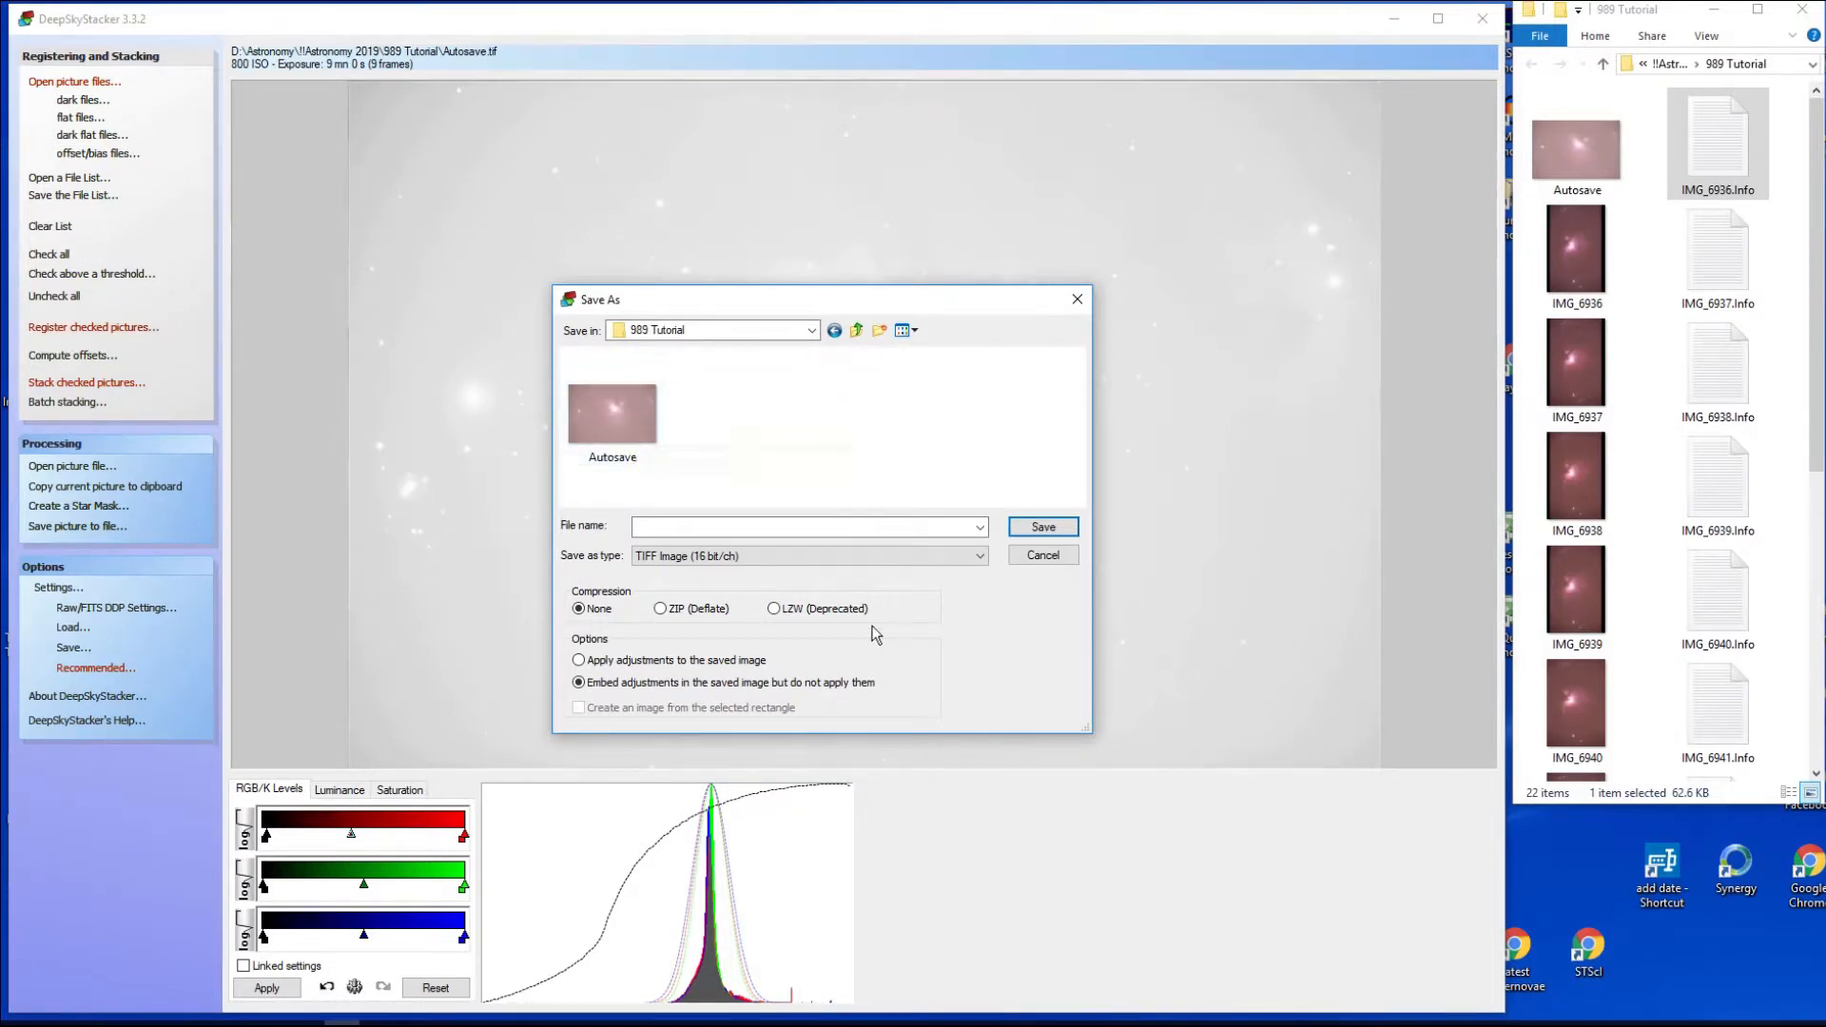
{"action": "left_click", "coordinate": [796, 527]}
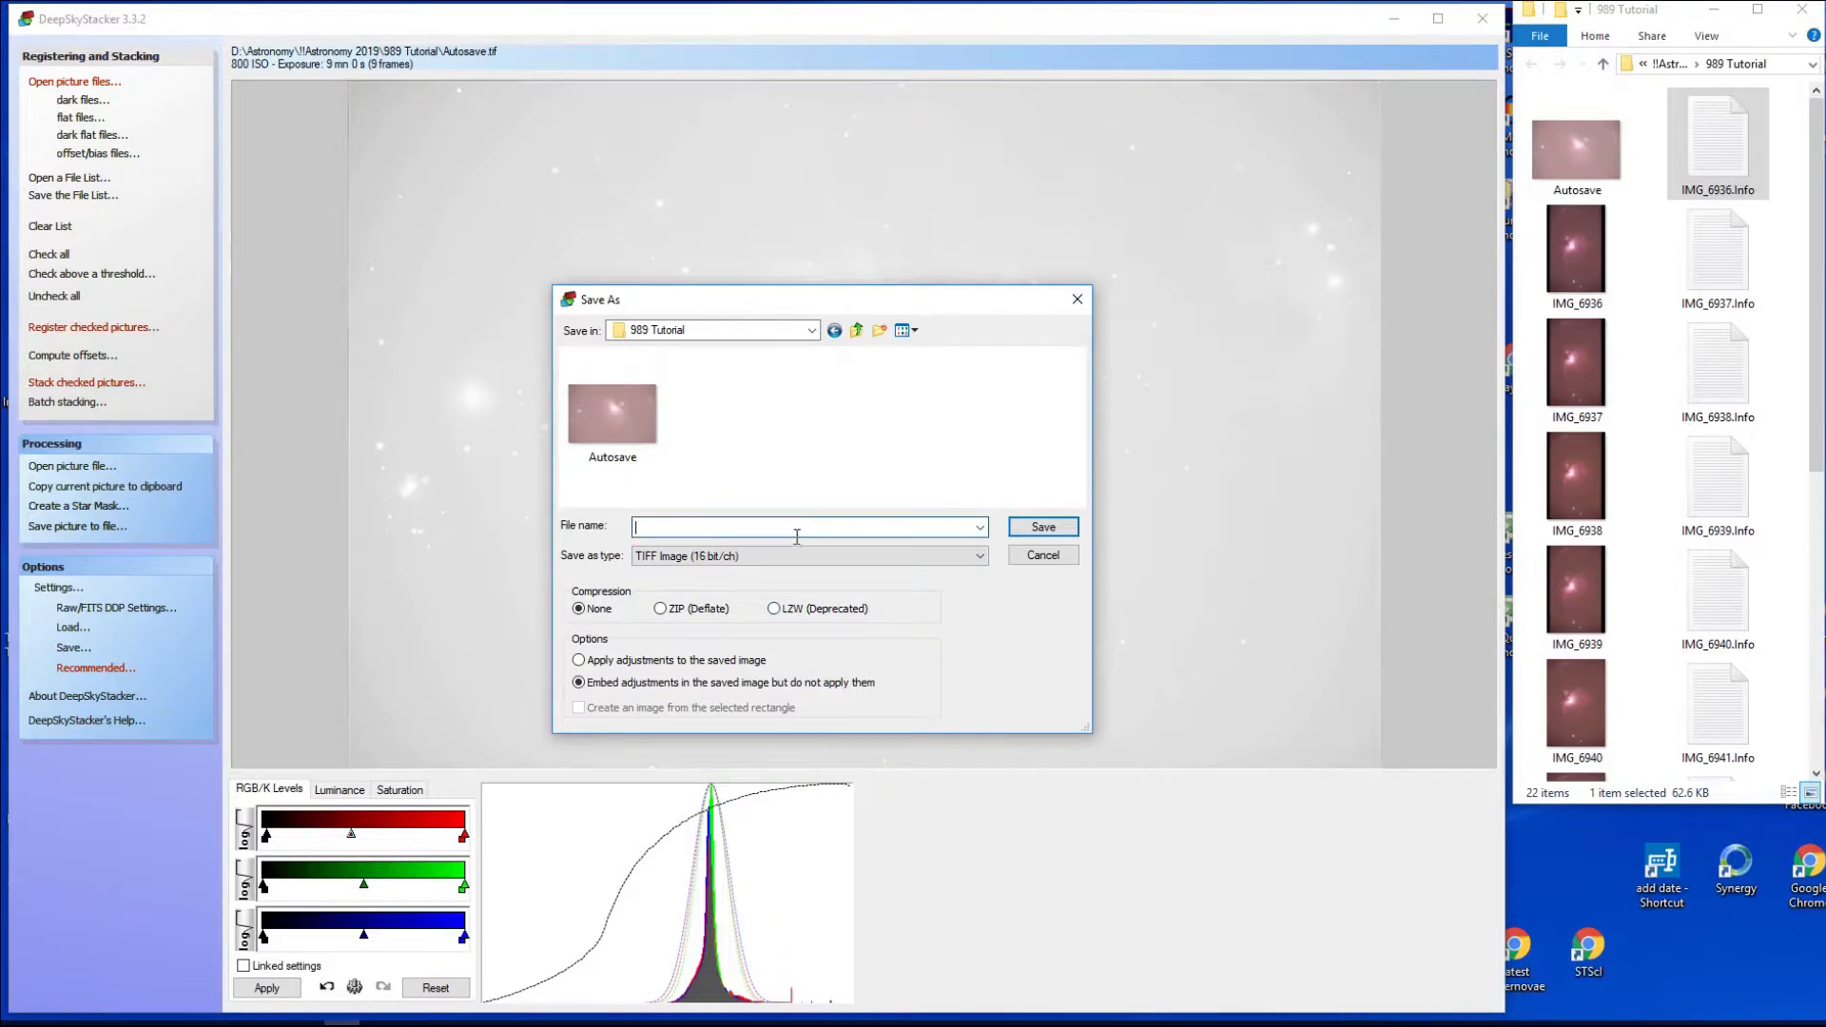
{"action": "type", "text": "M"}
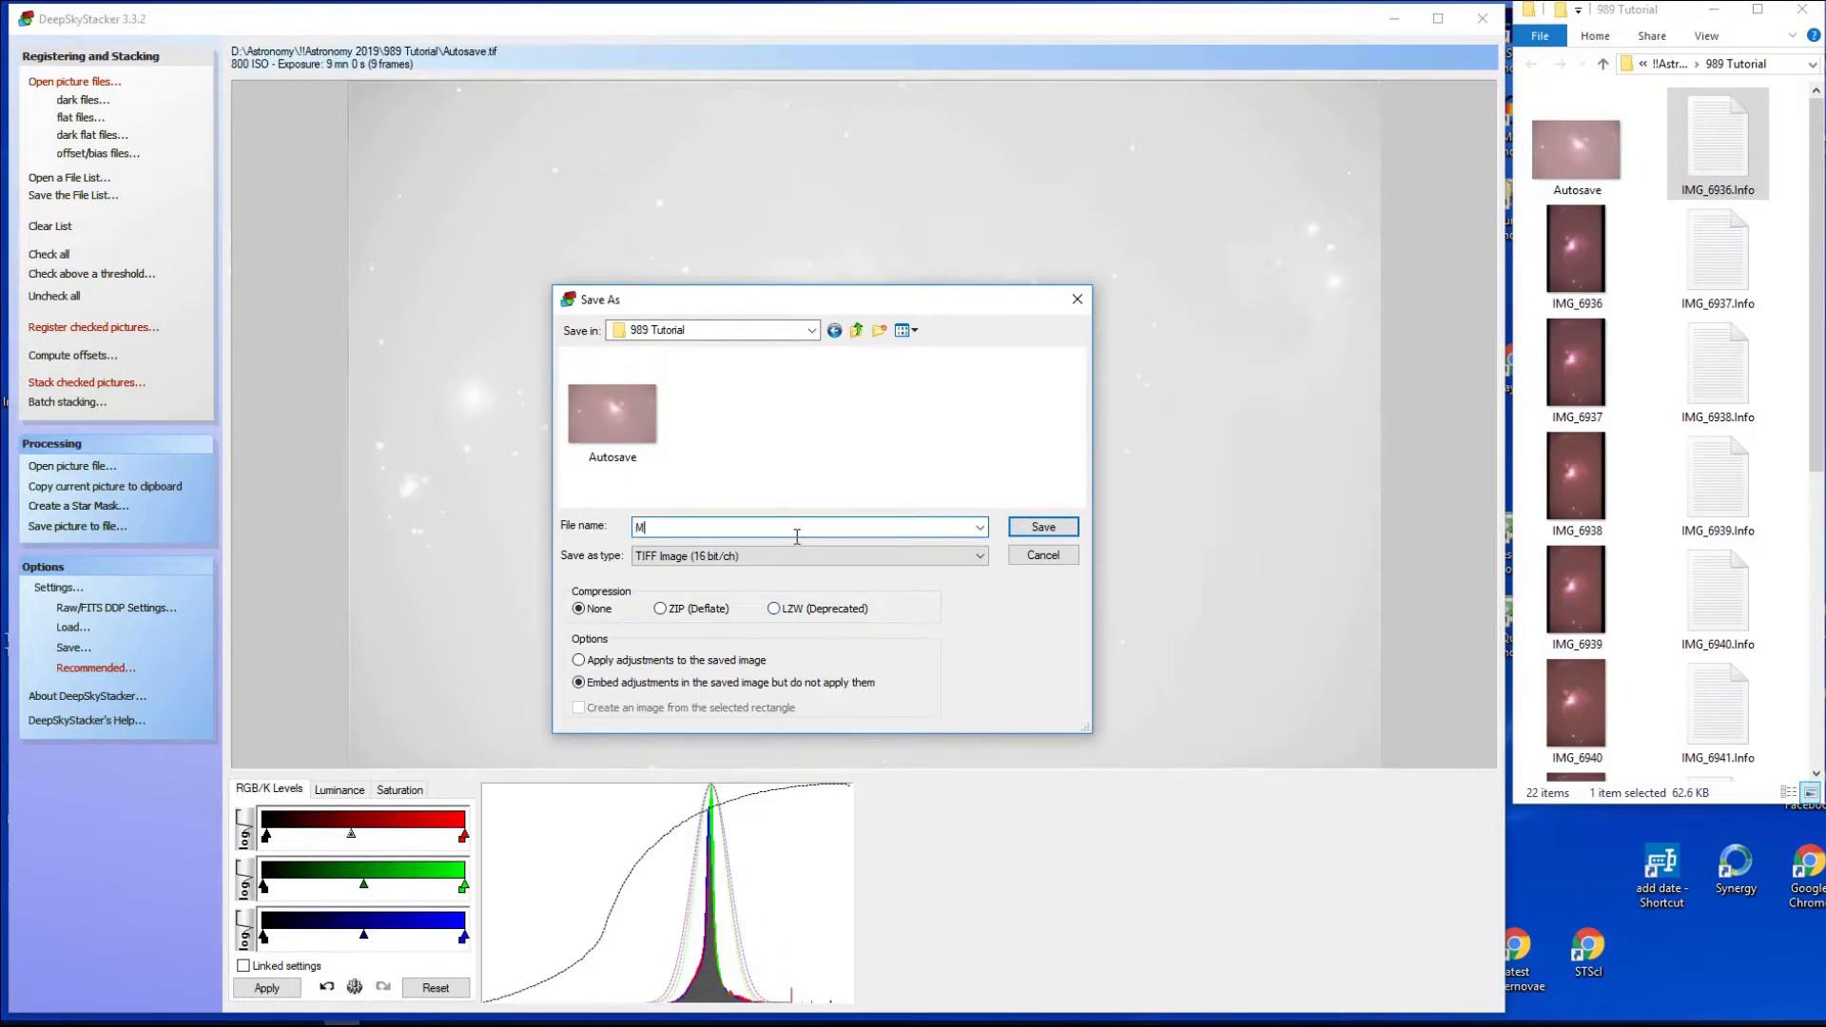
{"action": "type", "text": "41_"}
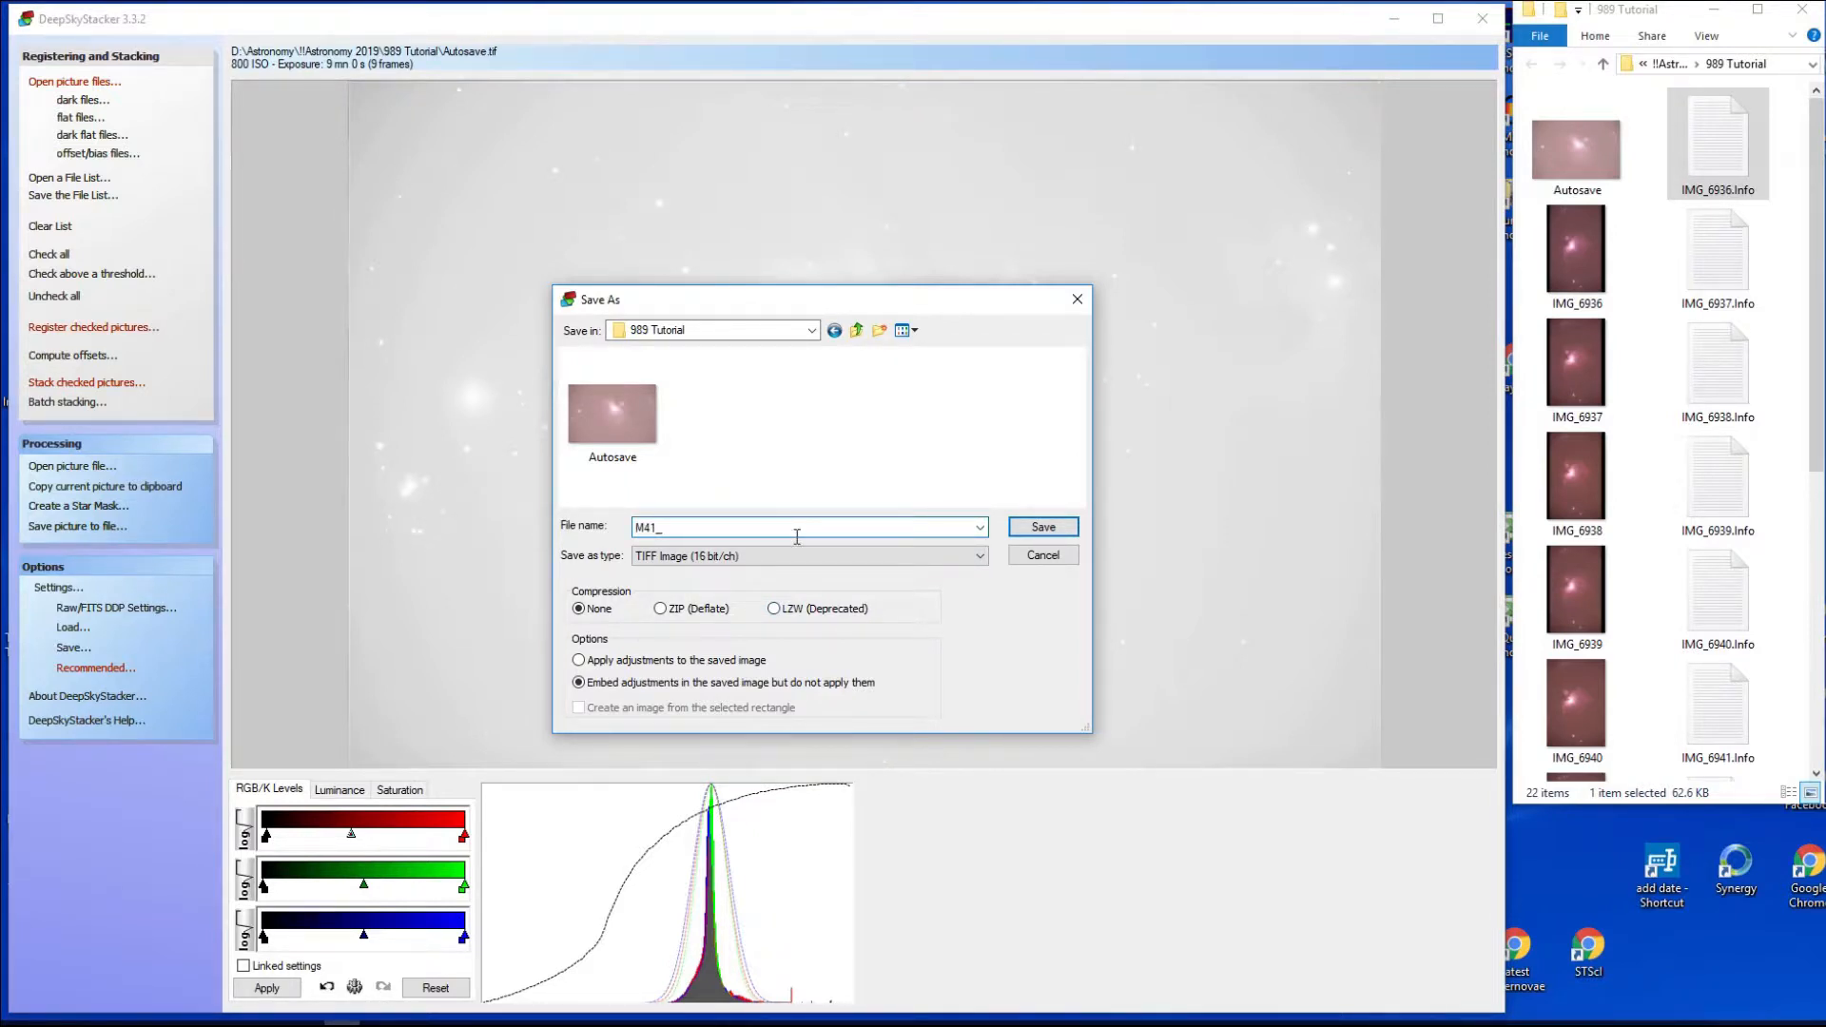
{"action": "type", "text": "01"}
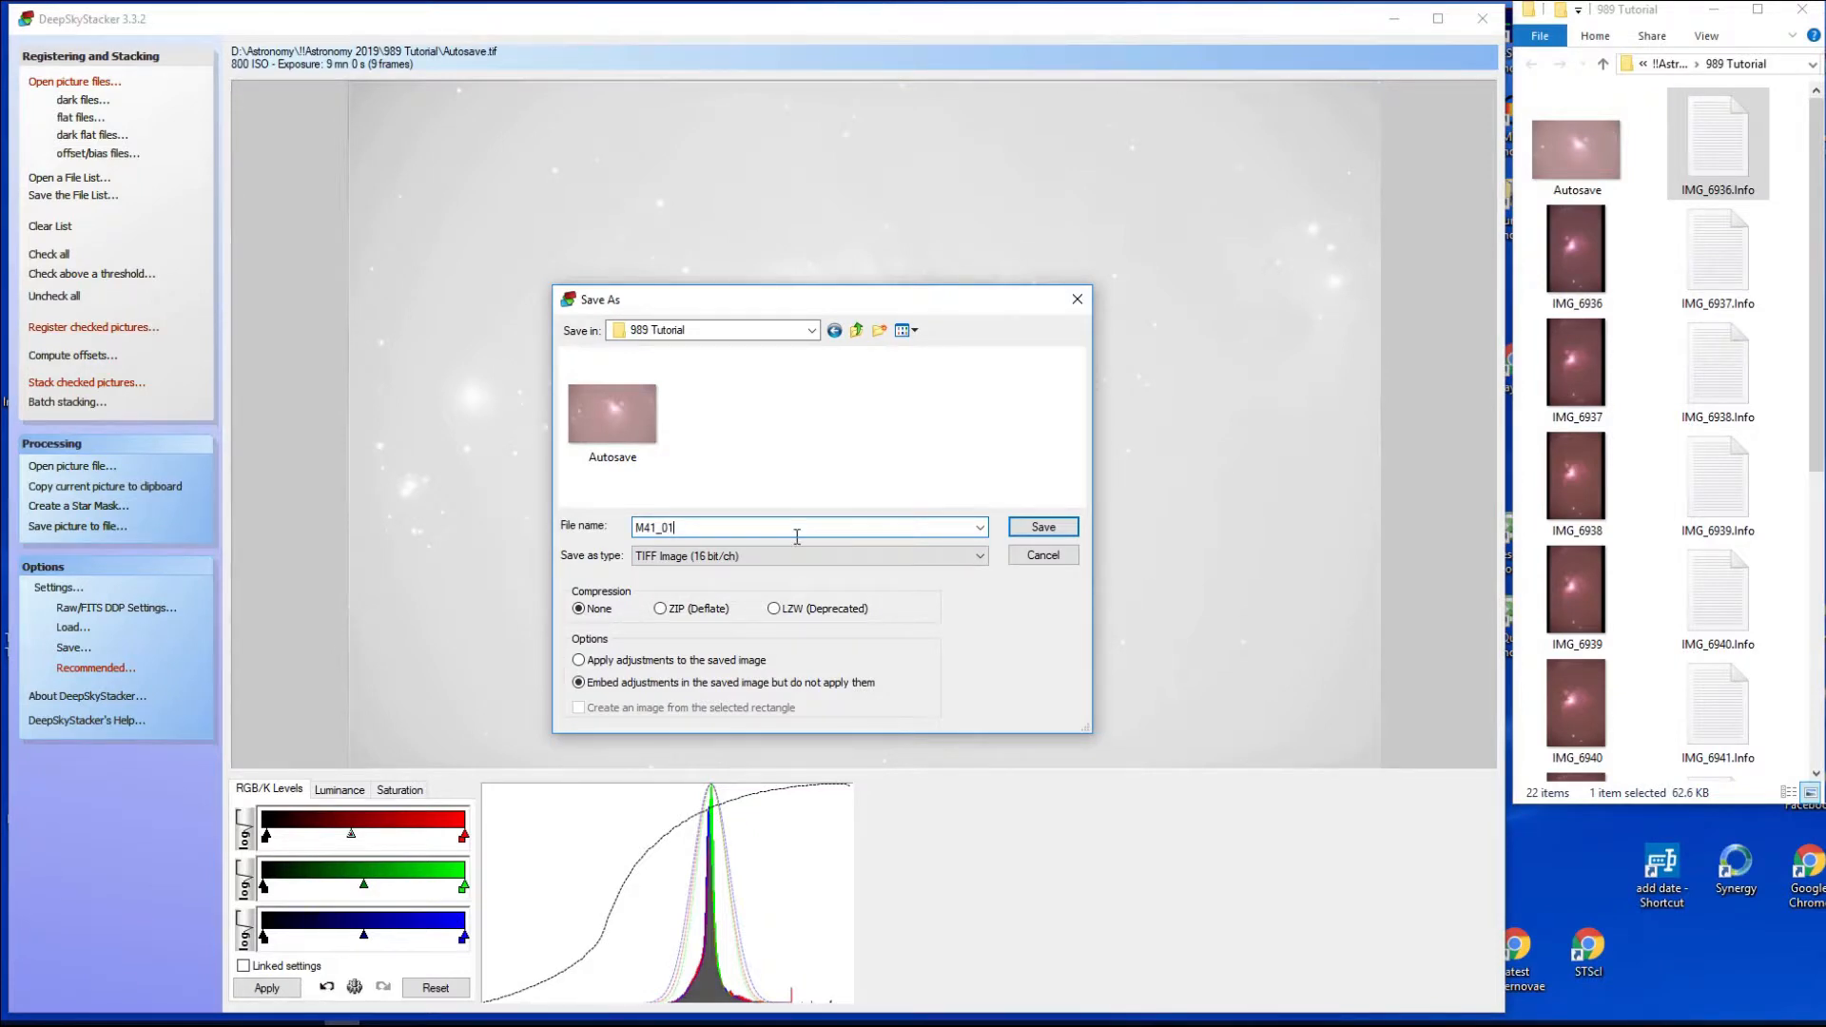
{"action": "mouse_move", "coordinate": [698, 584]}
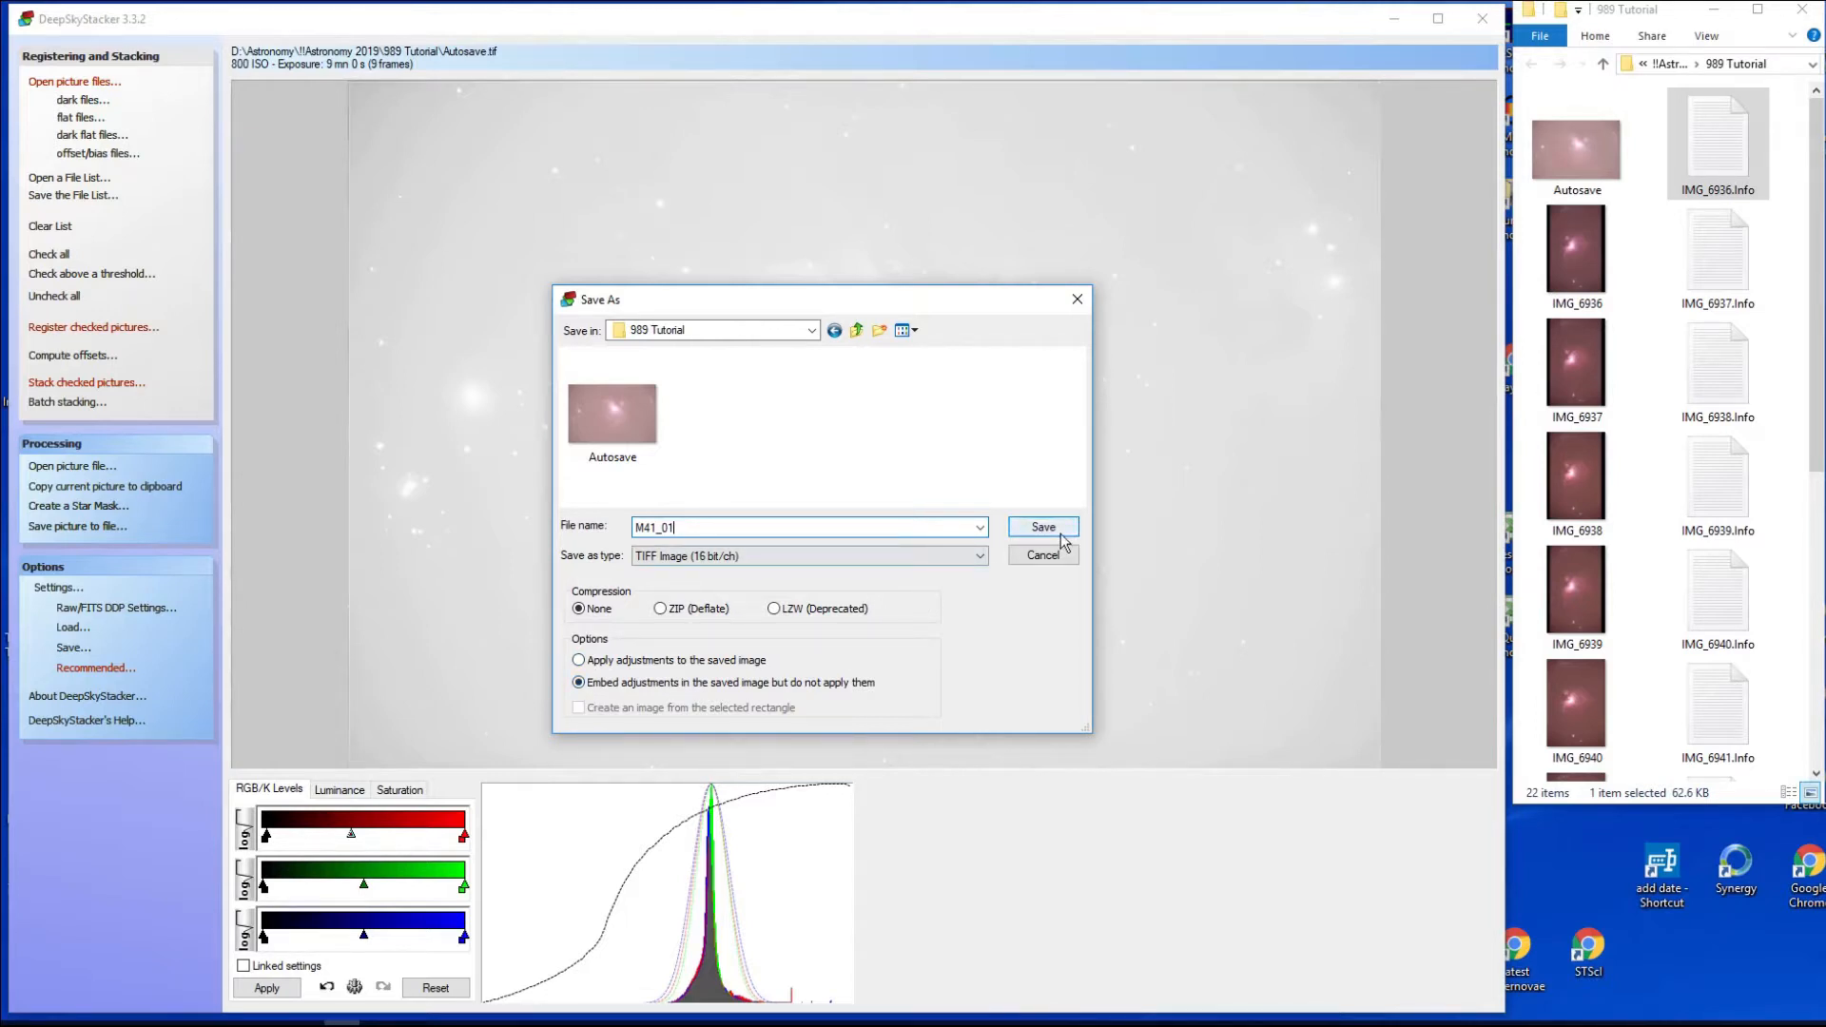
{"action": "left_click", "coordinate": [1040, 527]}
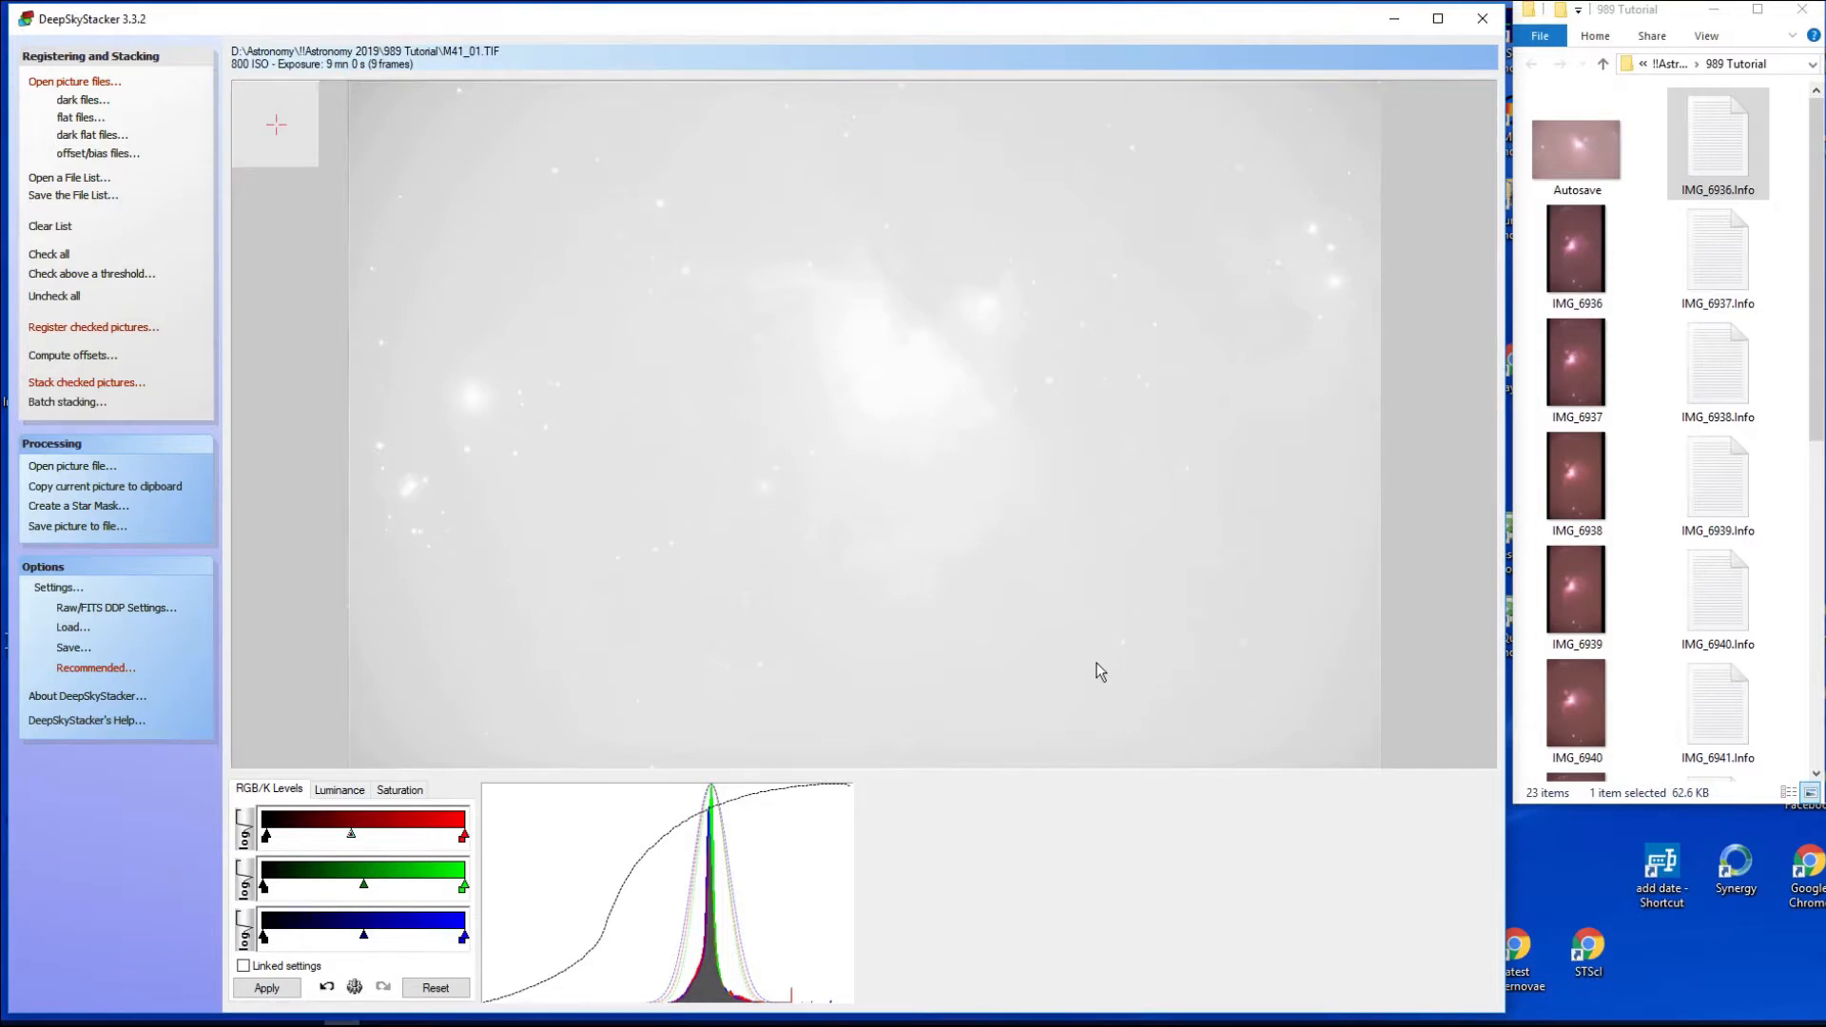
{"action": "mouse_move", "coordinate": [1613, 450]}
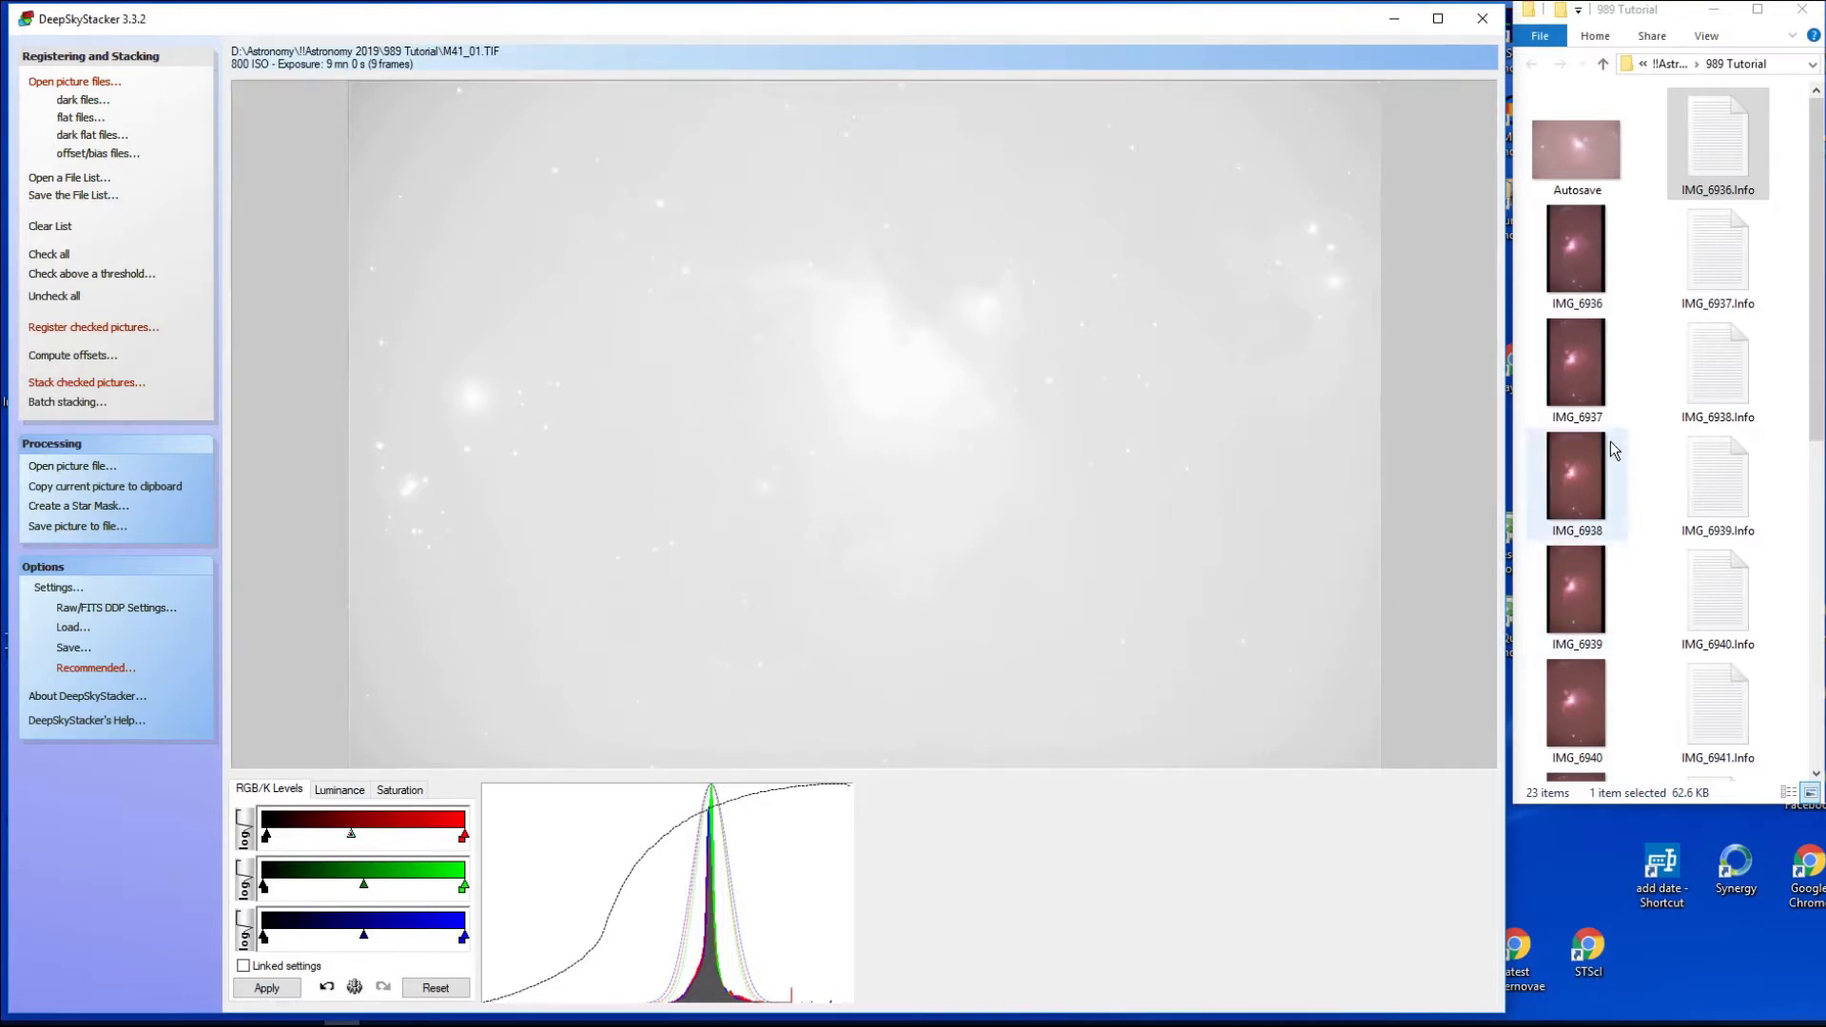
{"action": "scroll", "scroll_direction": "down", "scroll_amount": 3}
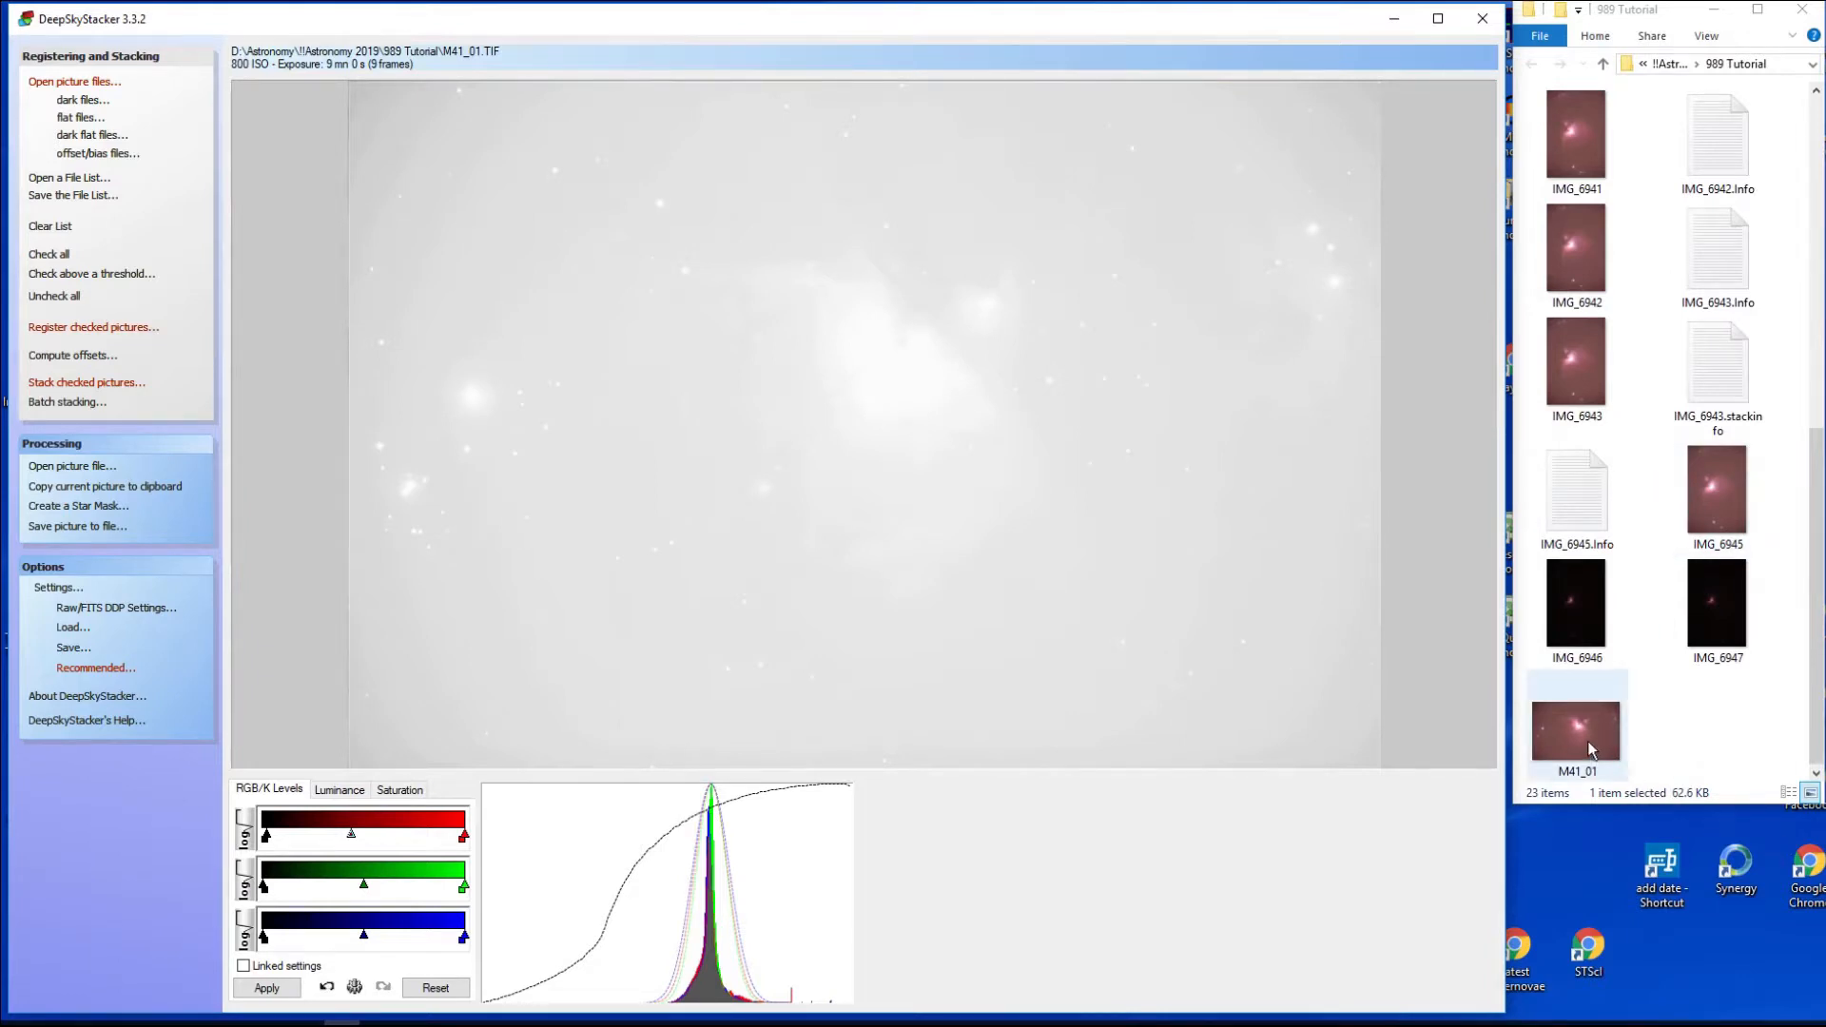
{"action": "left_click", "coordinate": [1574, 725]}
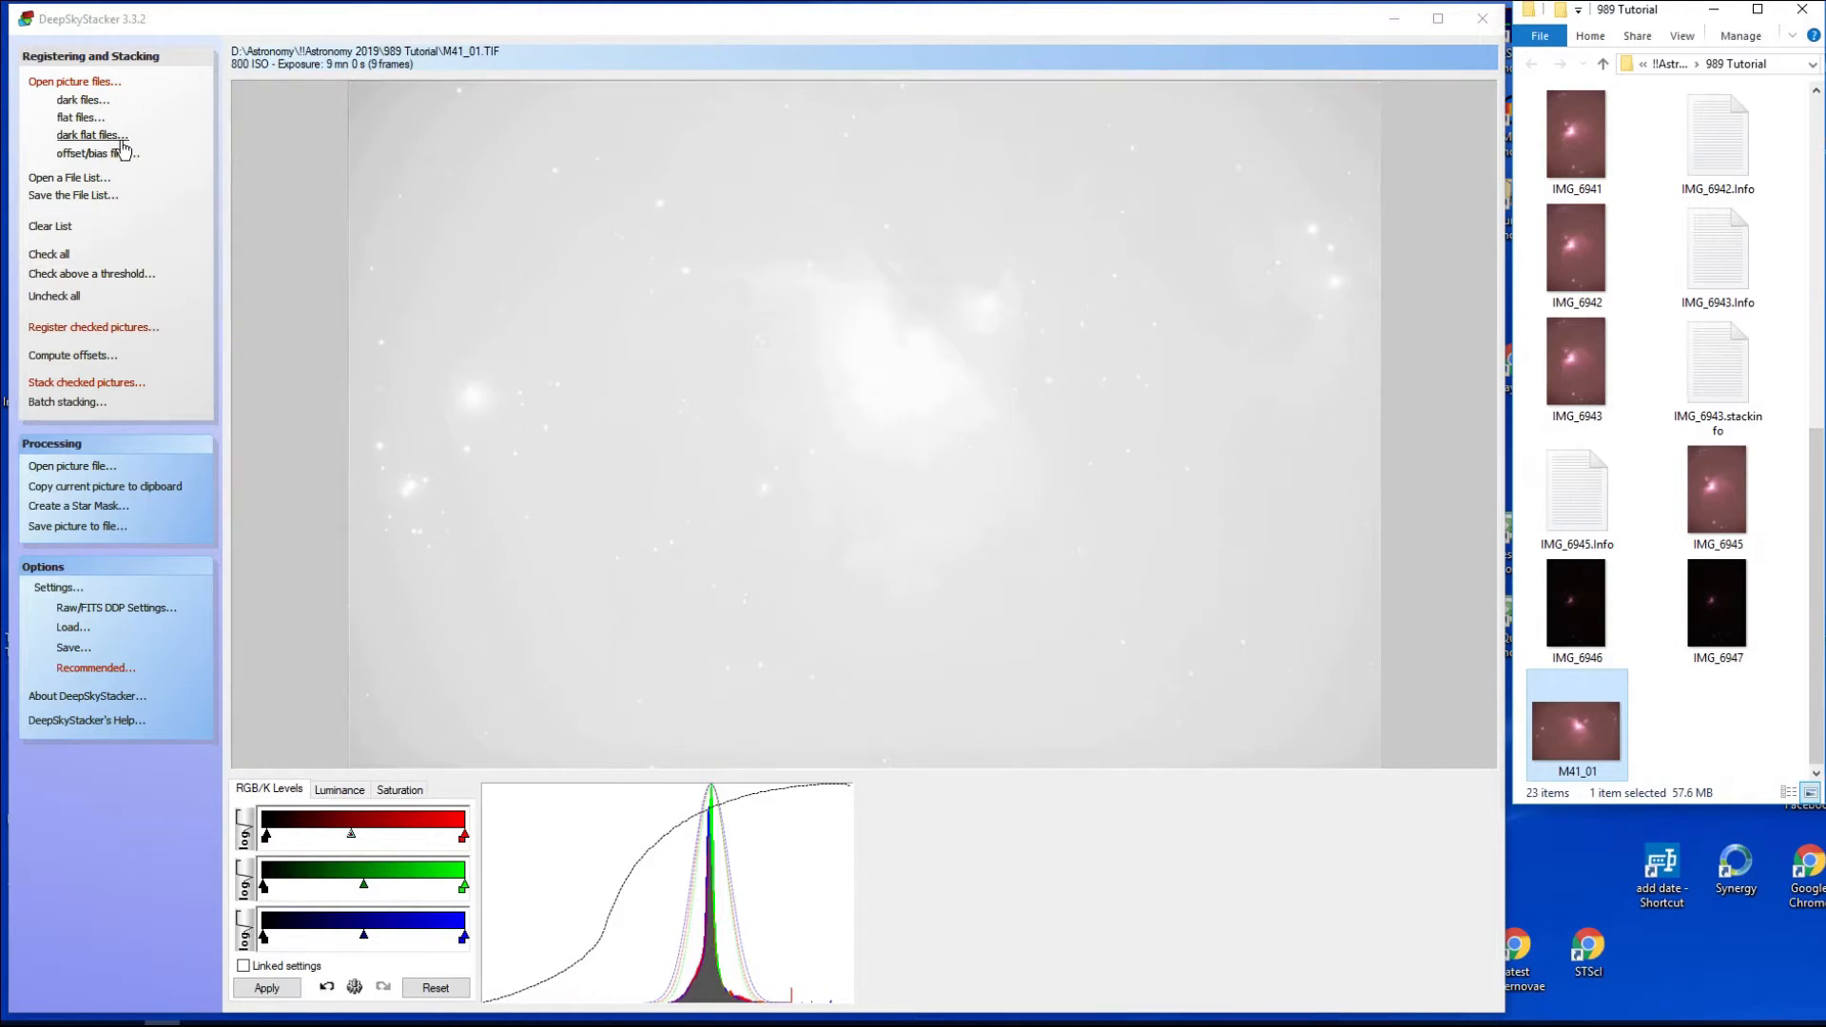
{"action": "mouse_move", "coordinate": [746, 392]}
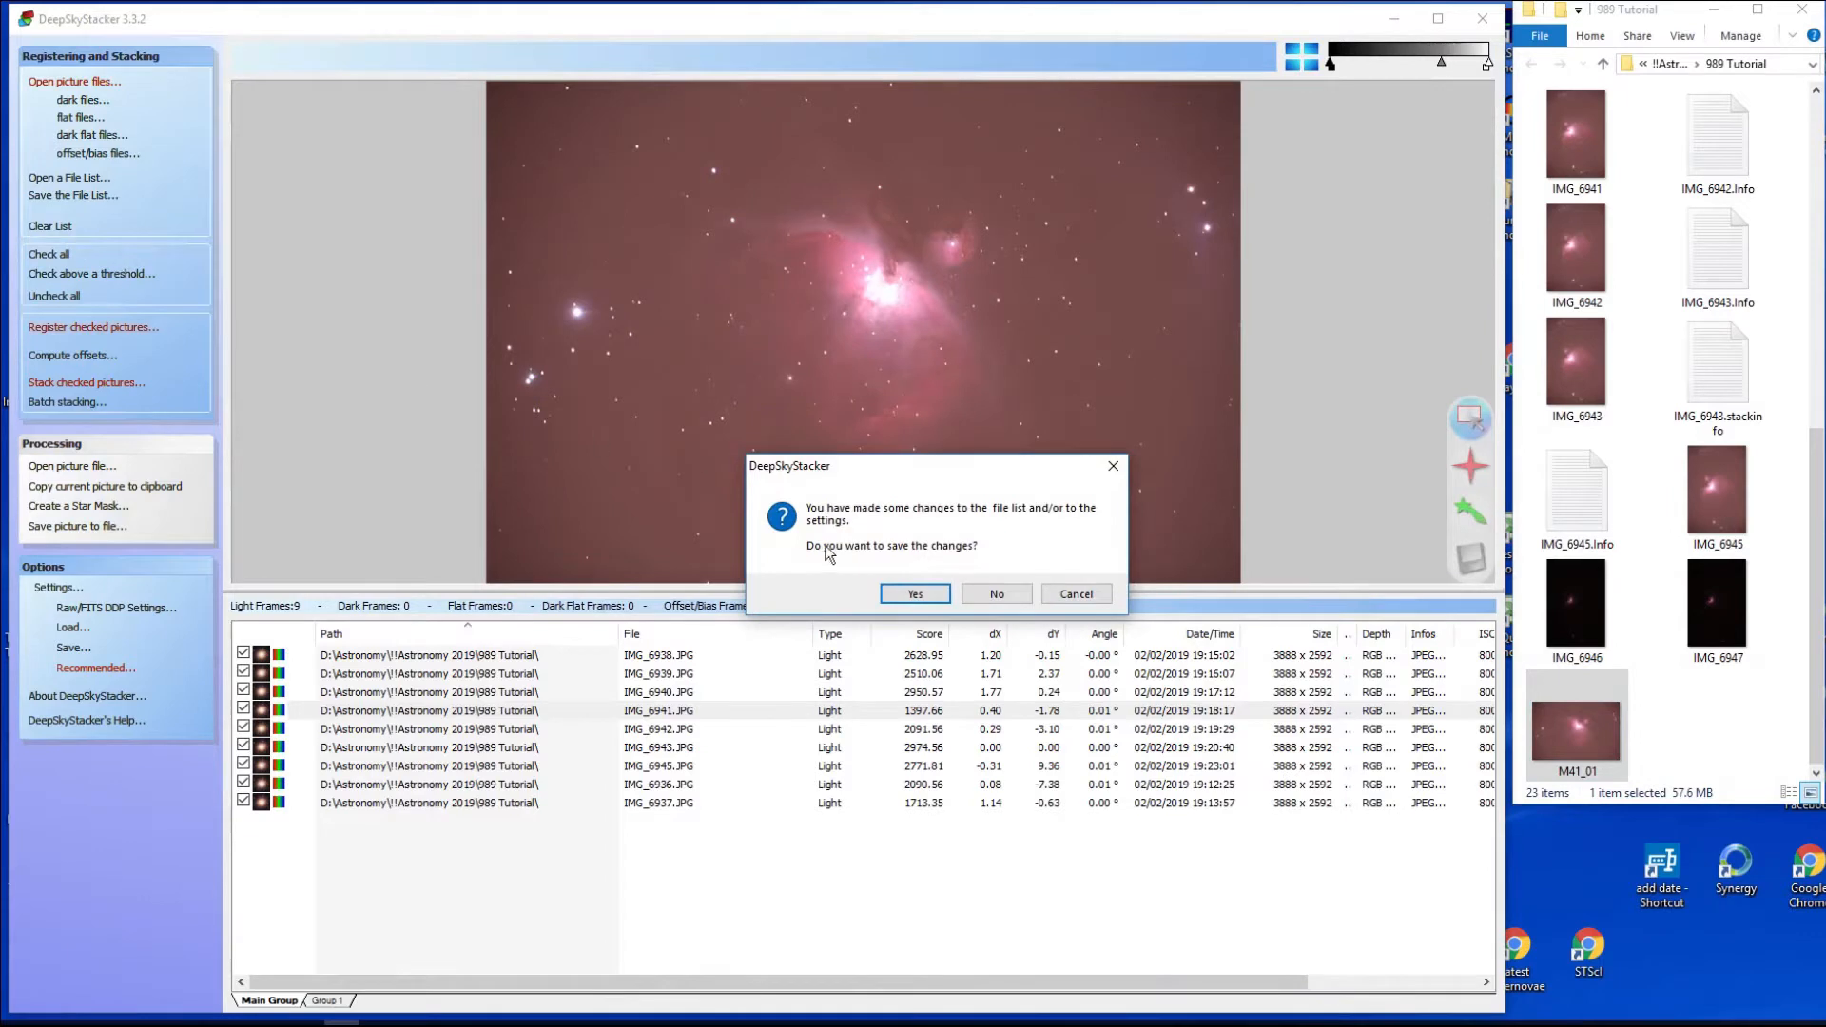
{"action": "mouse_move", "coordinate": [994, 594]}
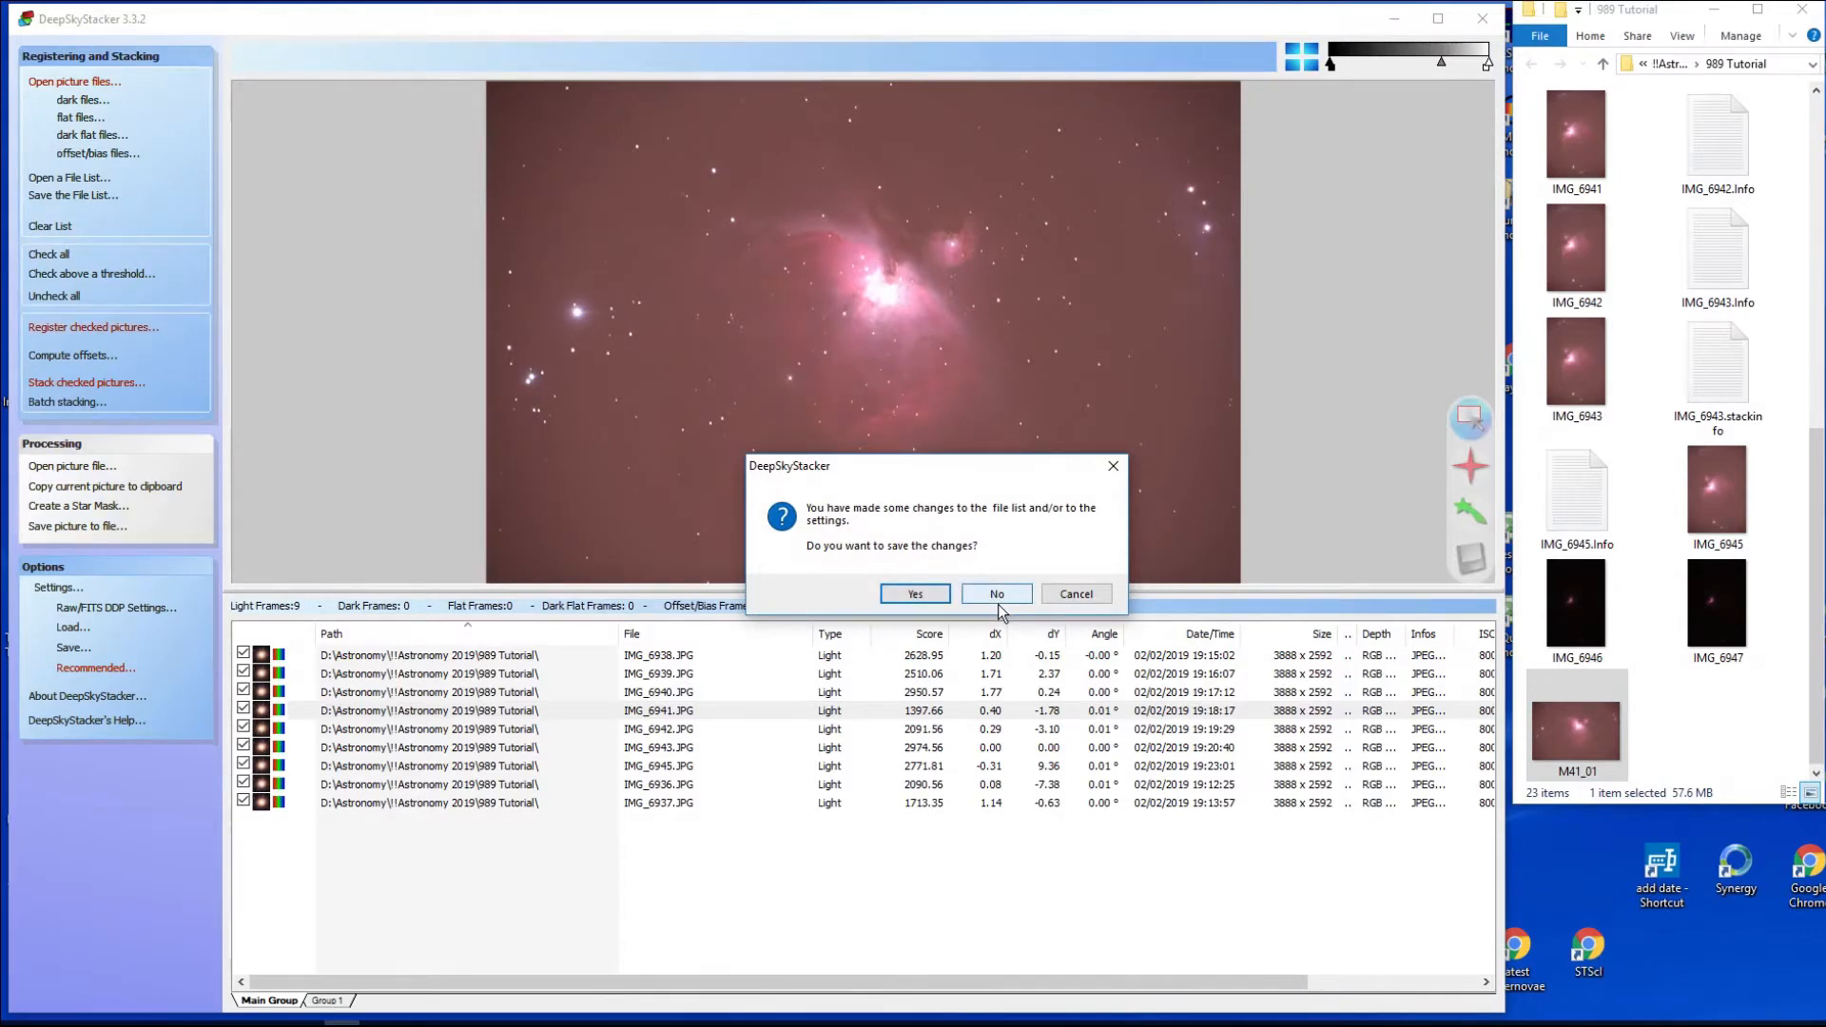
Discard the old list, load IMG_6946 and IMG_6947 as light frames, and start stacking them.
{"action": "left_click", "coordinate": [995, 593]}
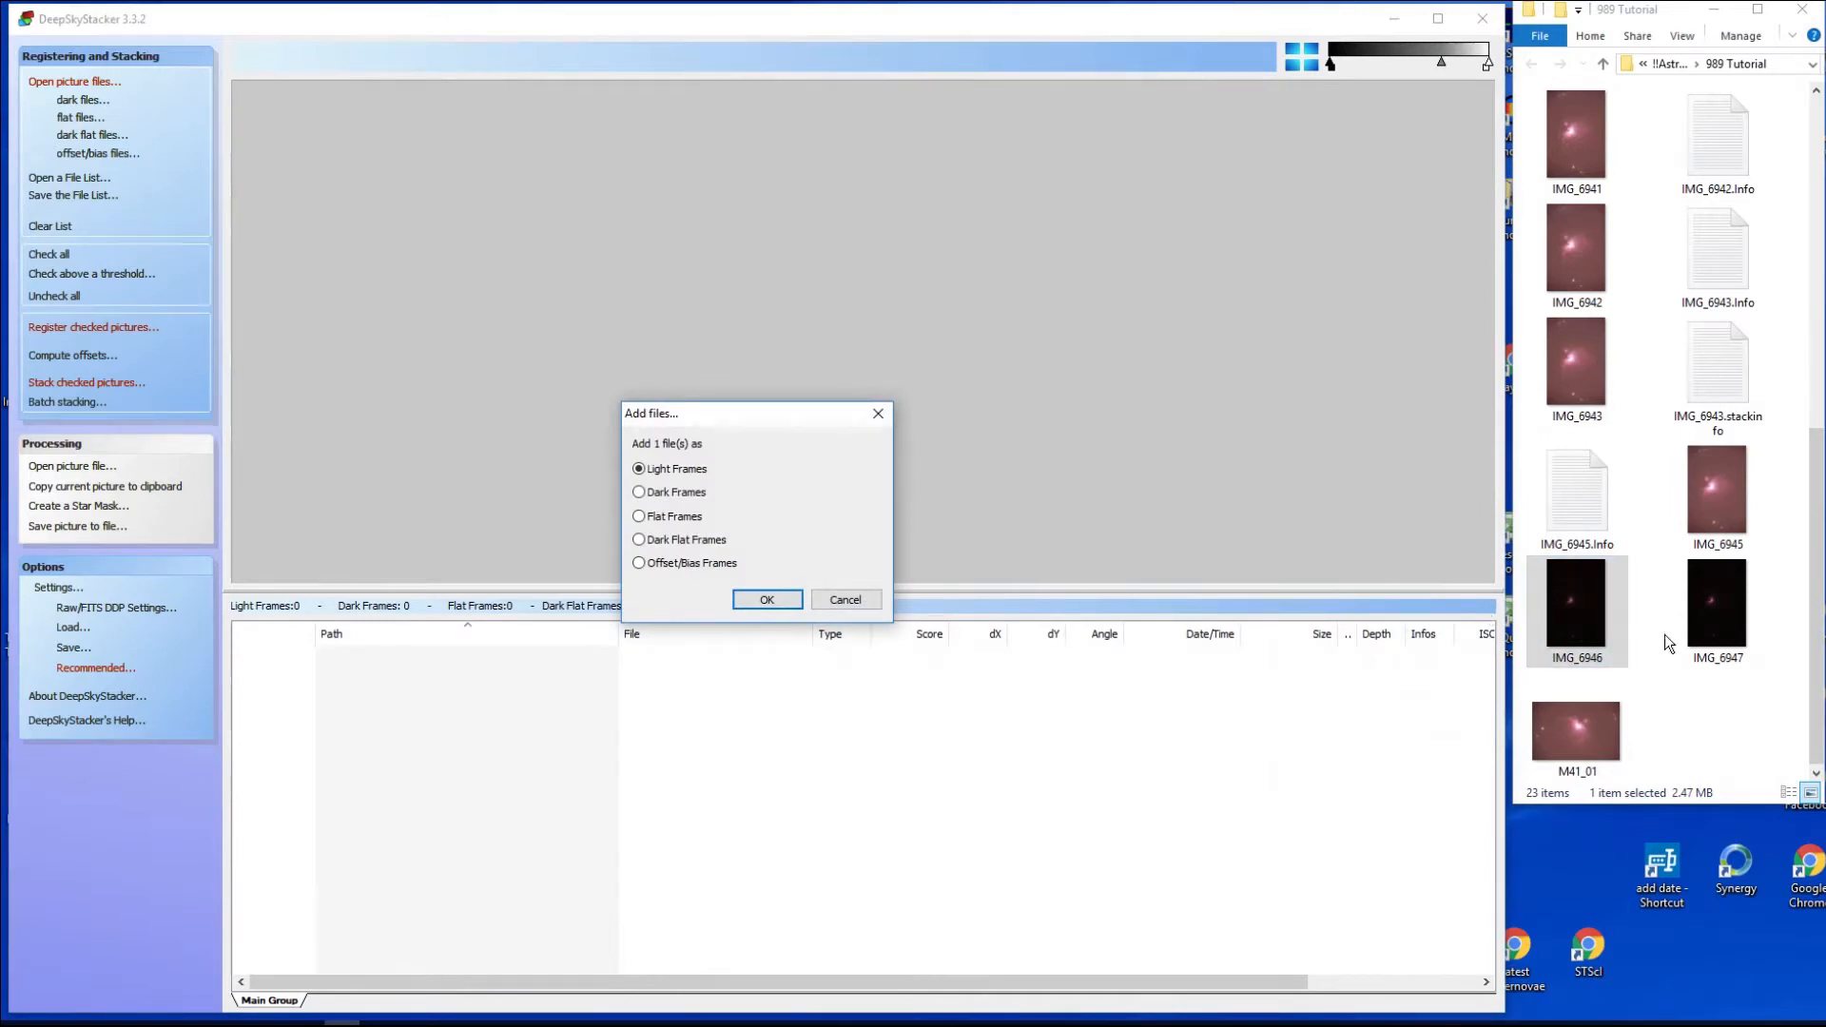
{"action": "left_click", "coordinate": [766, 599]}
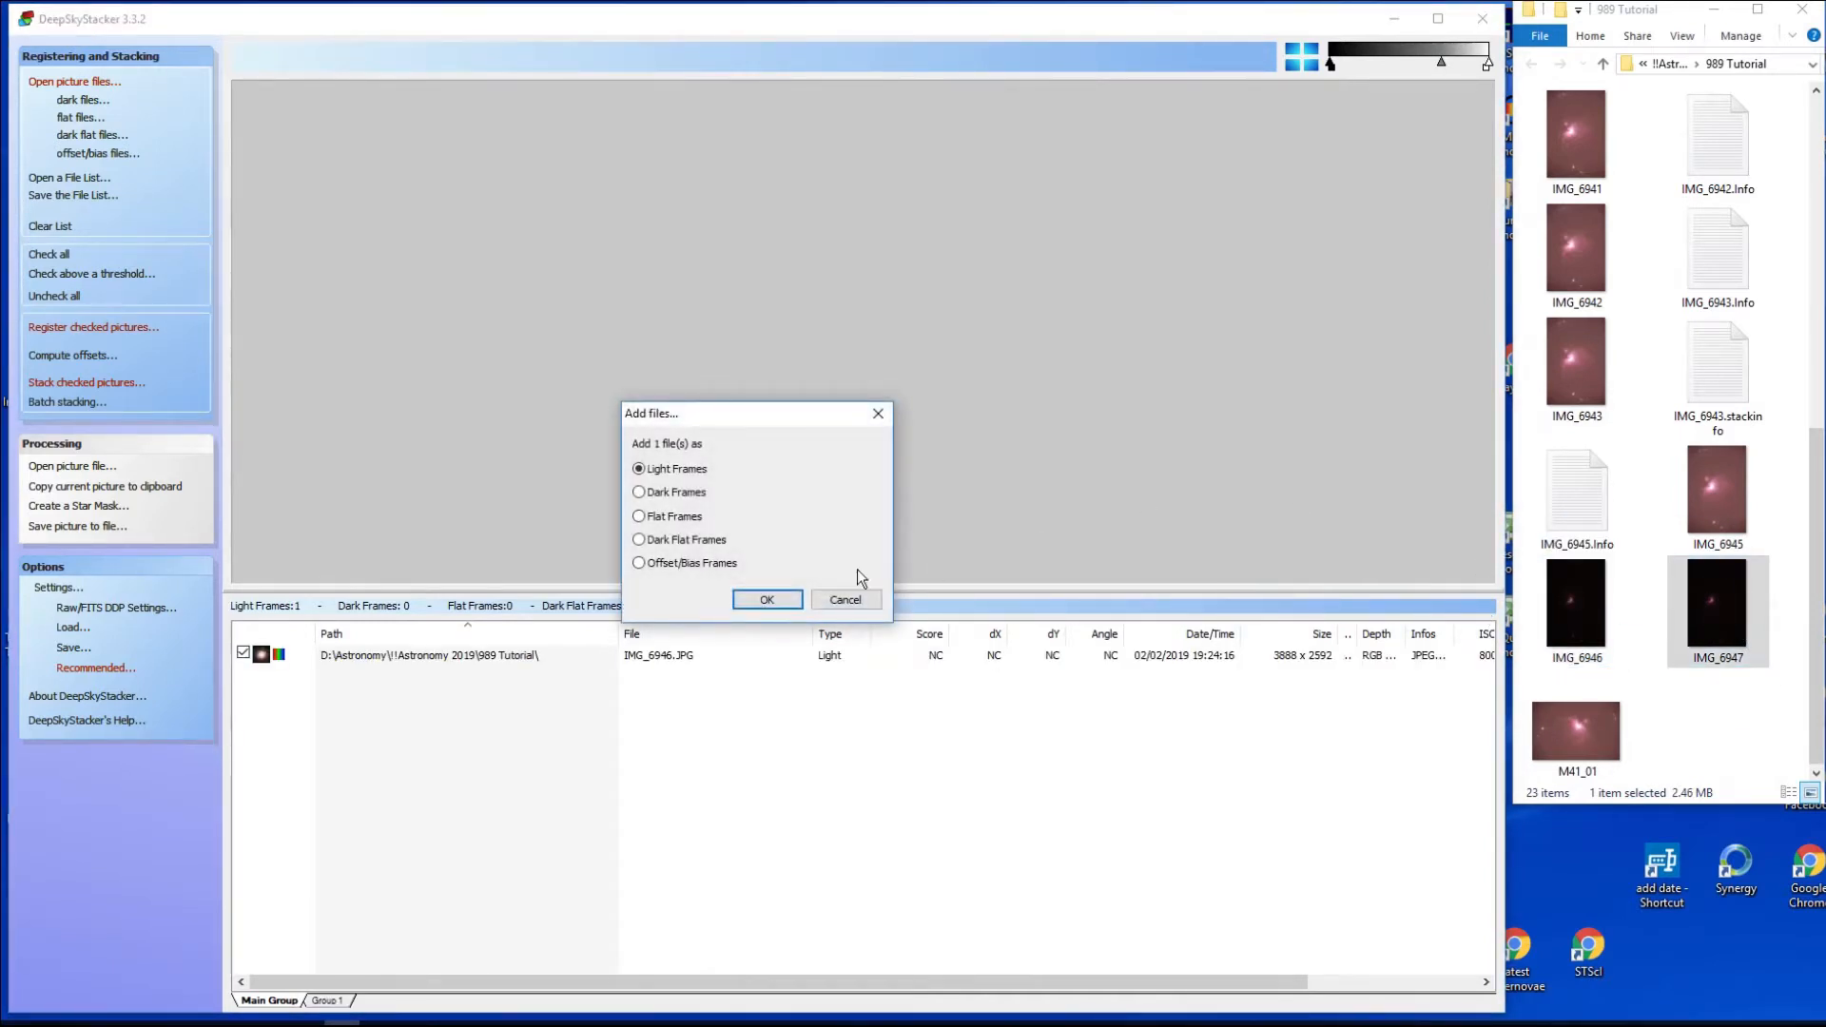
{"action": "left_click", "coordinate": [766, 599]}
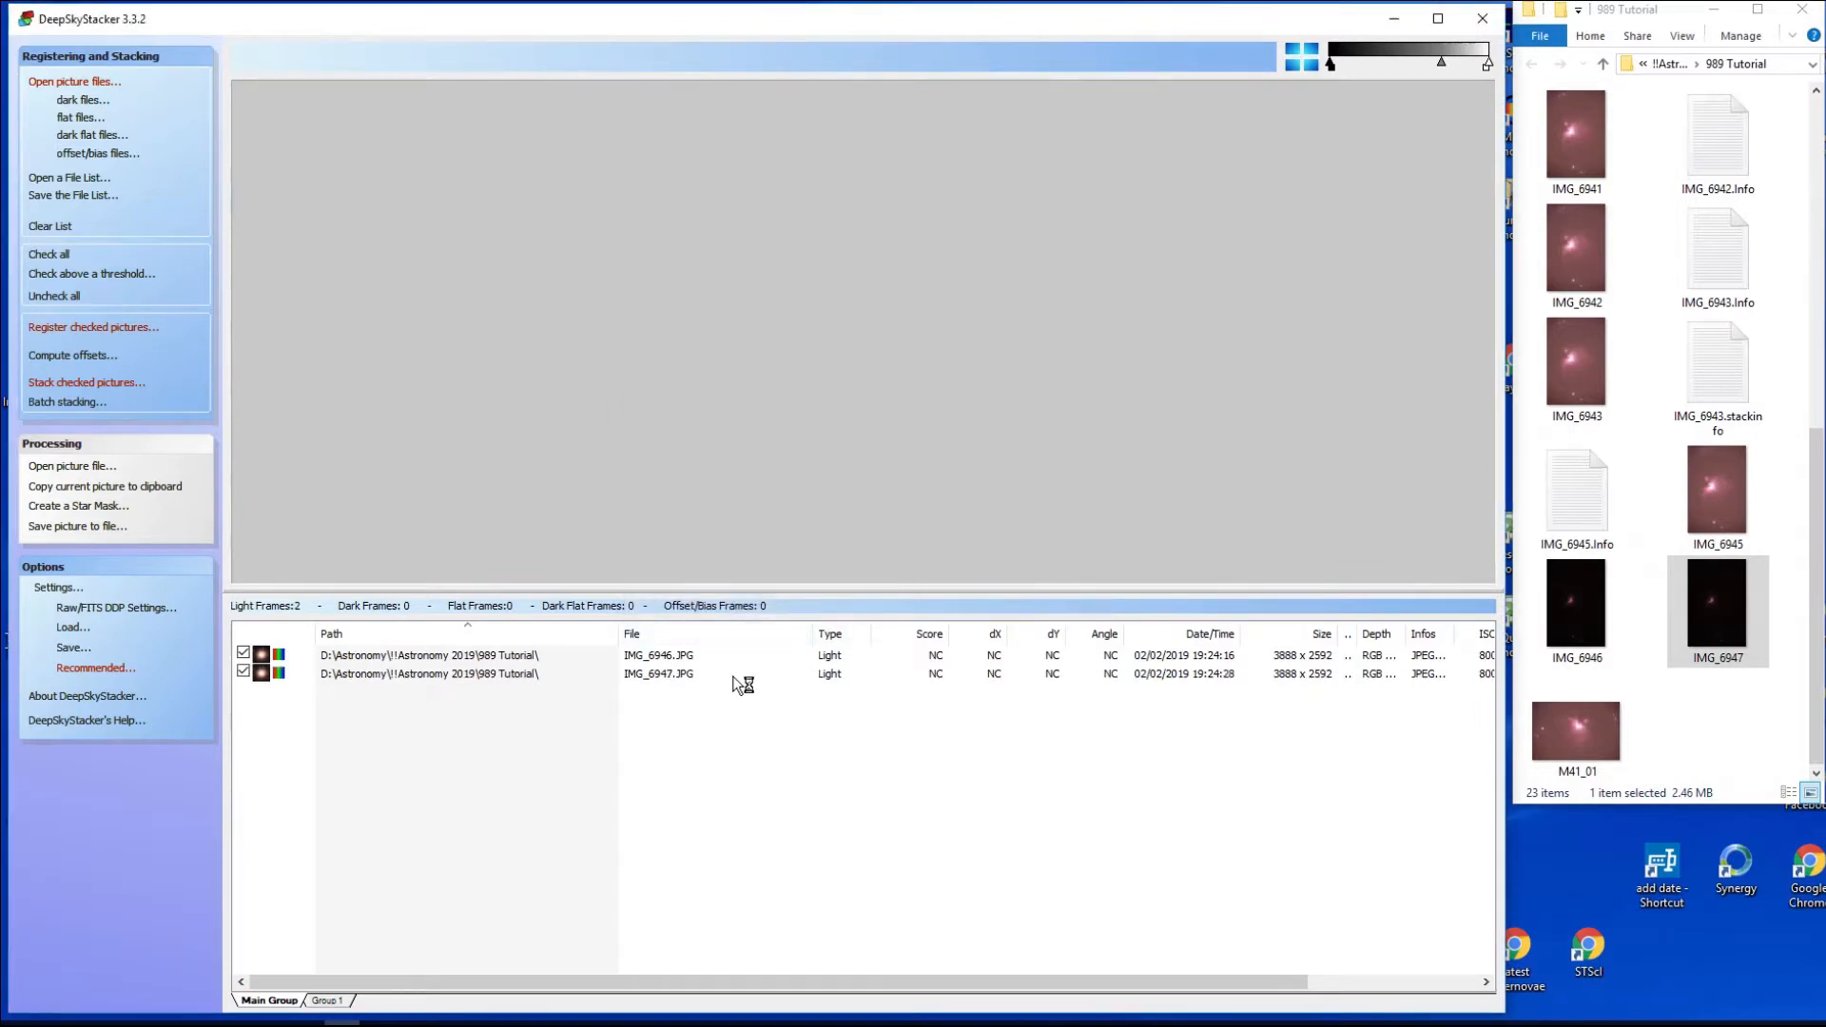
{"action": "left_click", "coordinate": [658, 654]}
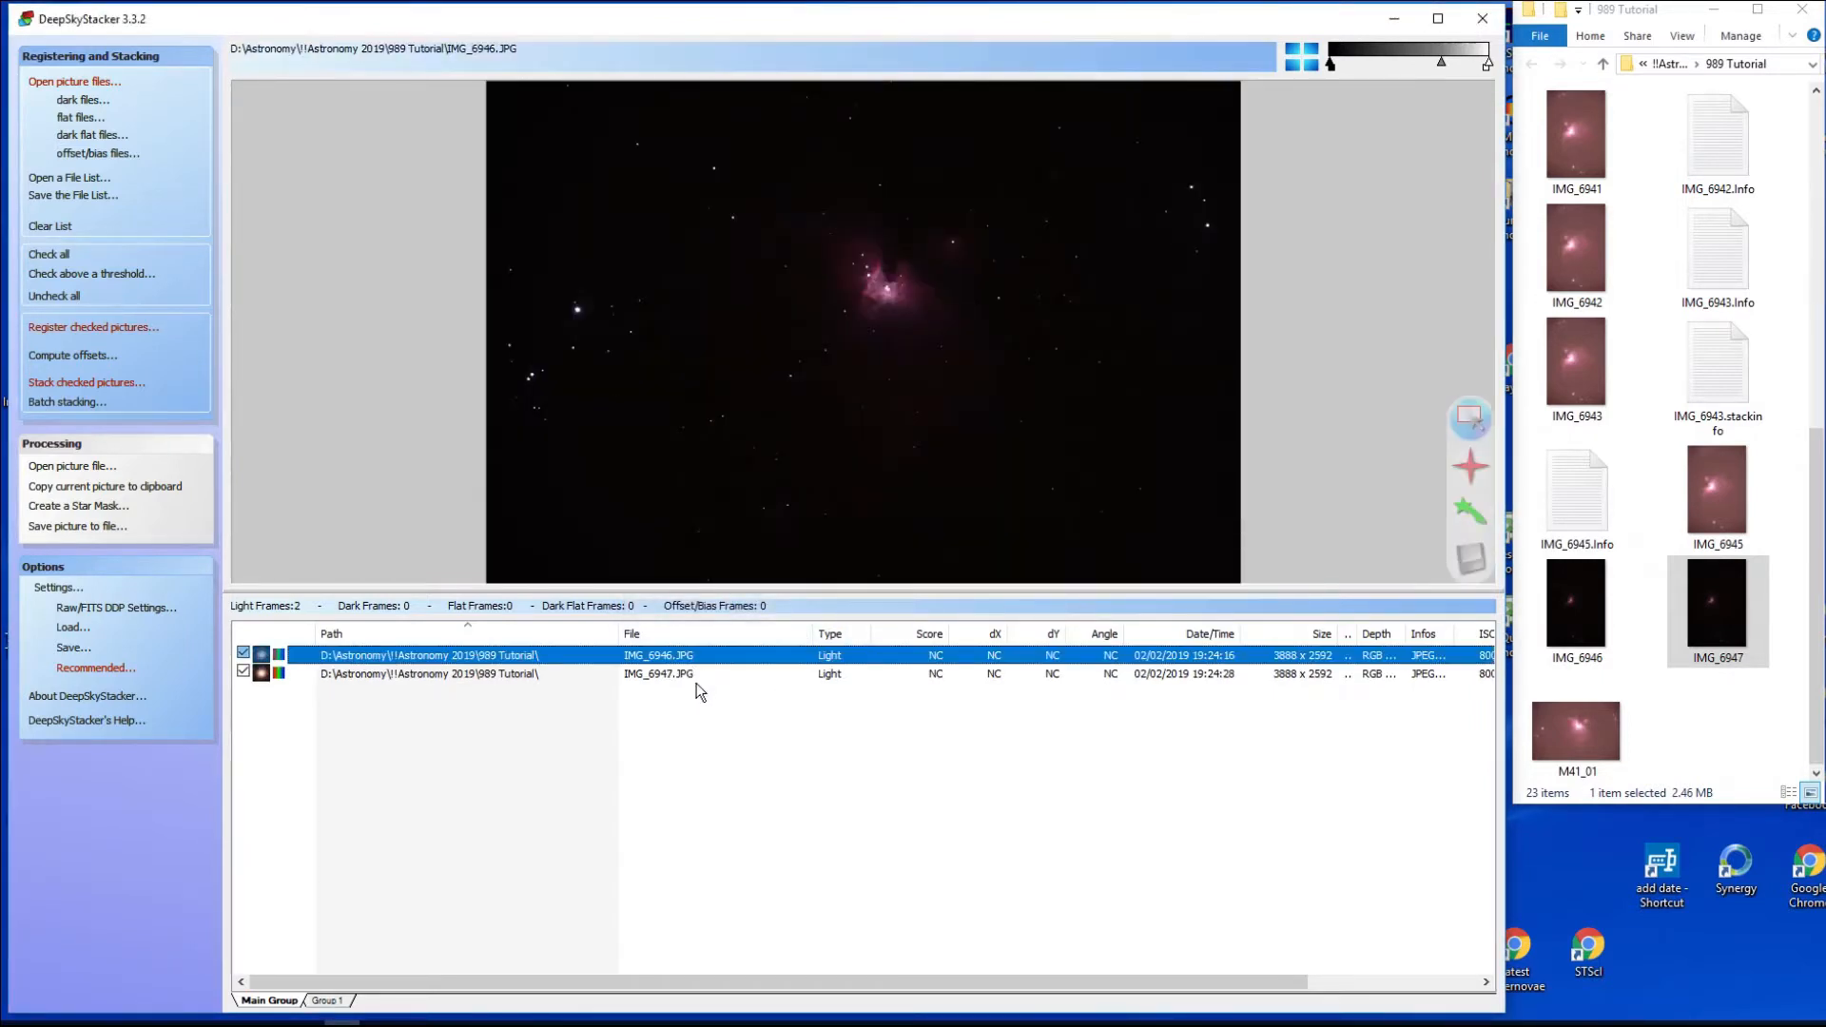
{"action": "left_click", "coordinate": [658, 674]}
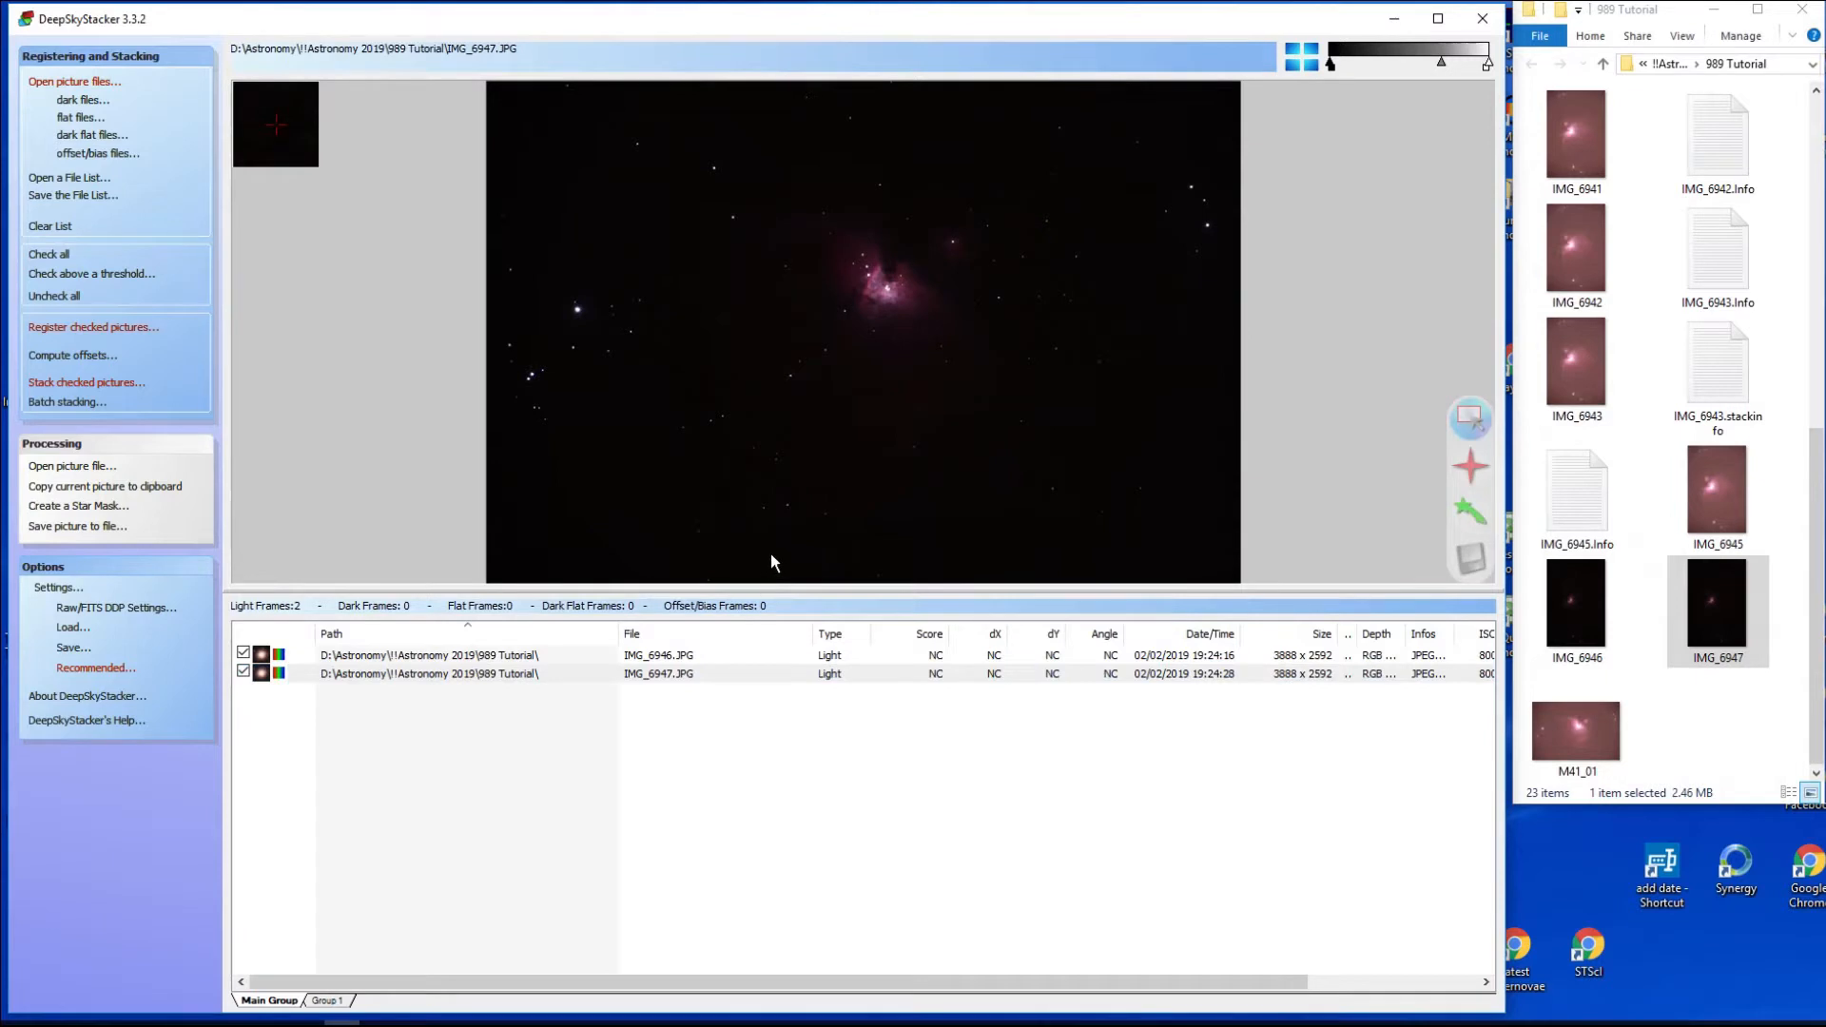
{"action": "mouse_move", "coordinate": [428, 391]}
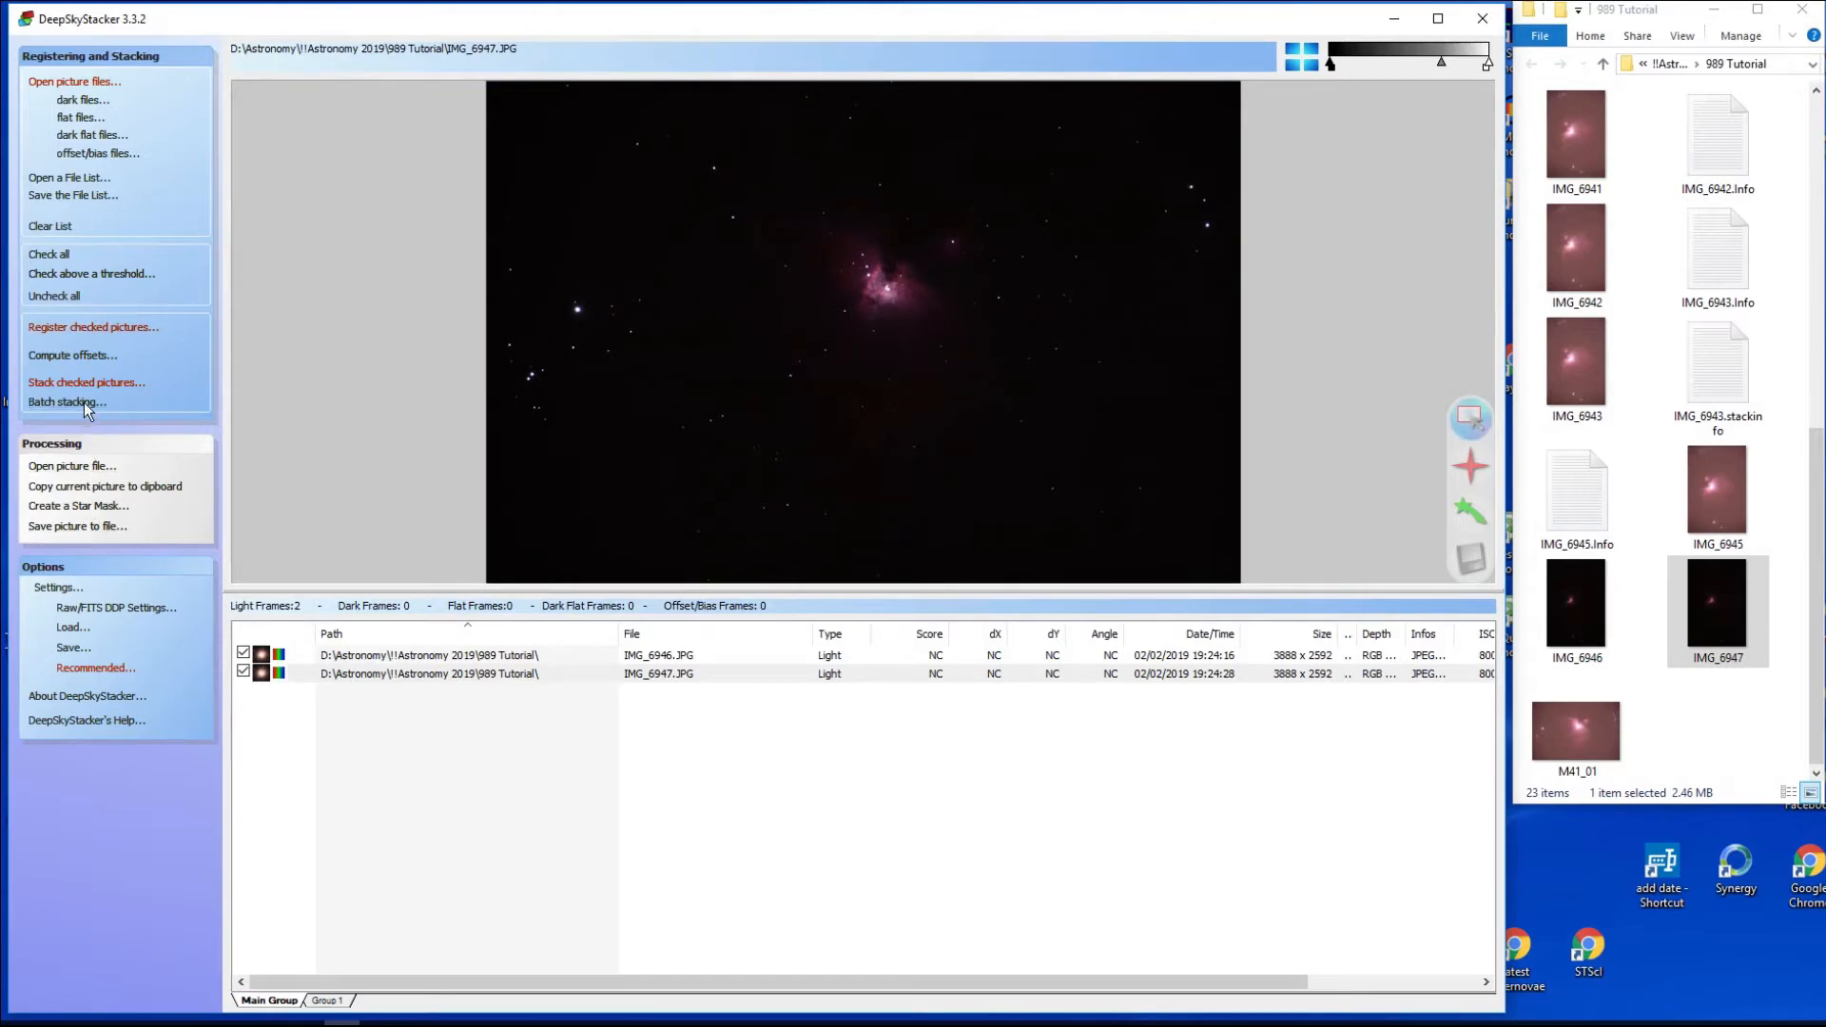
{"action": "left_click", "coordinate": [86, 382]}
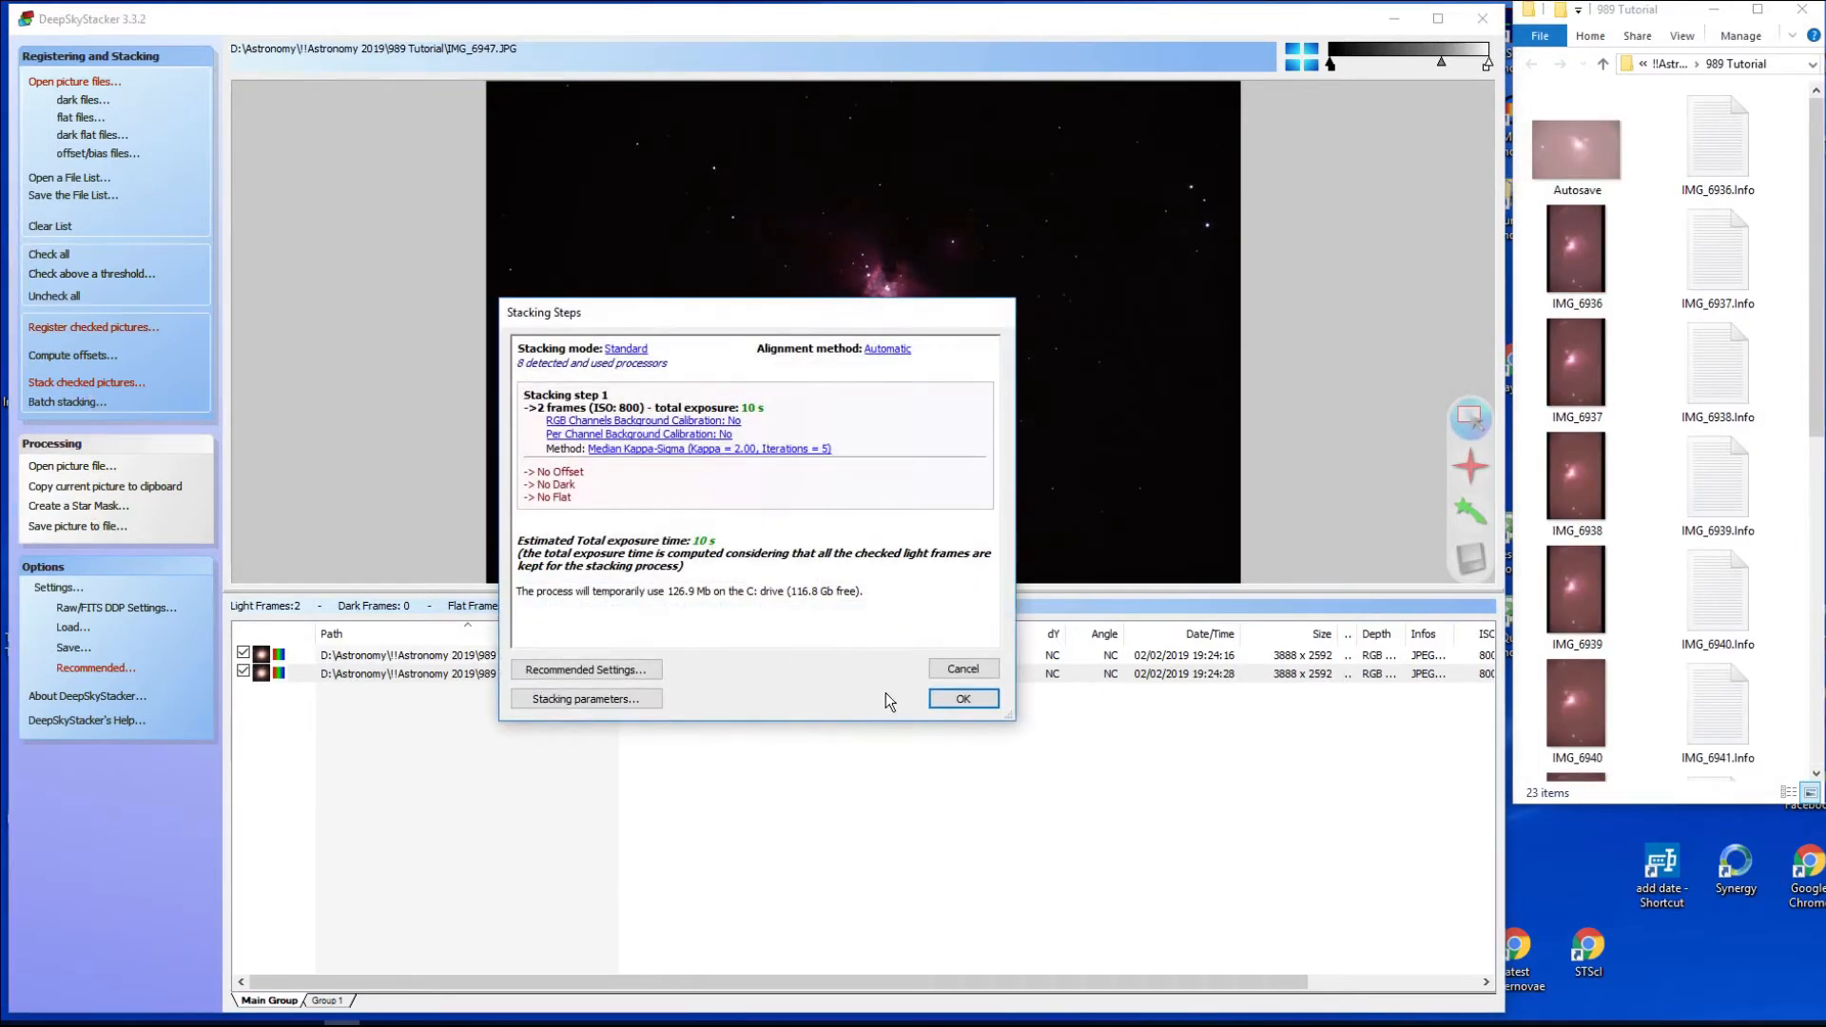
Confirm the Stacking Steps summary so the two frames stack into Autosave001.tif (10 s, 2 frames).
{"action": "left_click", "coordinate": [963, 698]}
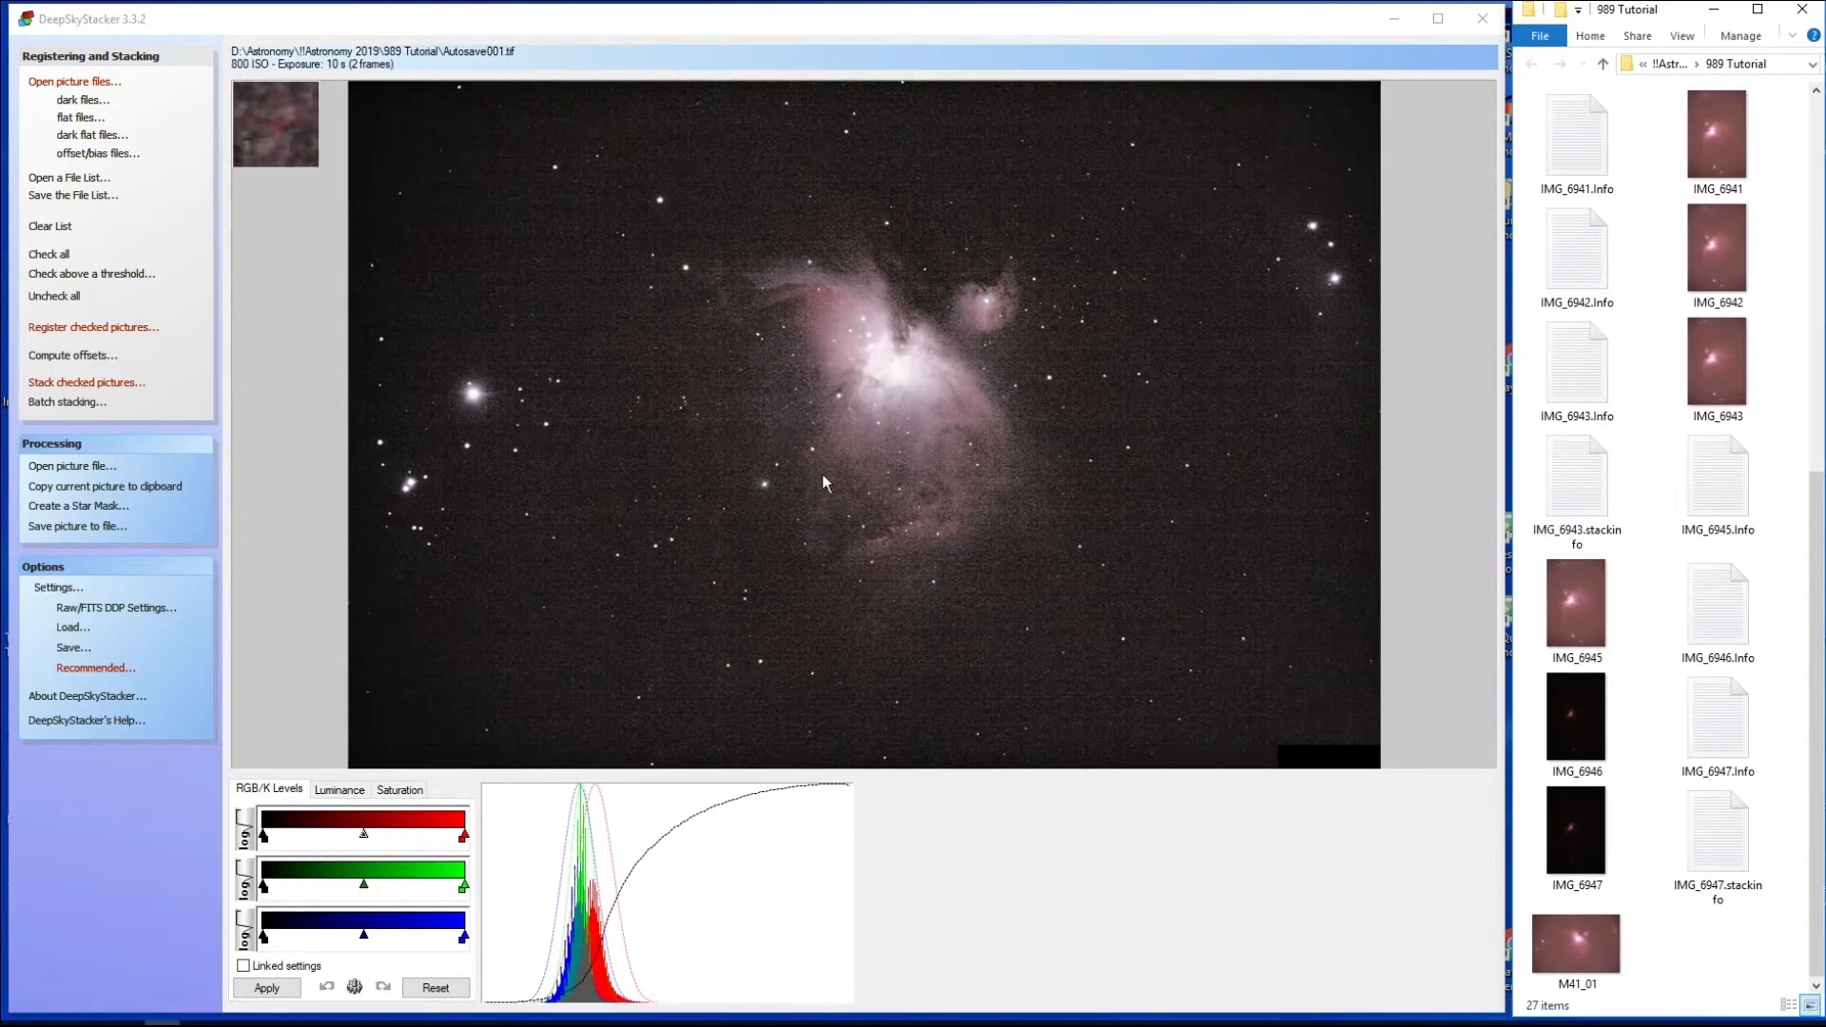
{"action": "mouse_move", "coordinate": [888, 526]}
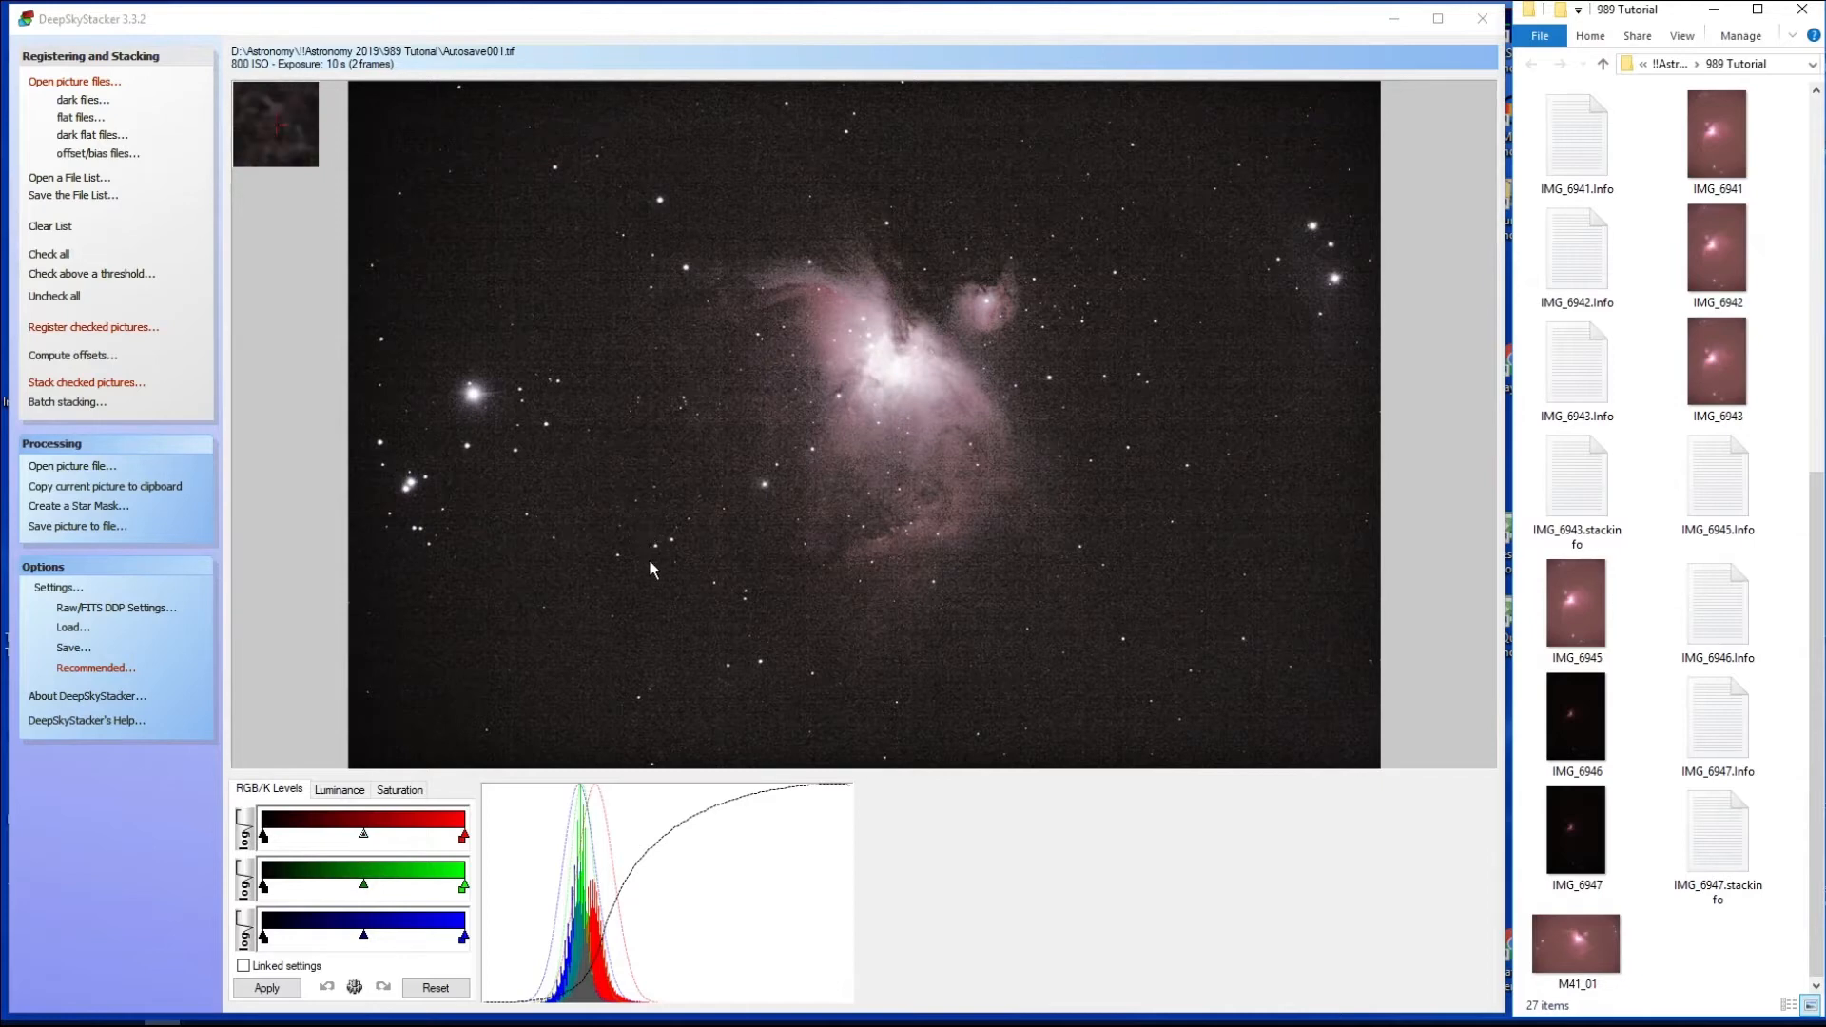
{"action": "mouse_move", "coordinate": [78, 525]}
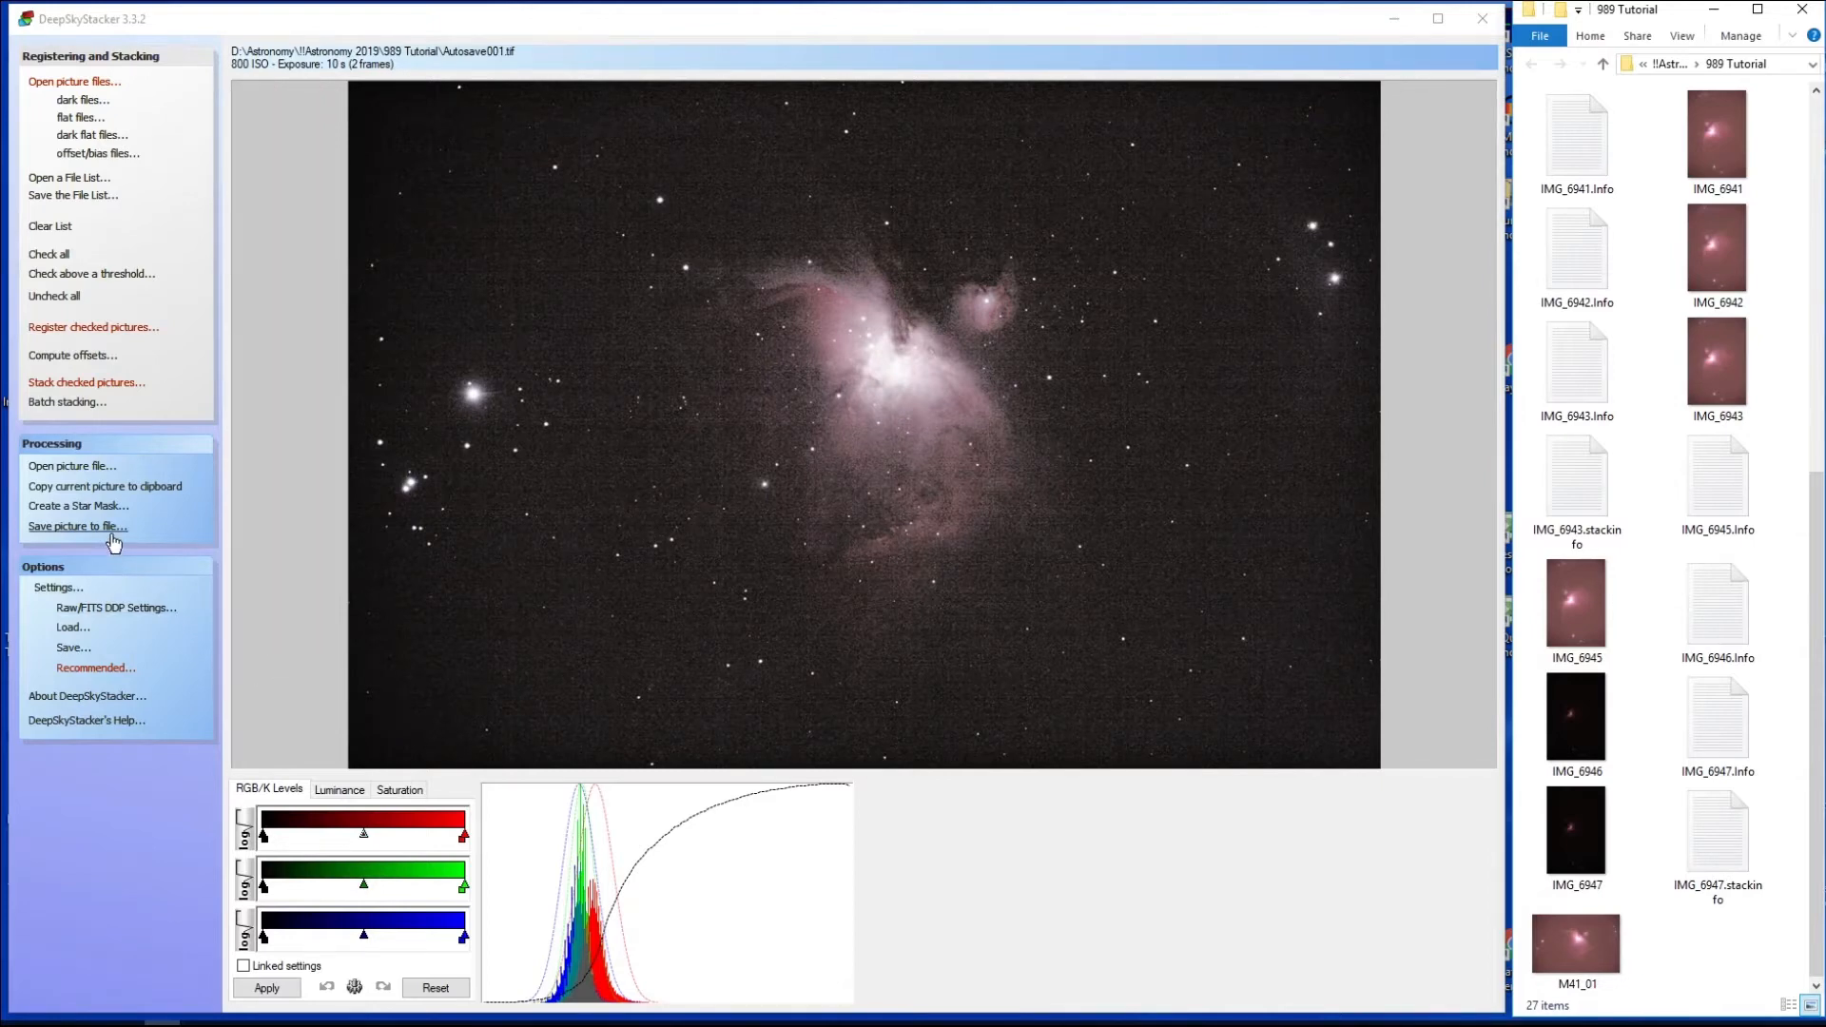
Save the core stack as M42core_01.TIF, 16 bit/ch, in the tutorial folder.
{"action": "left_click", "coordinate": [78, 525]}
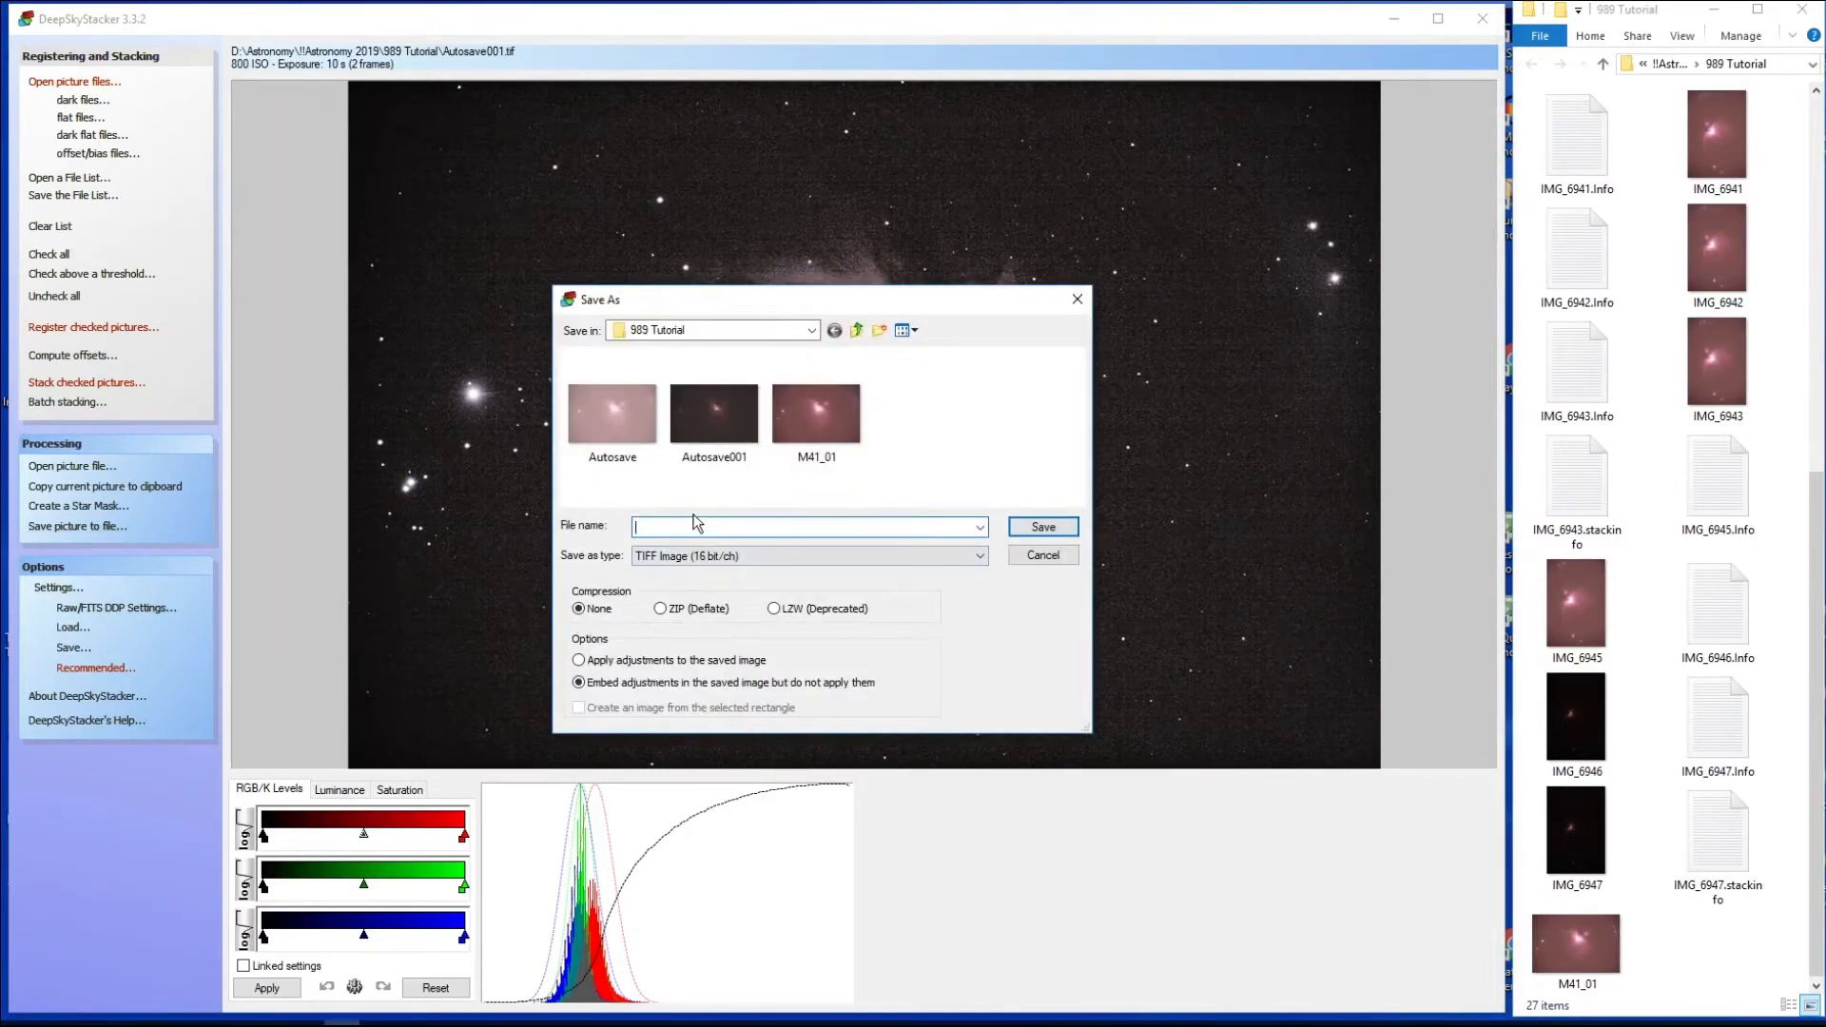
{"action": "type", "text": "M42"}
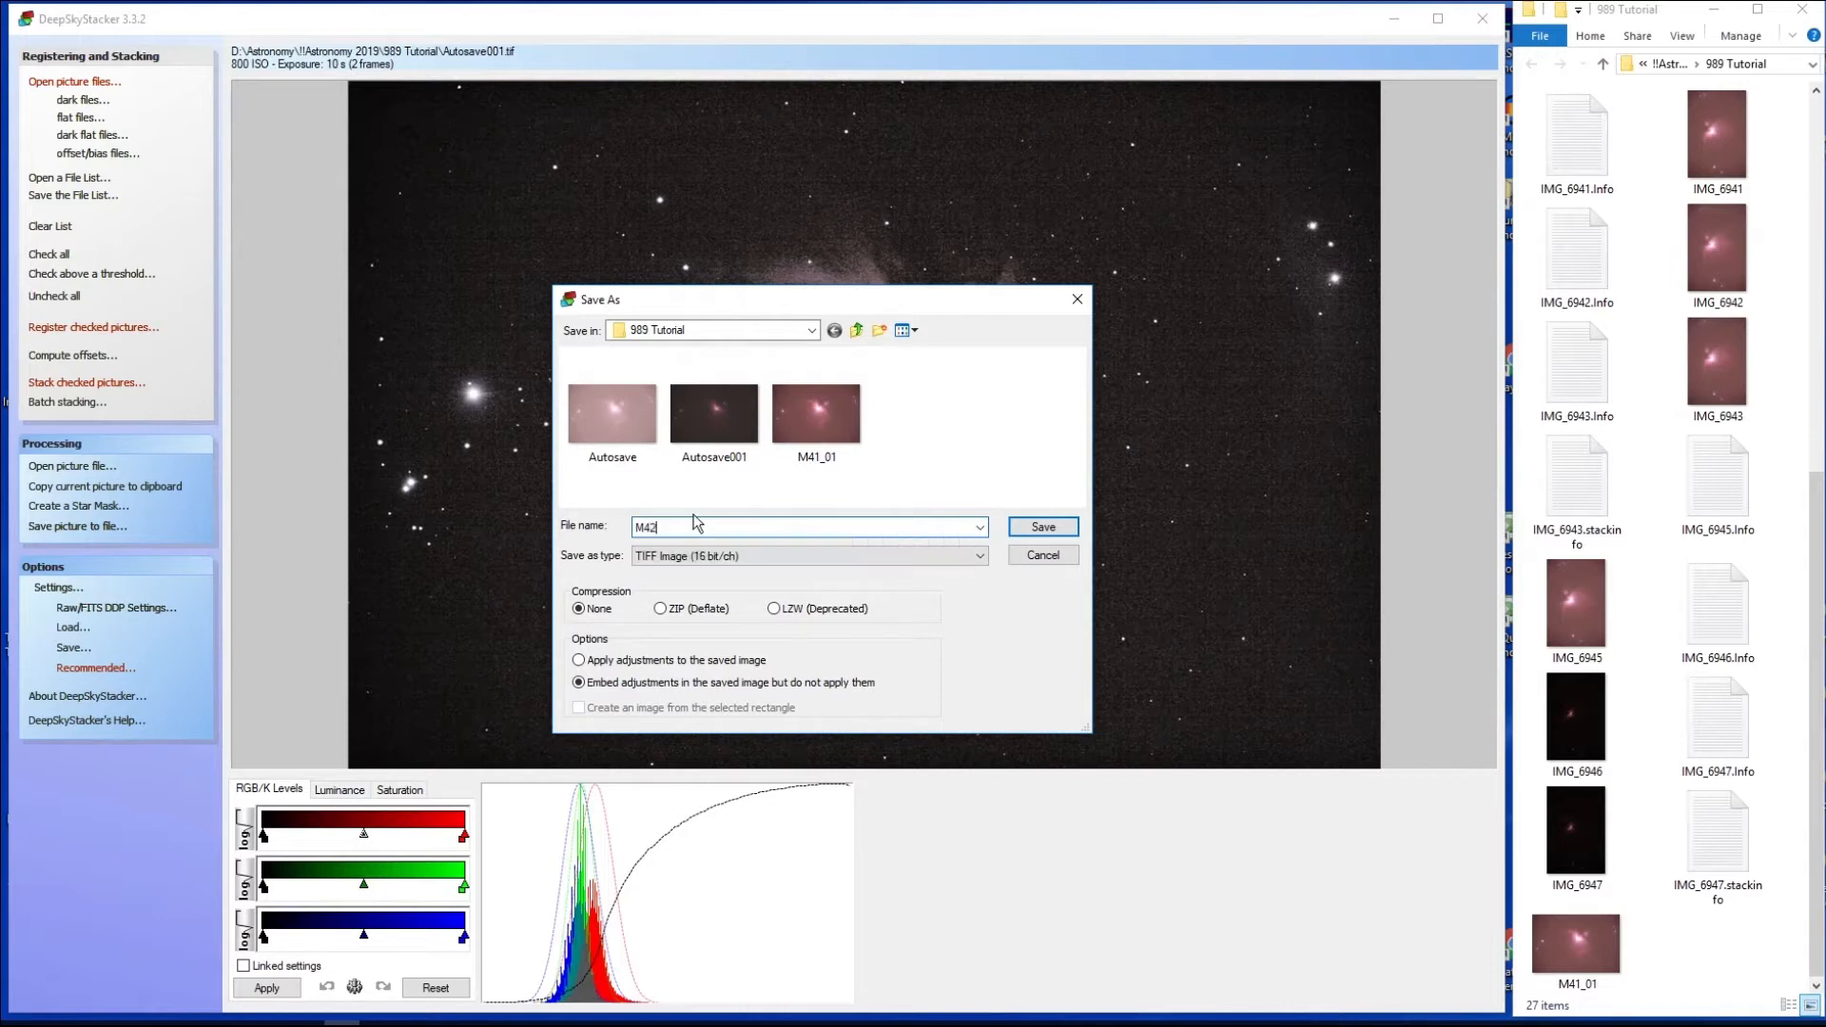
{"action": "type", "text": "core"}
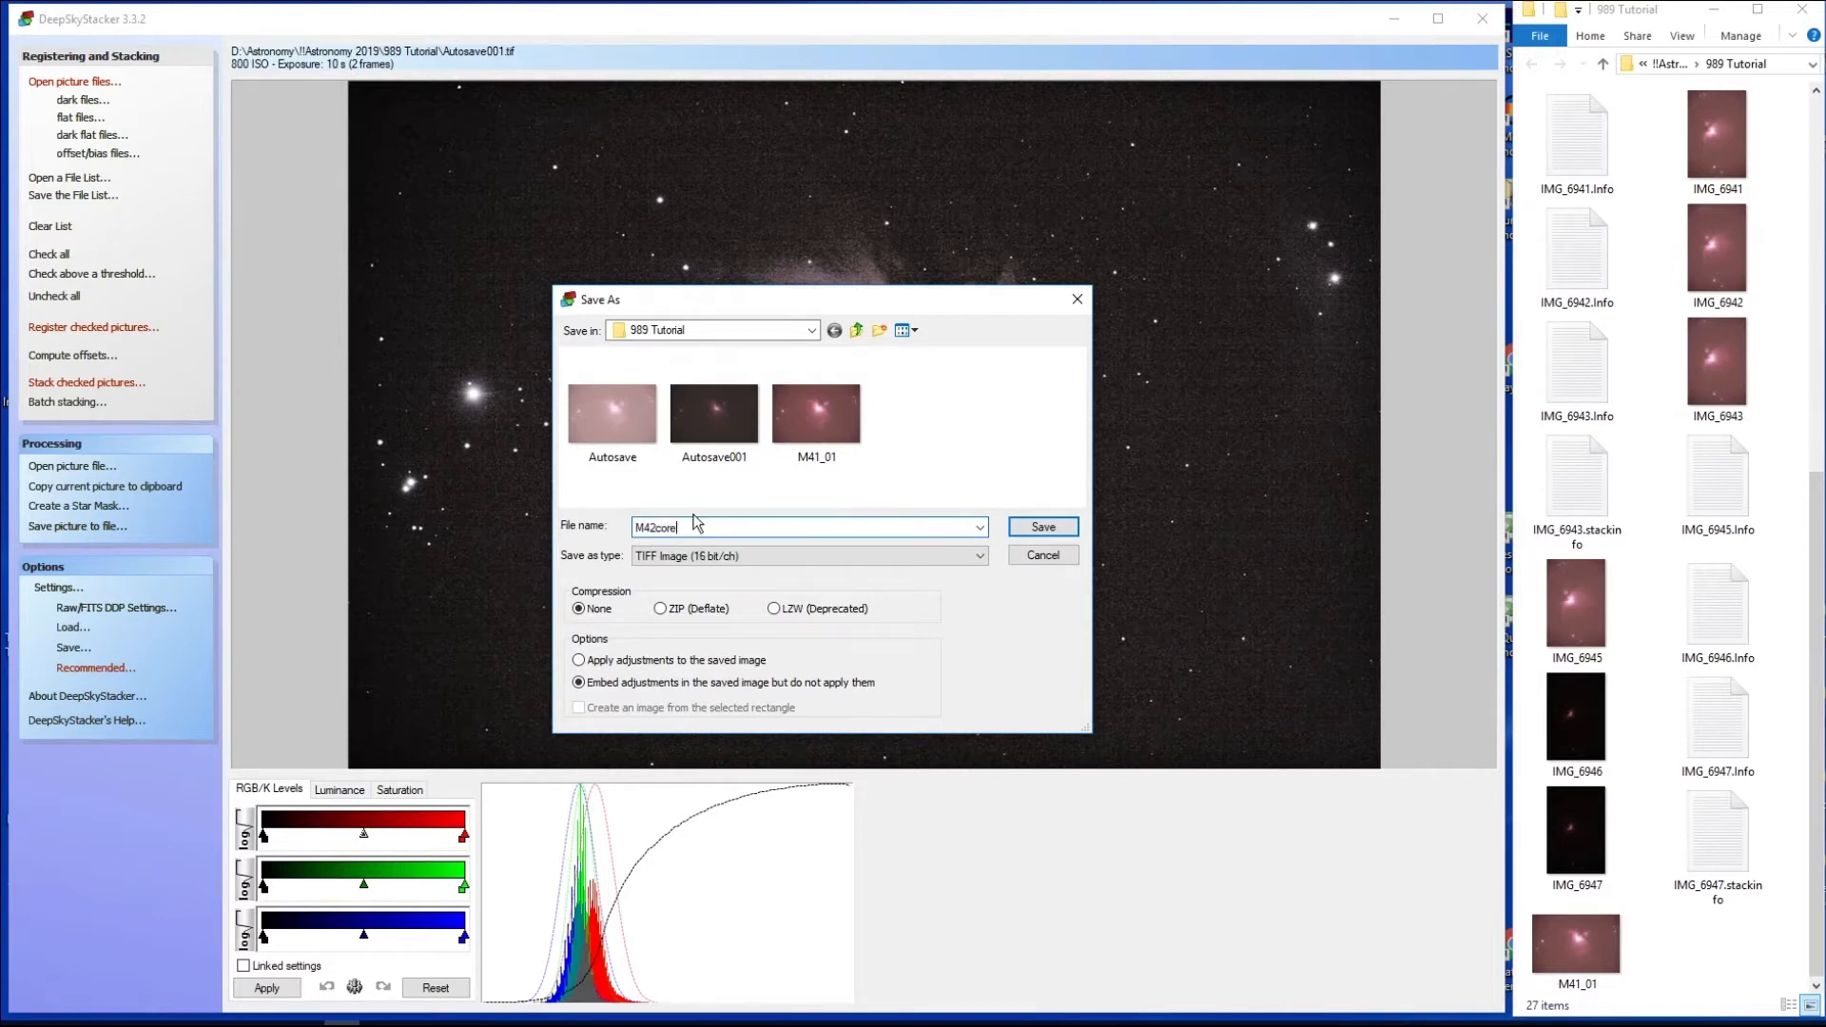
{"action": "type", "text": "_0"}
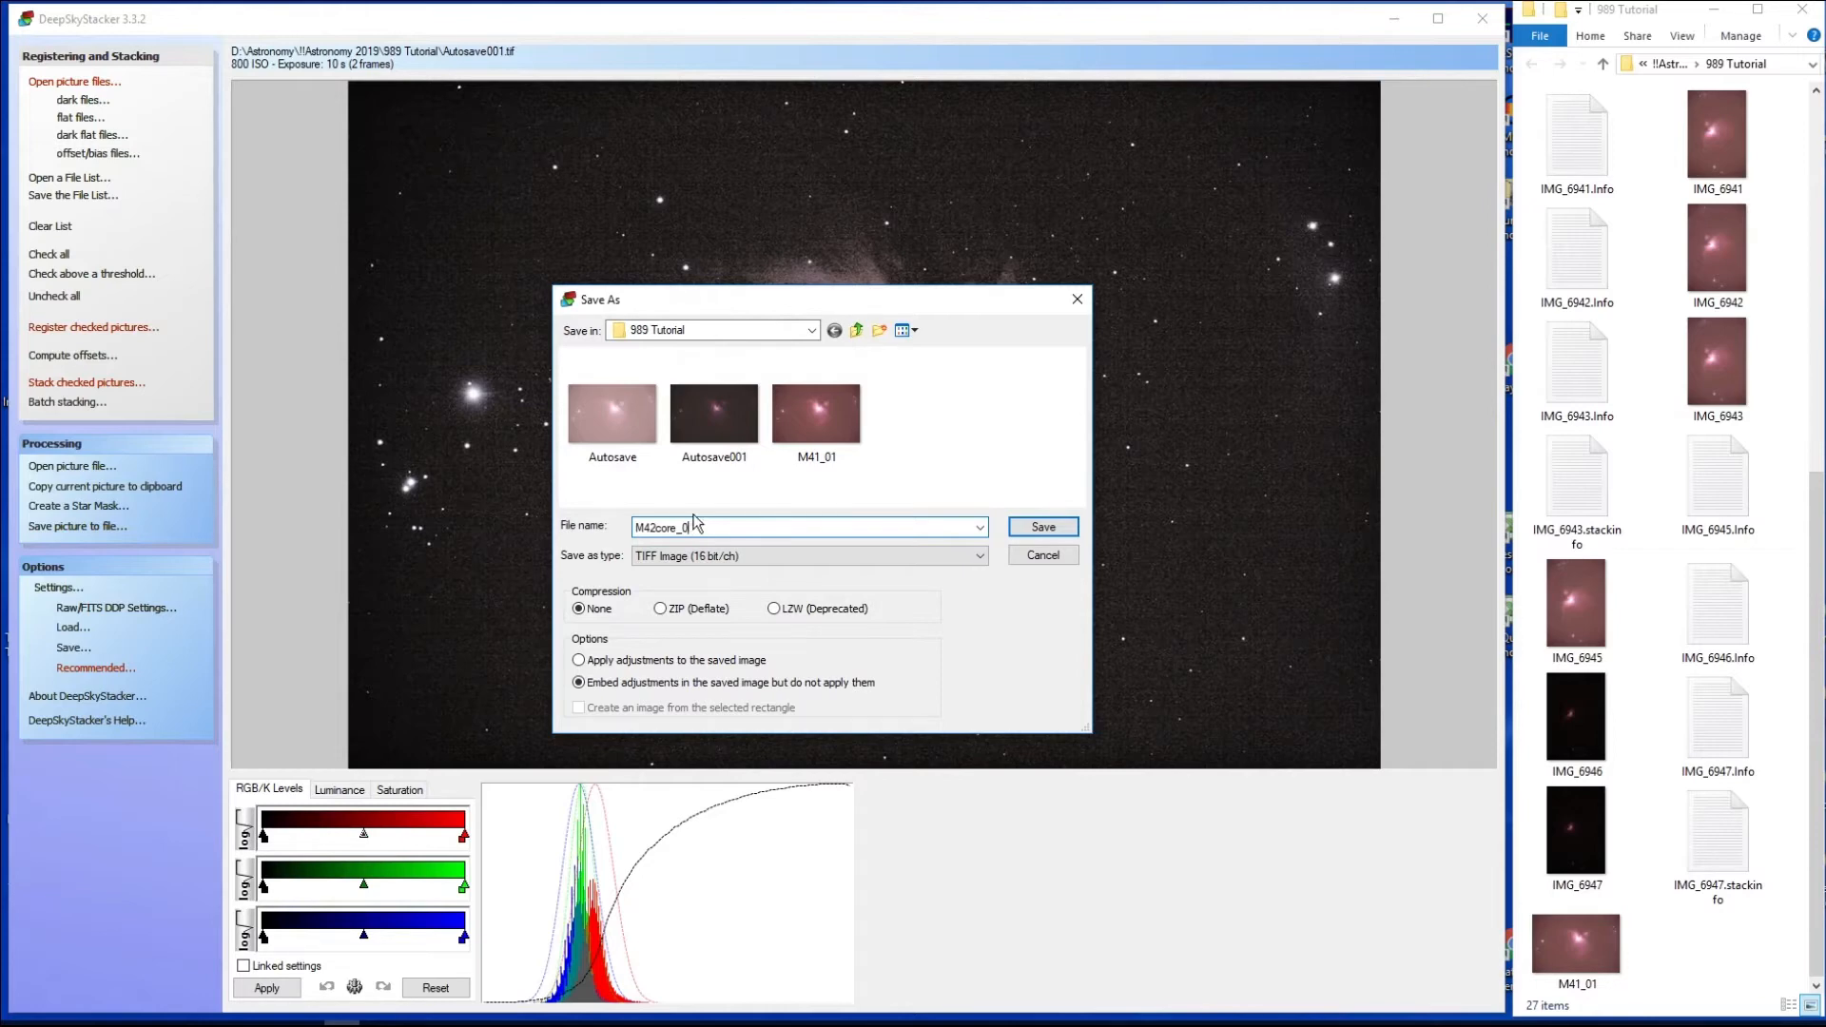
{"action": "left_click", "coordinate": [1040, 527]}
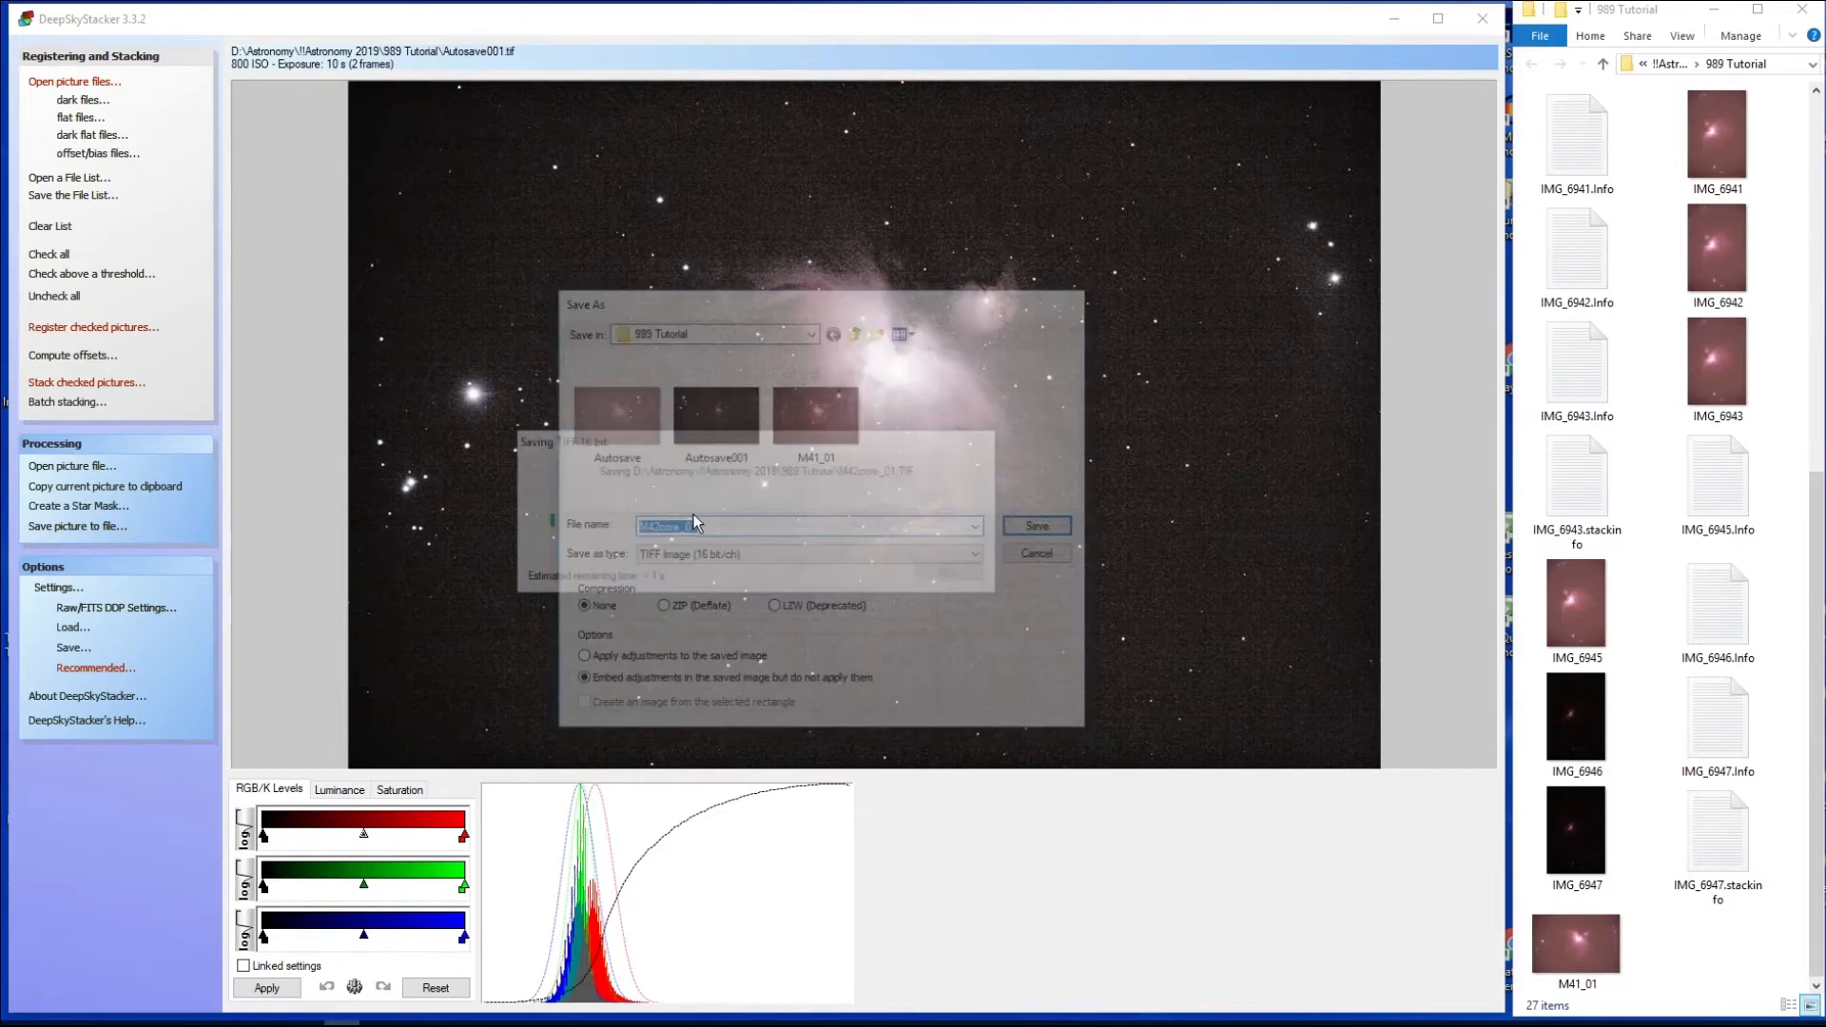
{"action": "left_click", "coordinate": [1034, 525]}
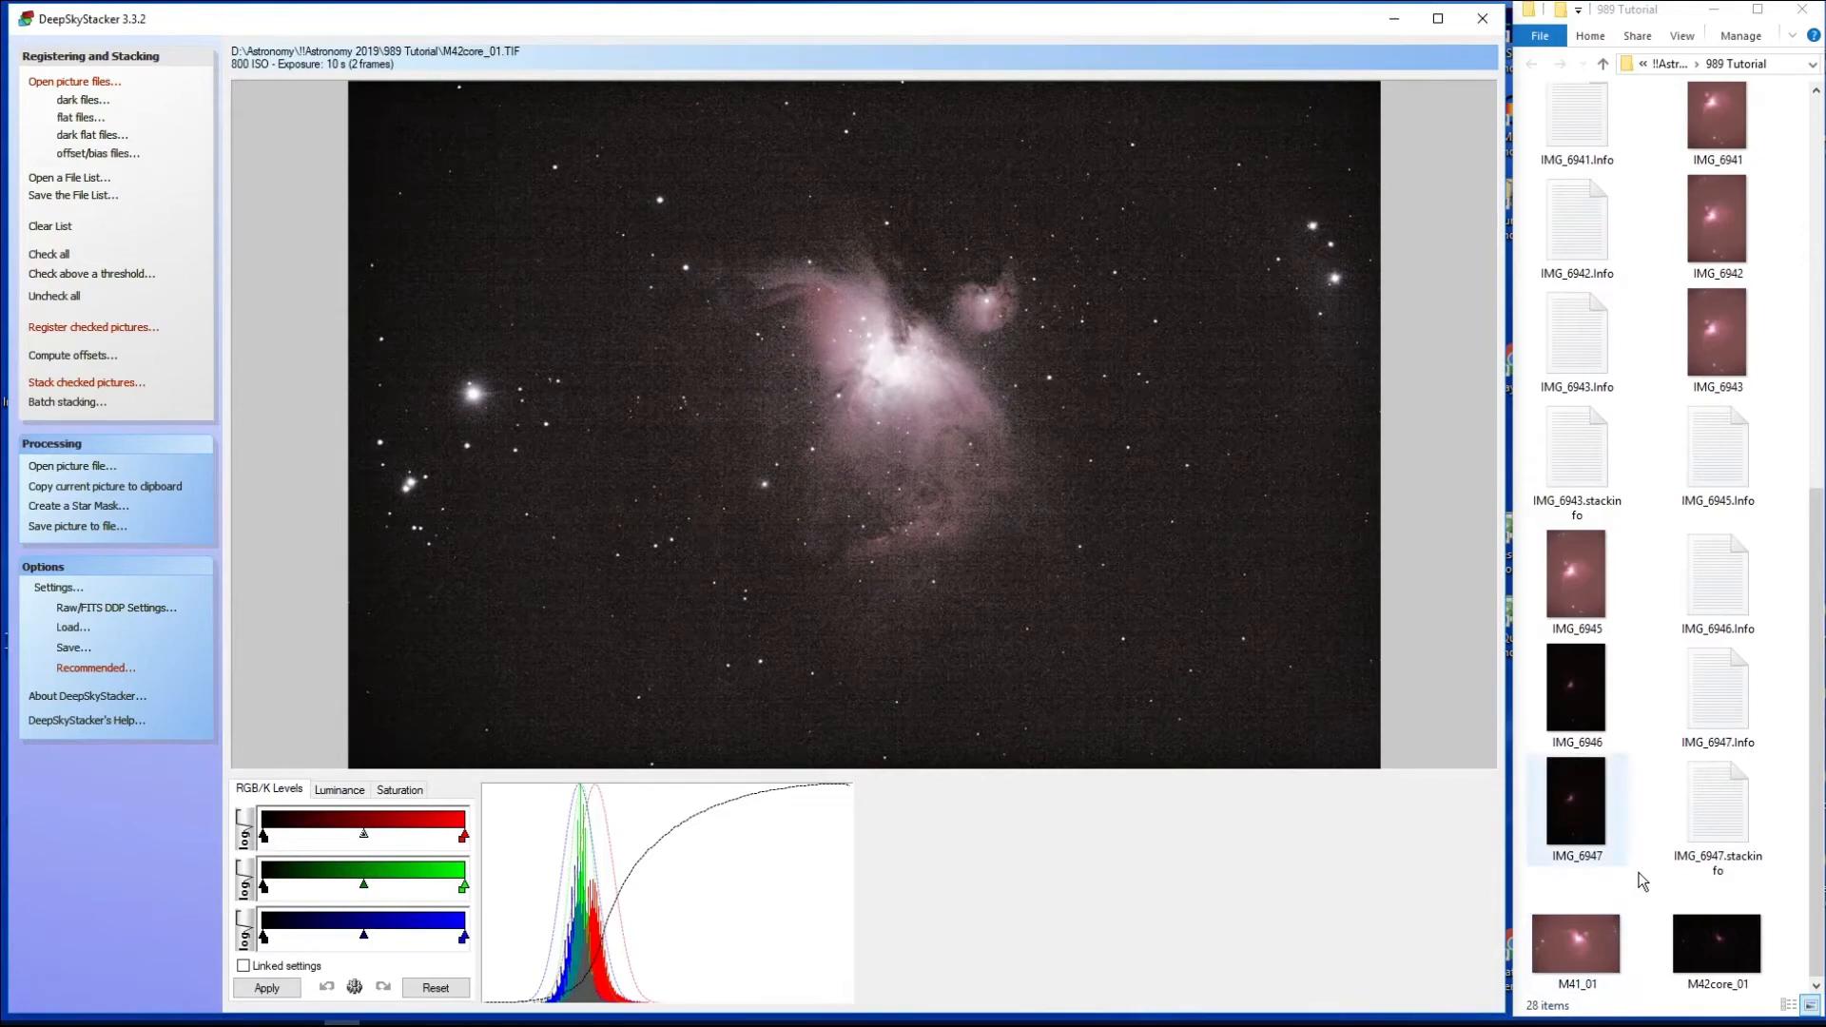
{"action": "left_click", "coordinate": [1714, 937]}
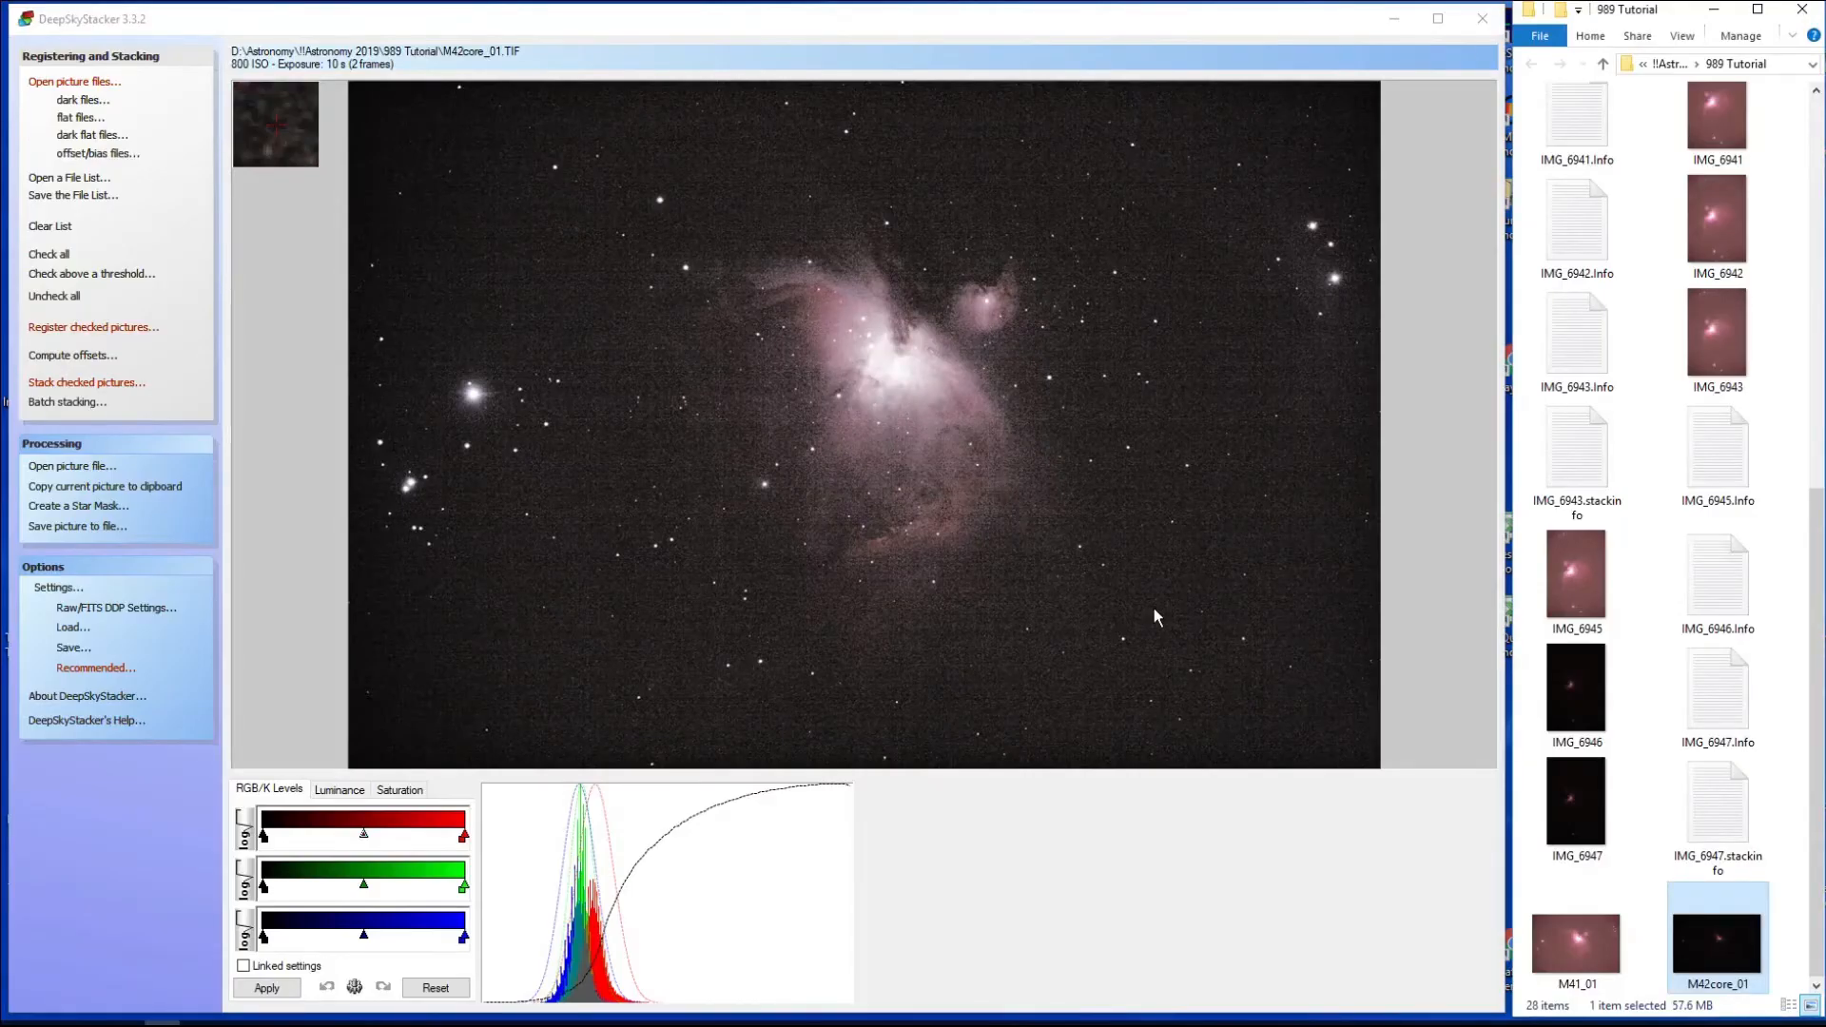
{"action": "mouse_move", "coordinate": [1175, 711]}
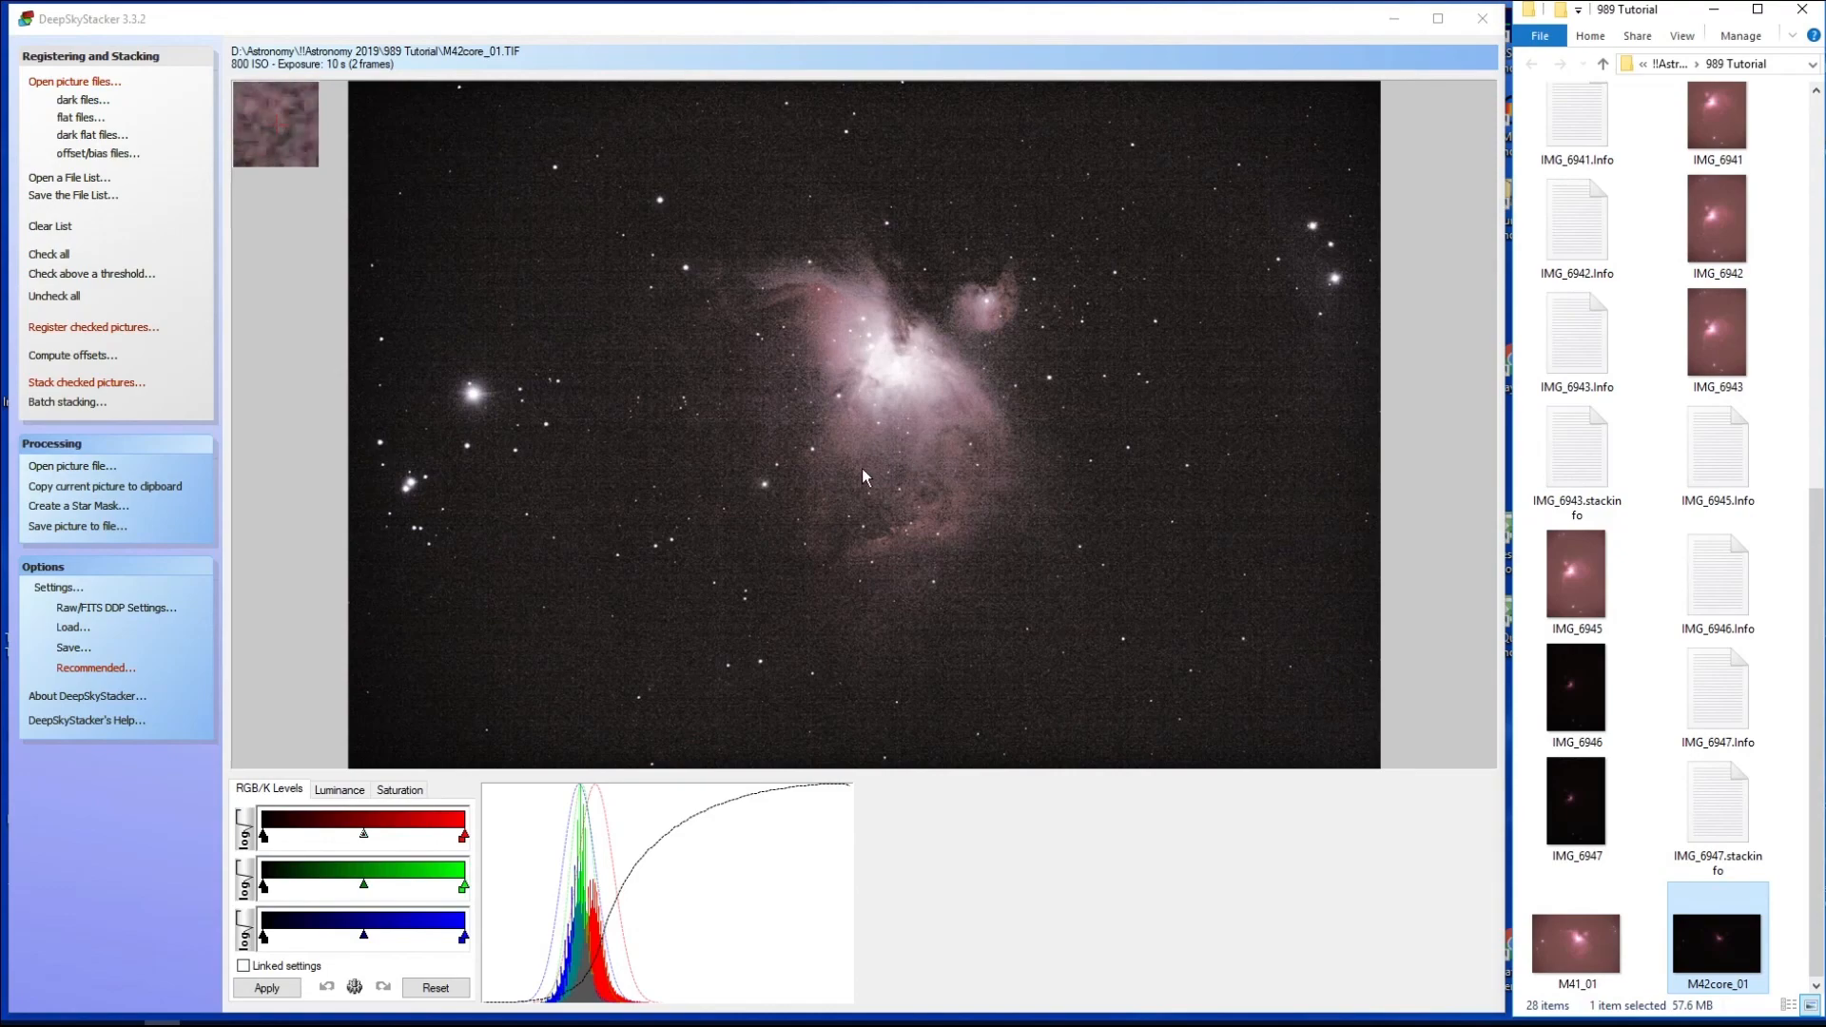
{"action": "mouse_move", "coordinate": [816, 481]}
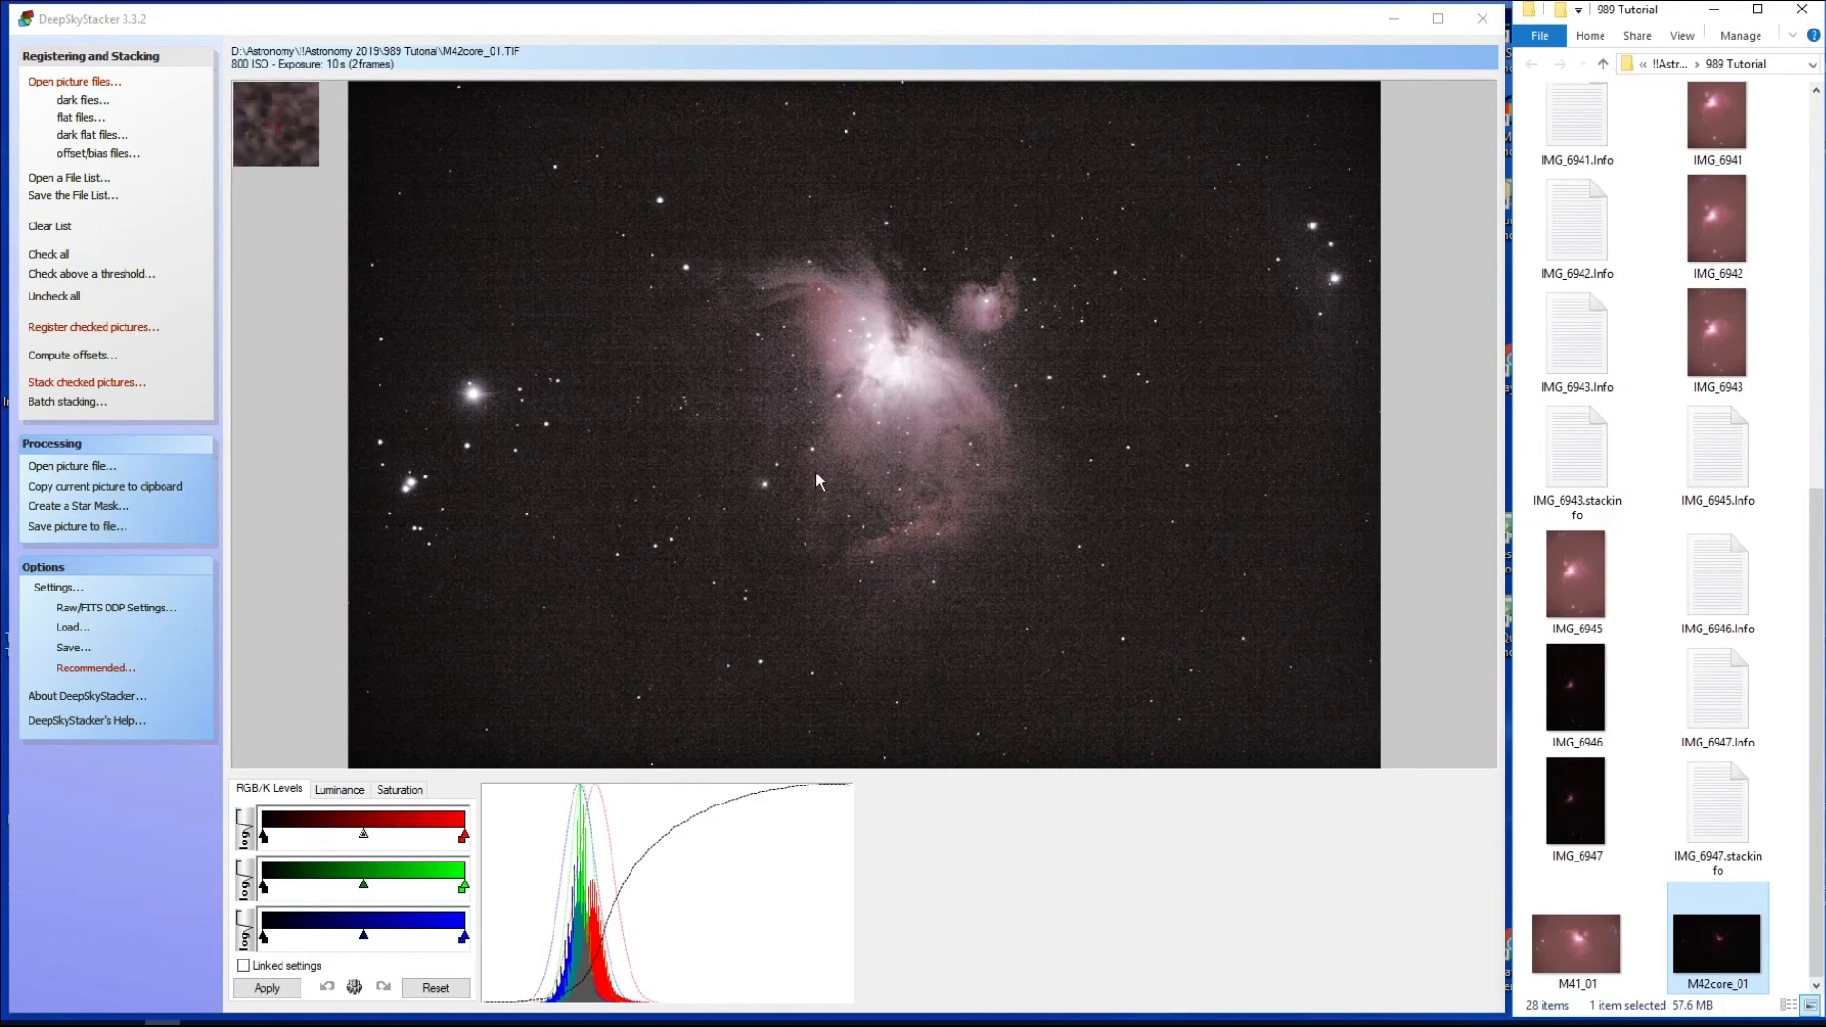